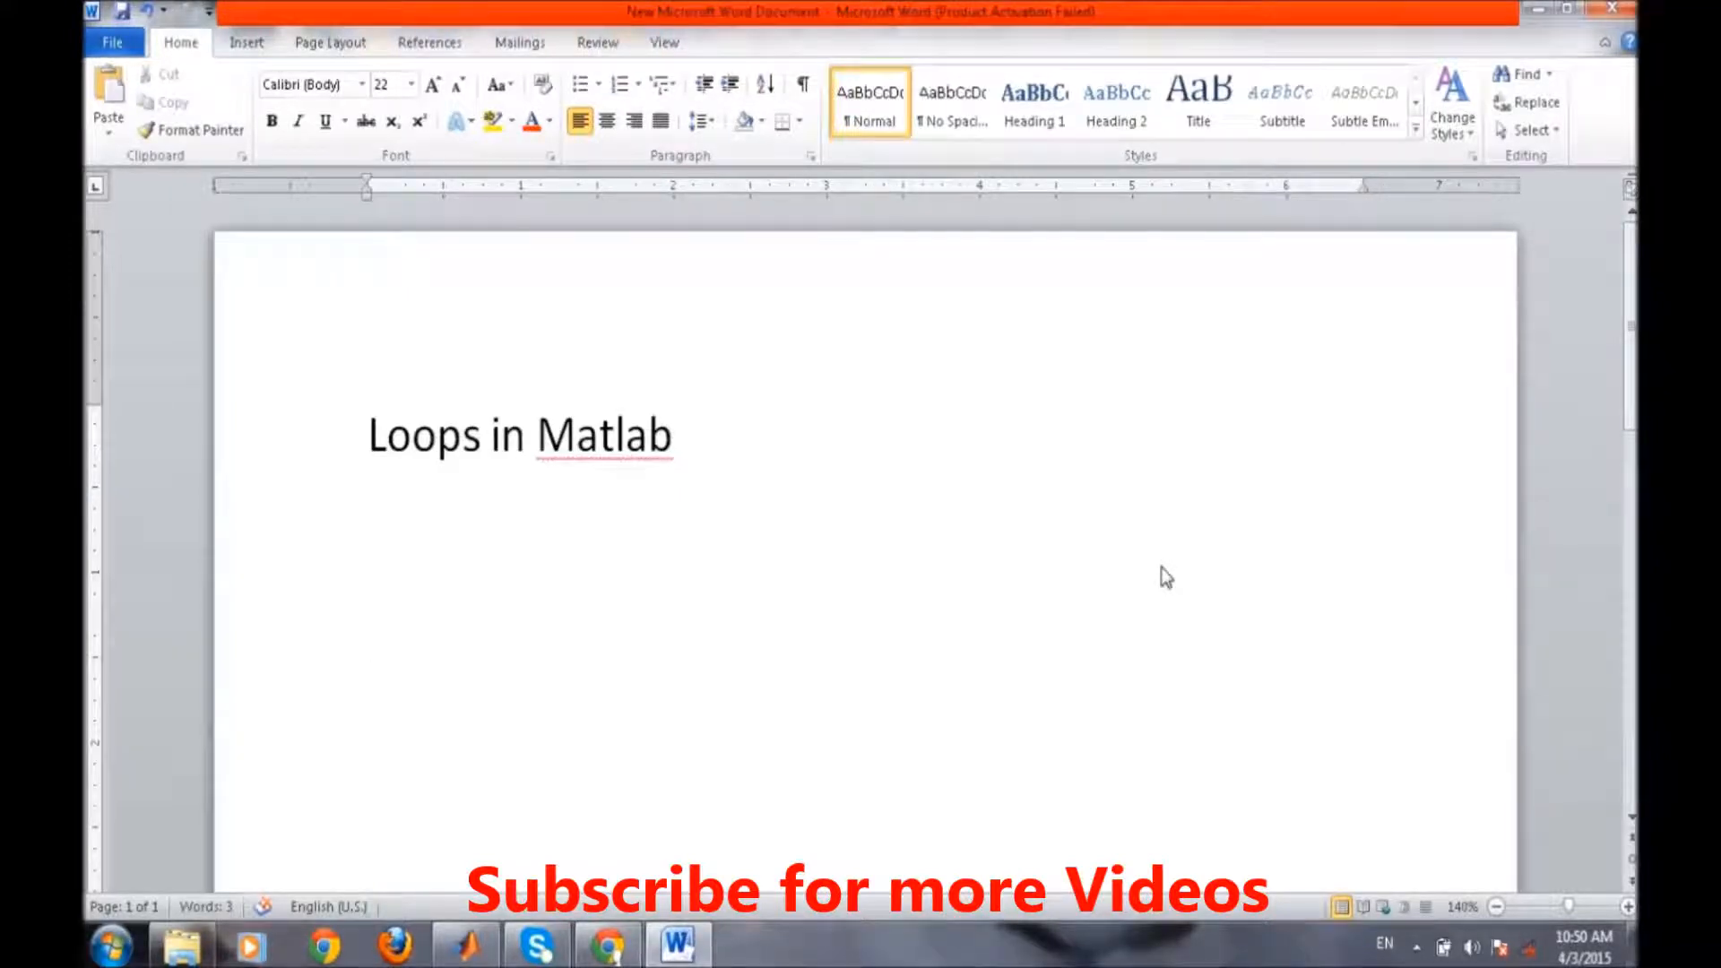
- Write a 'For ....' line and a dotted body line below the heading
left_click(369, 625)
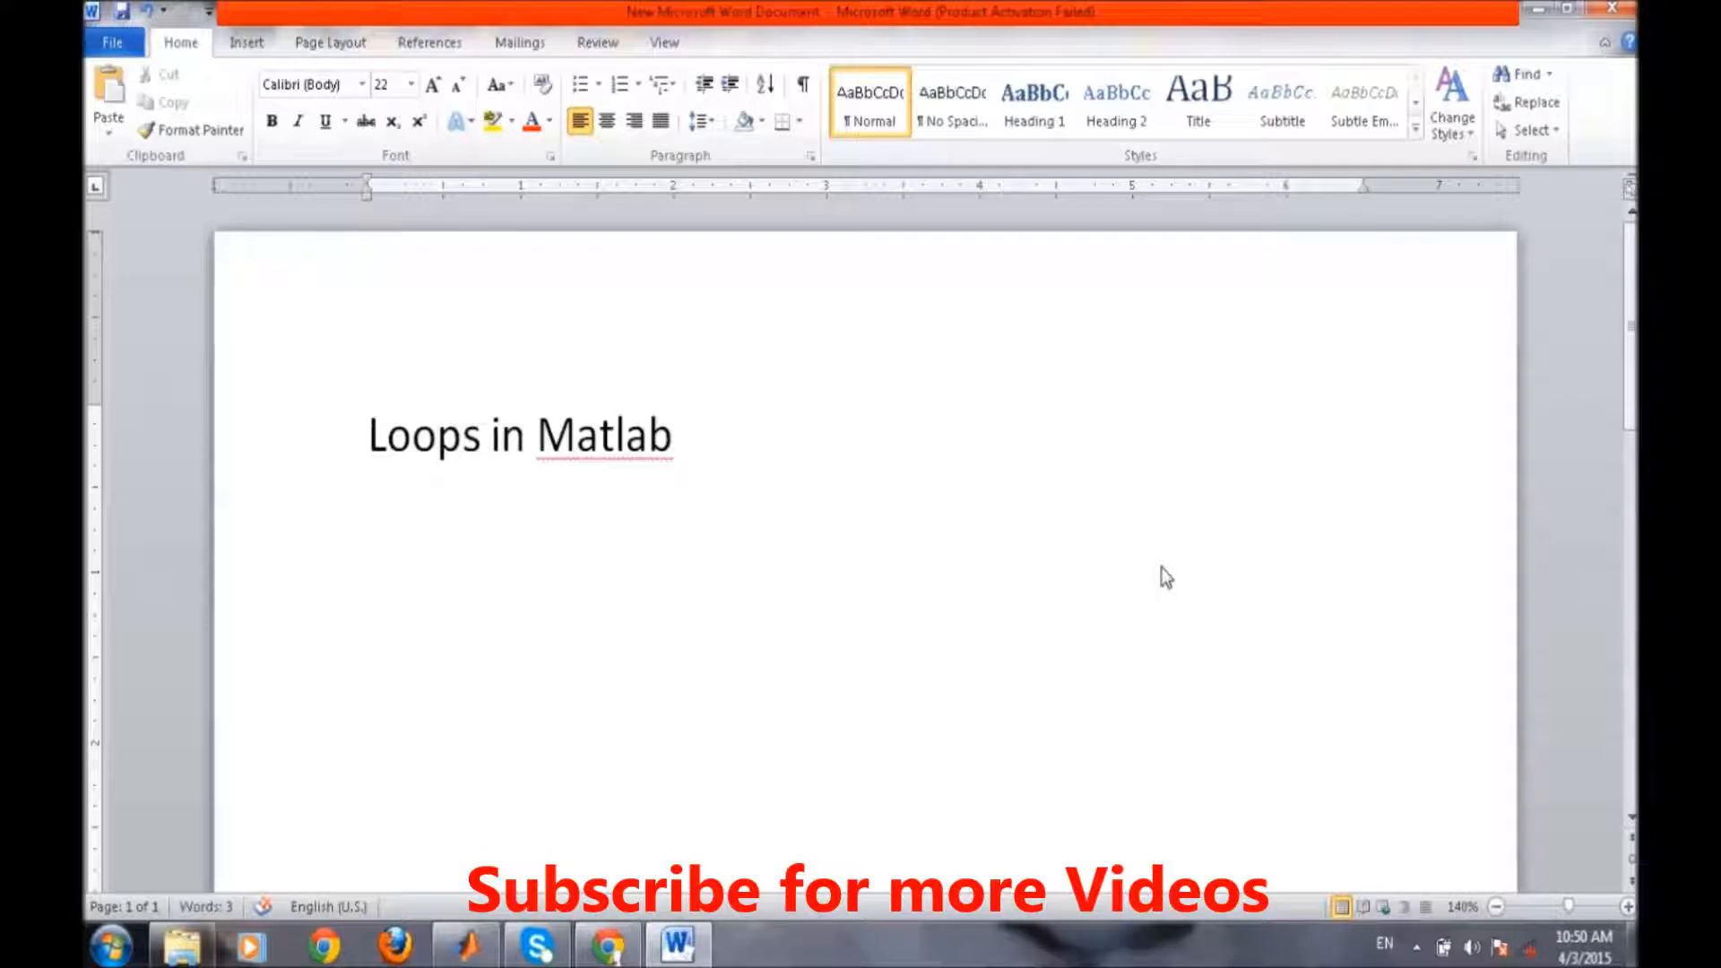
left_click(369, 626)
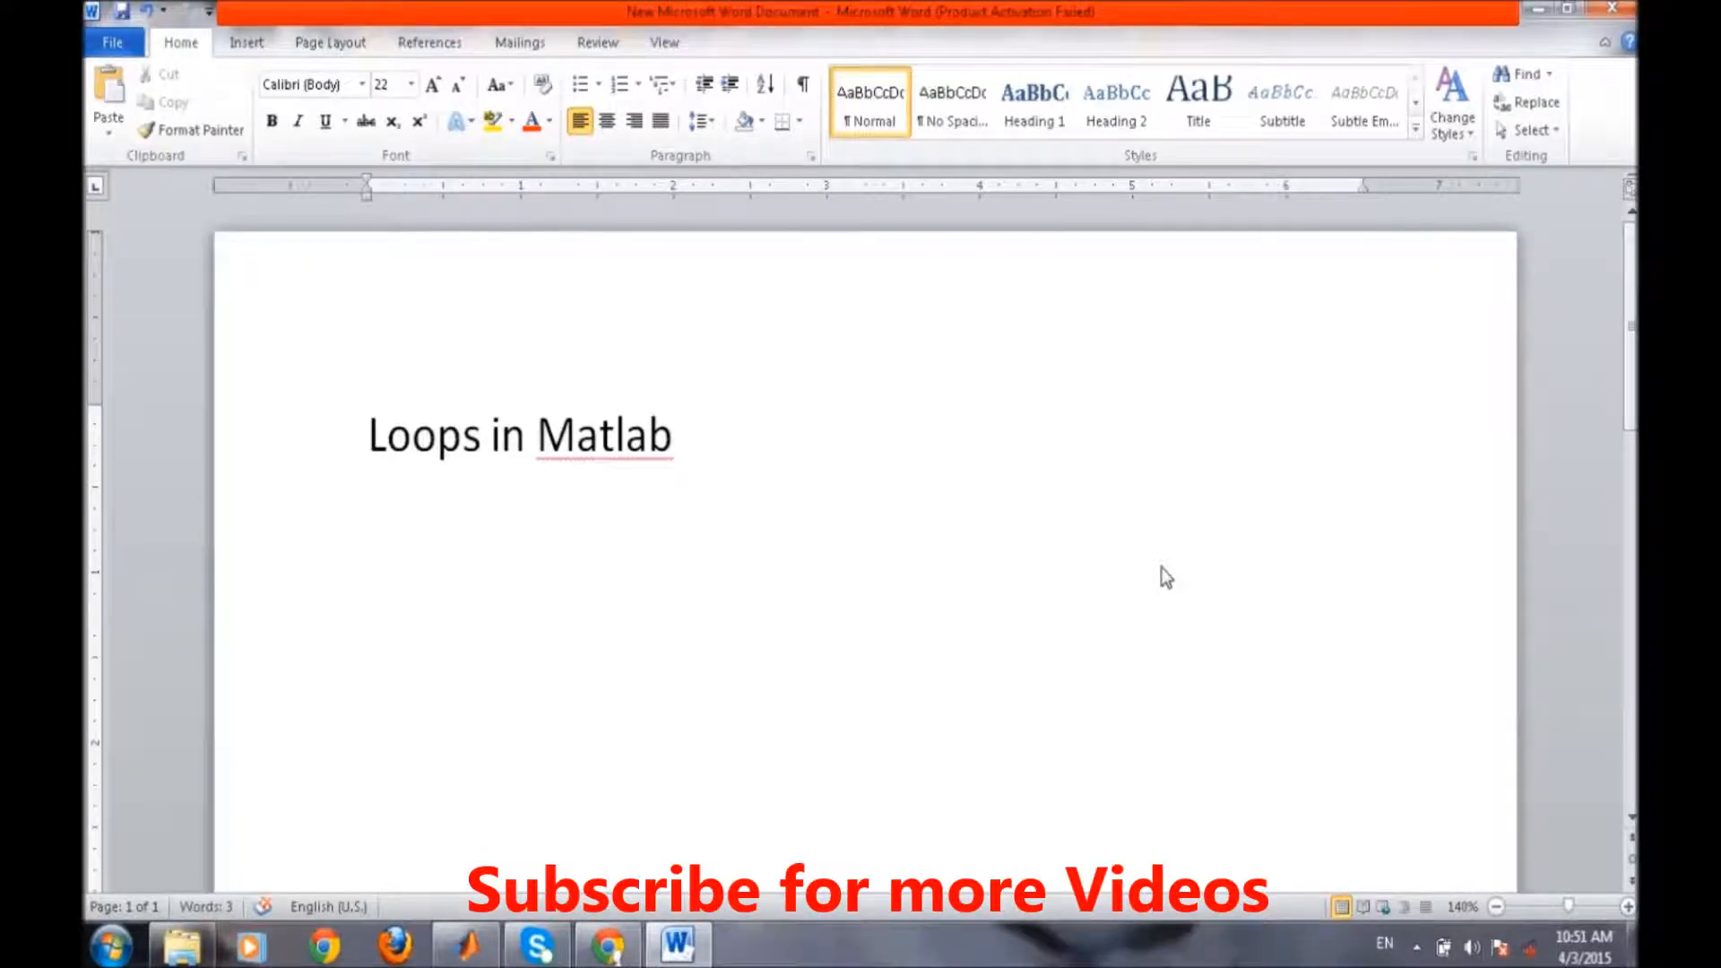
left_click(367, 625)
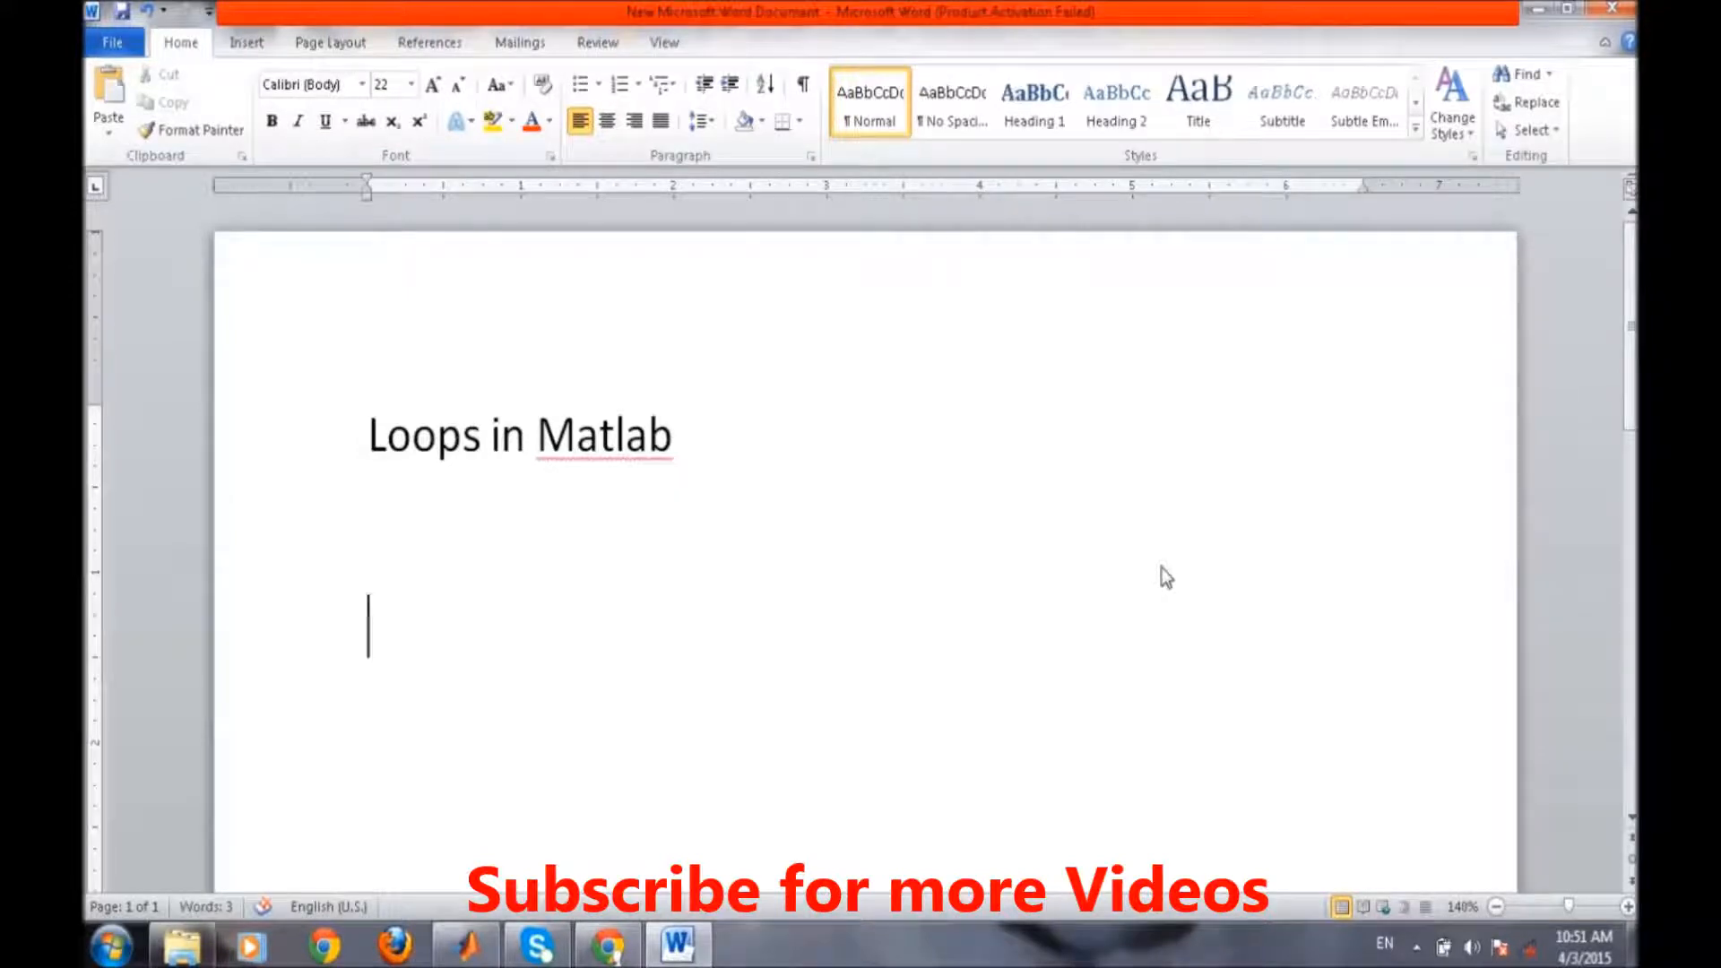
type("For")
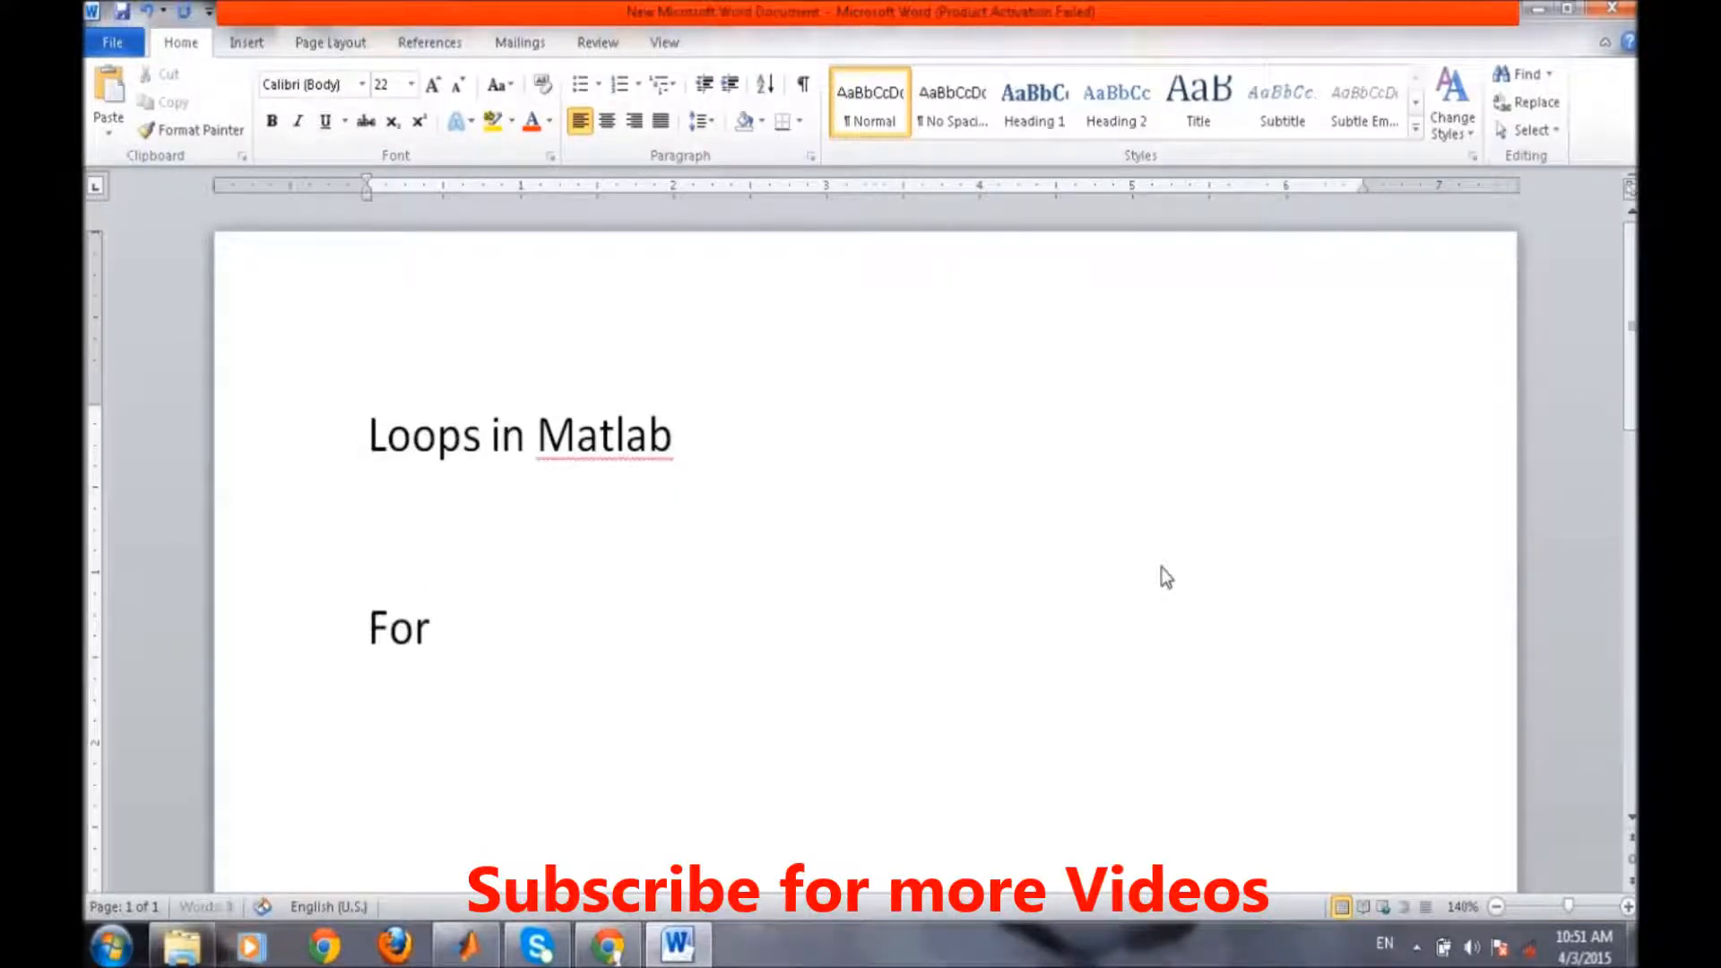
type("..............")
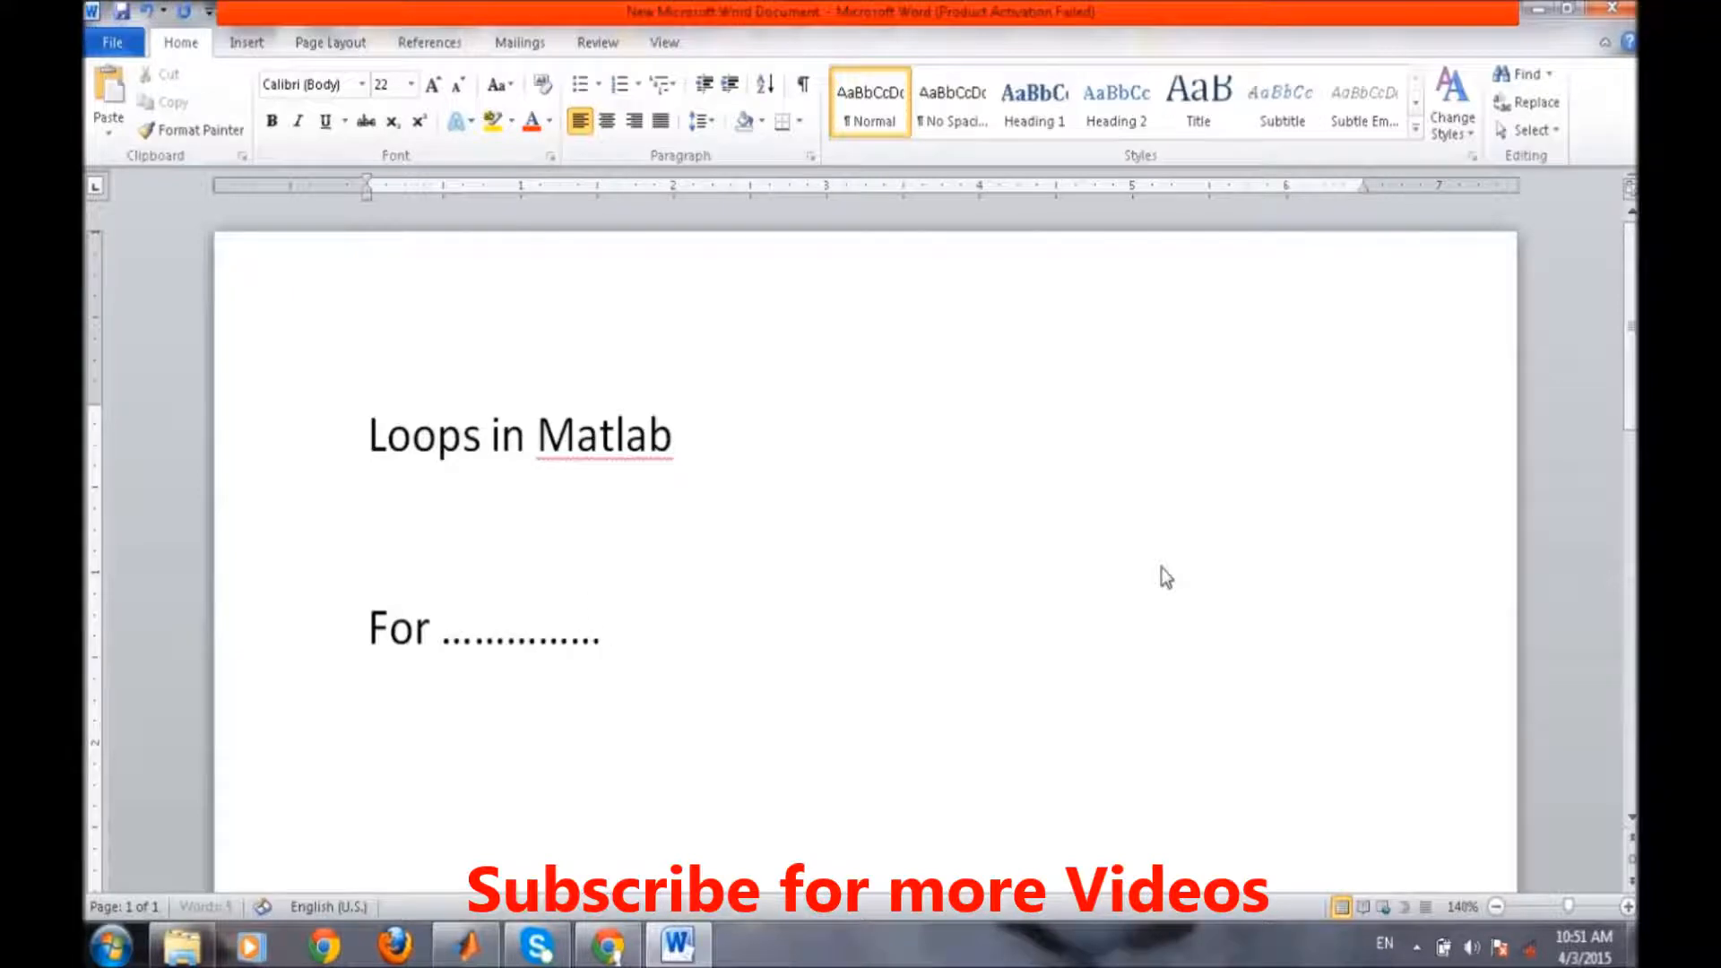
- Close the for-loop outline with an 'End' line
left_click(610, 626)
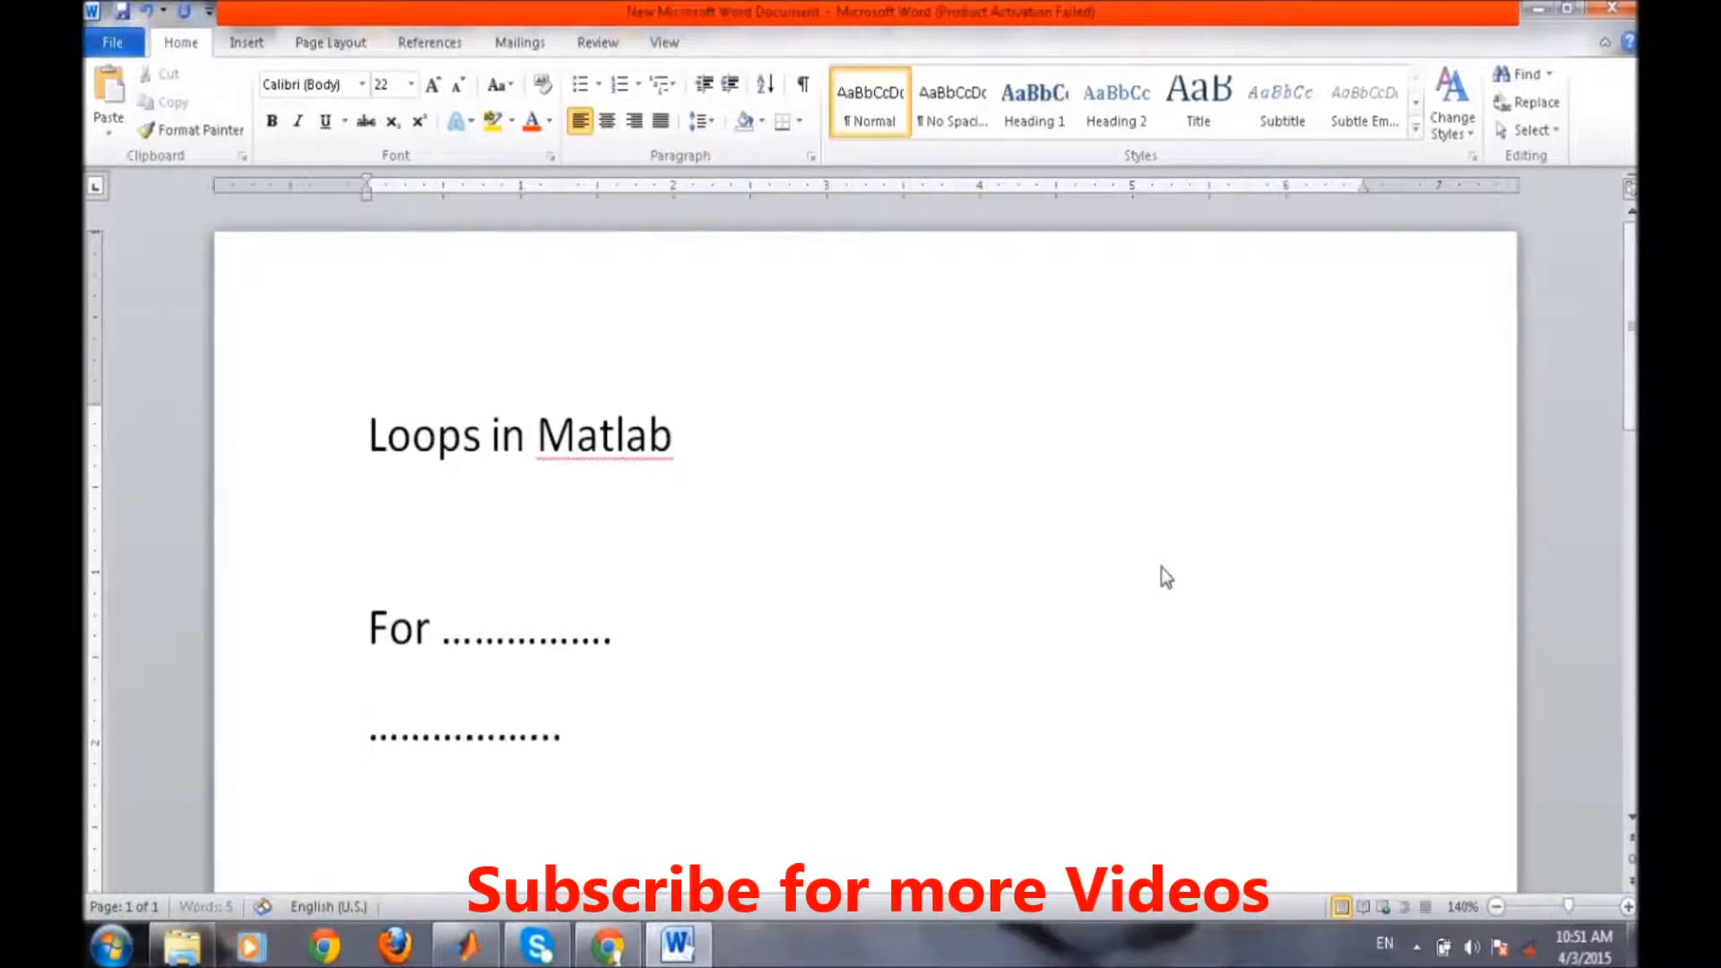
type("en")
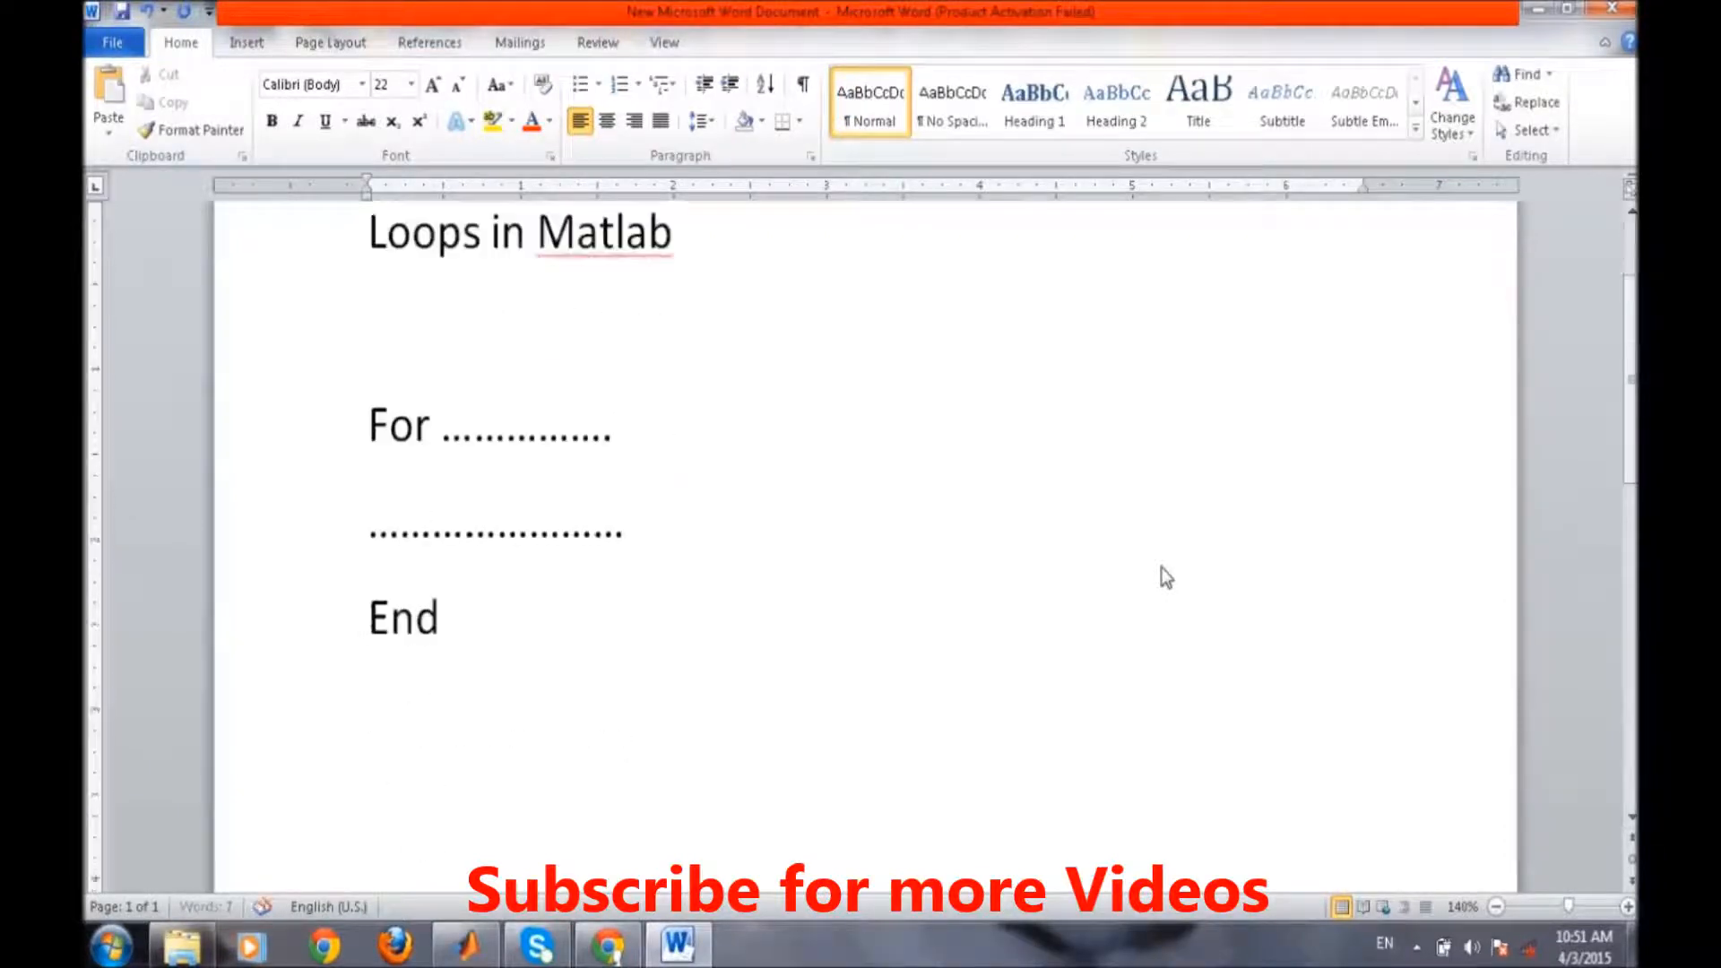
left_click(369, 810)
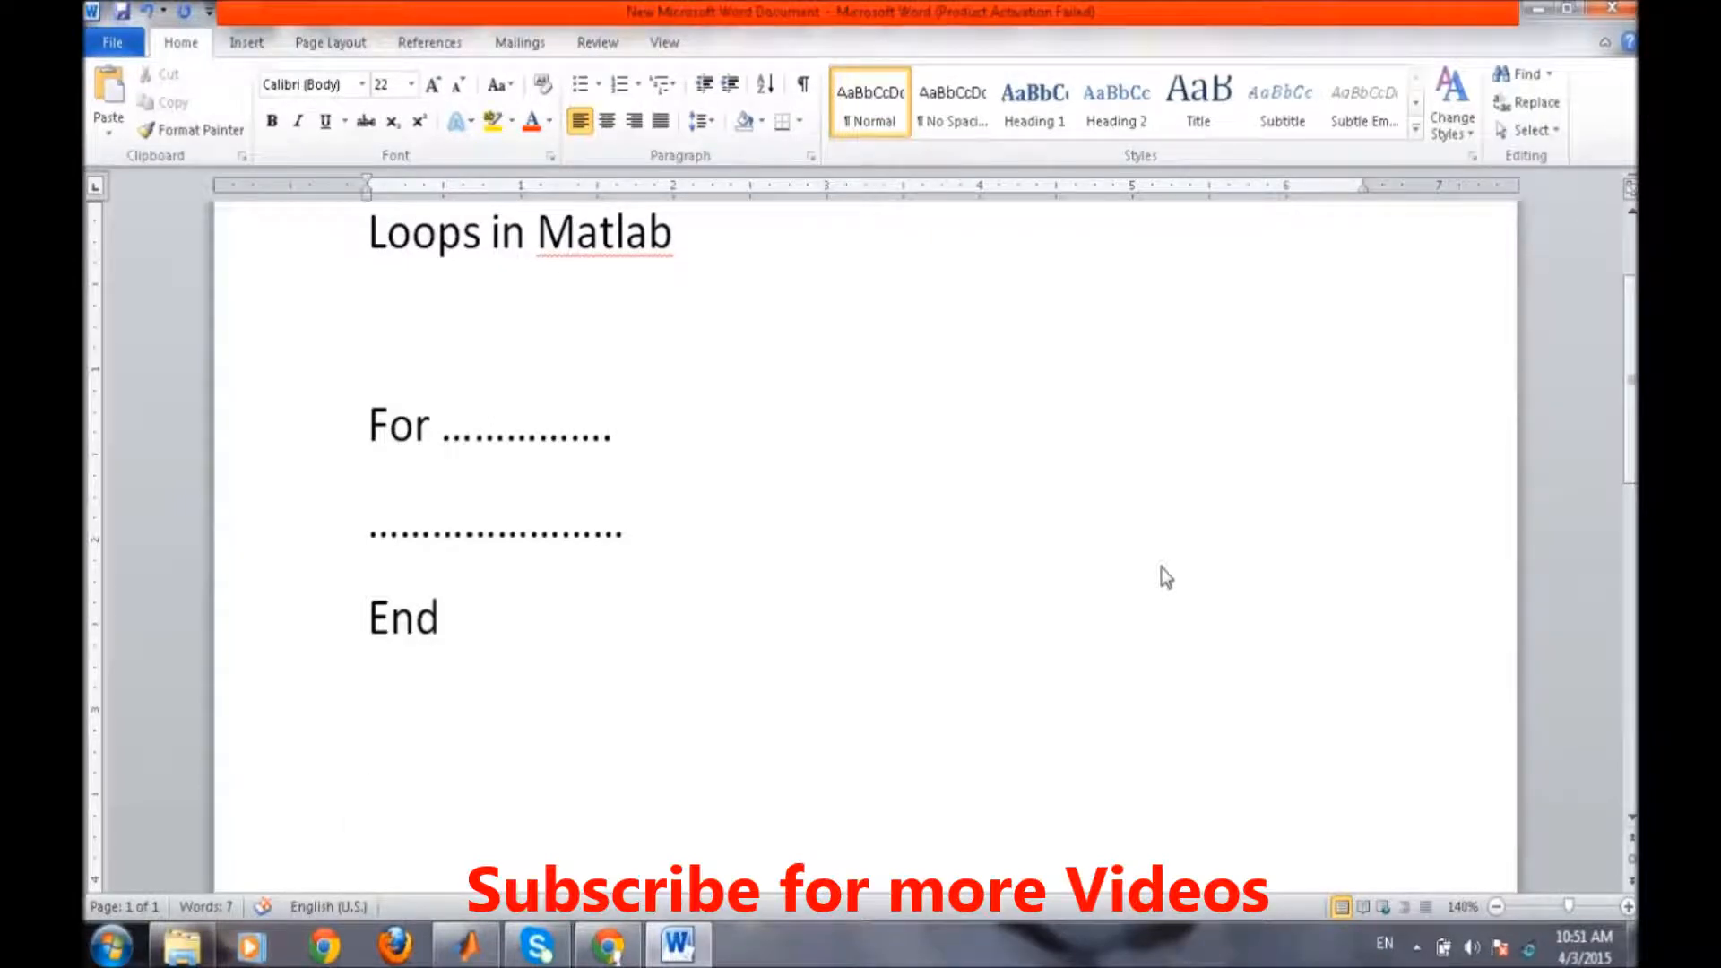
- Write 'While (condition)', a dotted body line, and 'end' beneath the for-loop outline
left_click(369, 812)
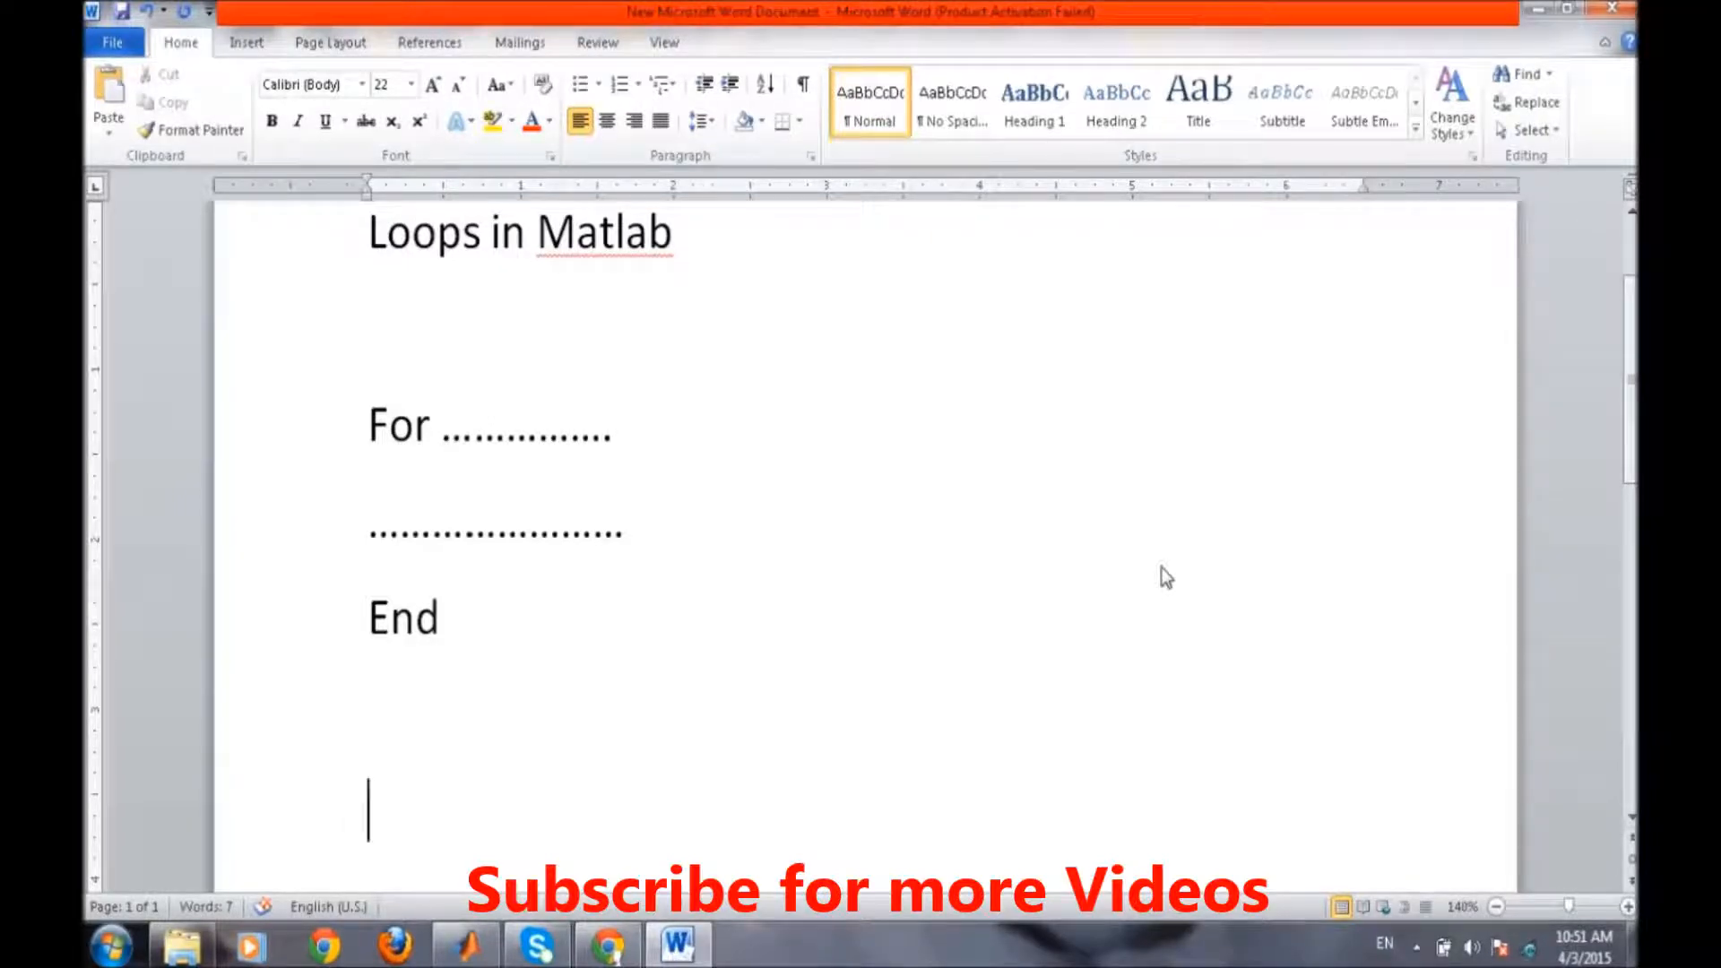
type("While")
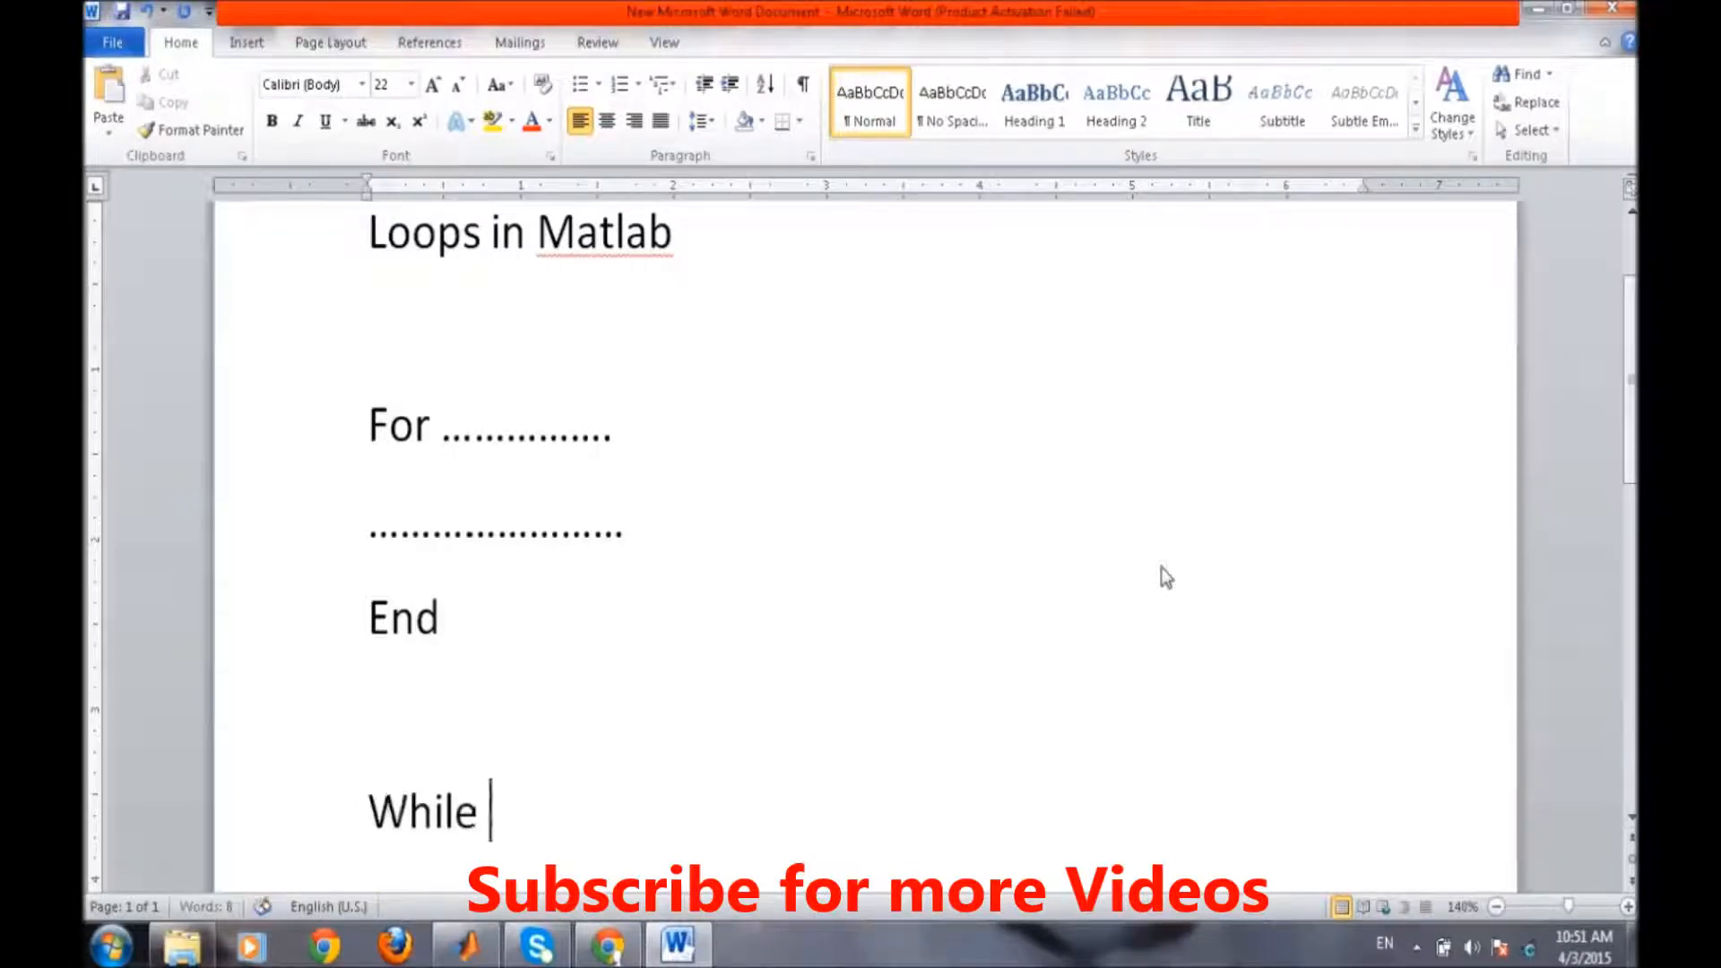
type("(condition")
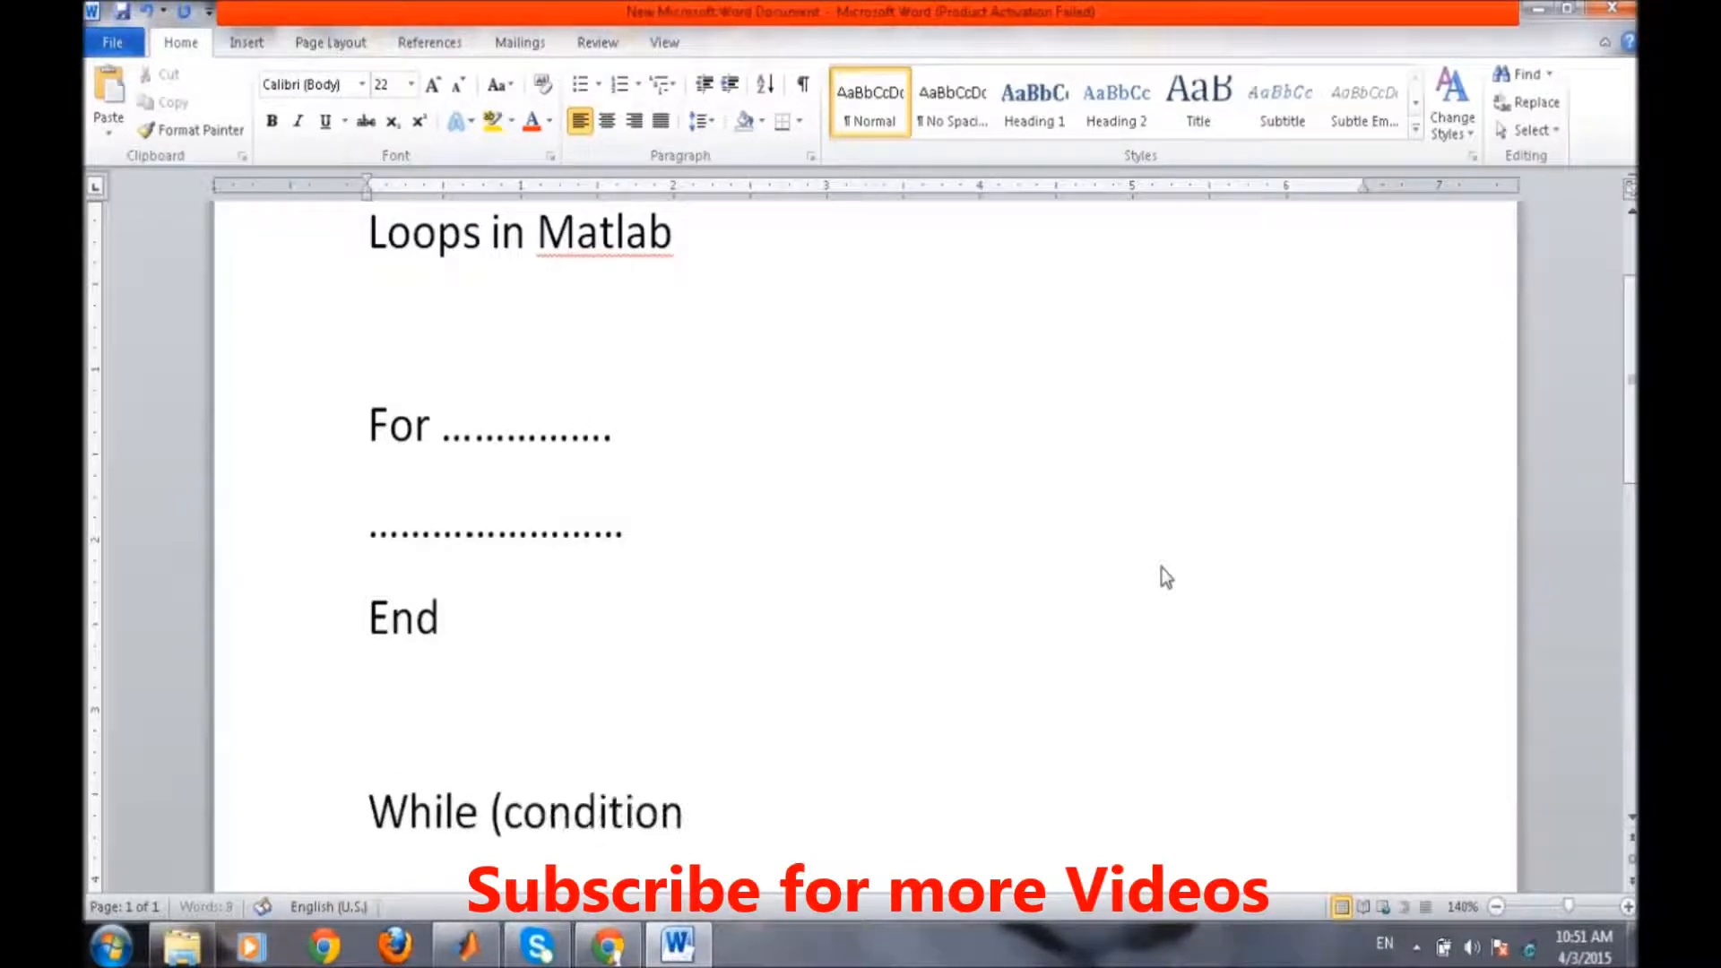
type(")")
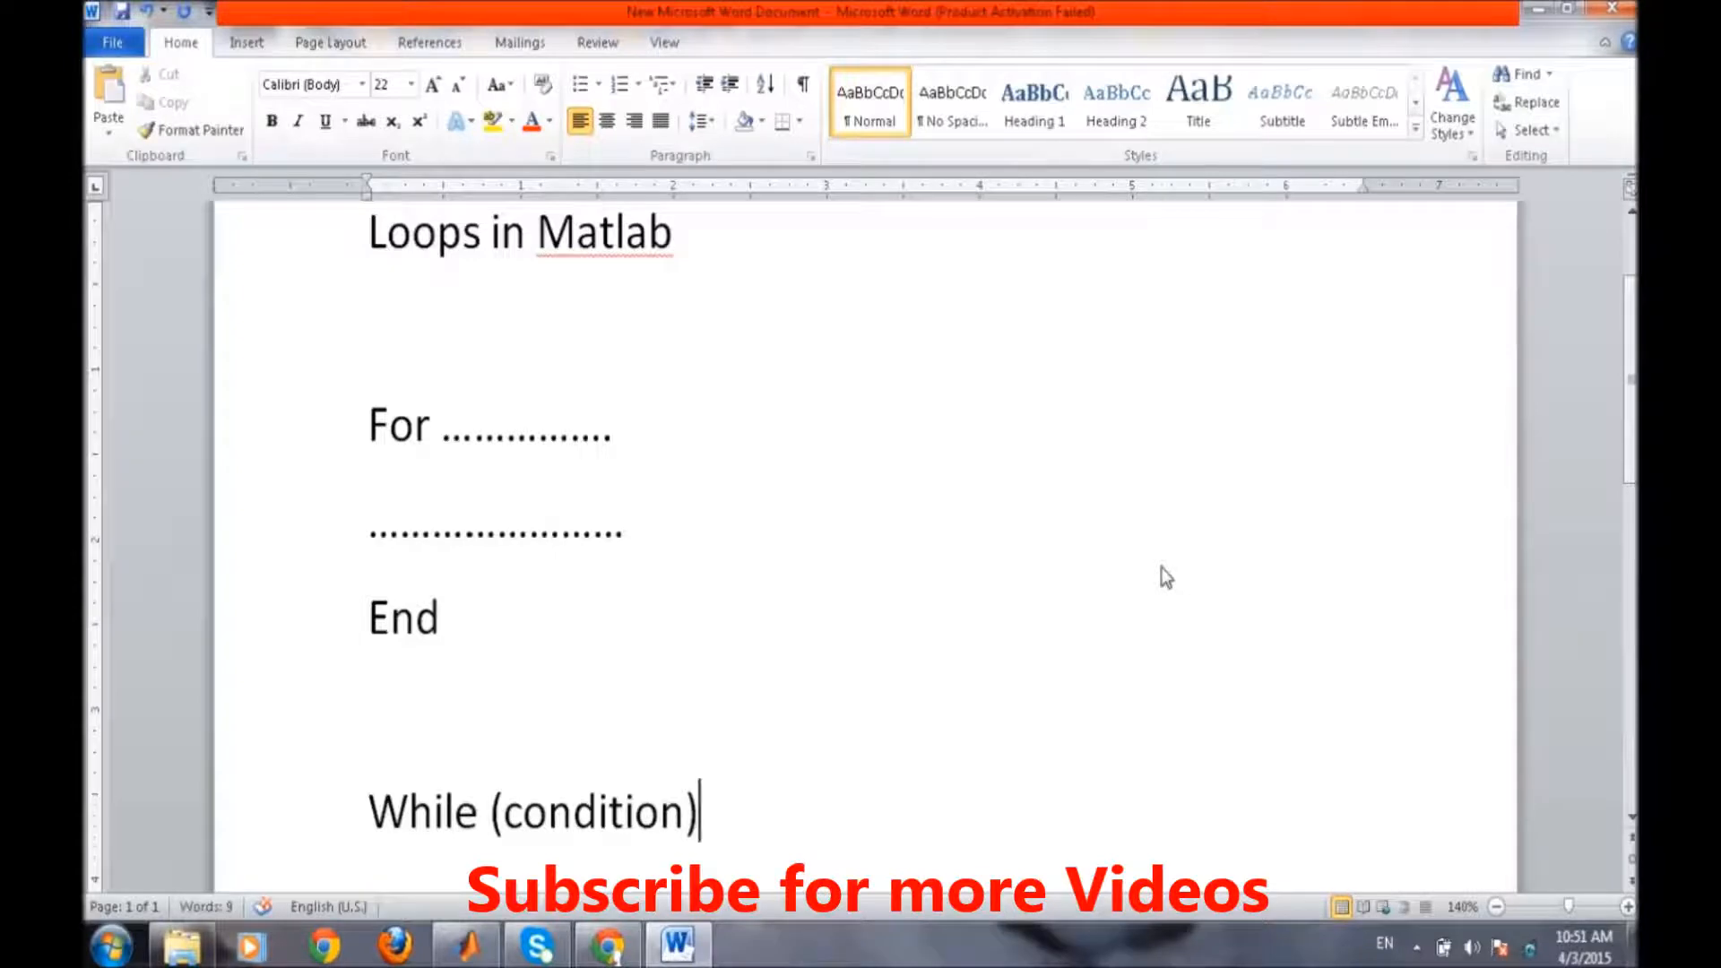
scroll("down", 3)
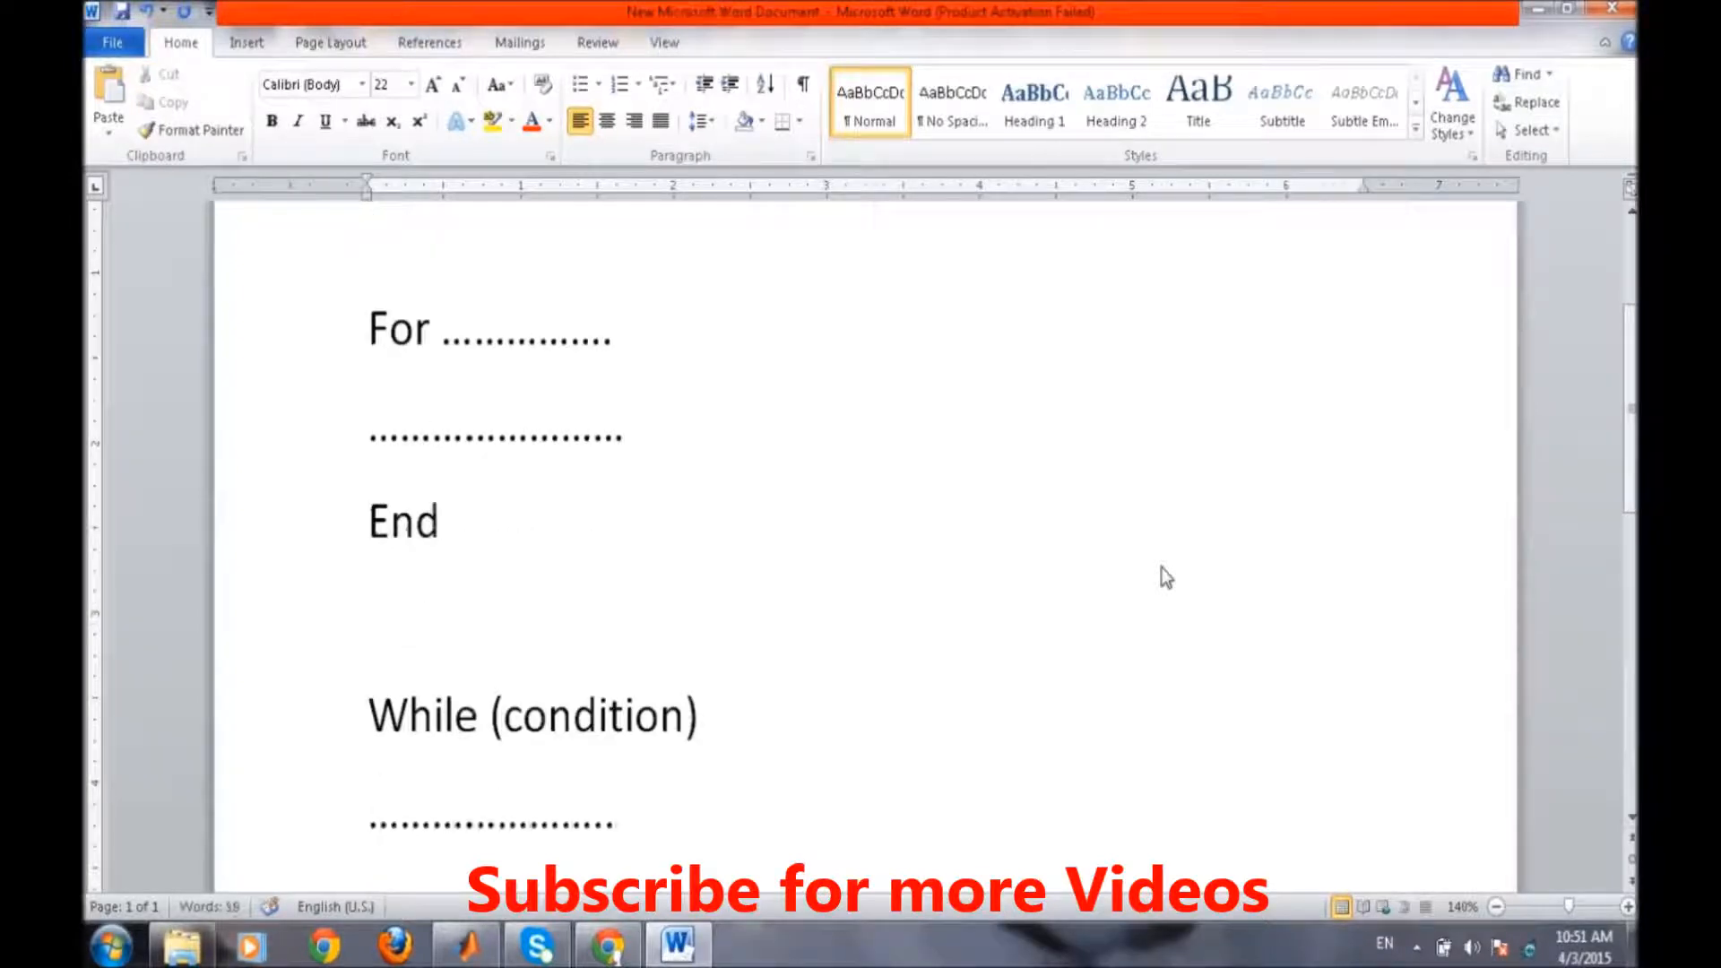
type("end")
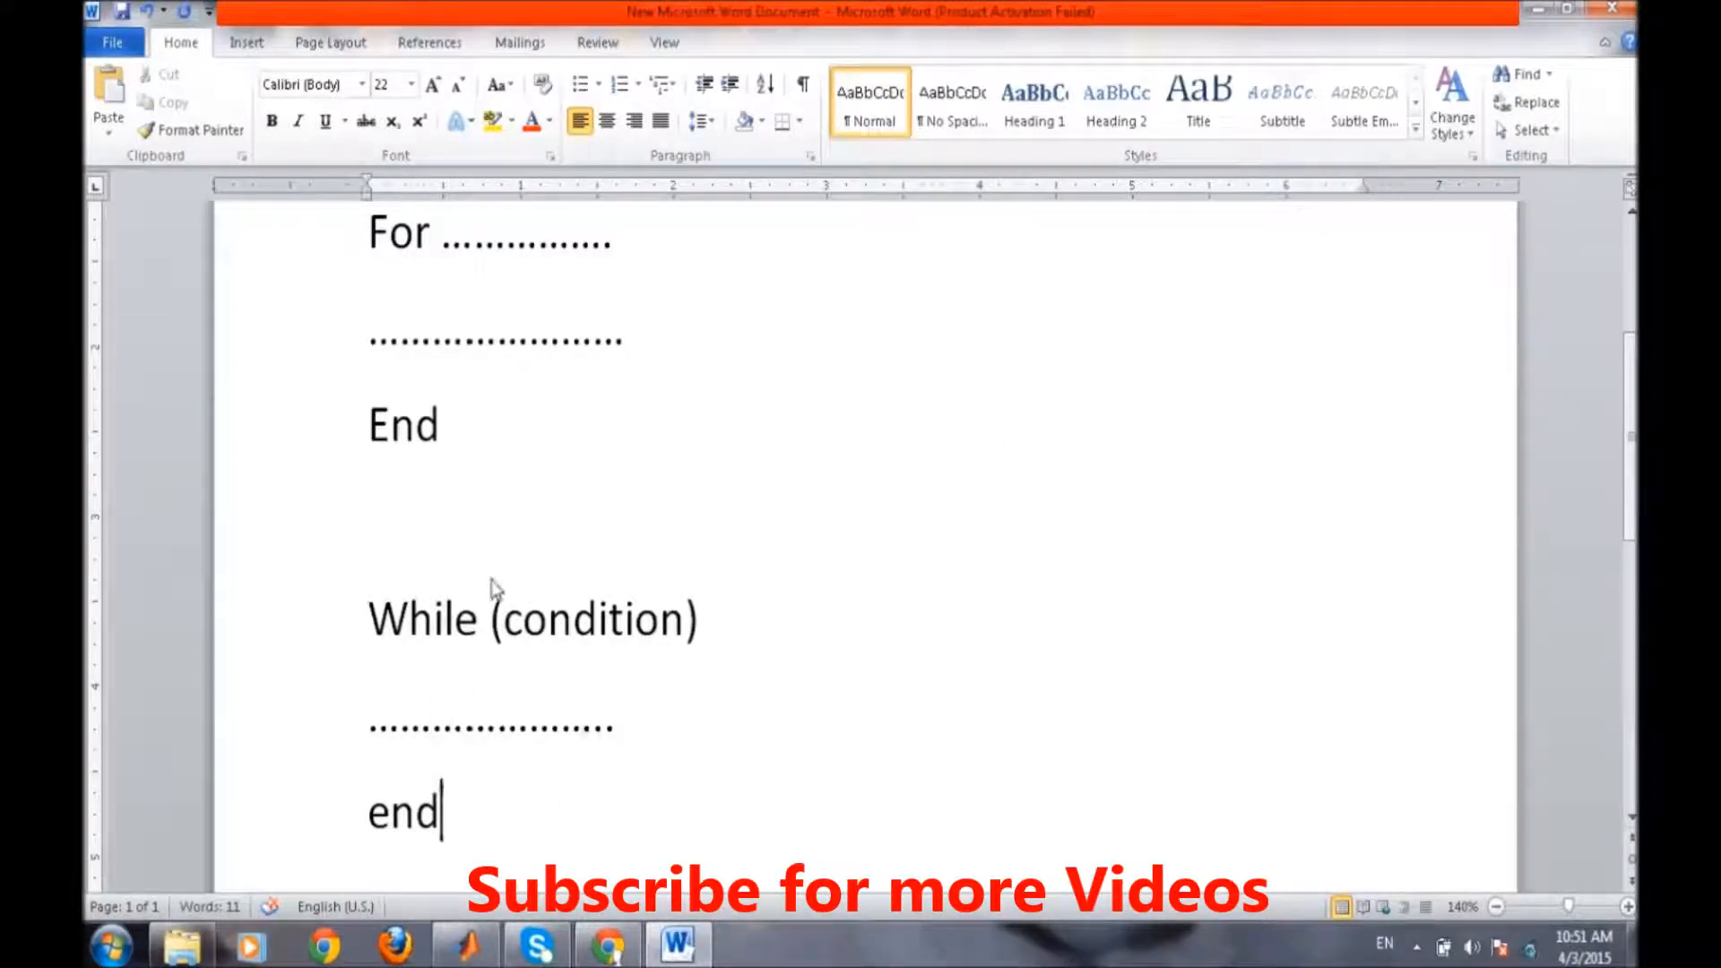
mouse_move(673, 631)
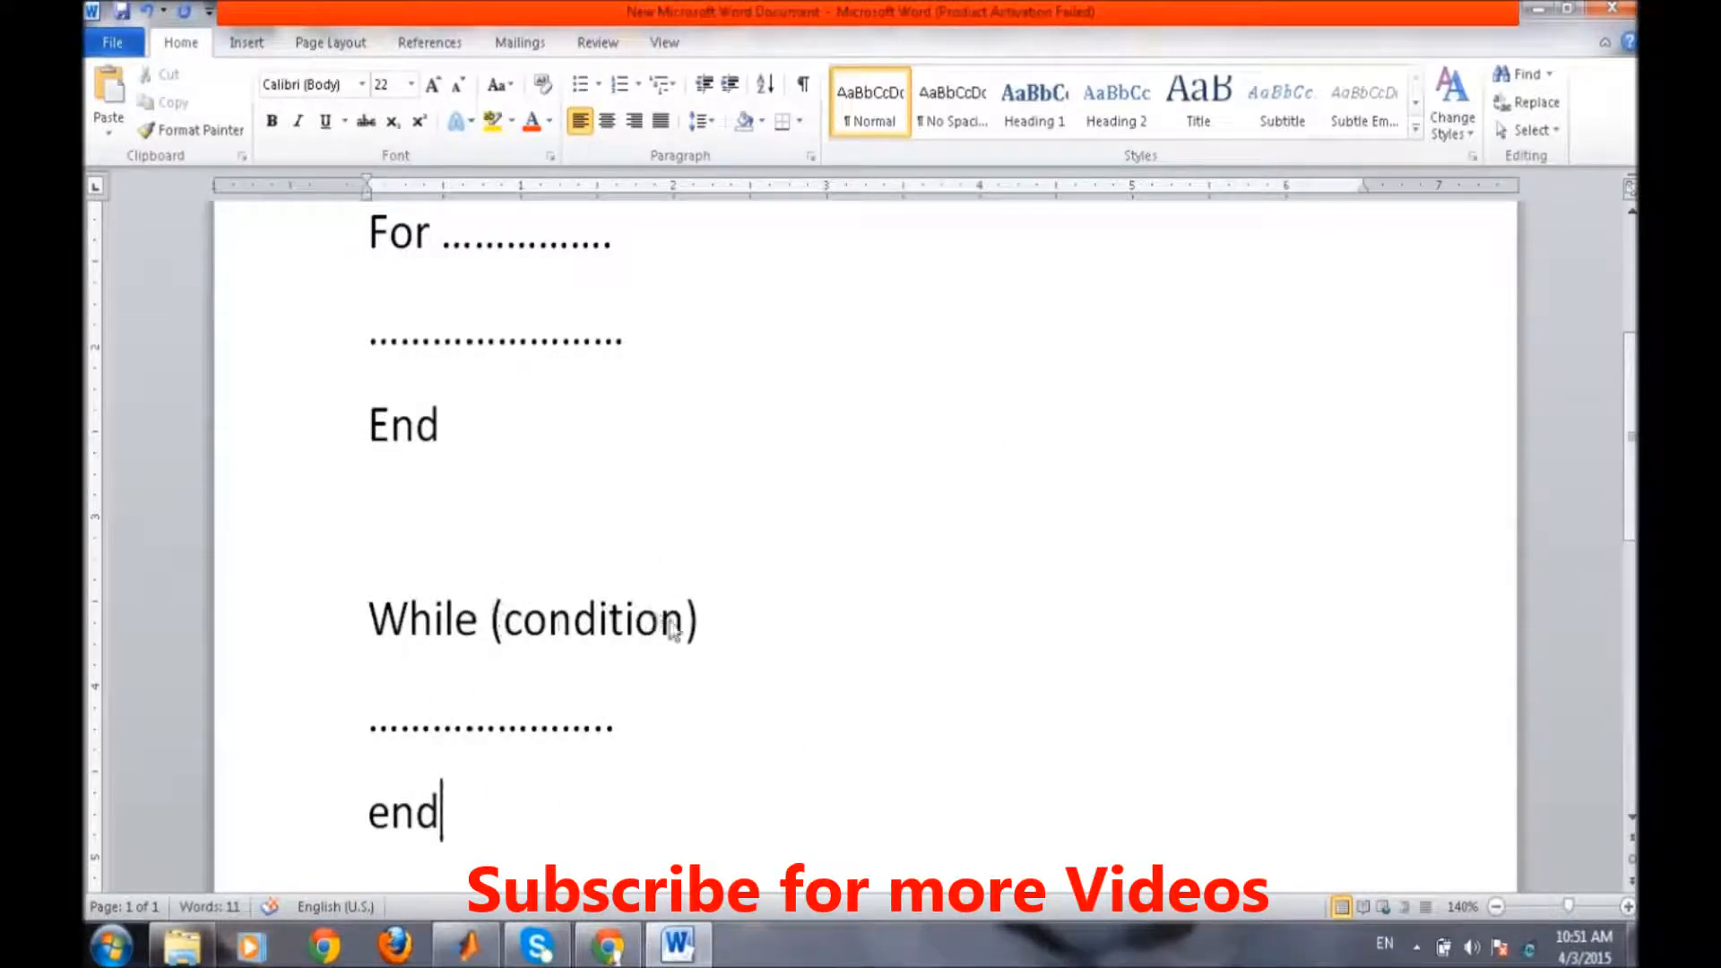
mouse_move(595, 654)
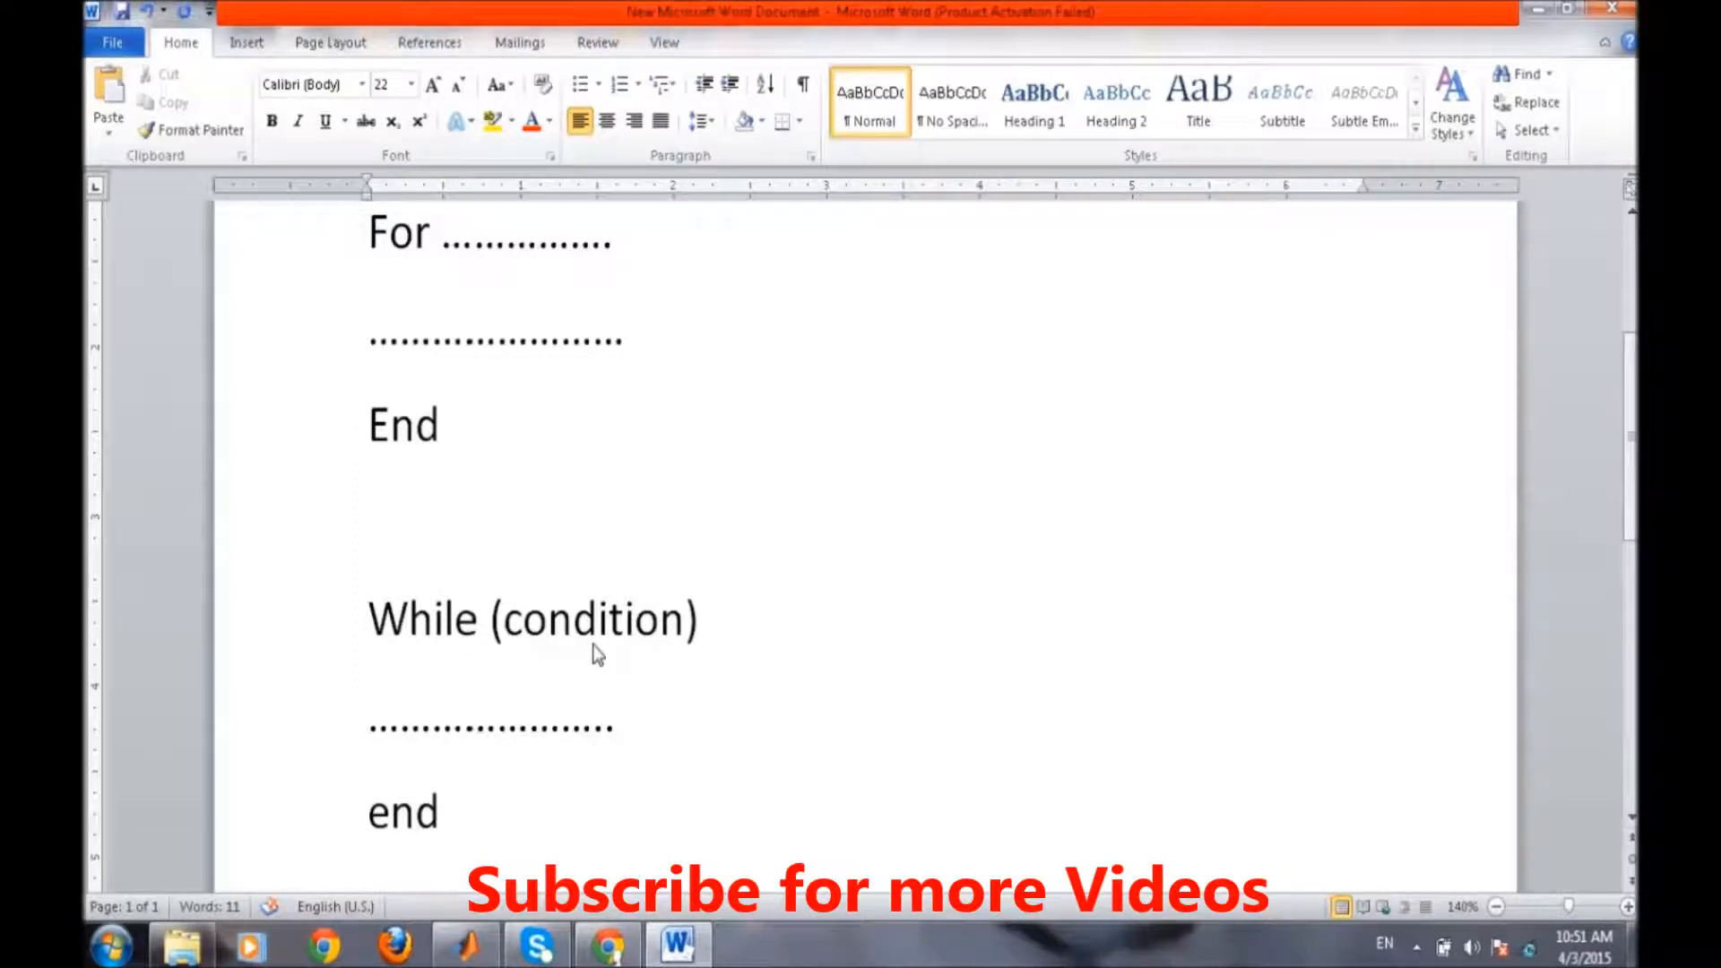
mouse_move(437, 858)
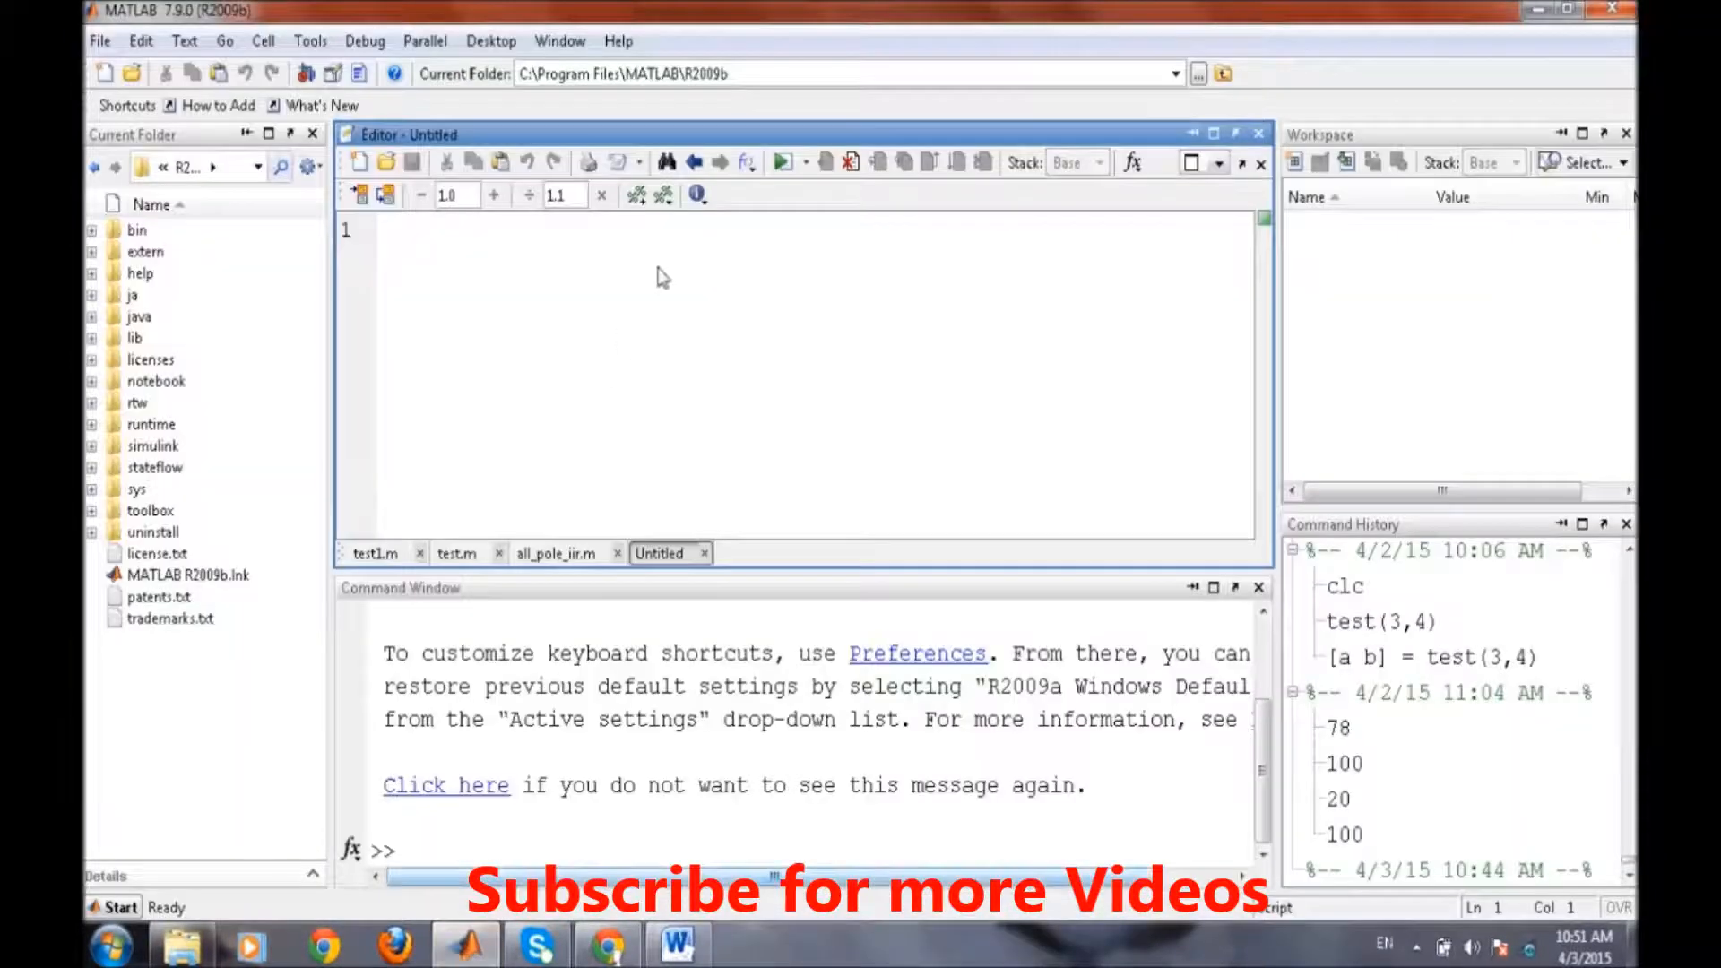
- Begin the script with close all; clear all; and a = input('enter 1st number')
left_click(423, 227)
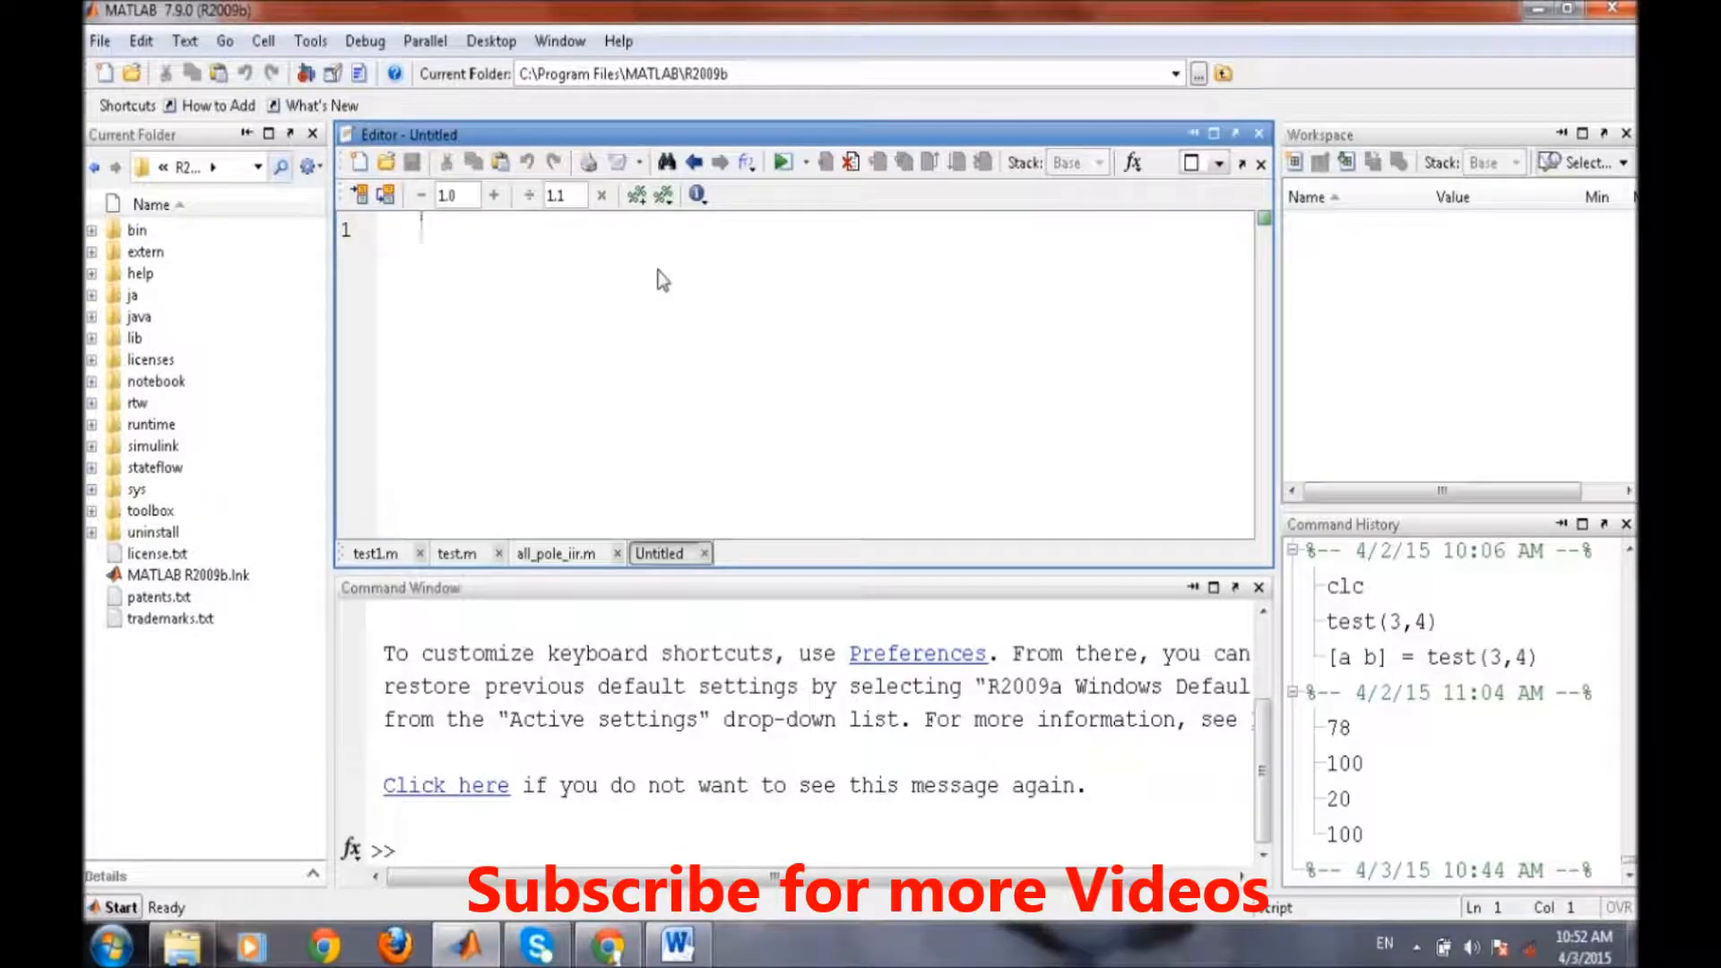
type("close all; clear all;")
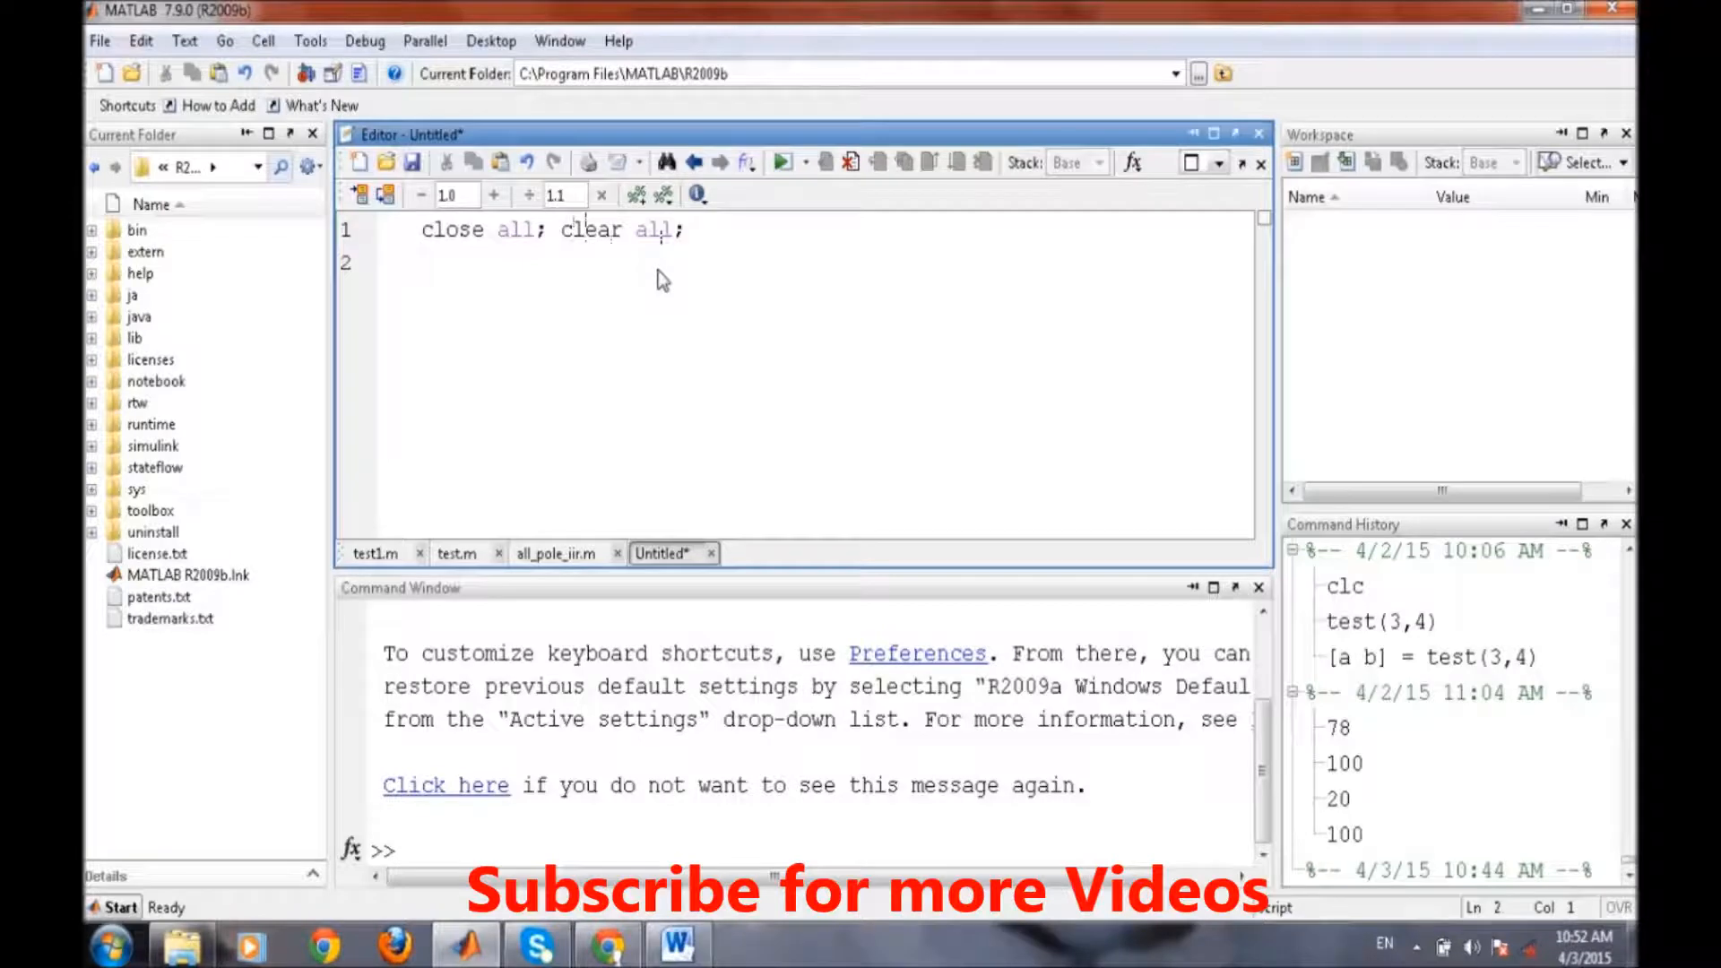
type("a")
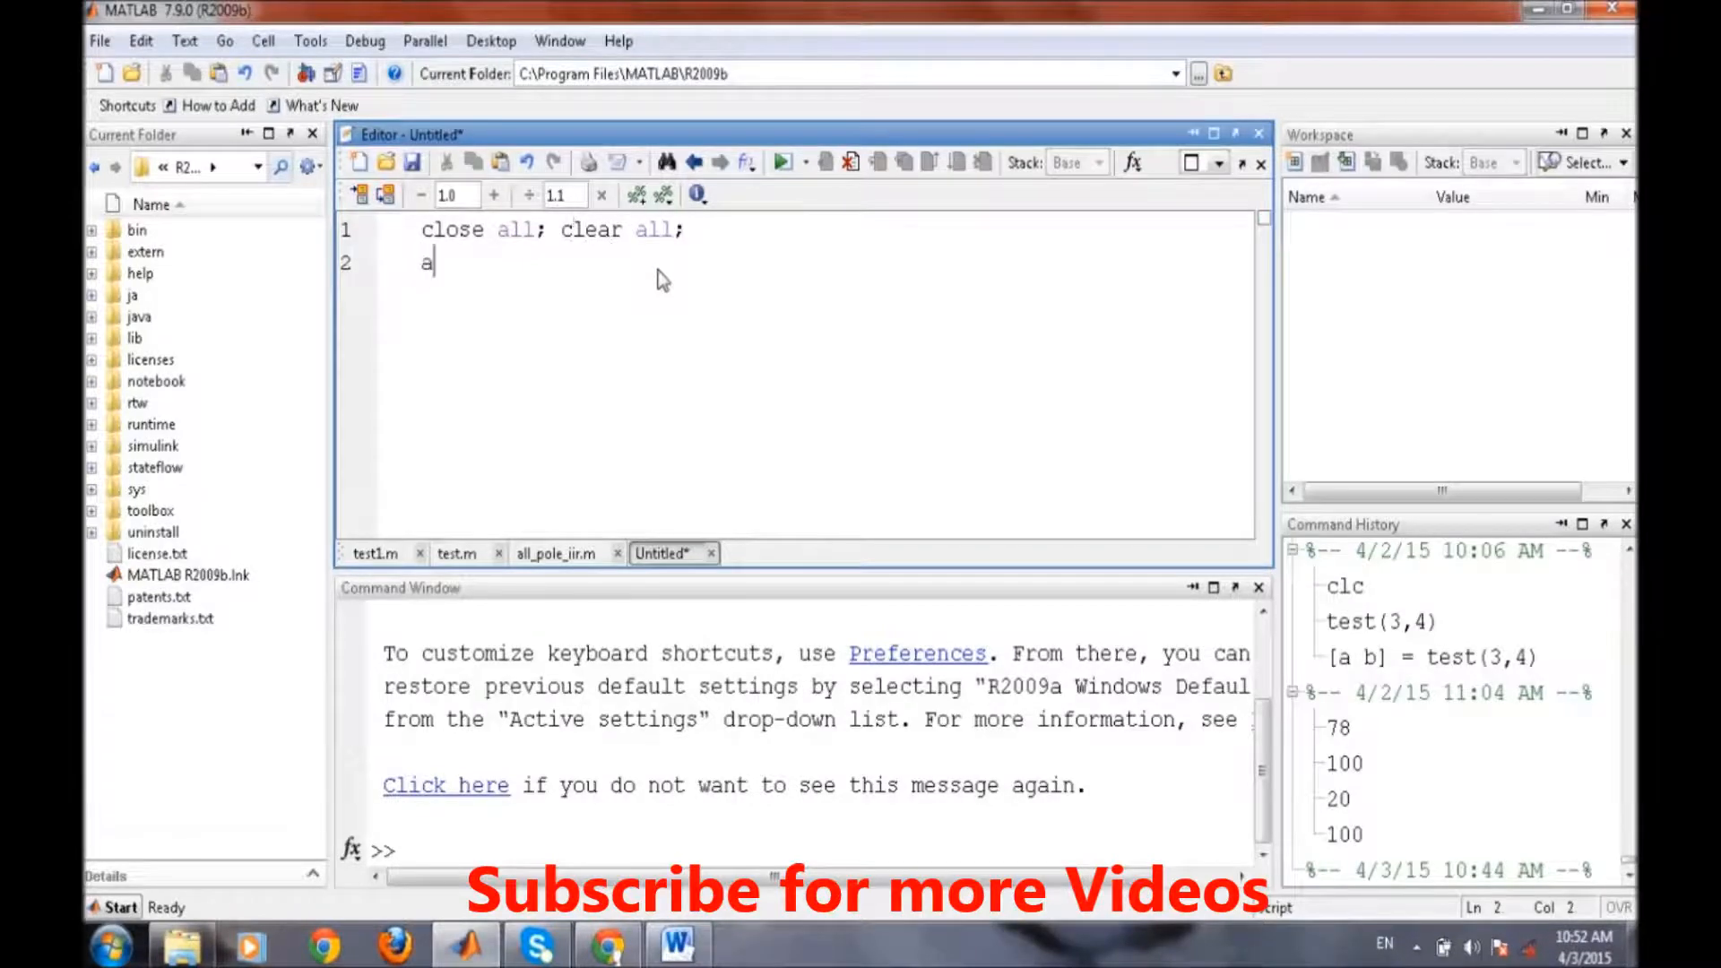
type("=")
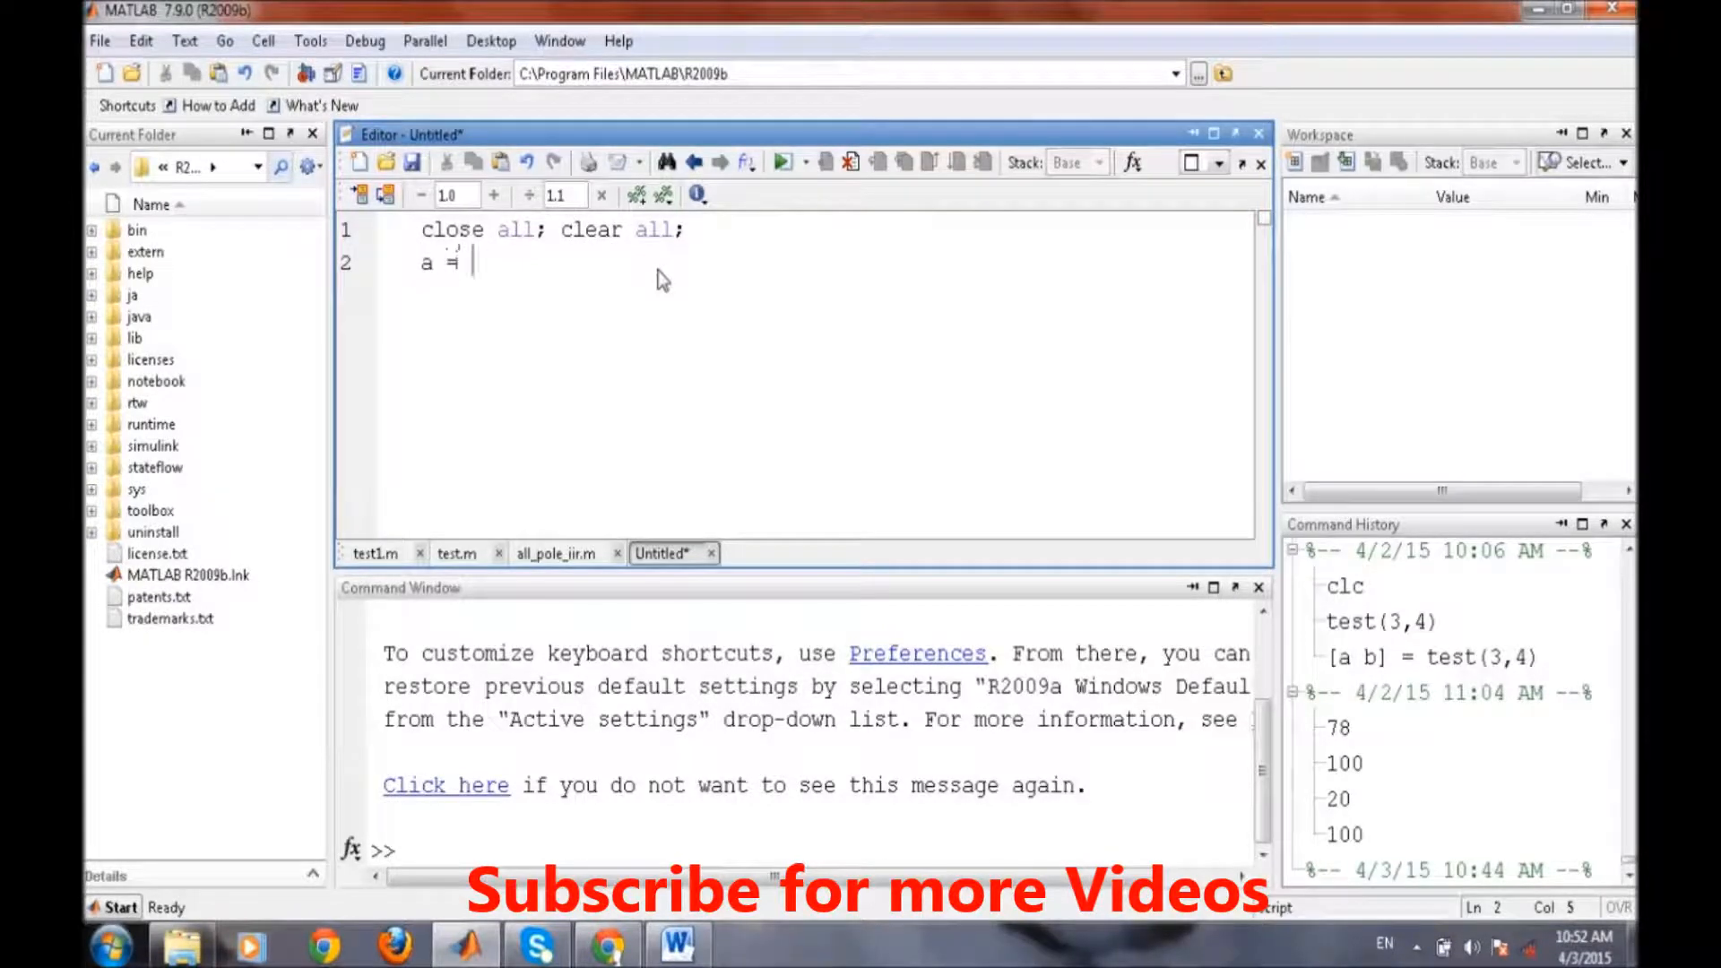
type("input('")
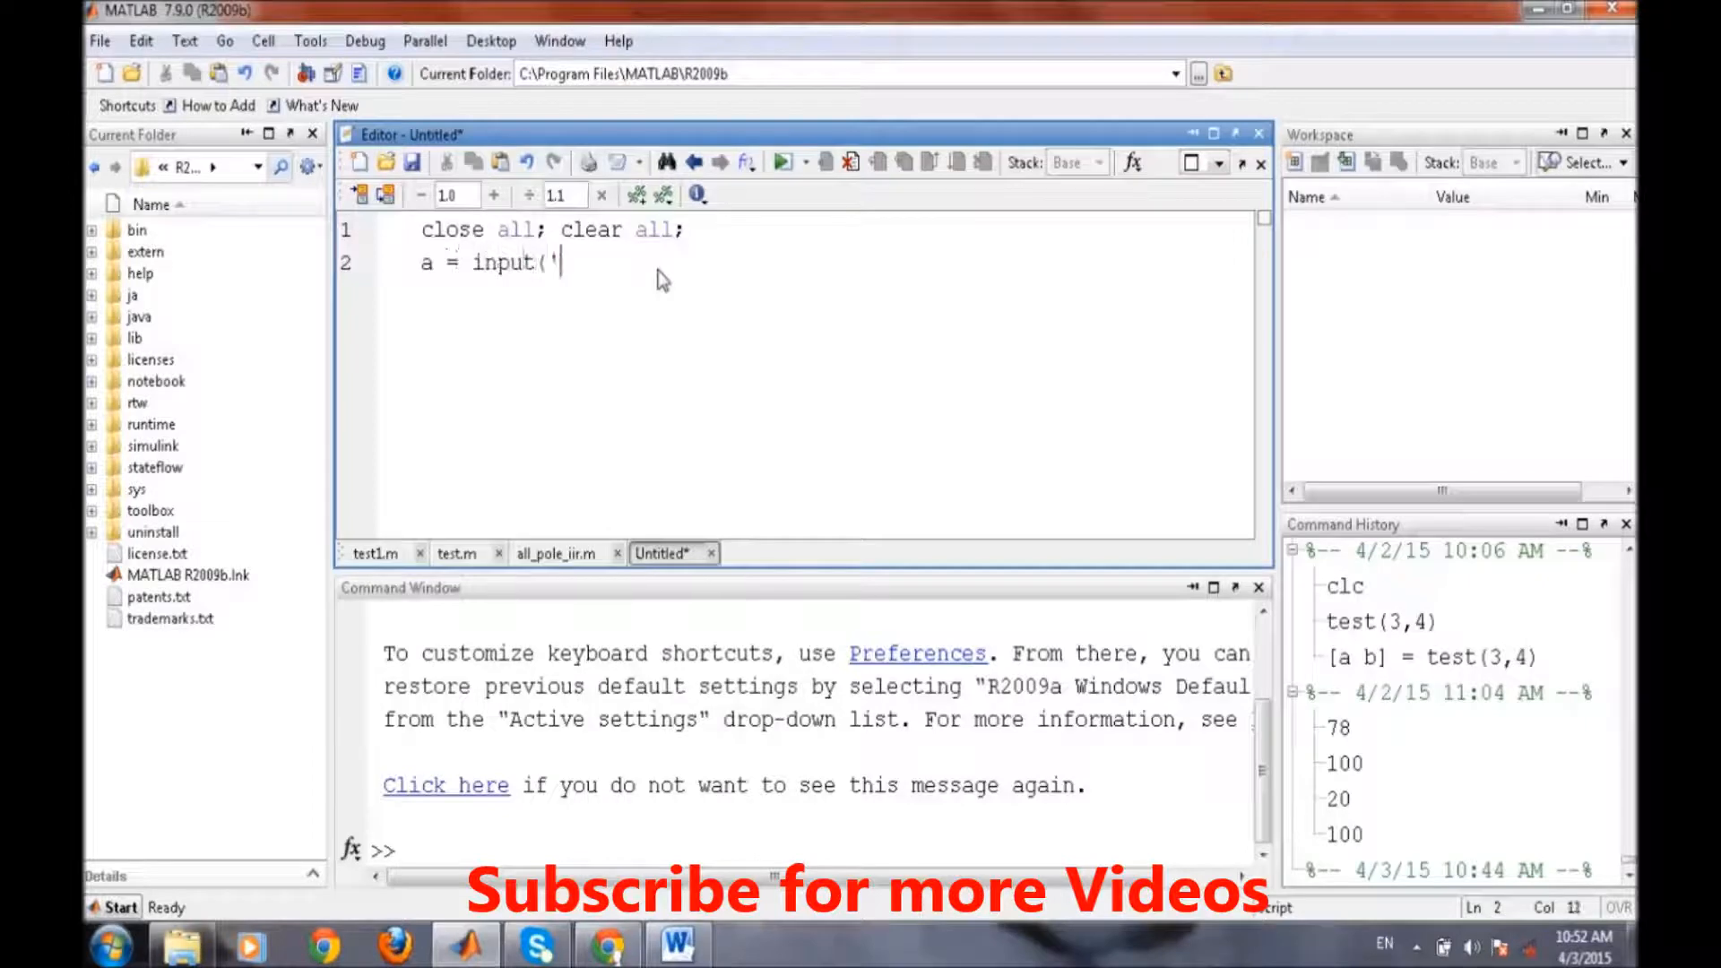
type("enter 1st")
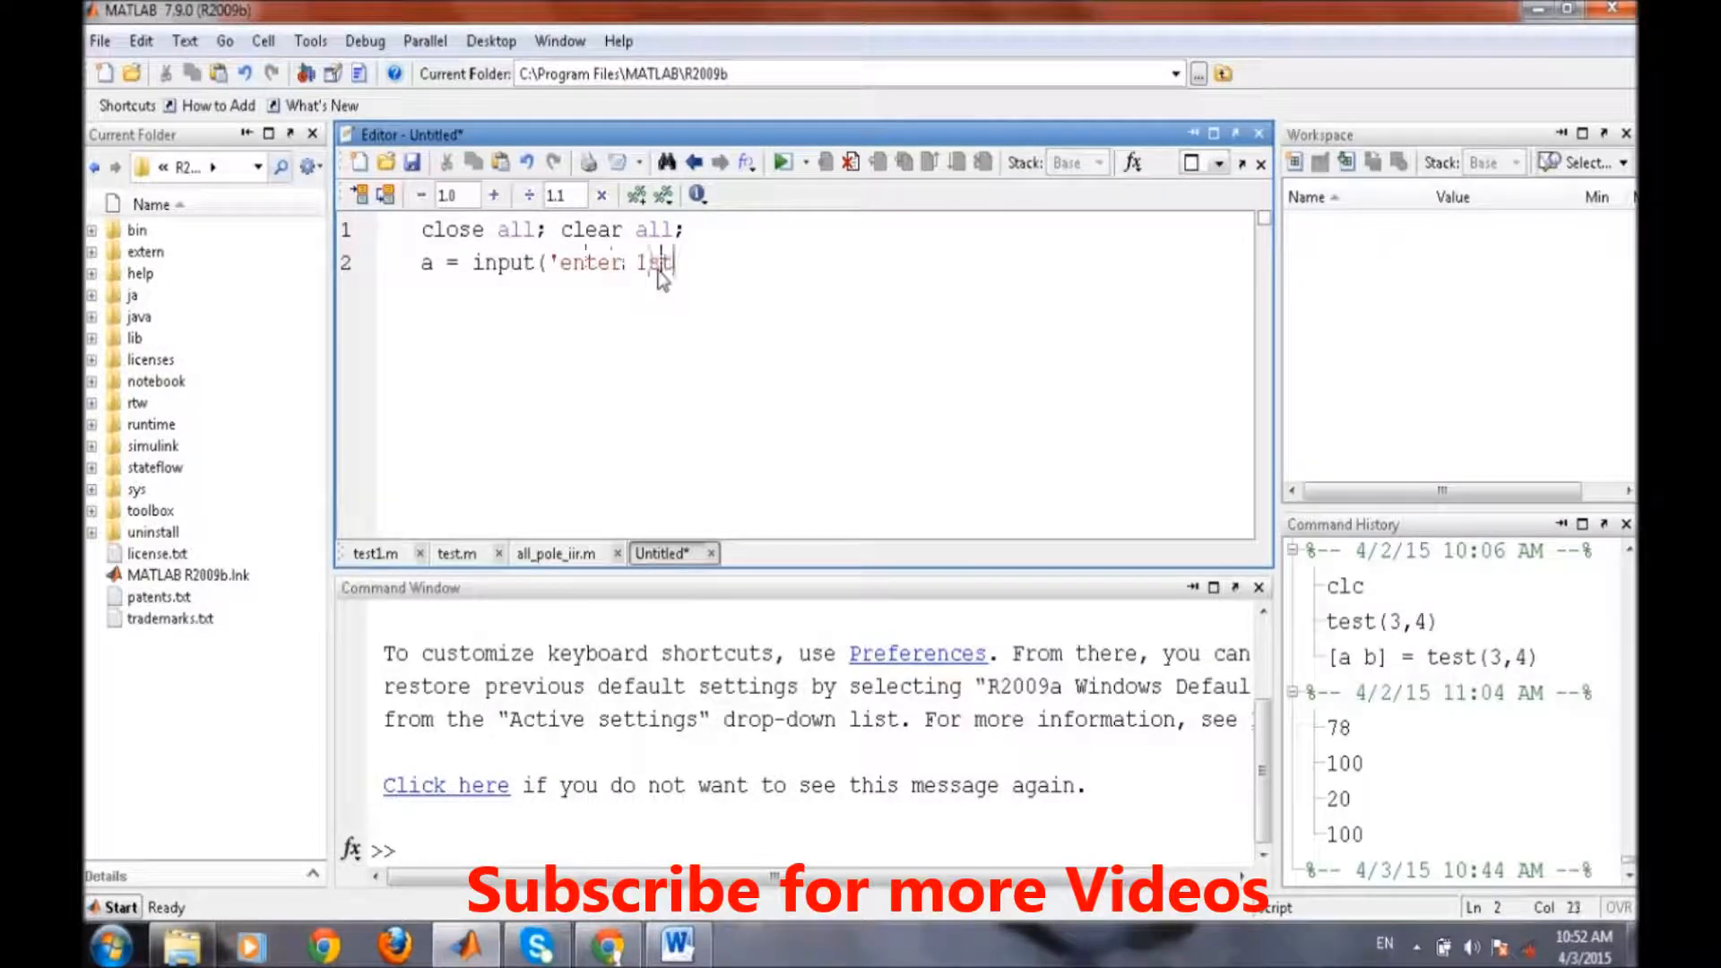
type("number');")
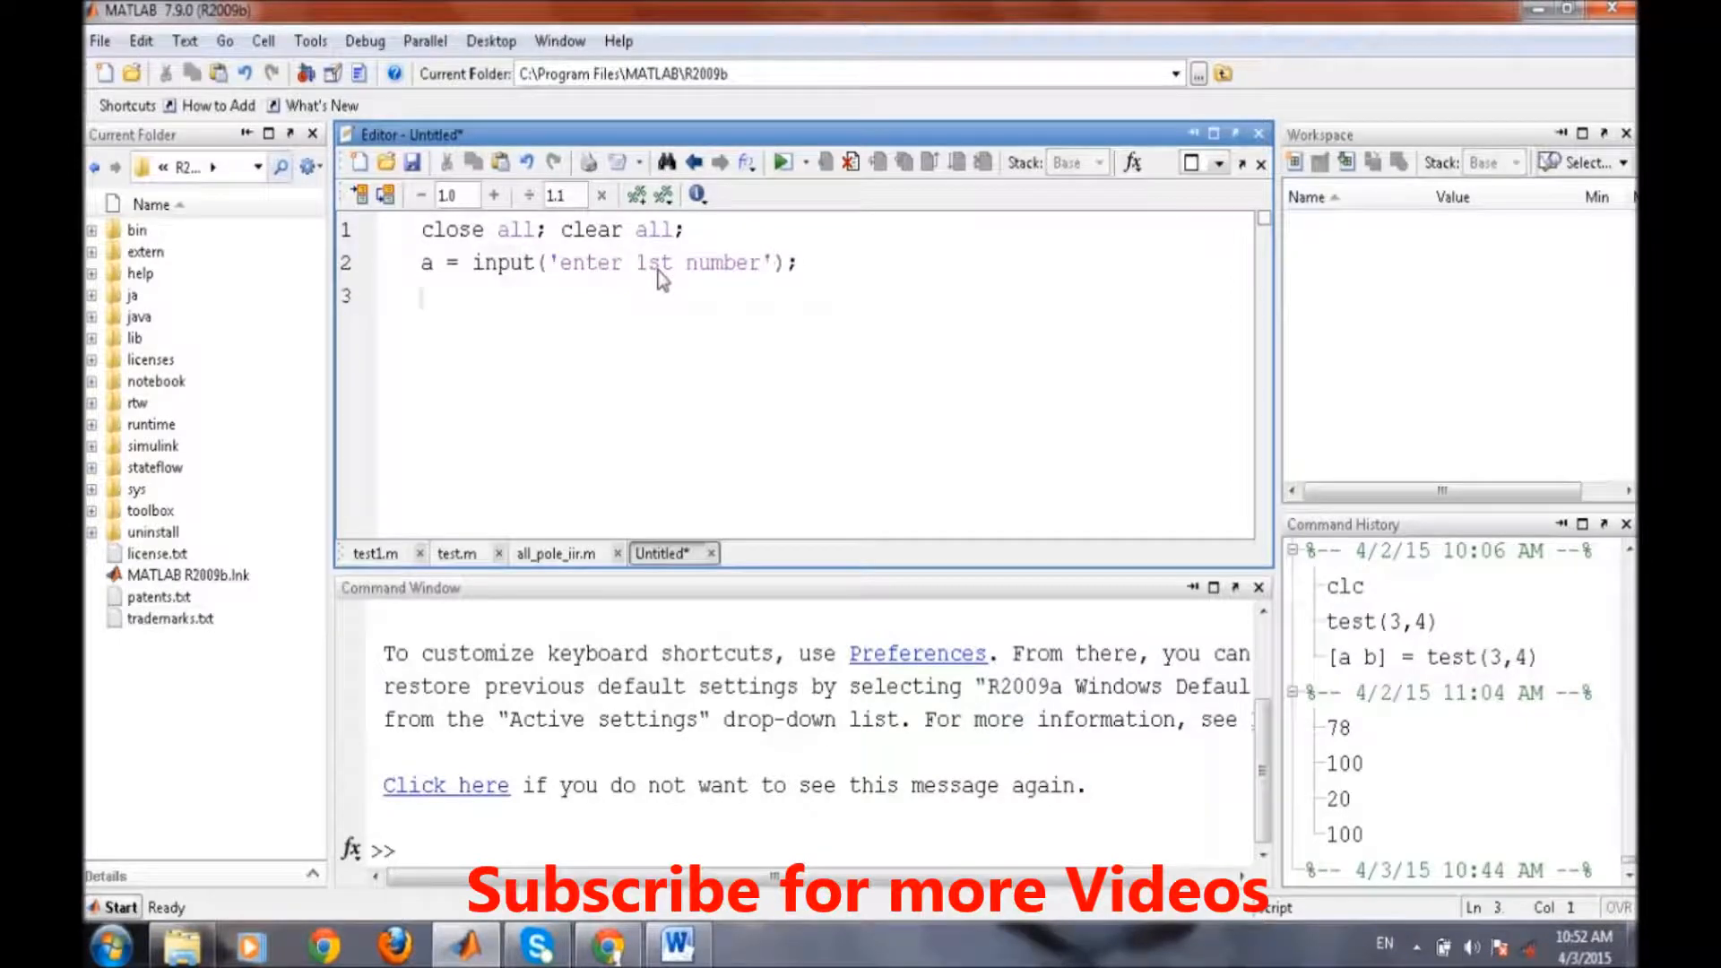
- Add input() prompts for the difference b and the series length n
type("b = in")
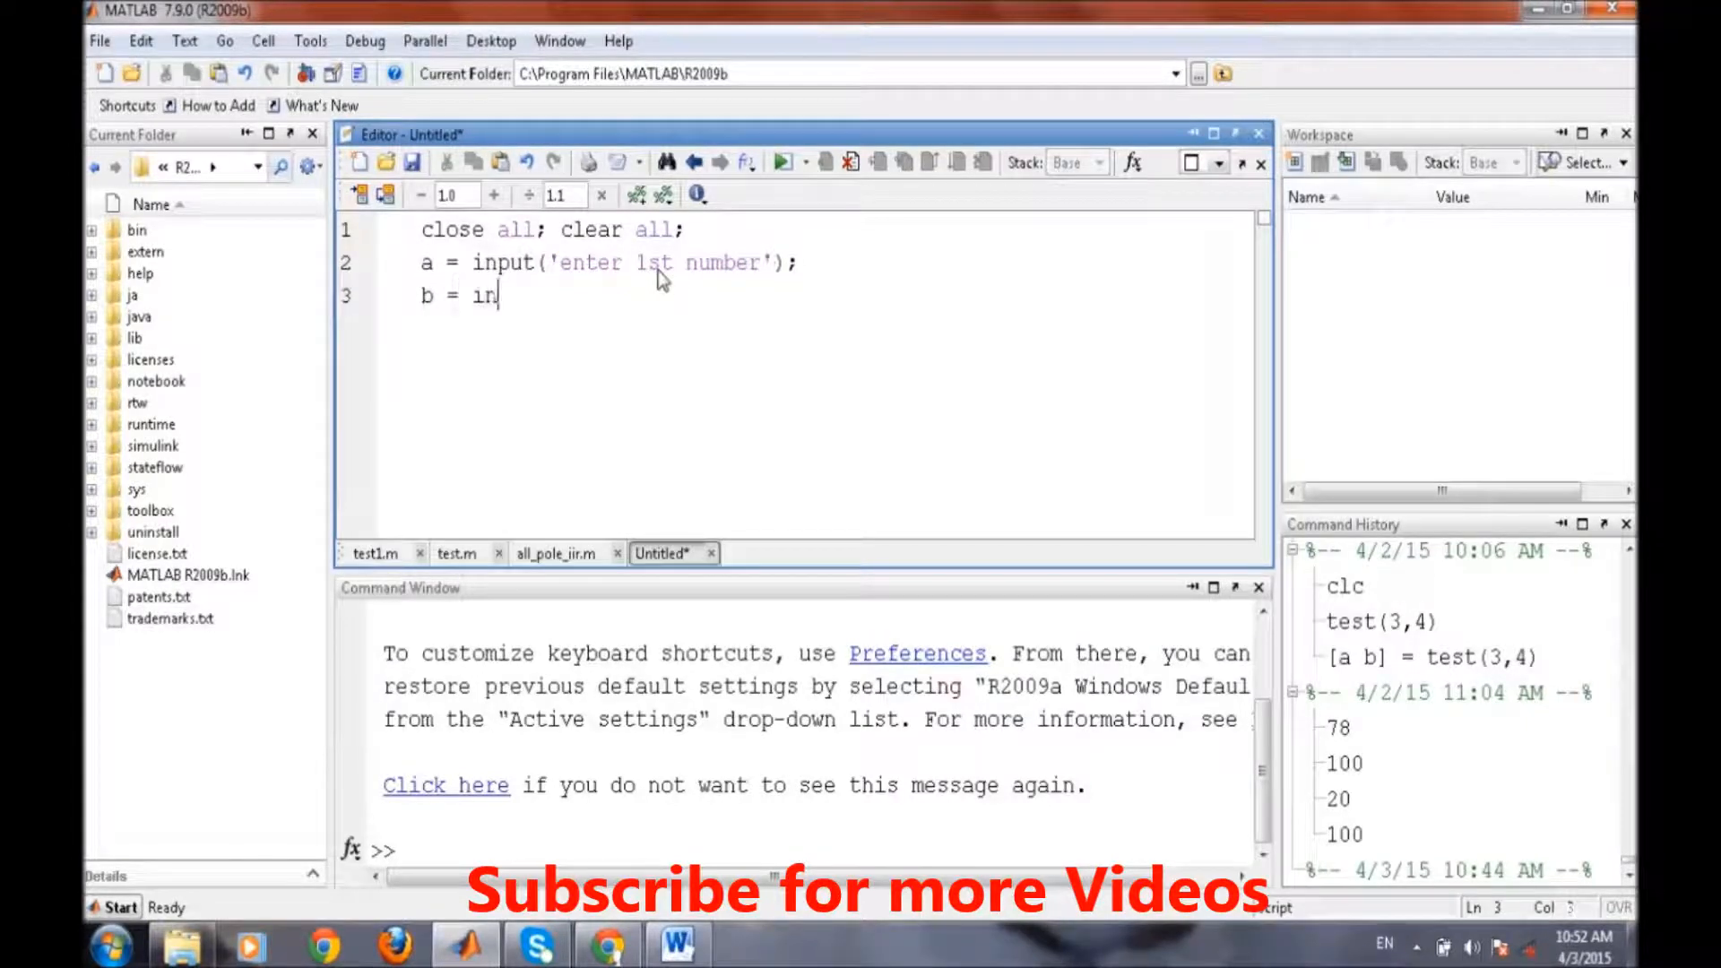
type("put('")
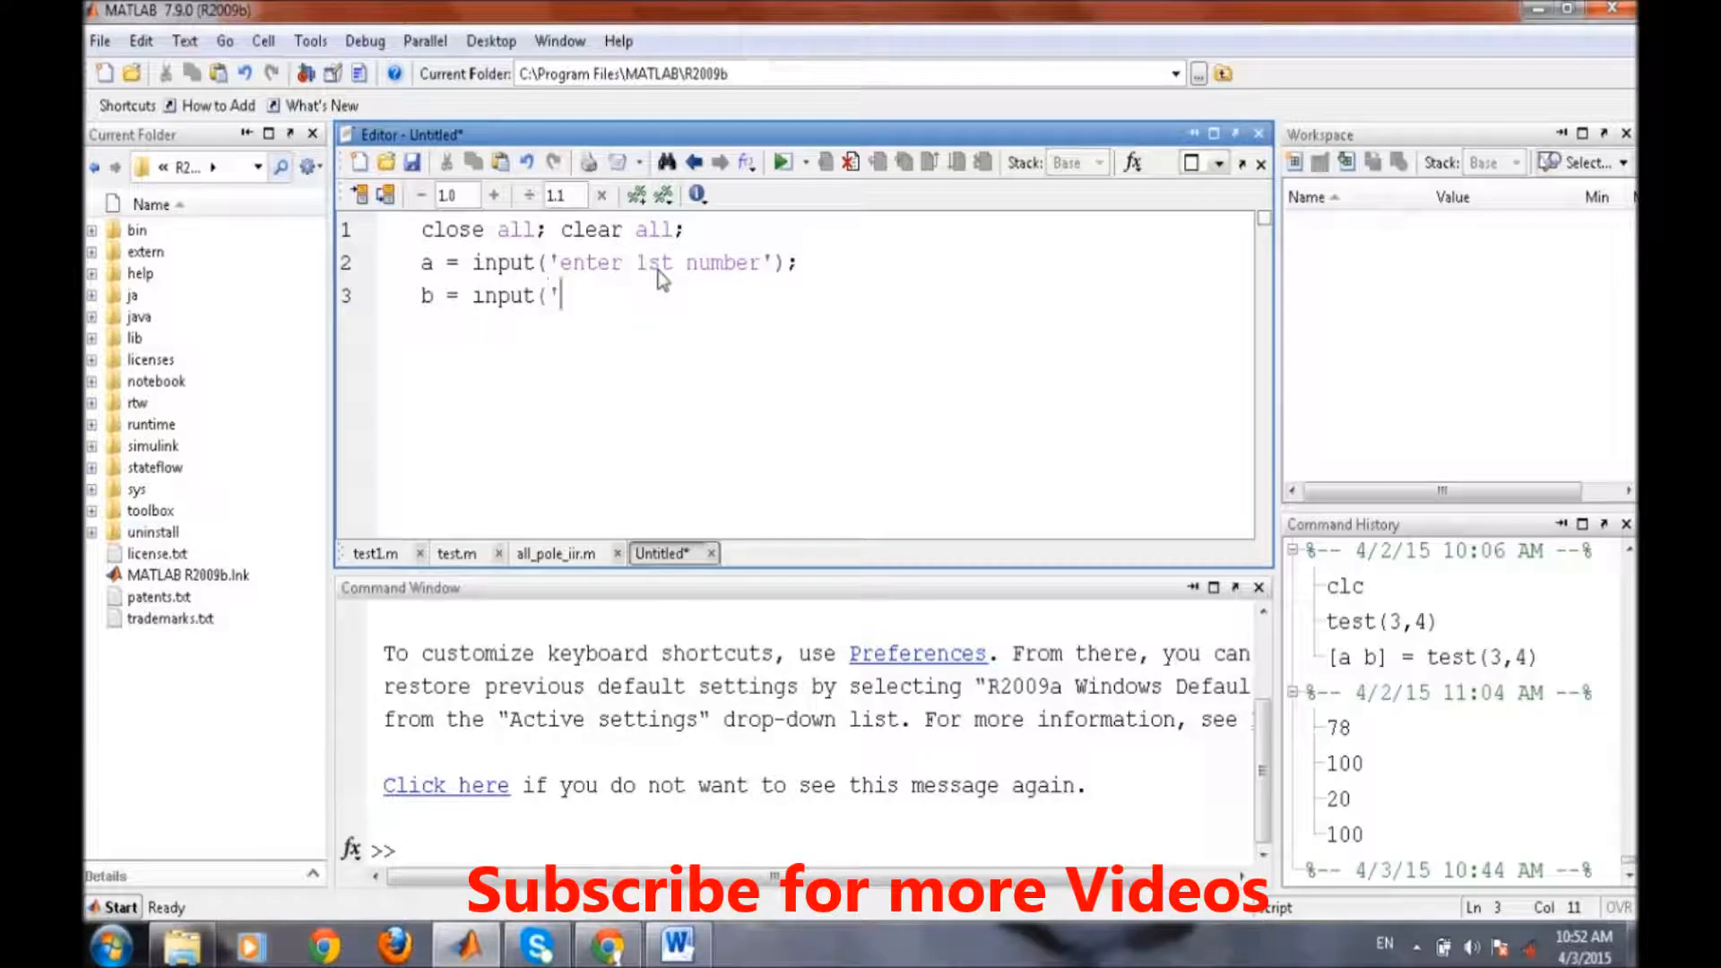
type("enter the difference');")
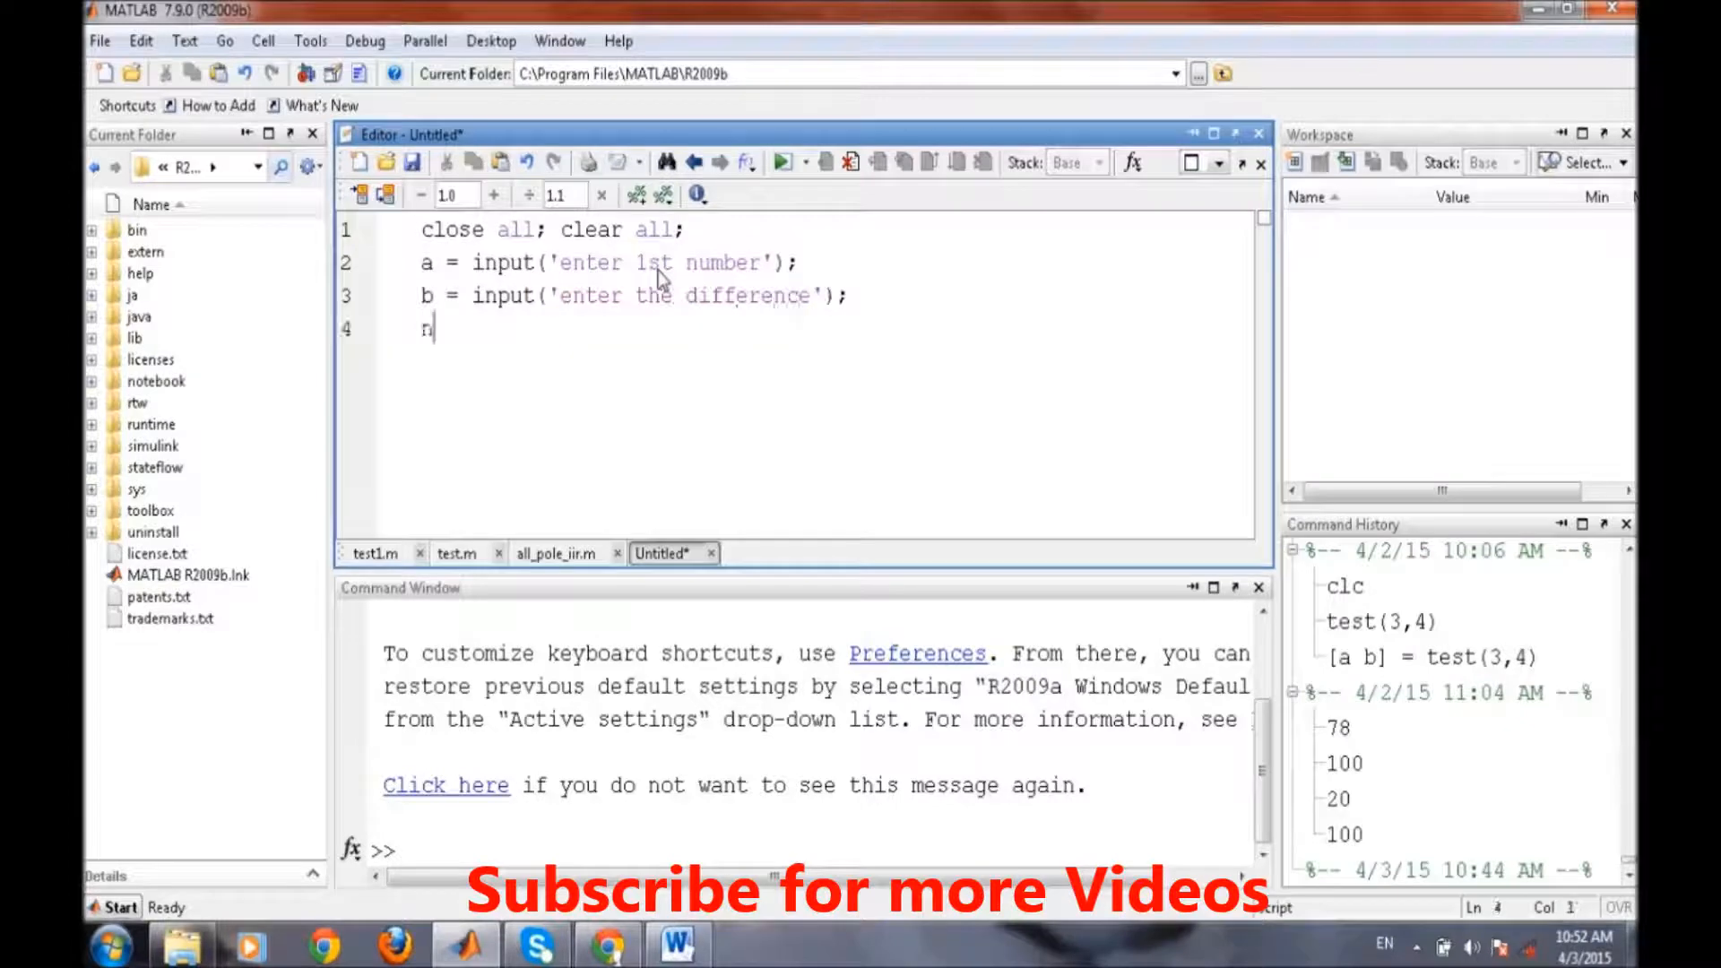
type("= inpu")
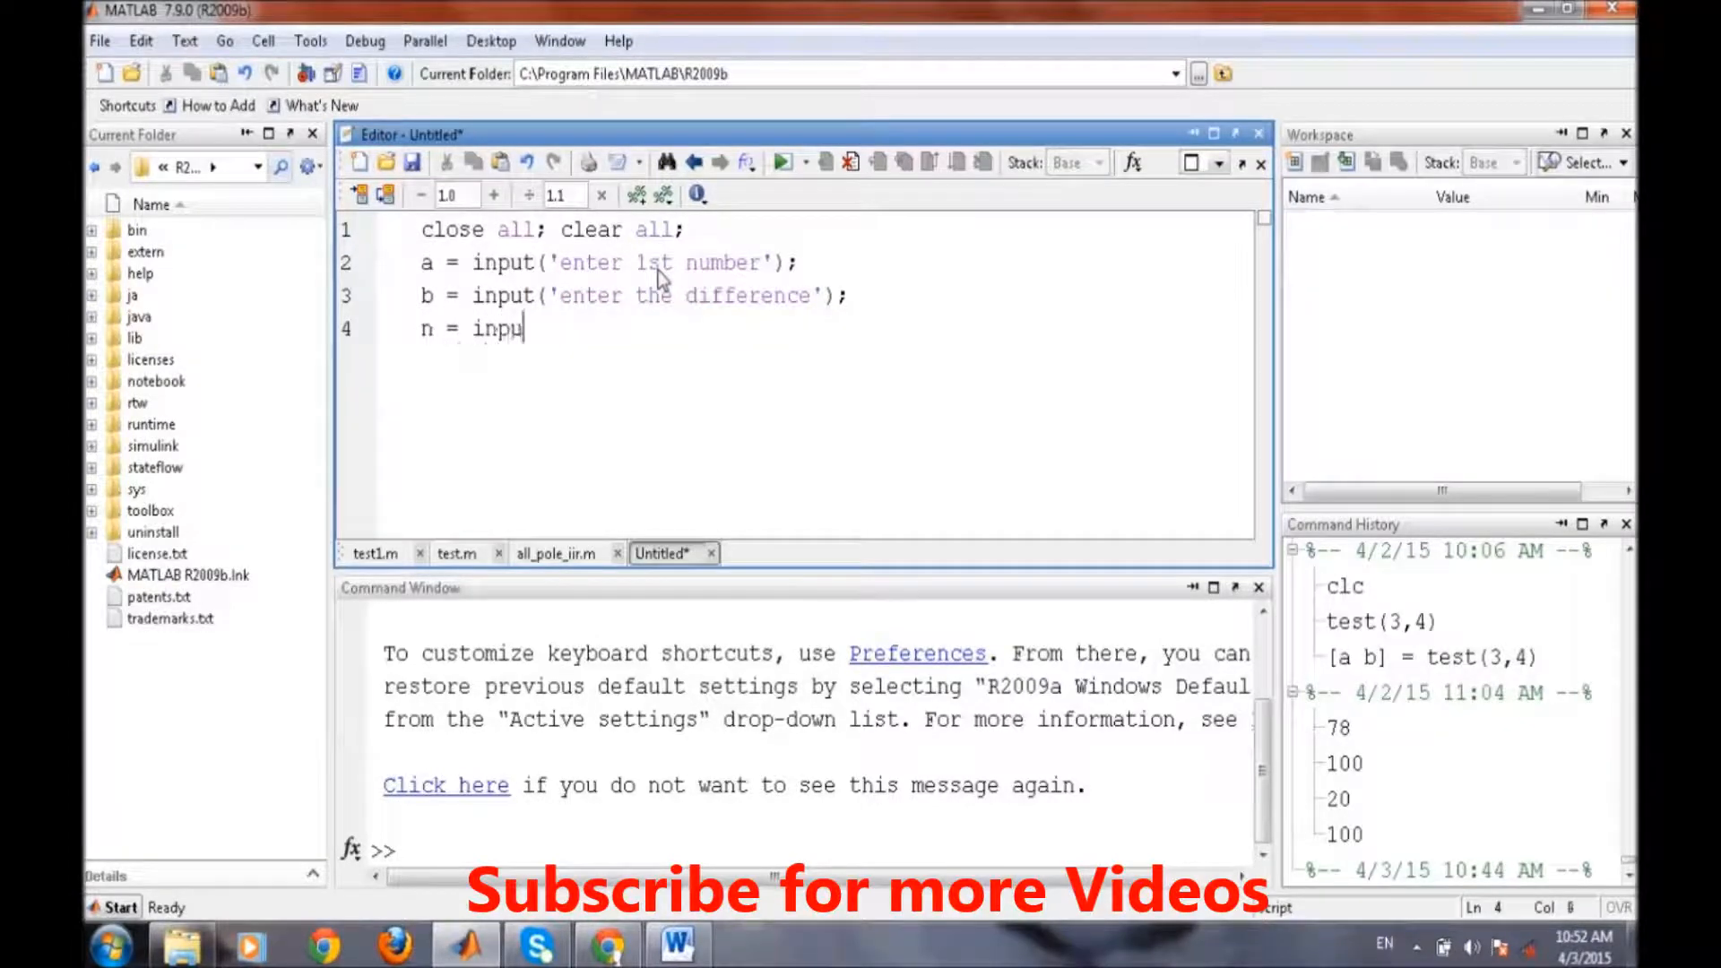
type("t(")
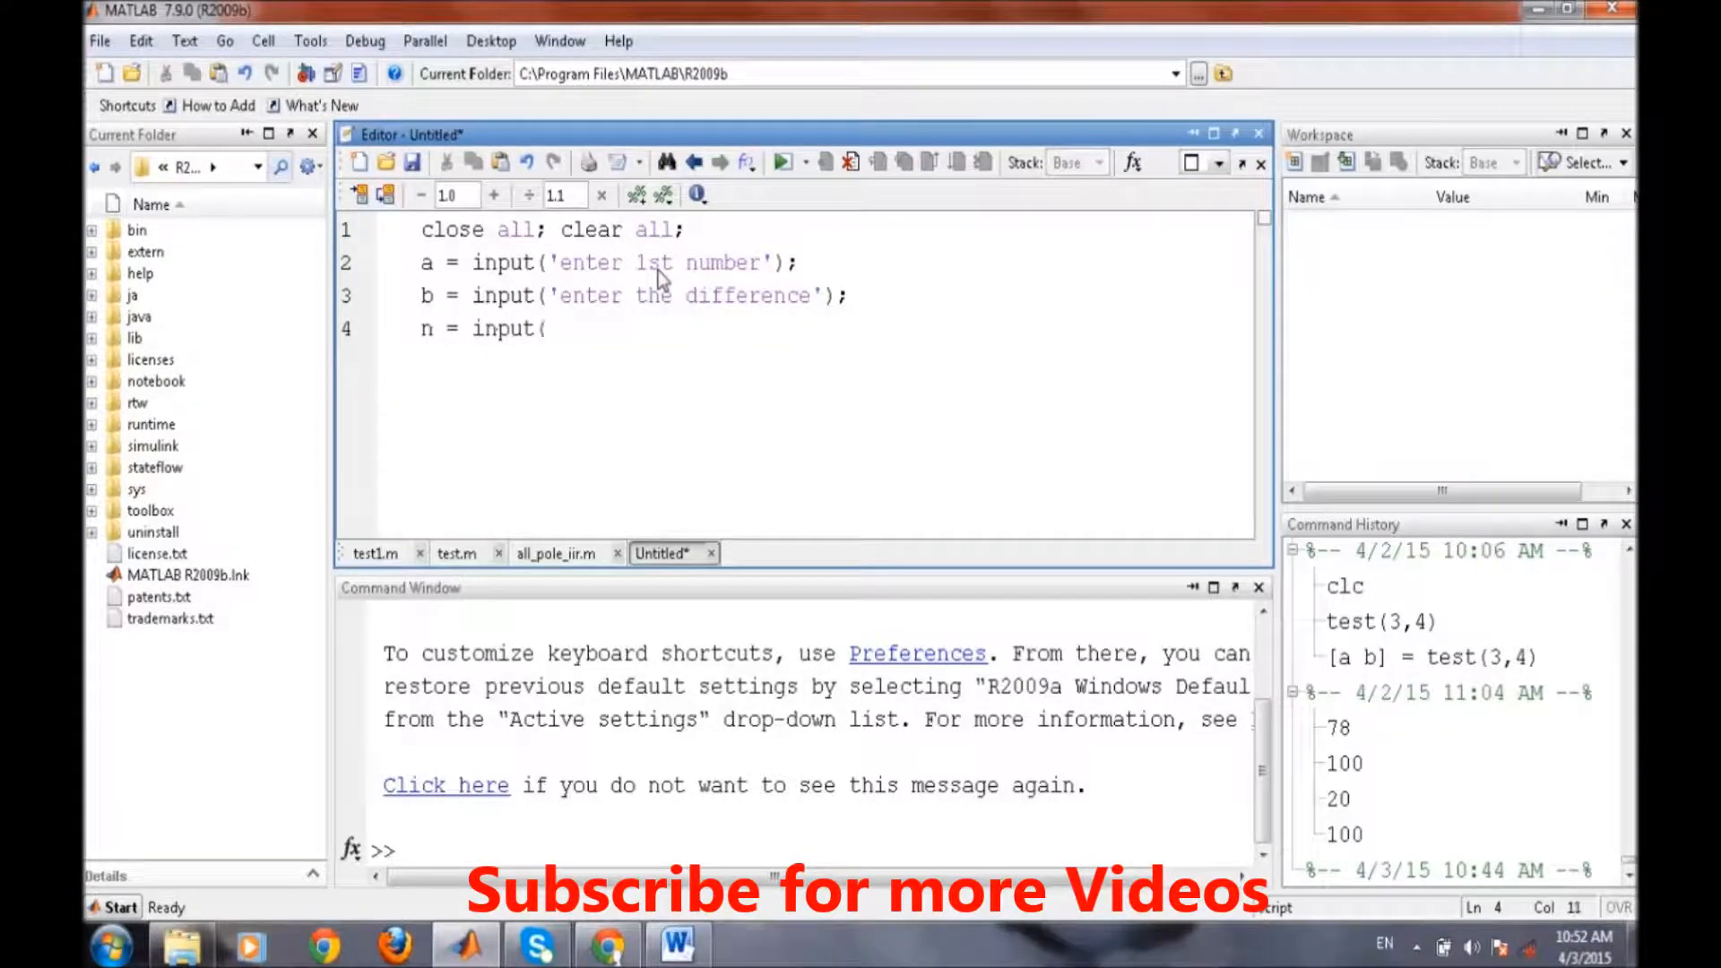
type("'eh")
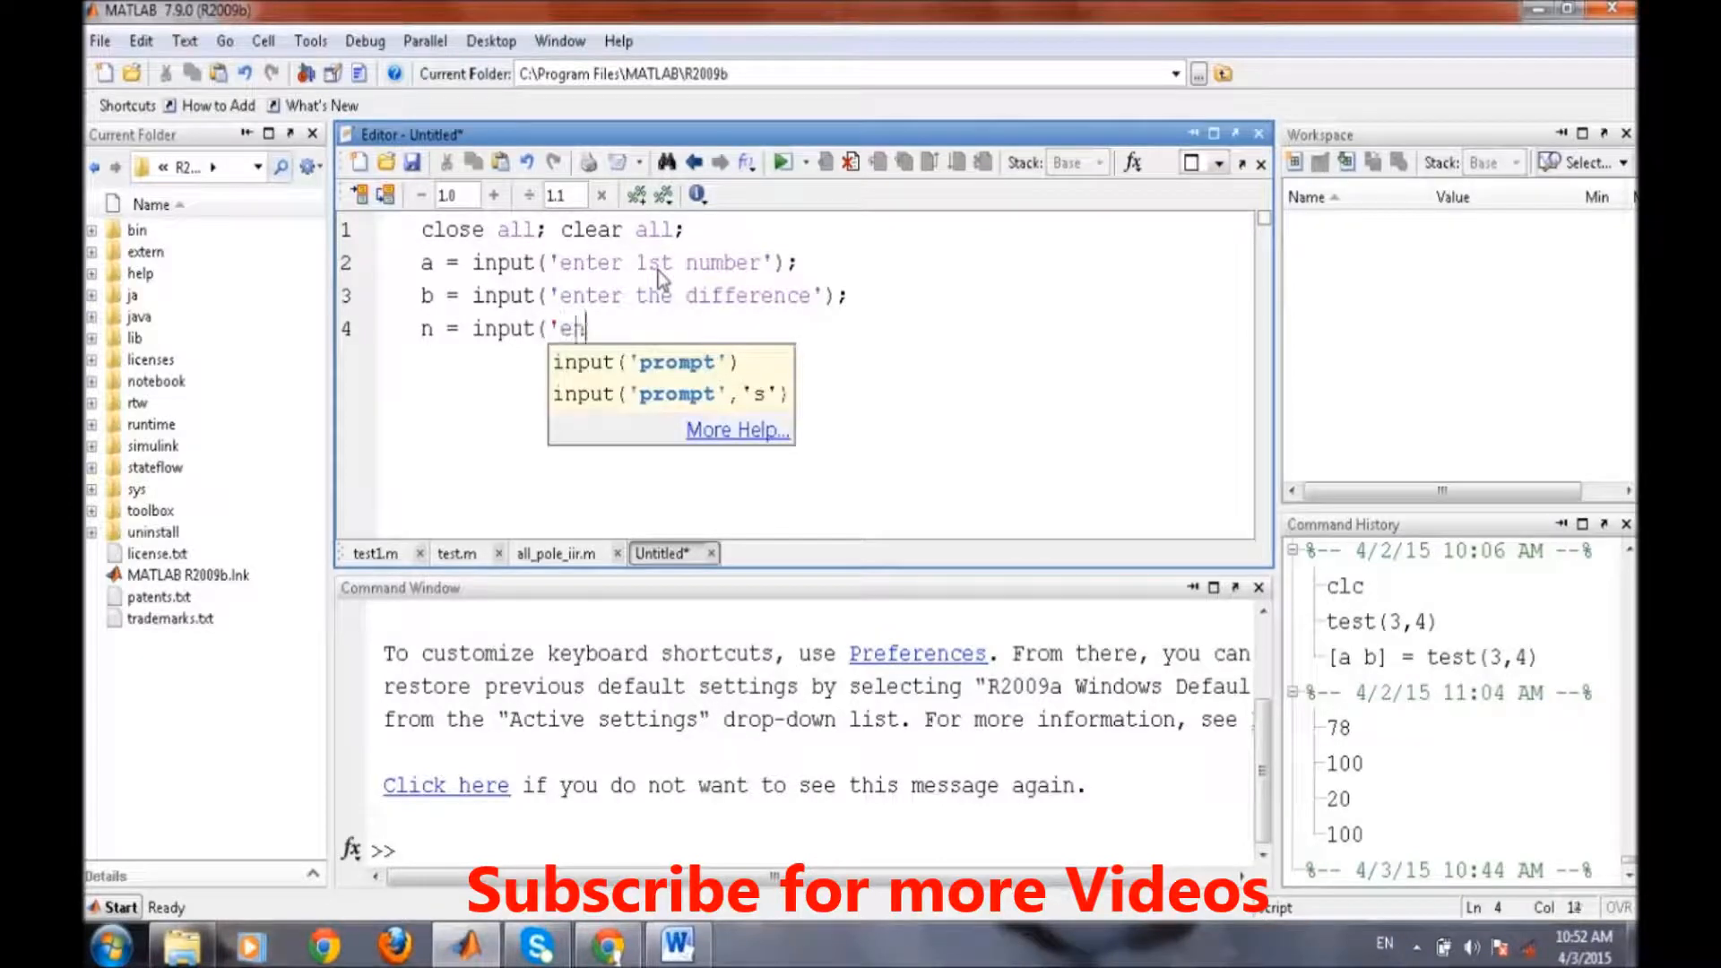
type("nter the length")
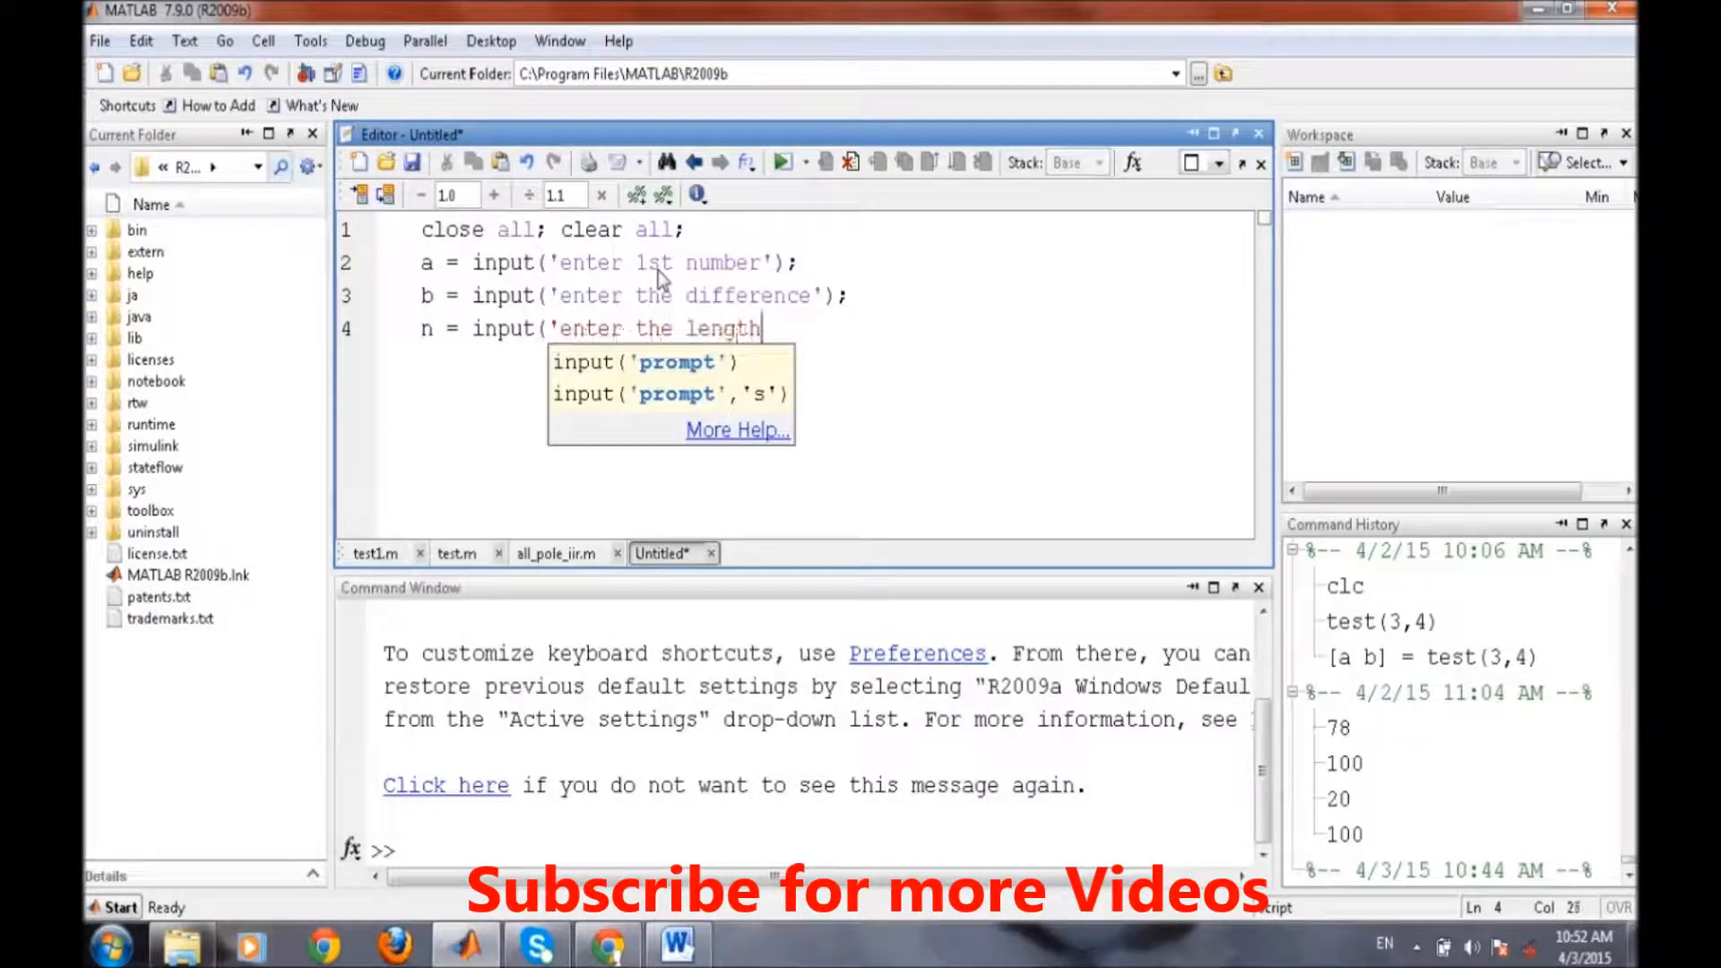
type("of the series');")
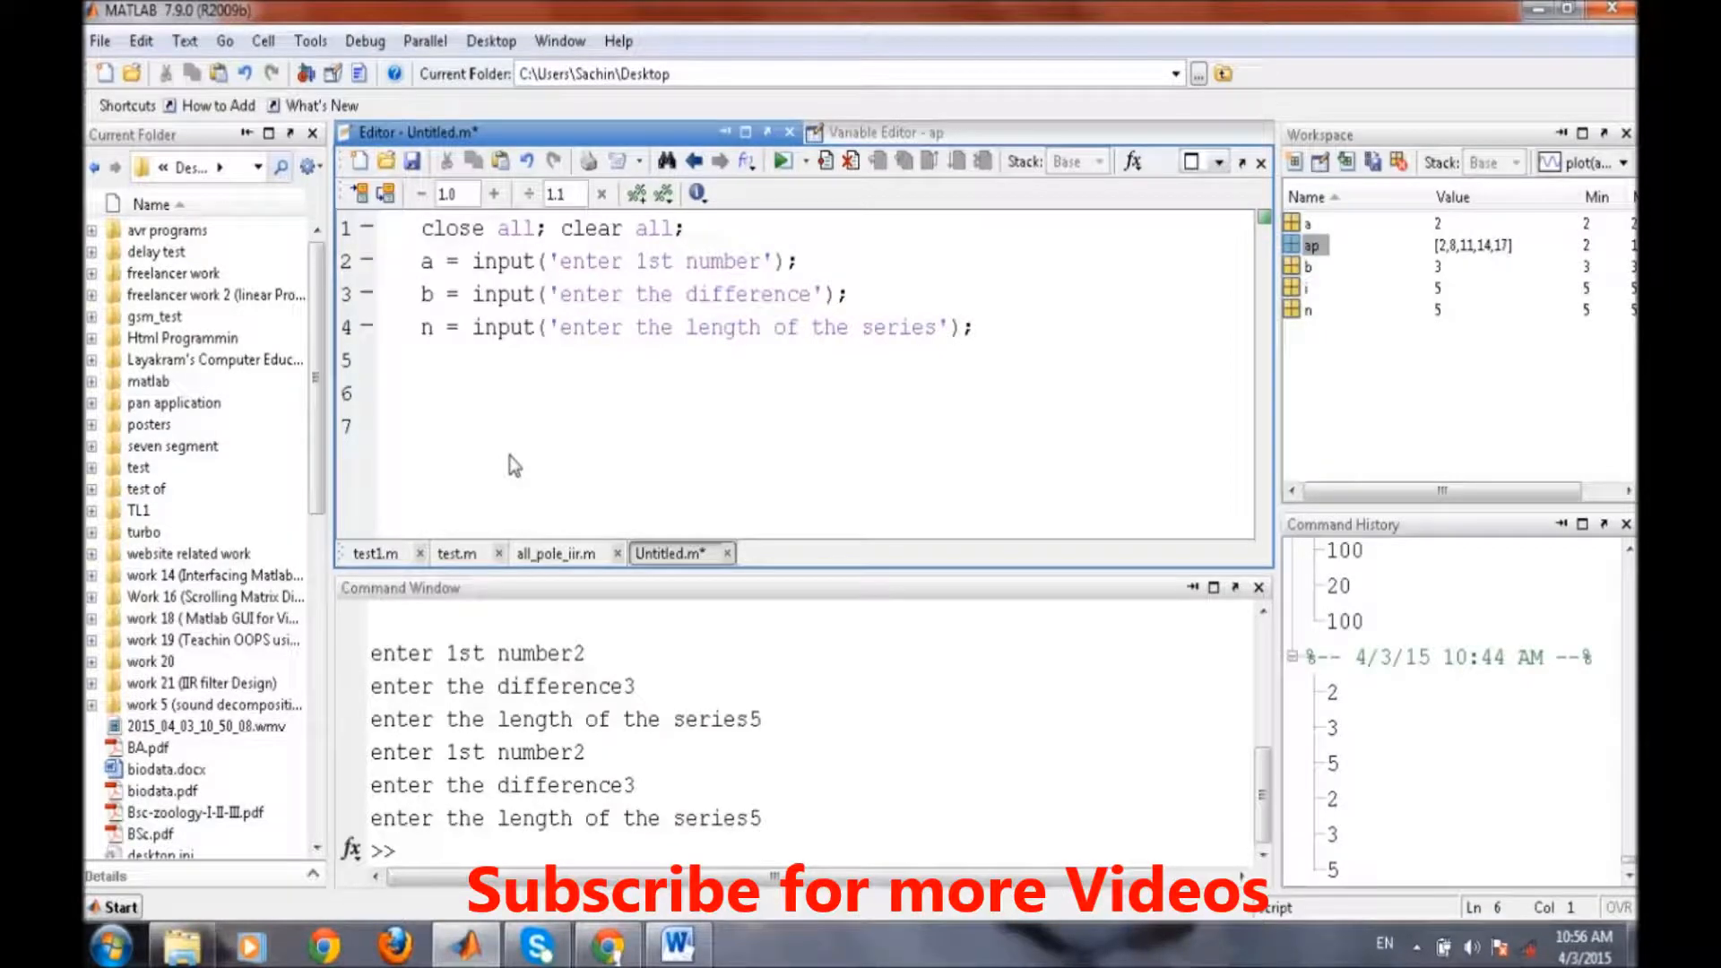
mouse_move(545, 408)
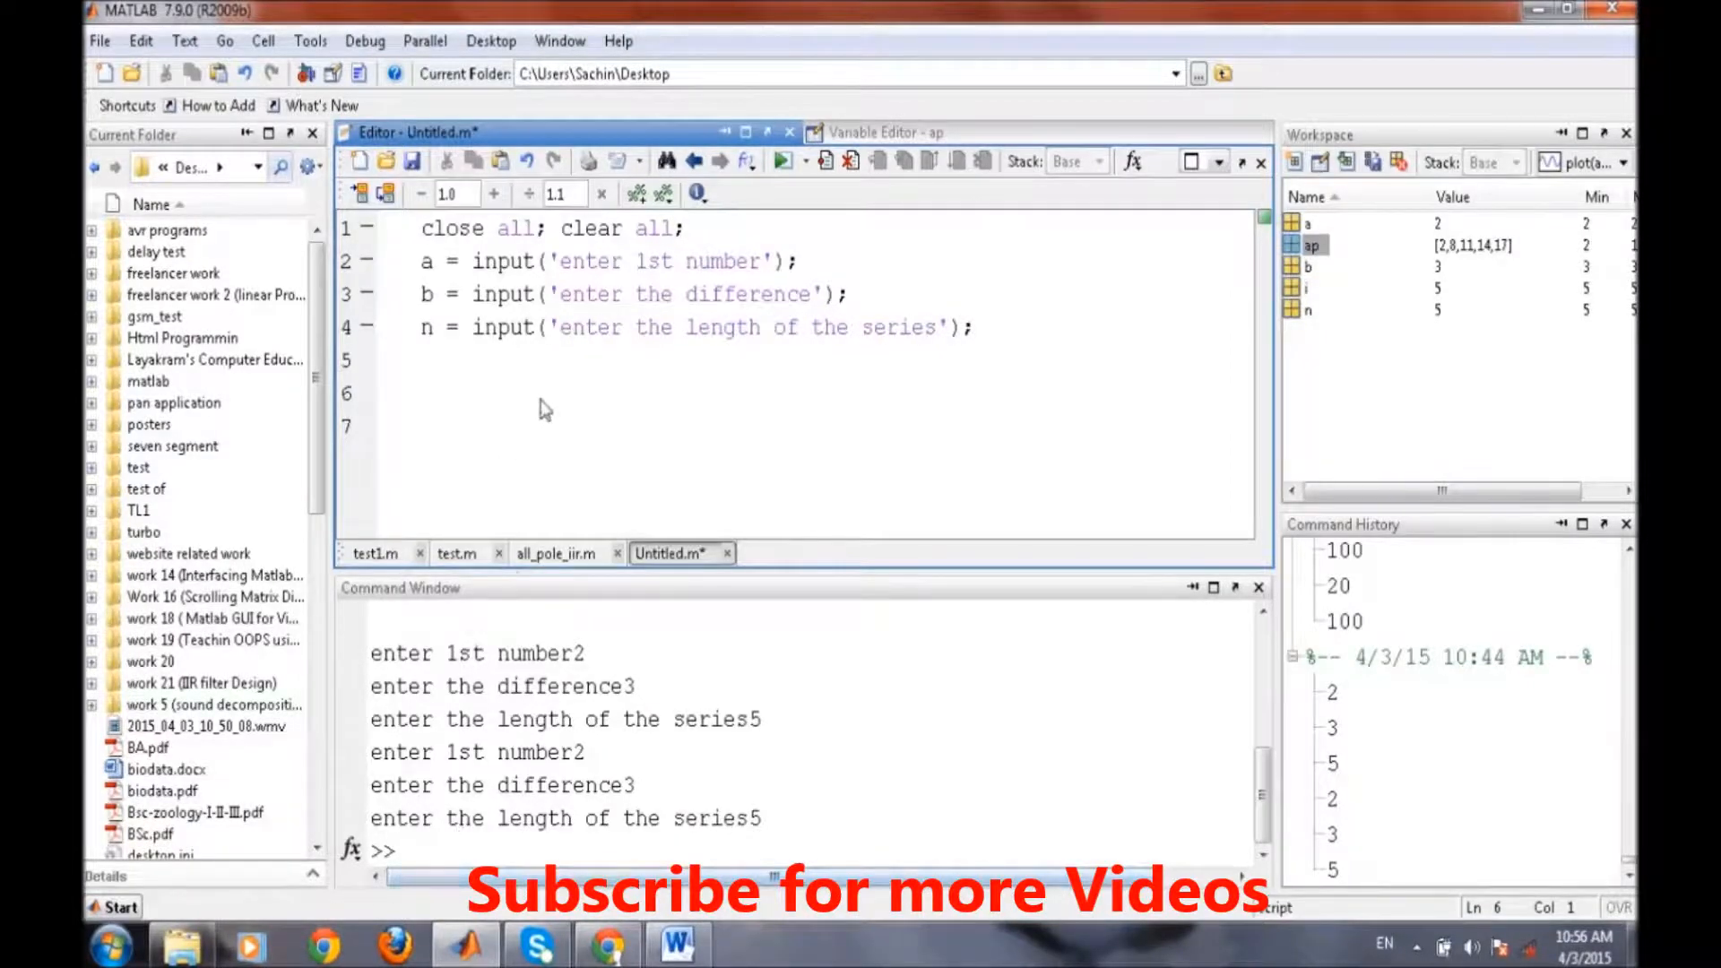
- Set ap = a; and start a for loop over i = 2:n
type("ap")
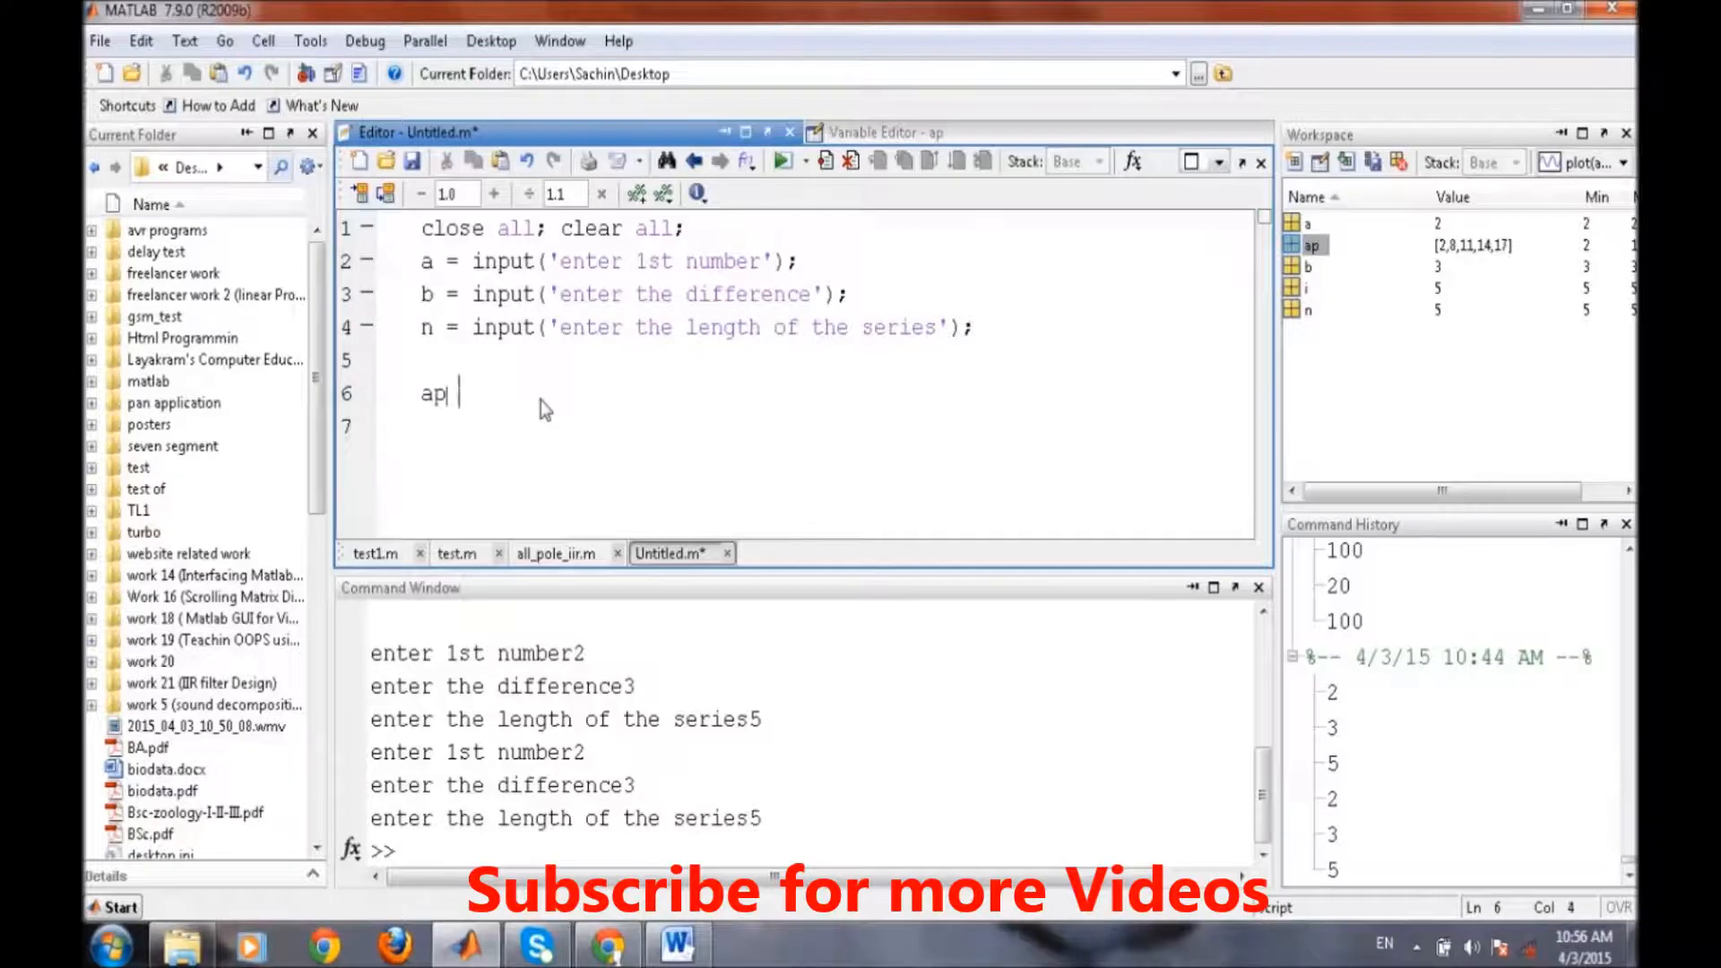
type("= a;")
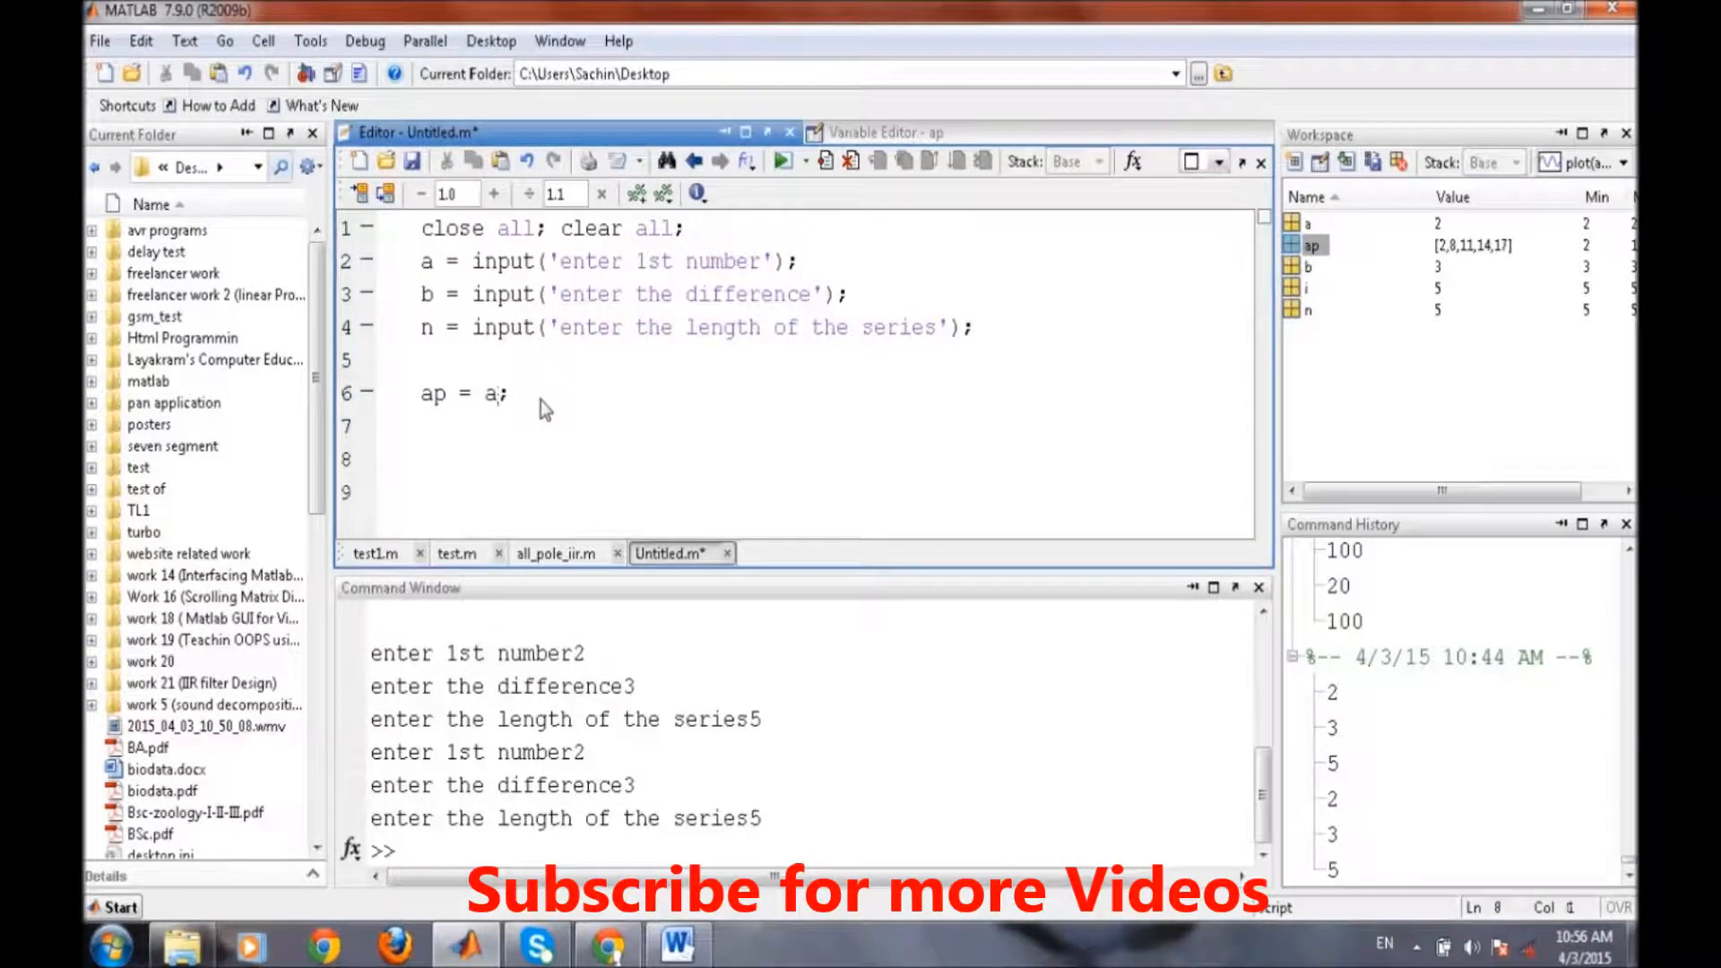
type("for")
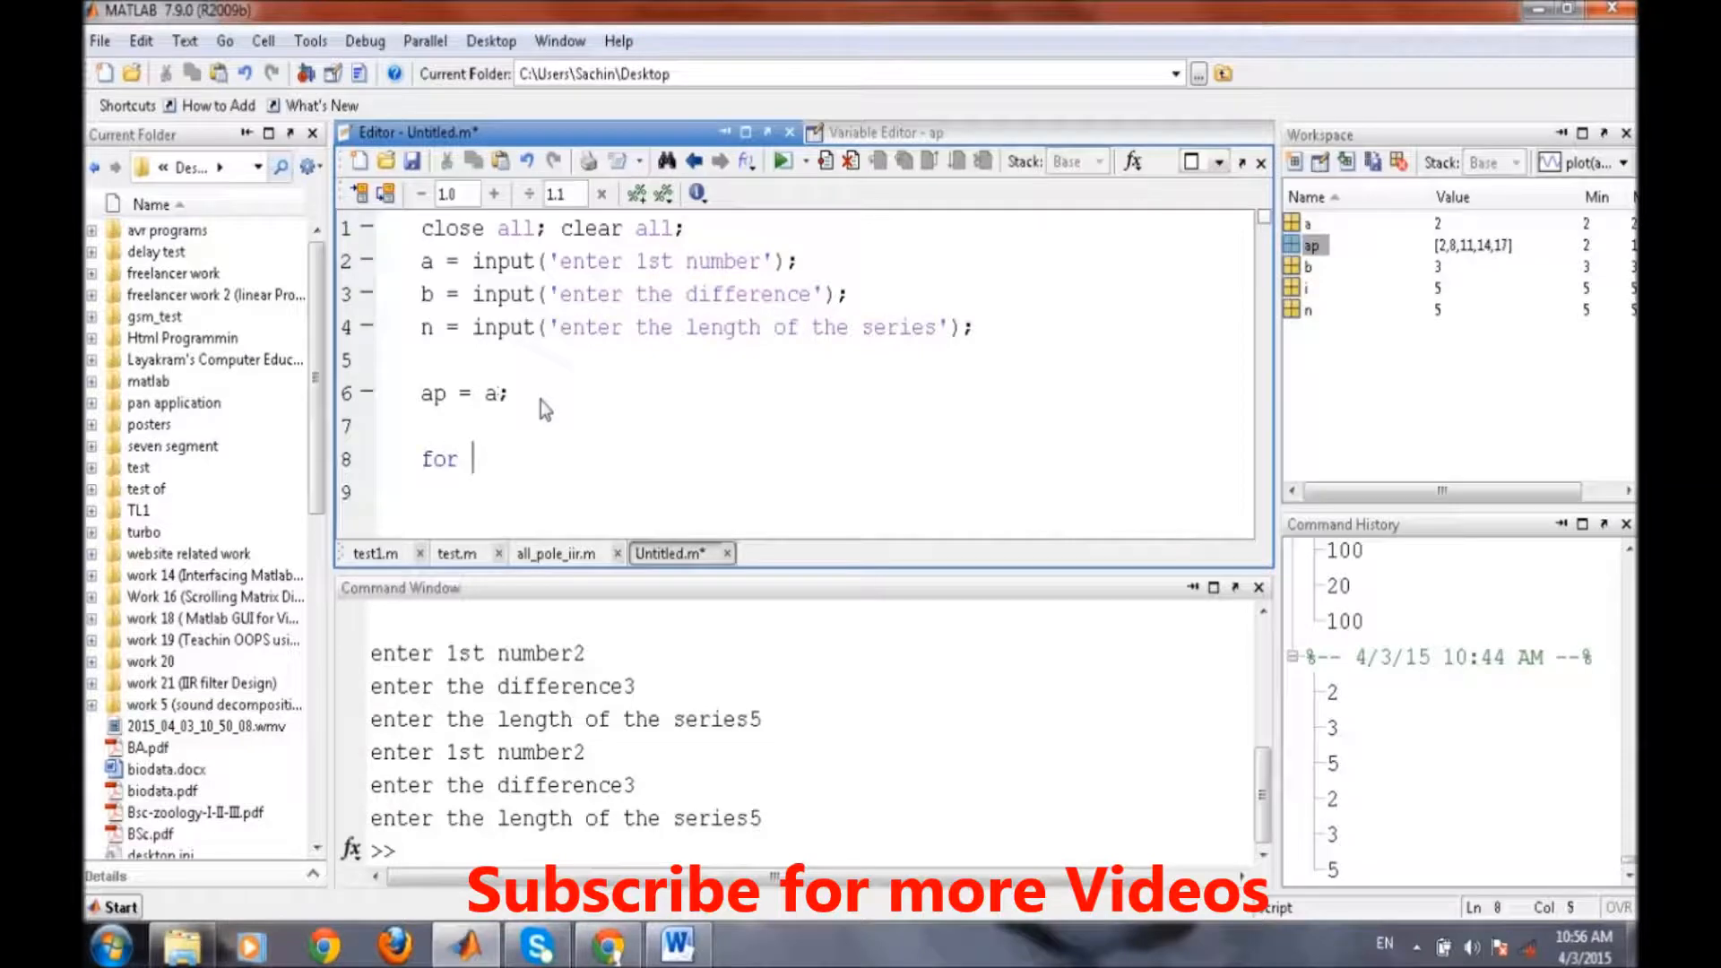
type("i =")
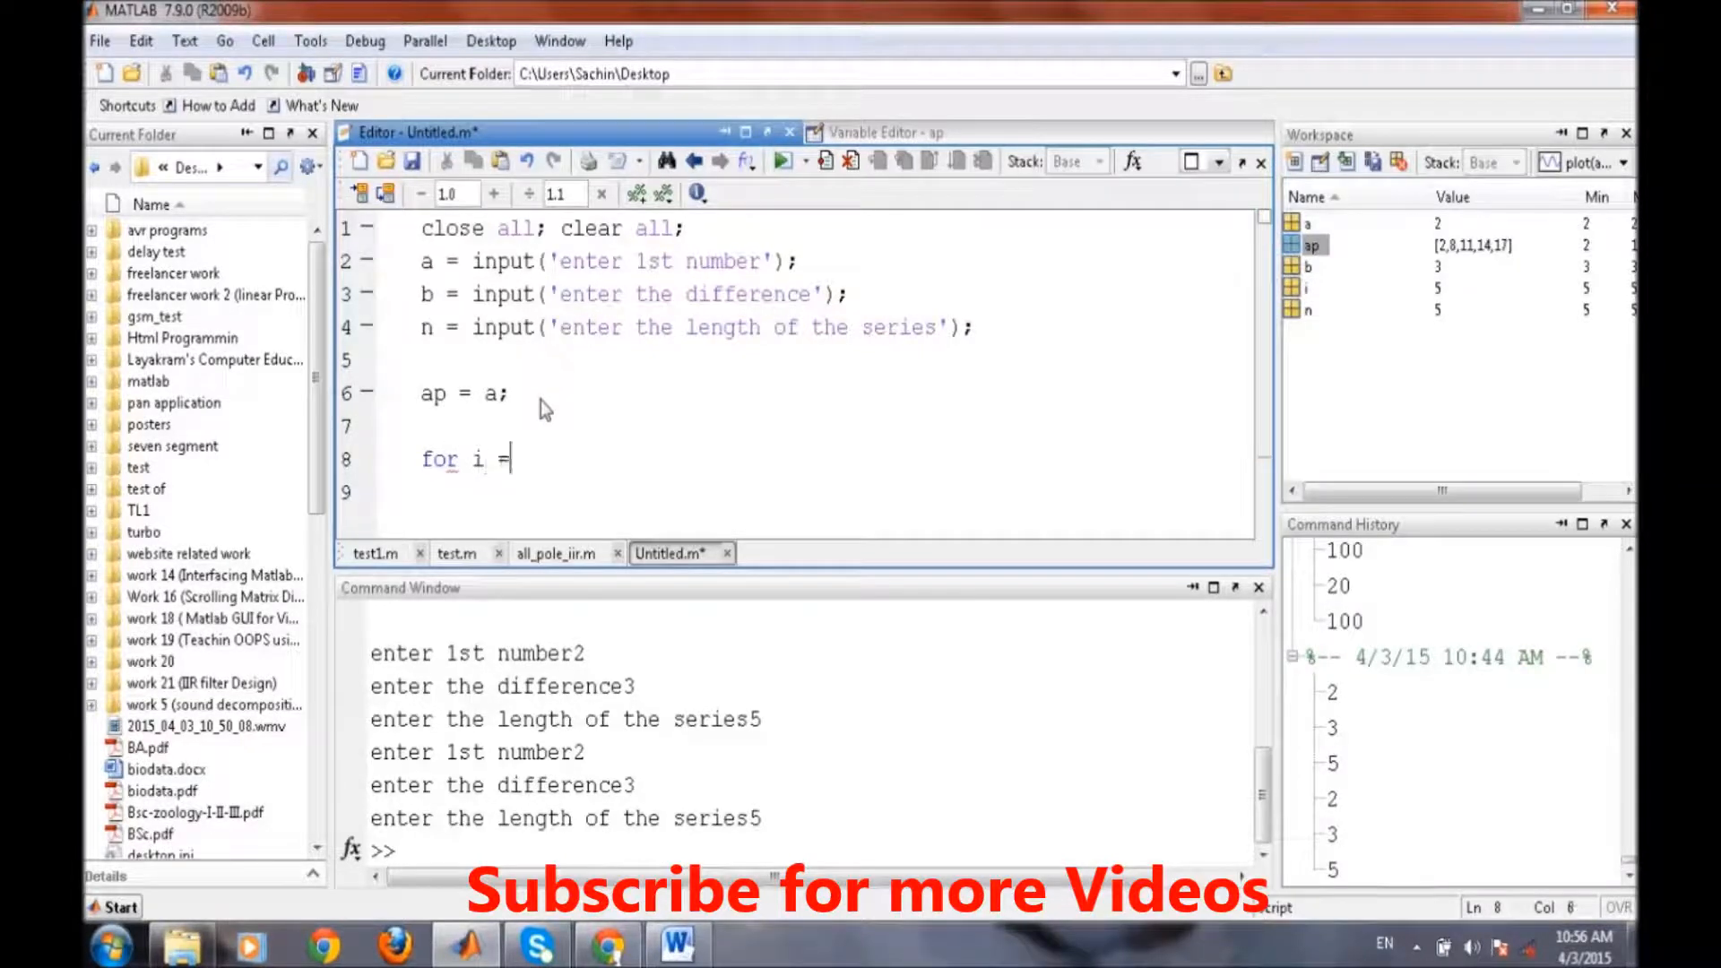
type("1:")
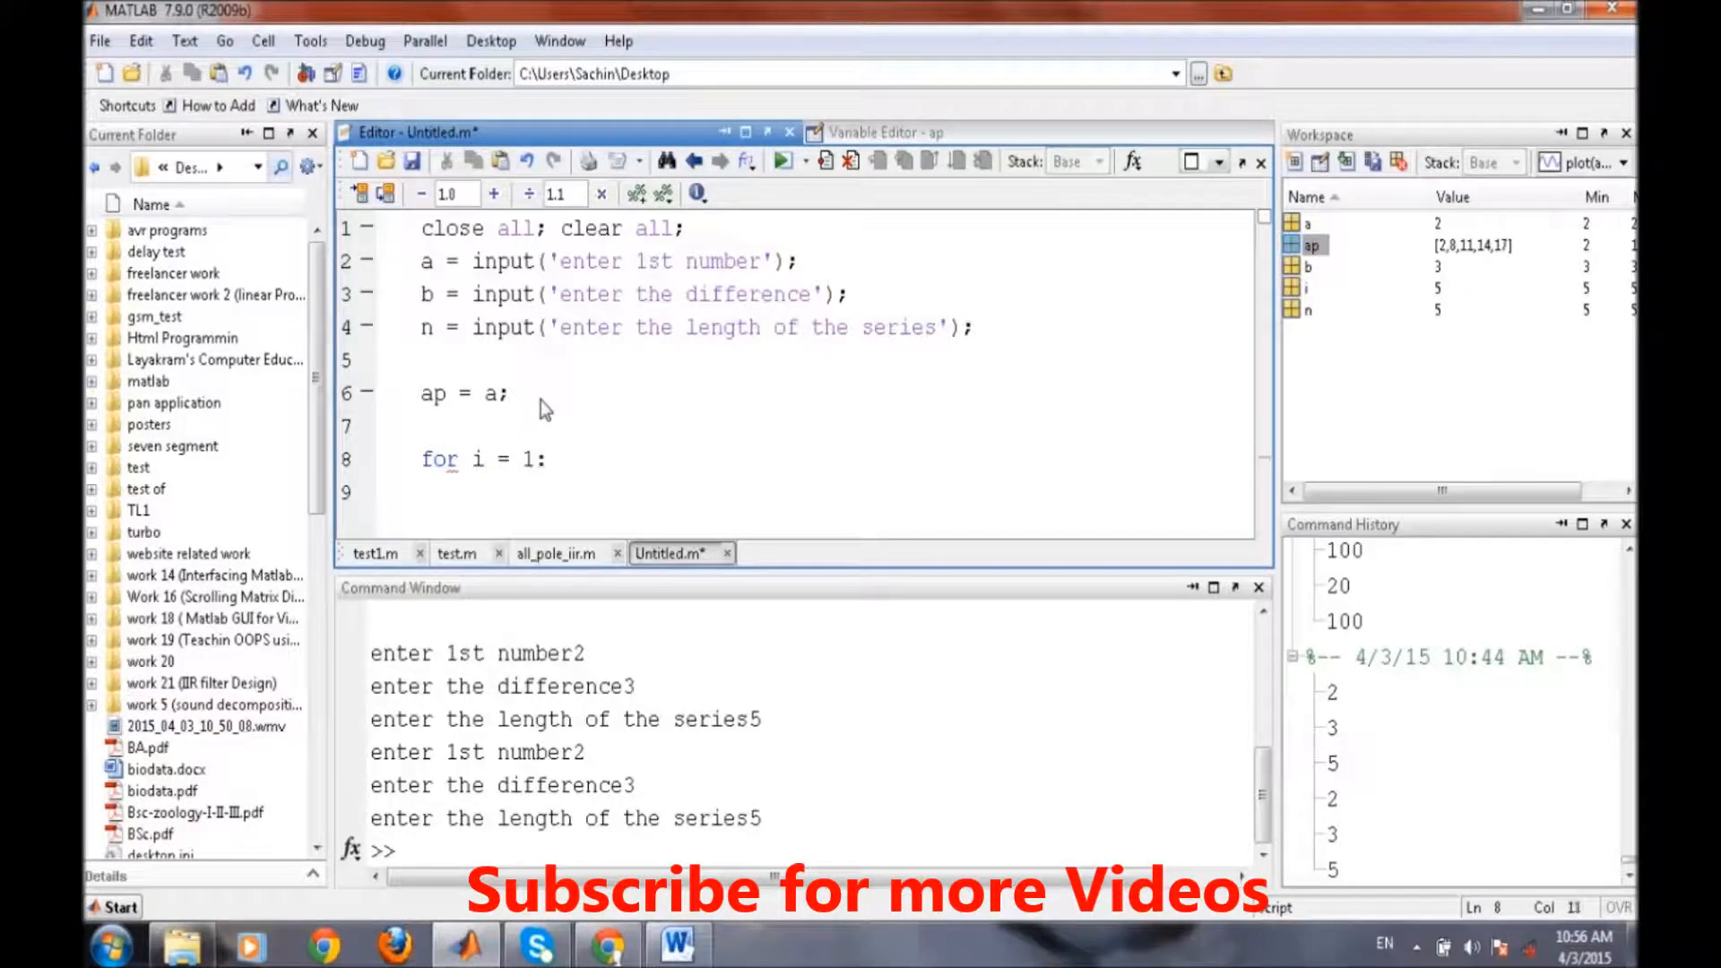
type(":n")
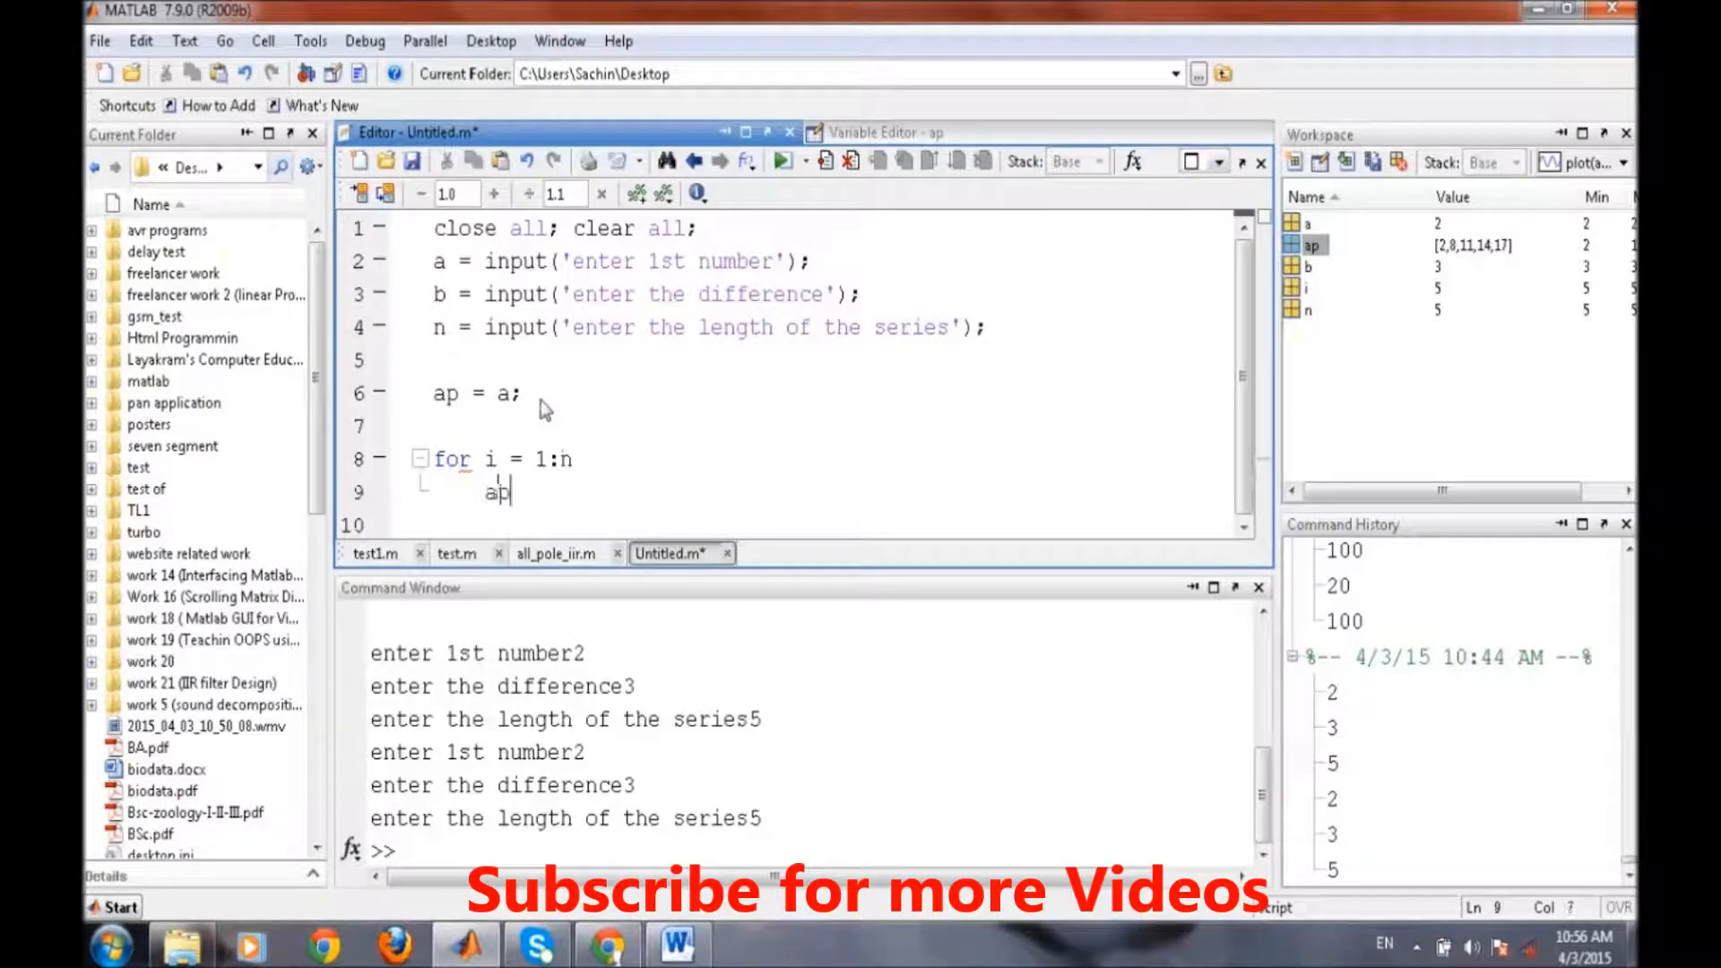
- Compute ap(i) = a + (i-1)*b; inside the loop and close it with end
type("(i)")
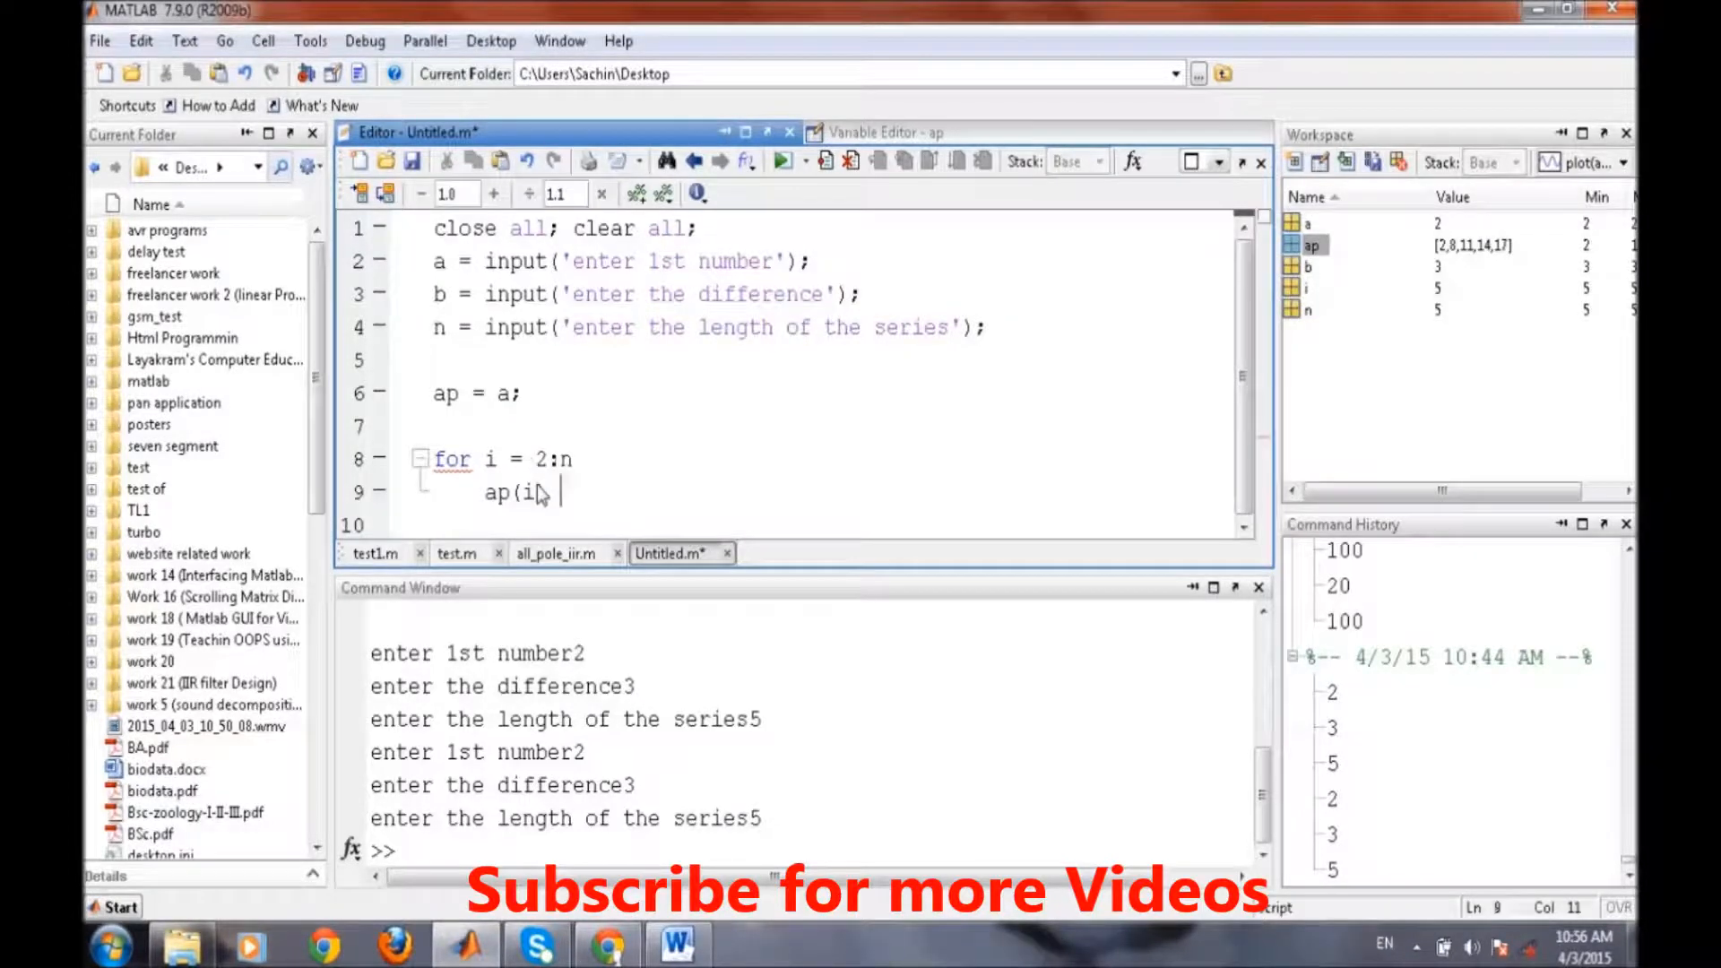
type("= a")
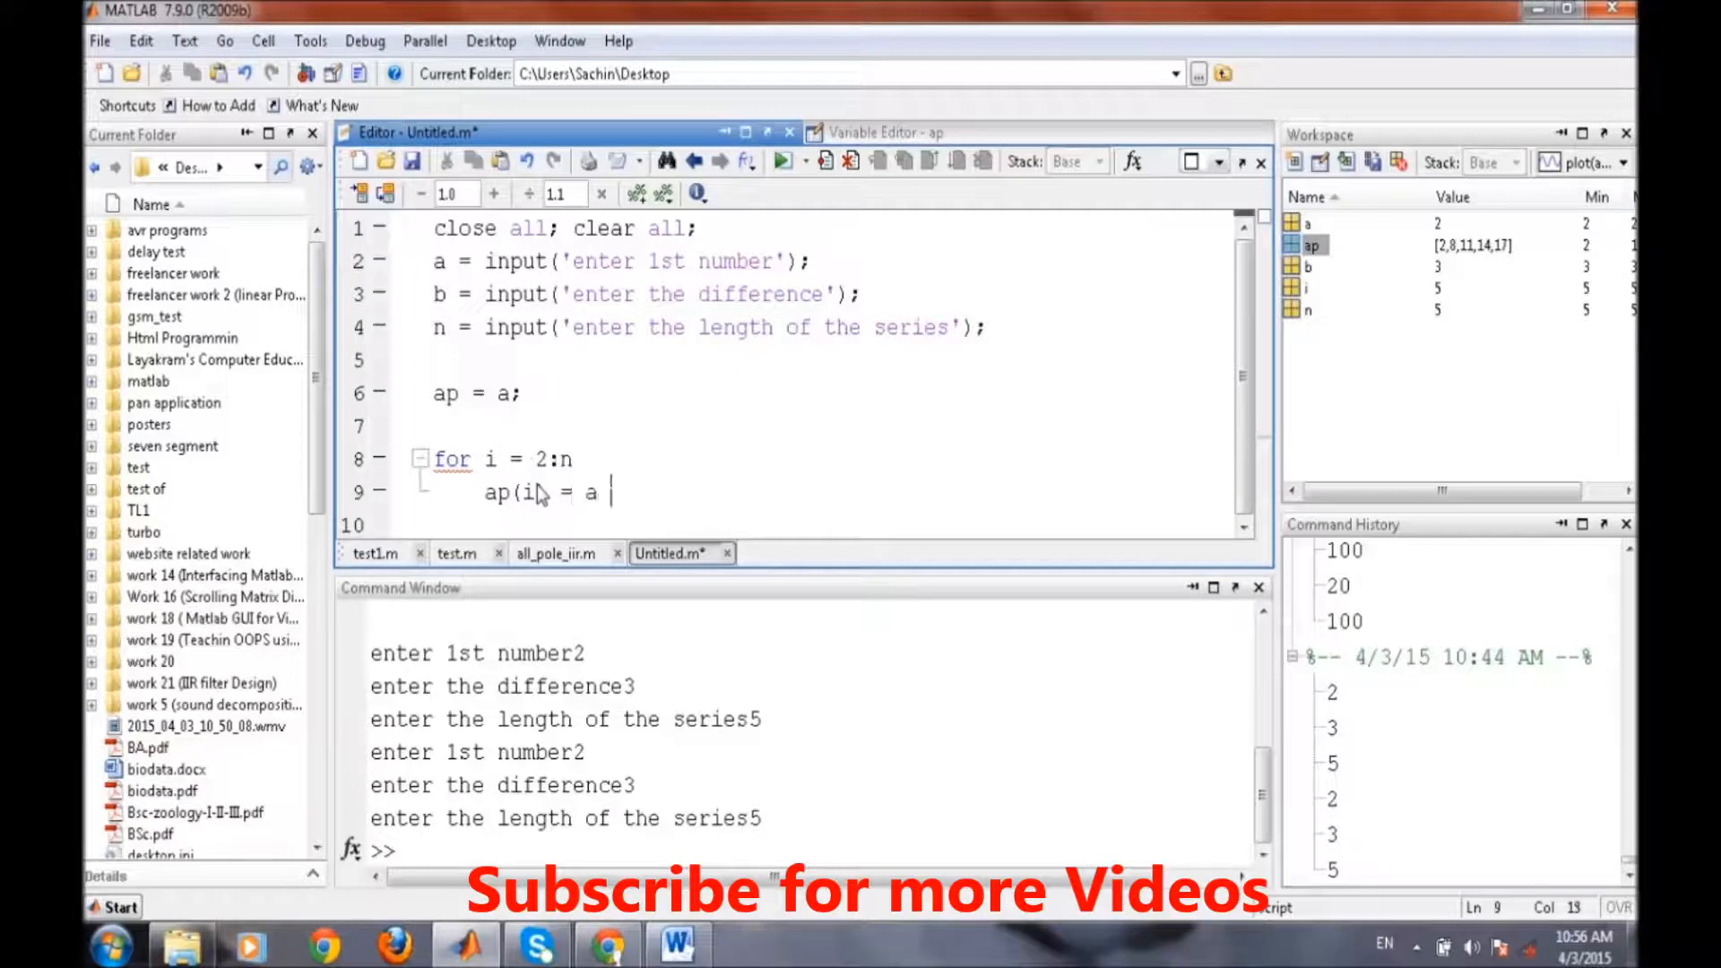
type("+ (i-")
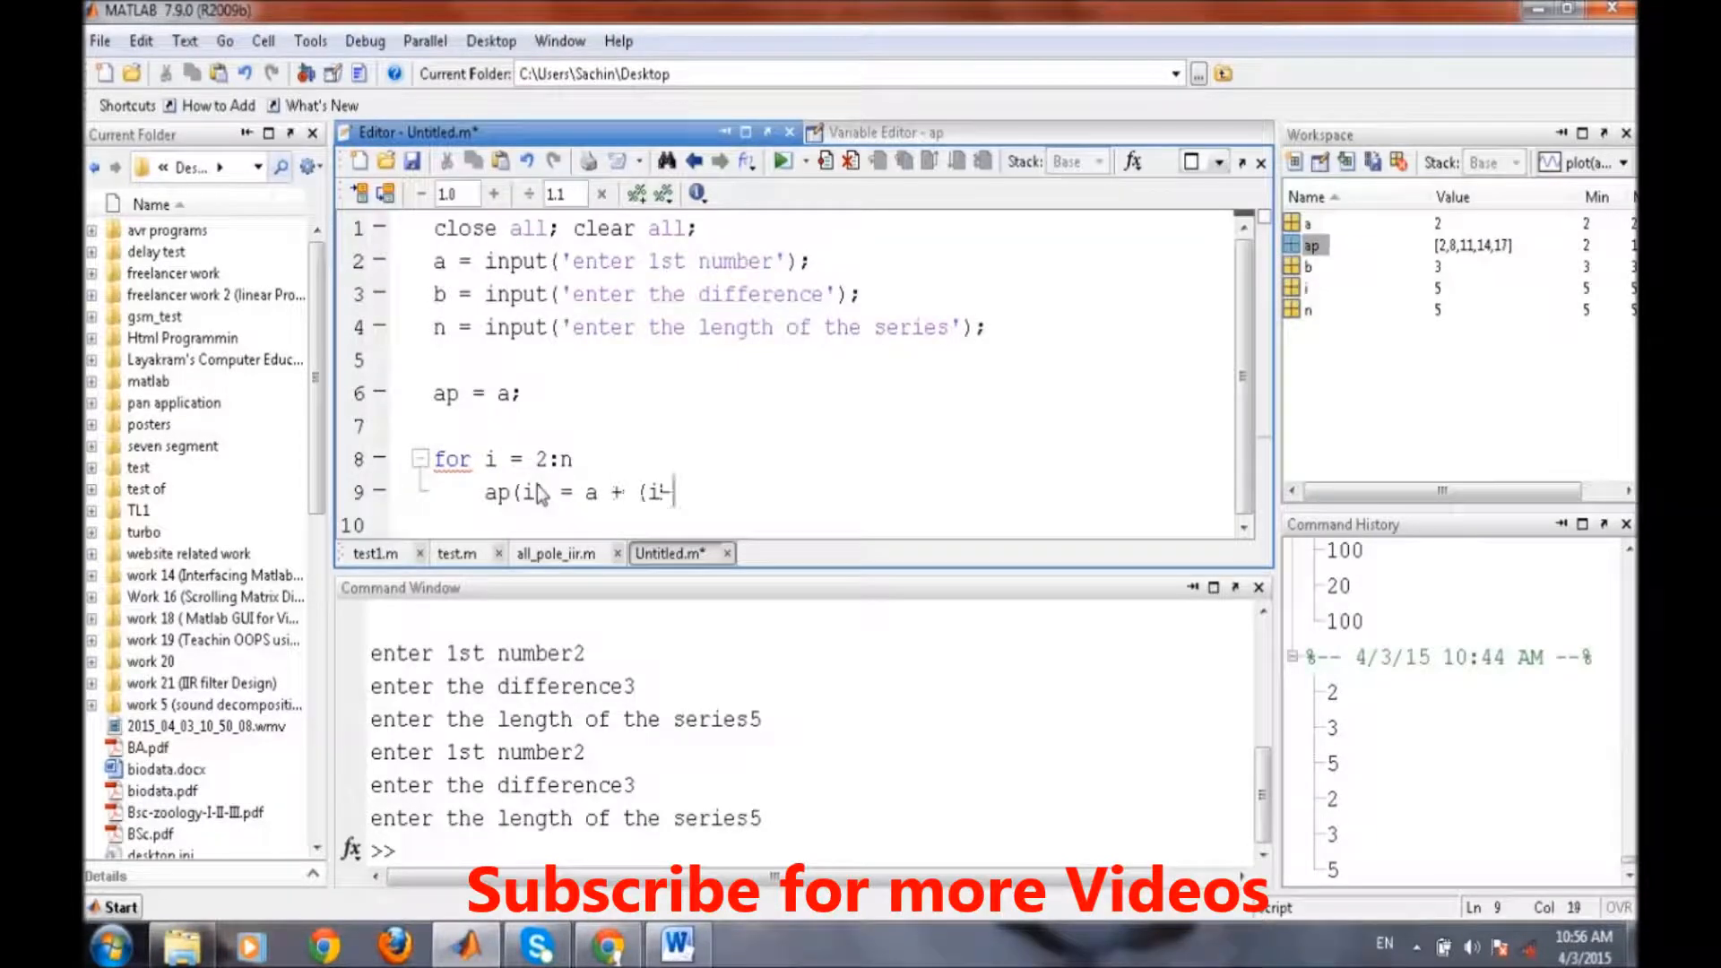
type("1)*b;")
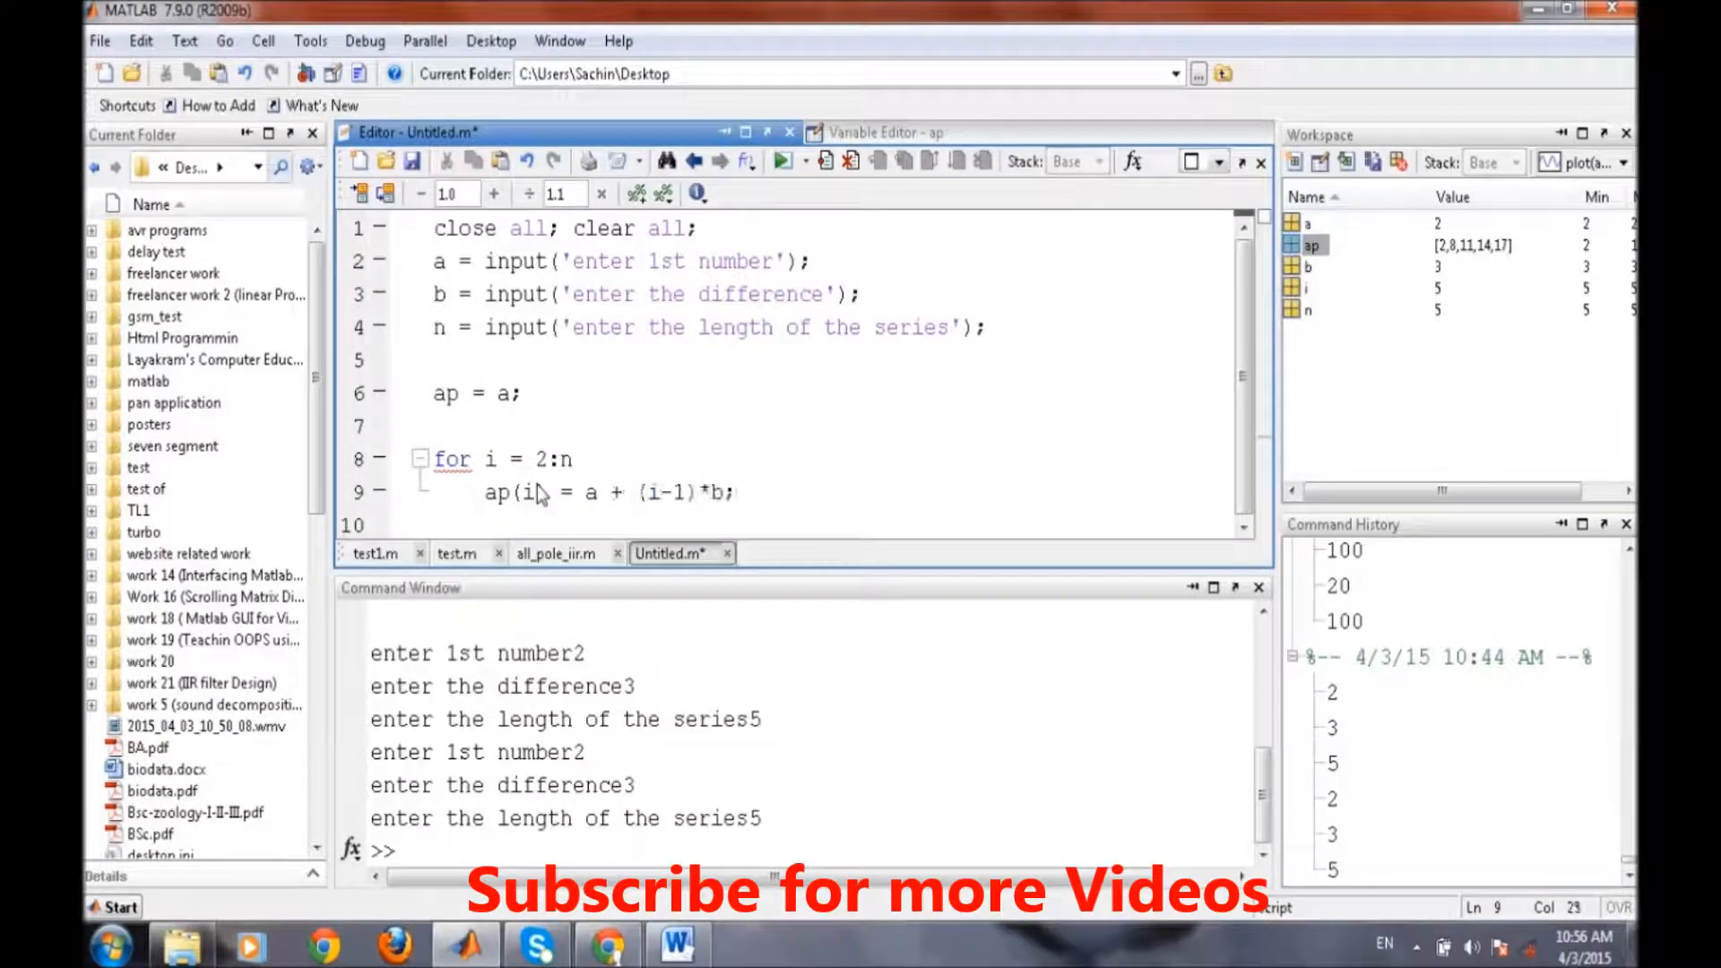
type("end")
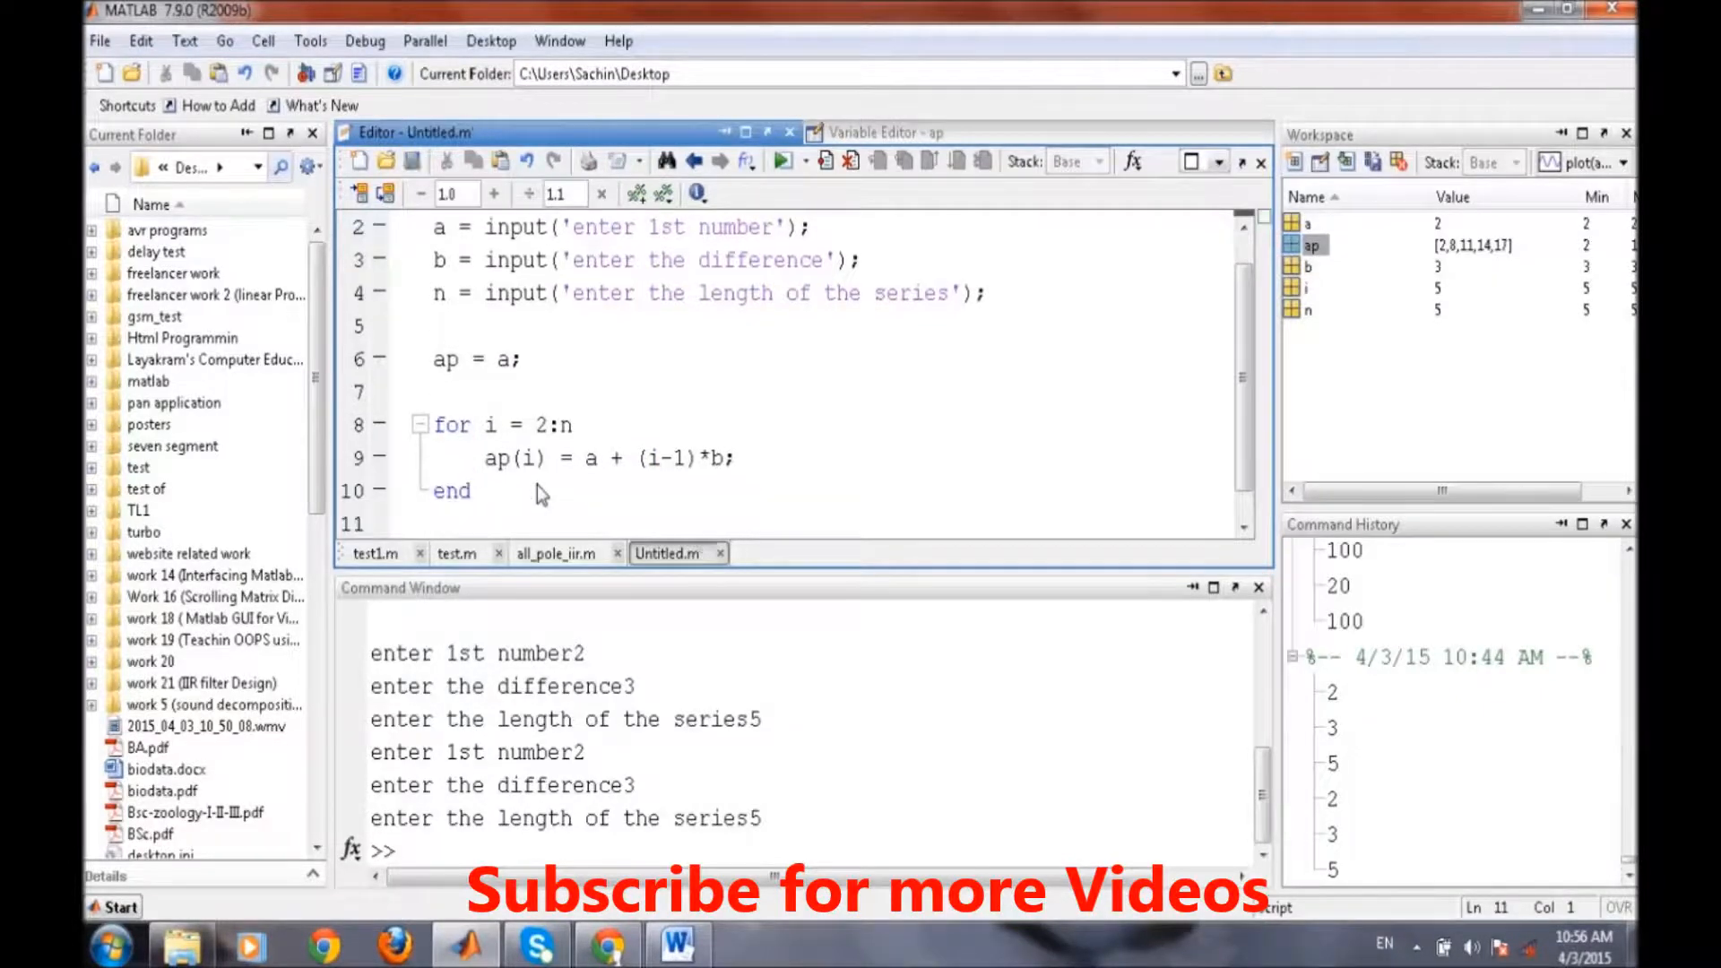
- Clear the Command Window and workspace, then run the script entering 2, 3 and 5 to get ap = [2,5,8,11,14]
type("cle")
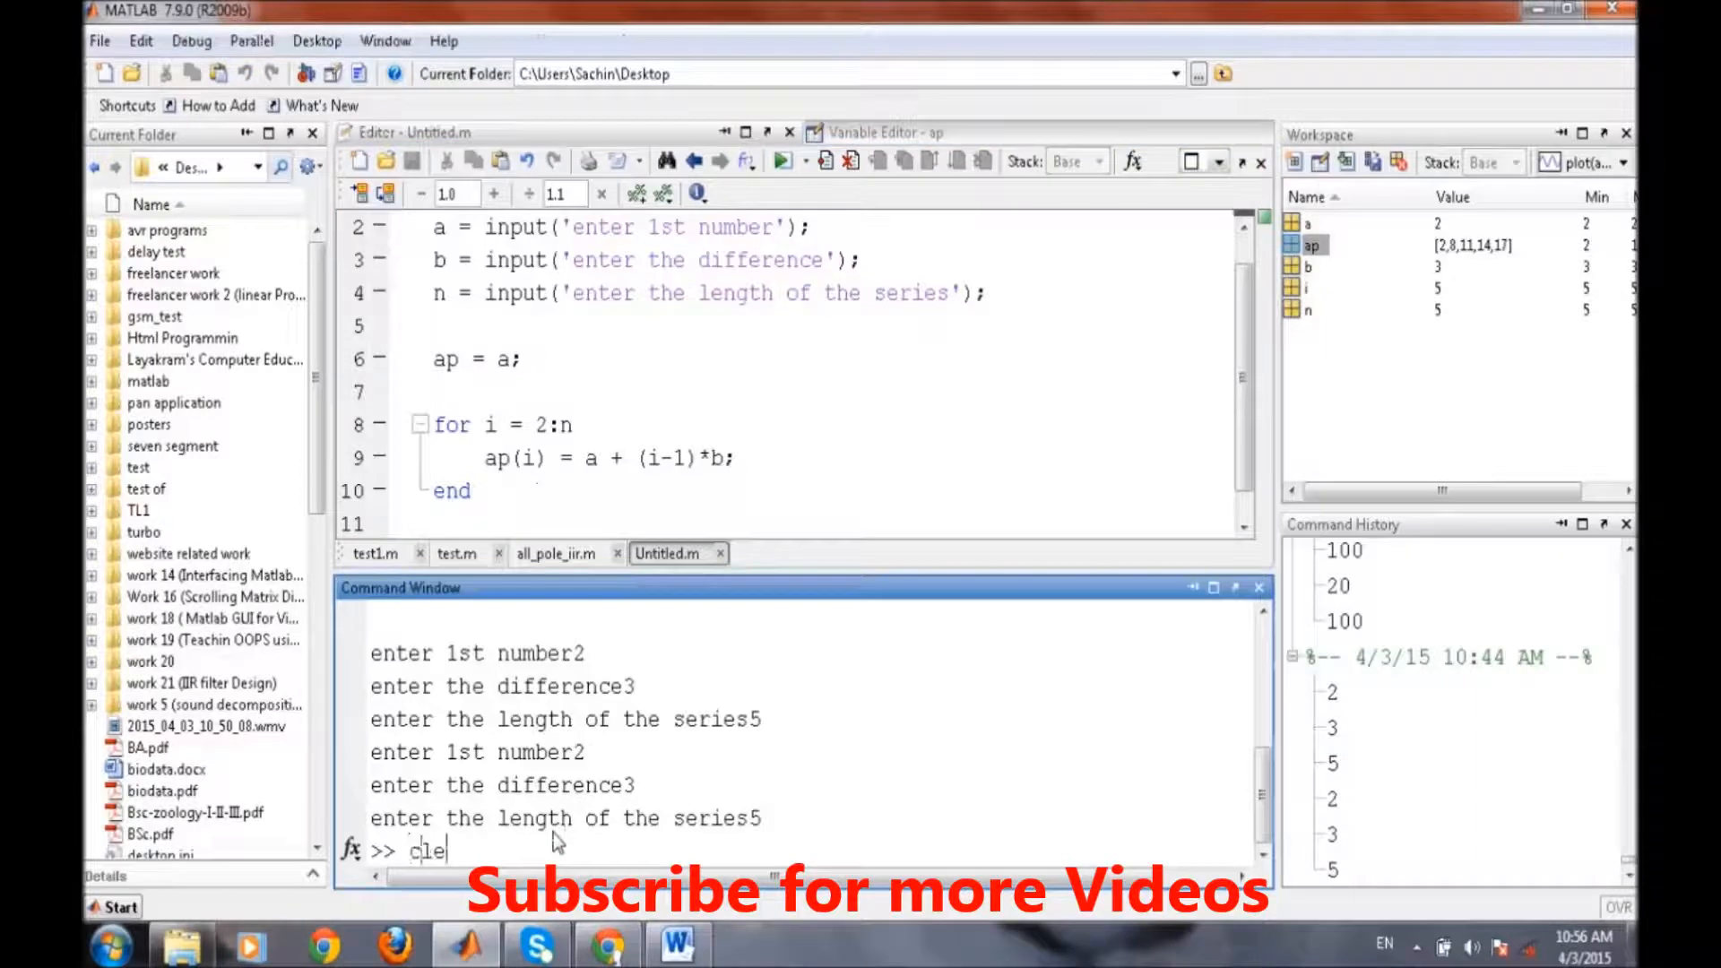
key("Return")
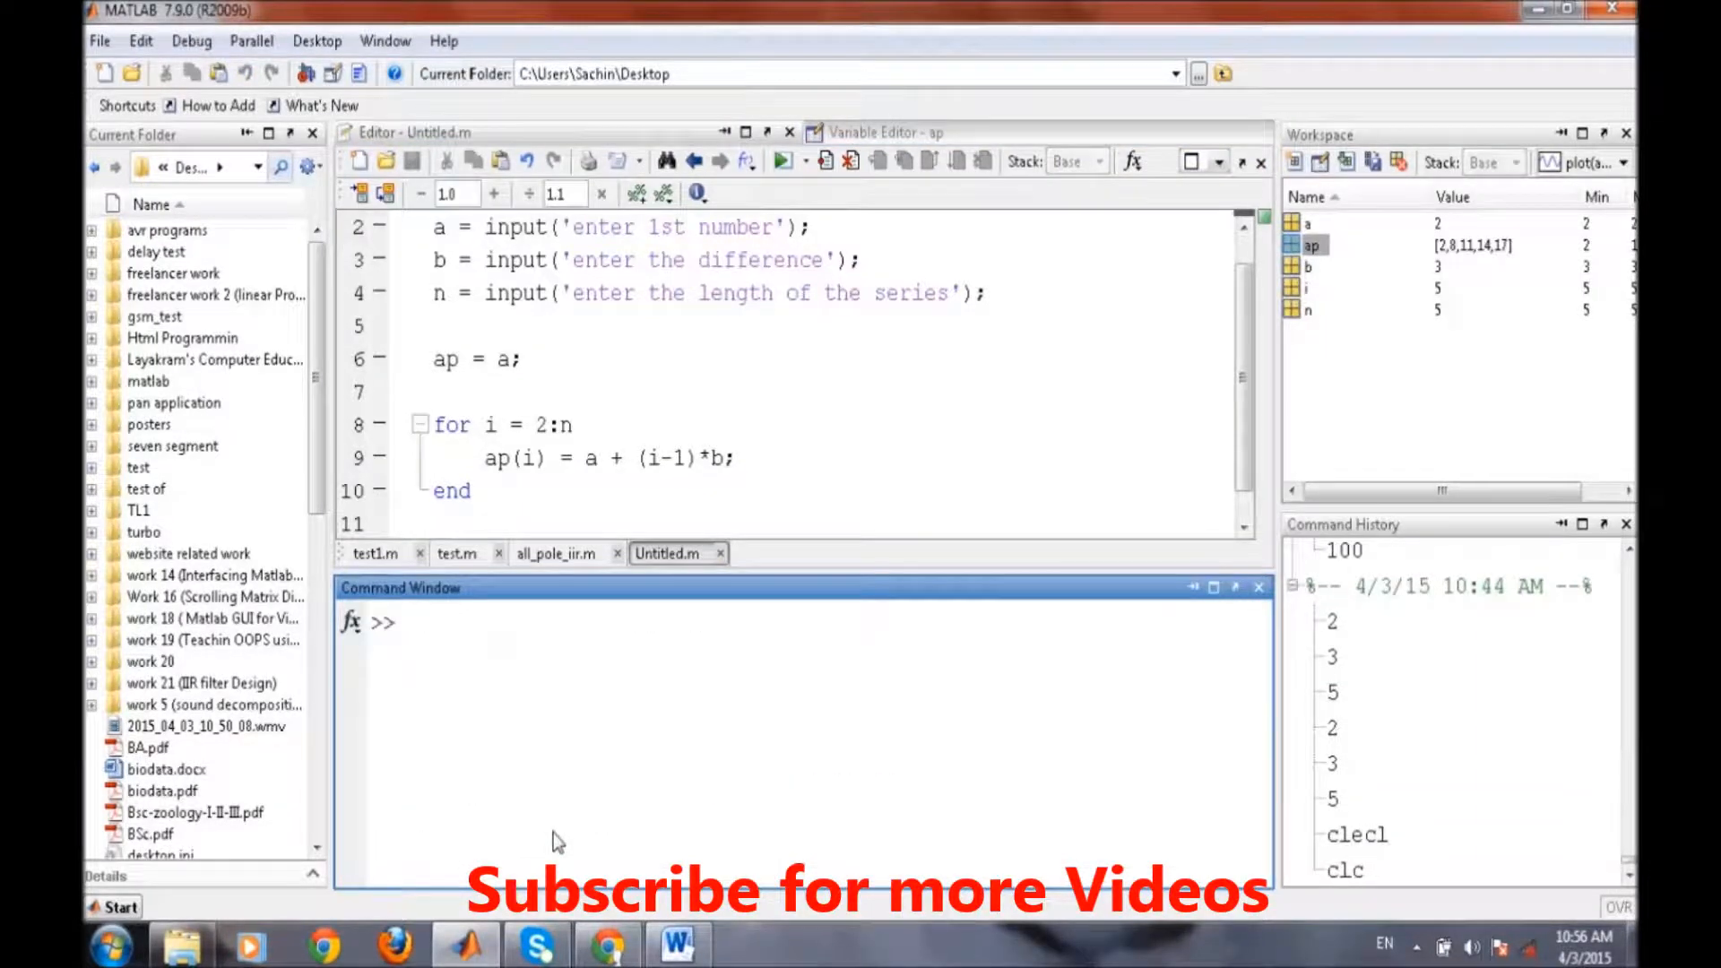
type("clear all;")
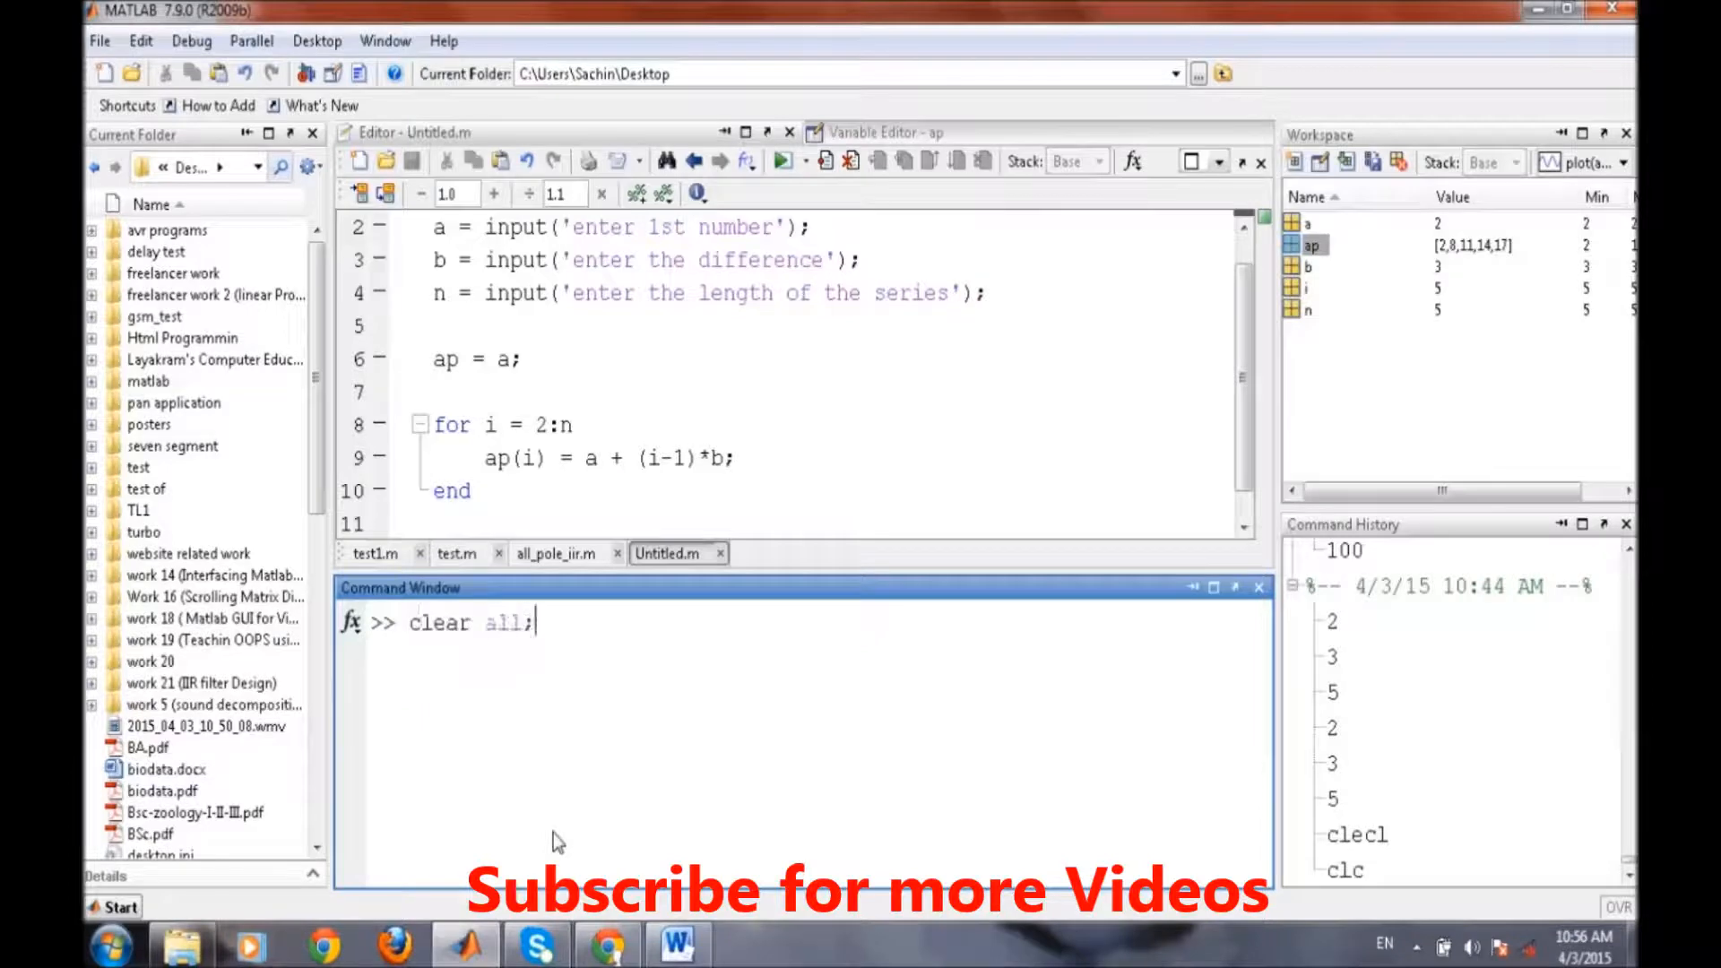
key("Return")
type("3")
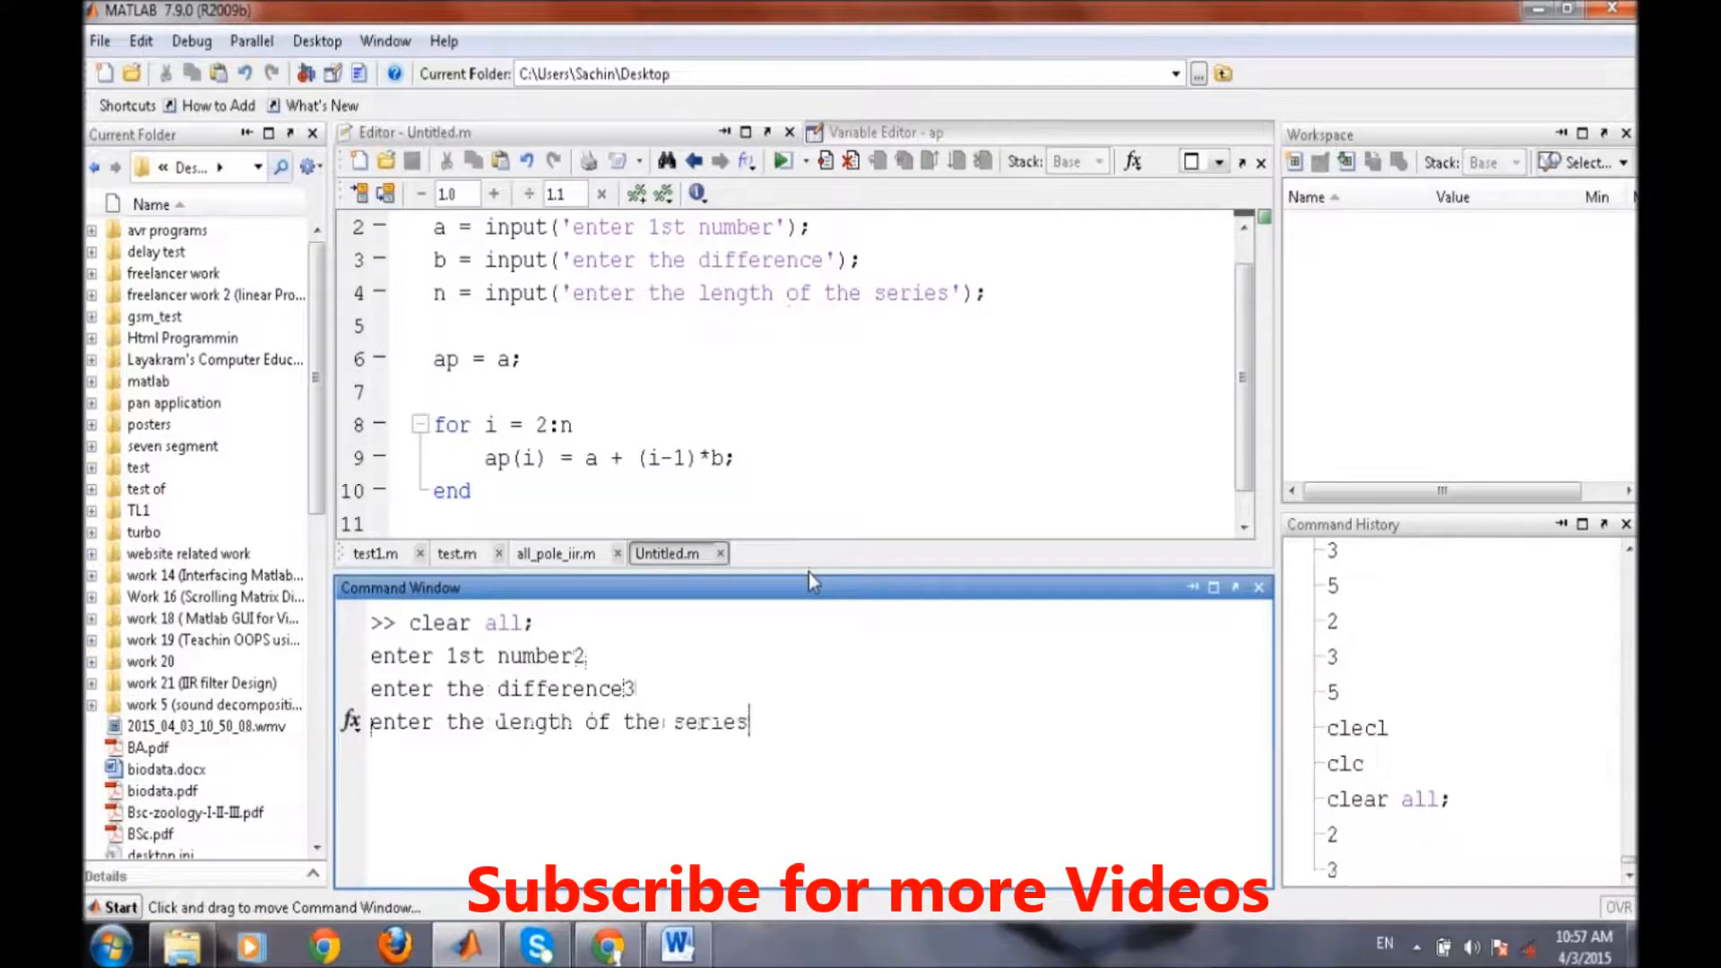
type("5")
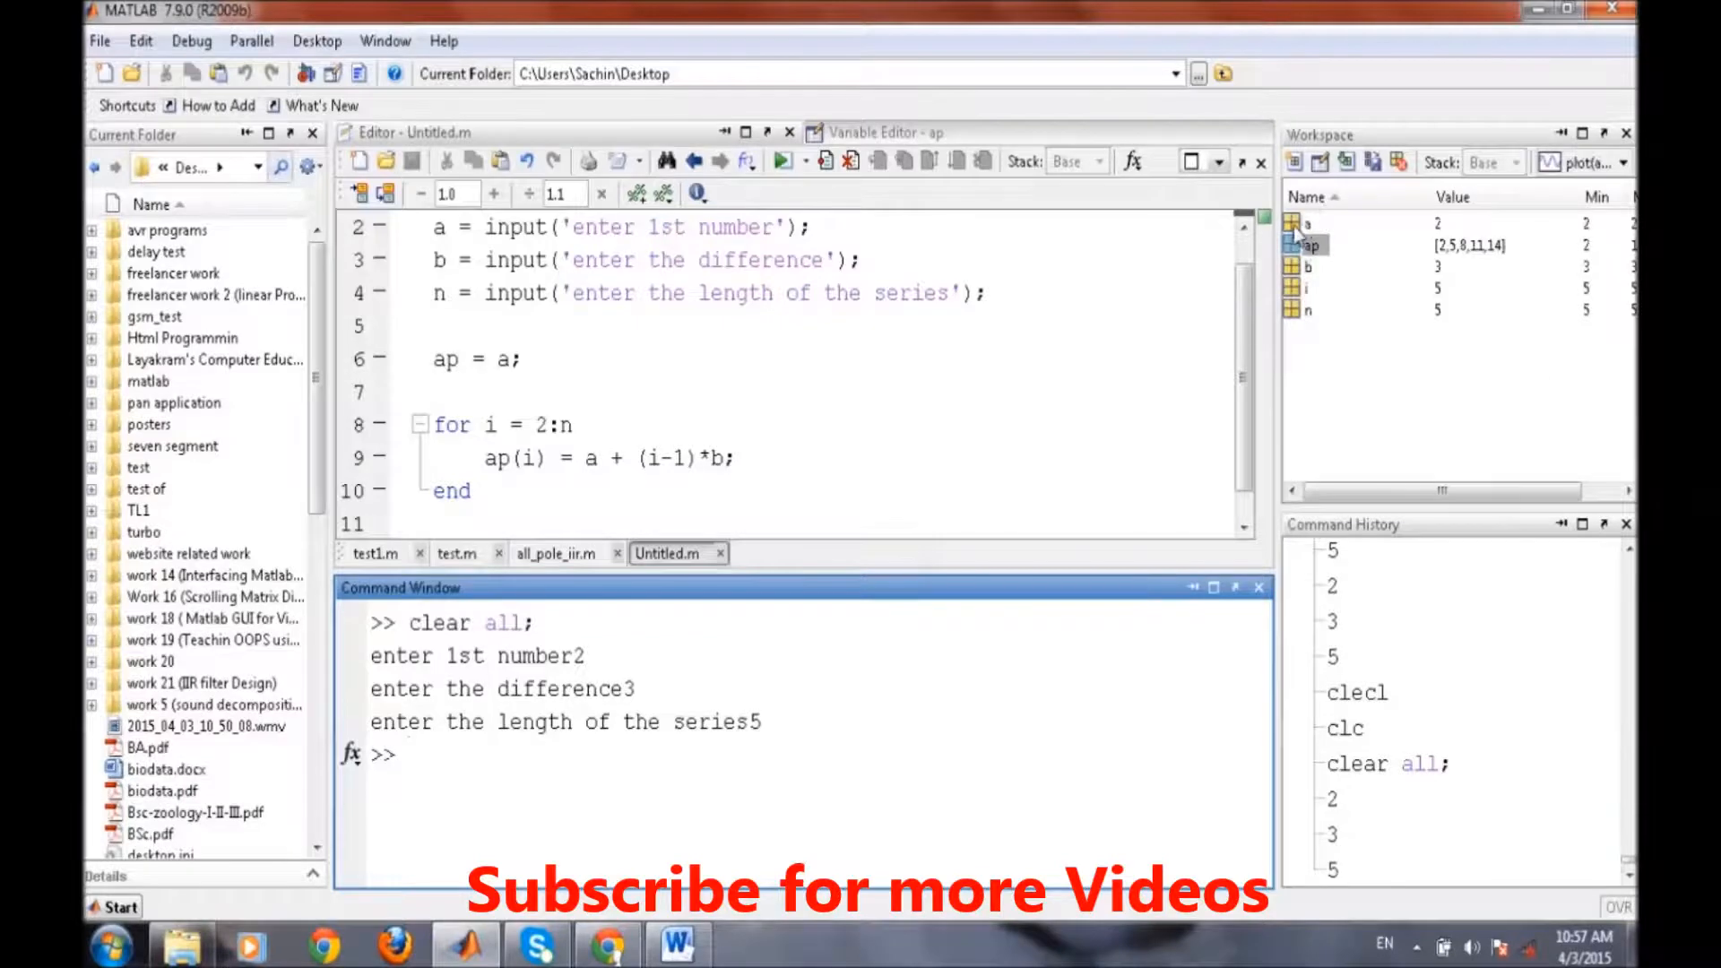
double_click(1308, 246)
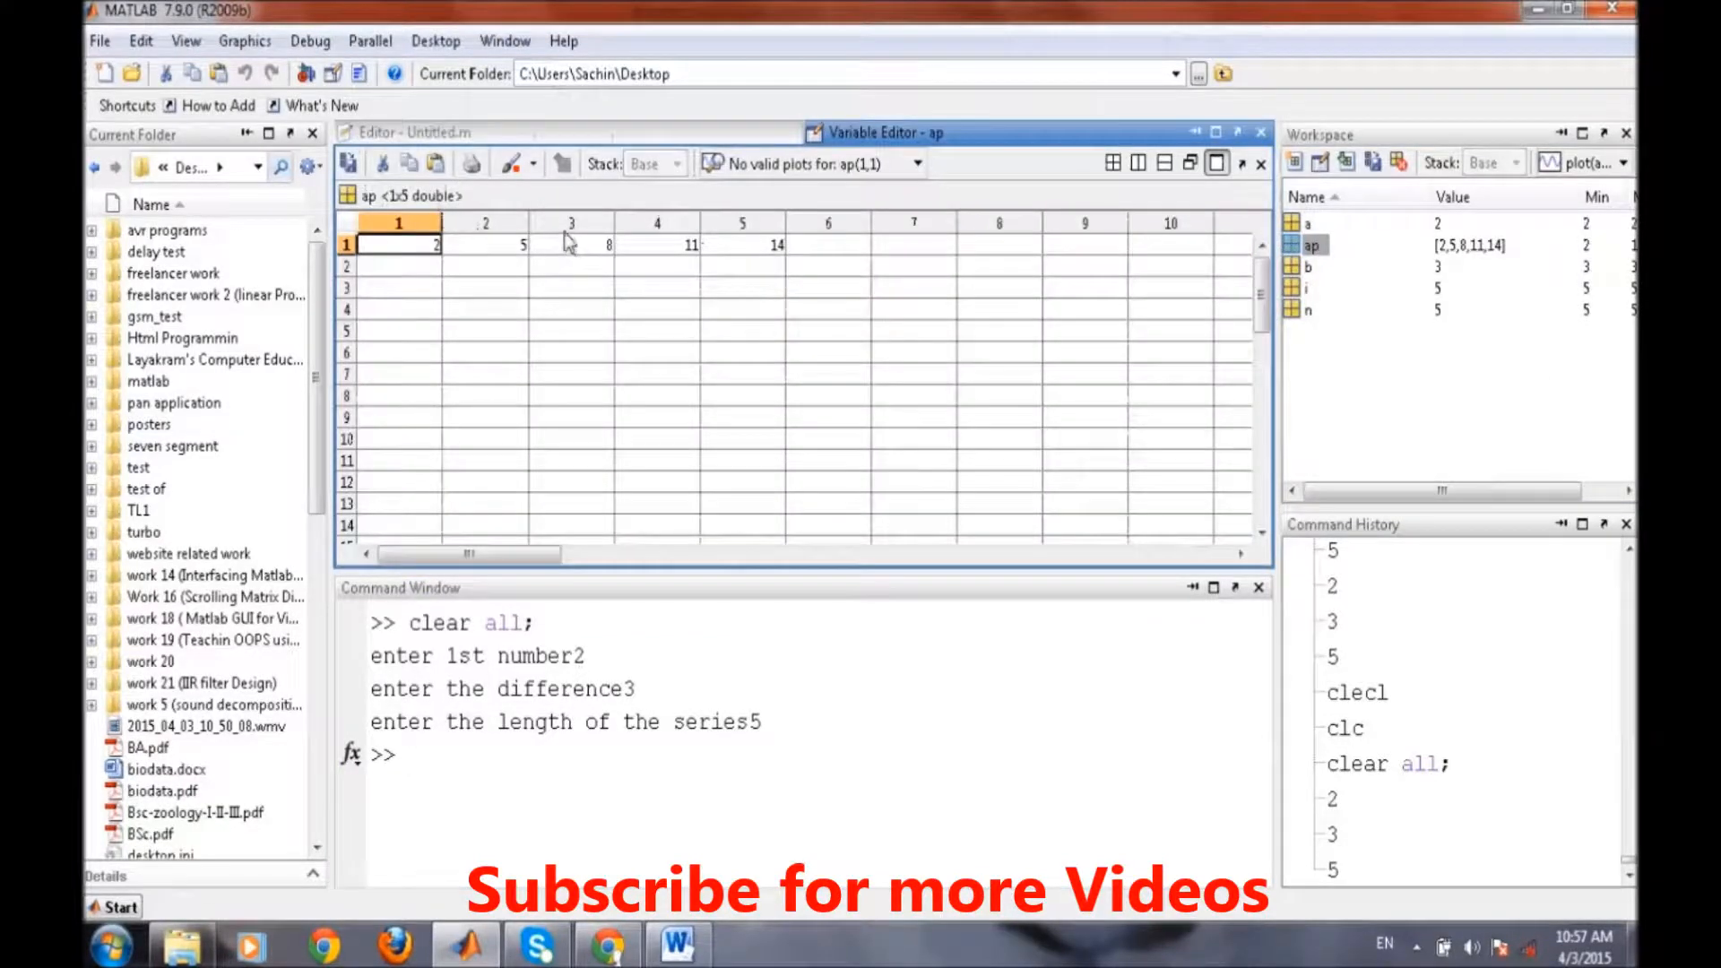
mouse_move(681, 242)
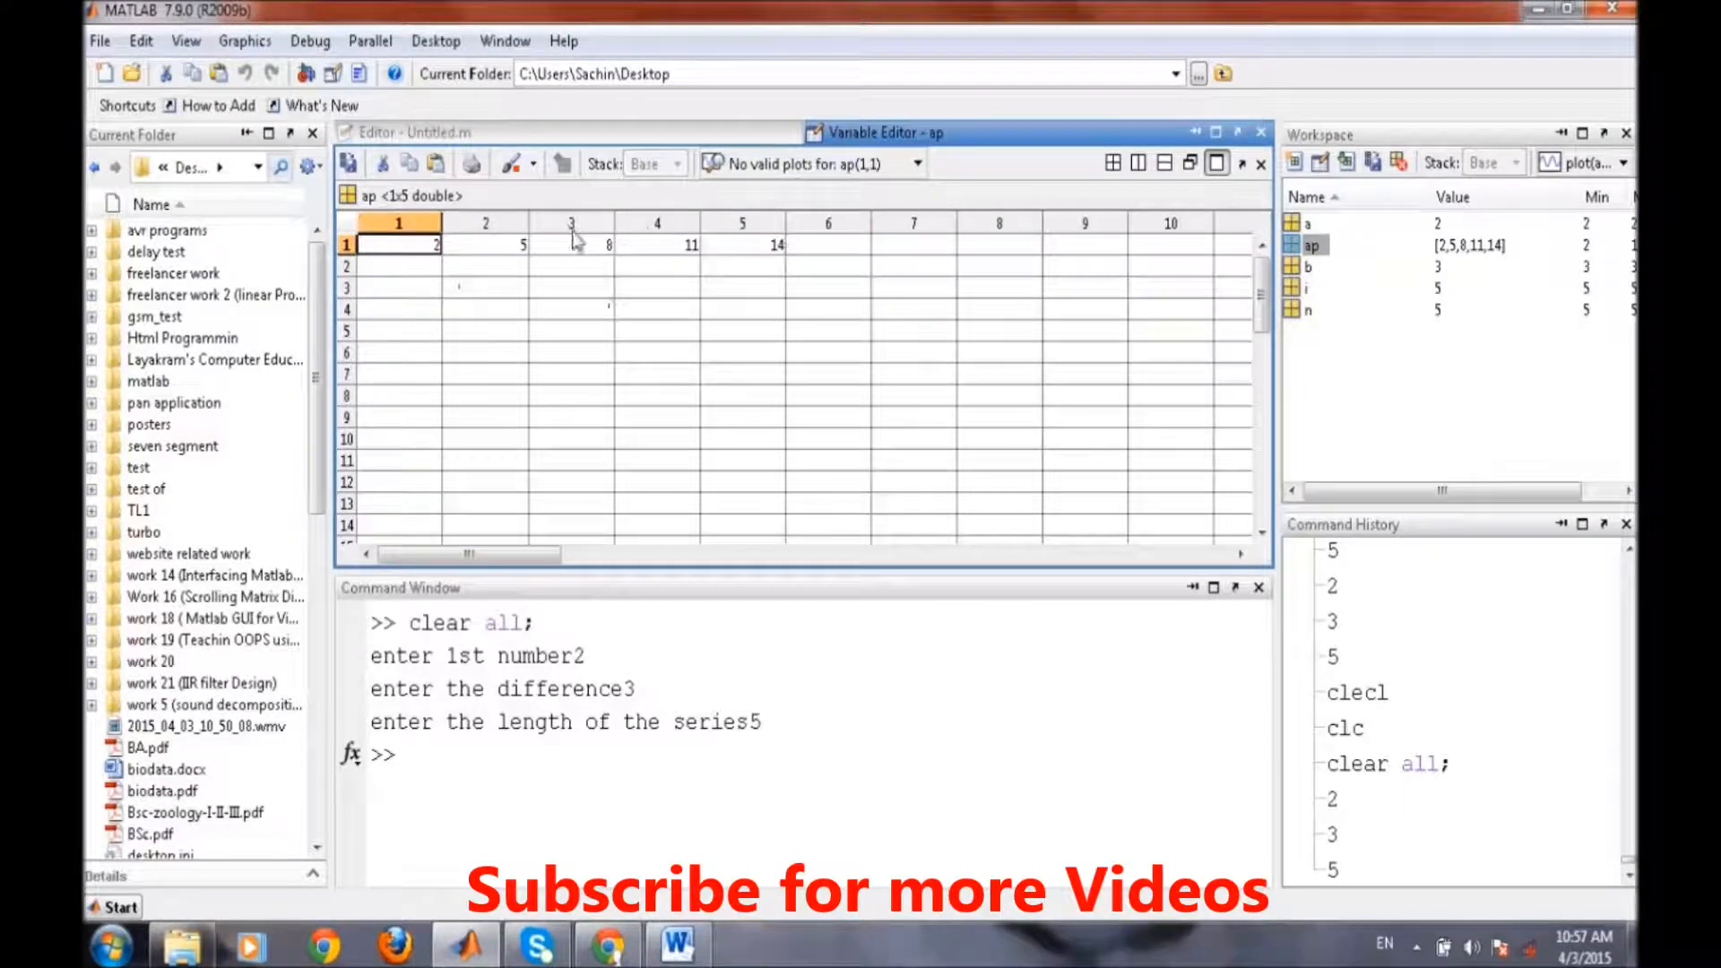
mouse_move(708, 120)
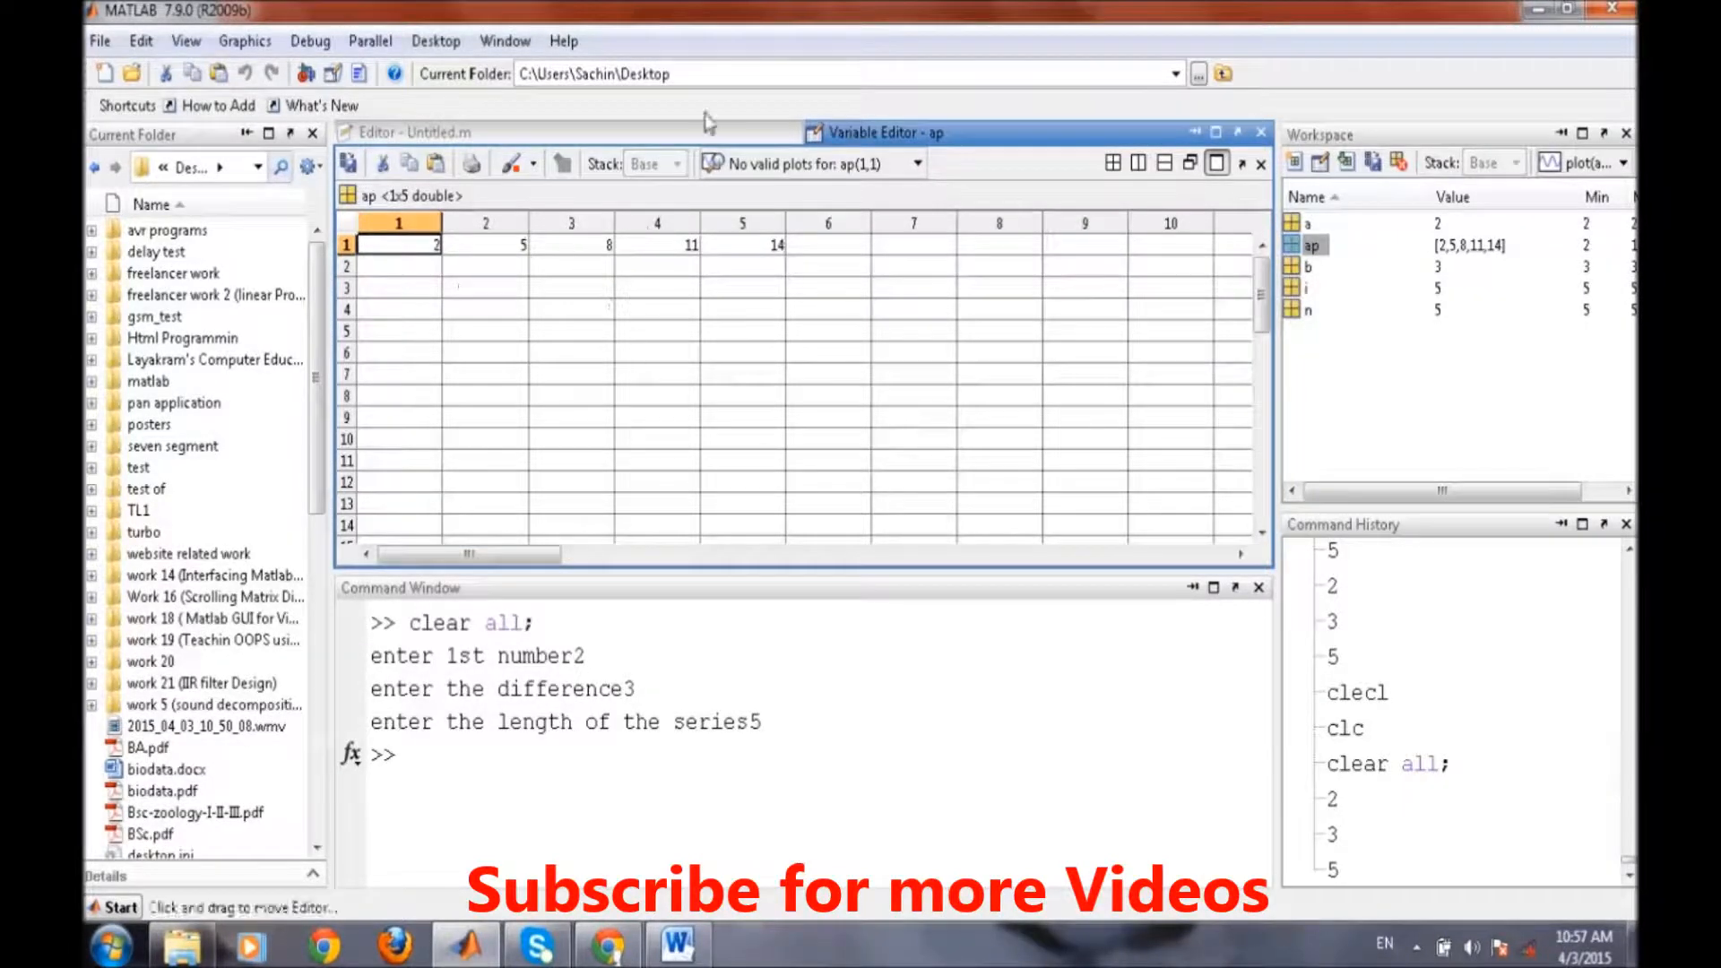
left_click(439, 131)
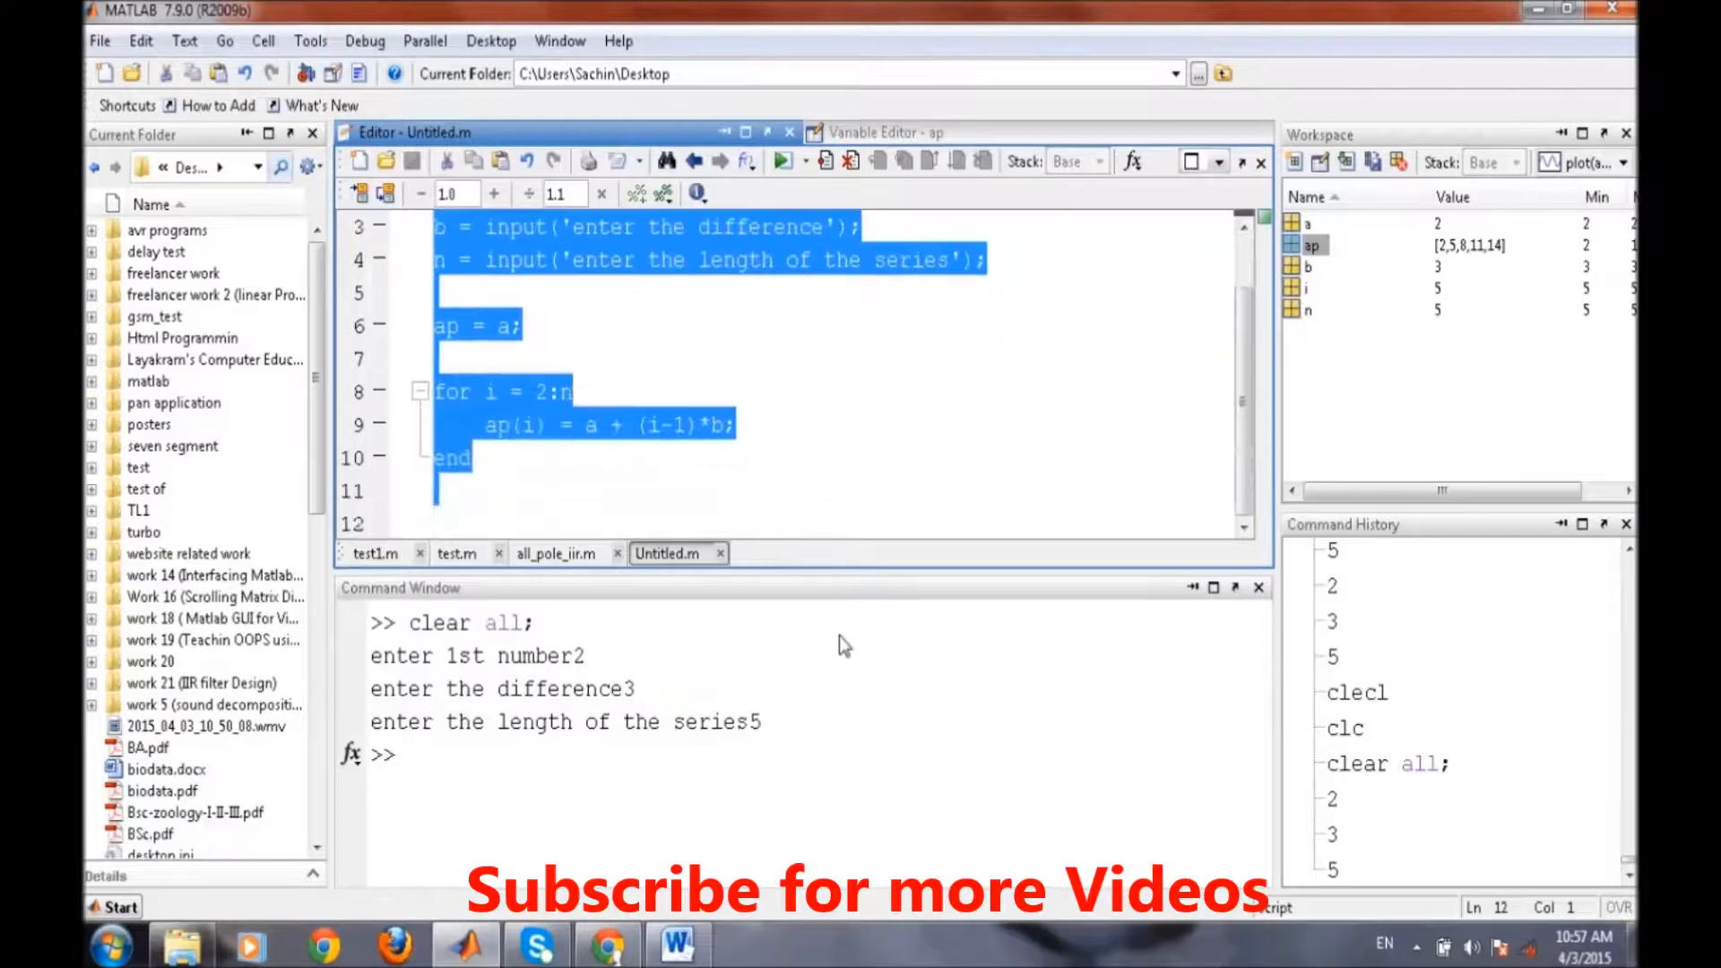
- Delete the series code and write clear all; n = input('enter the number');
key("delete")
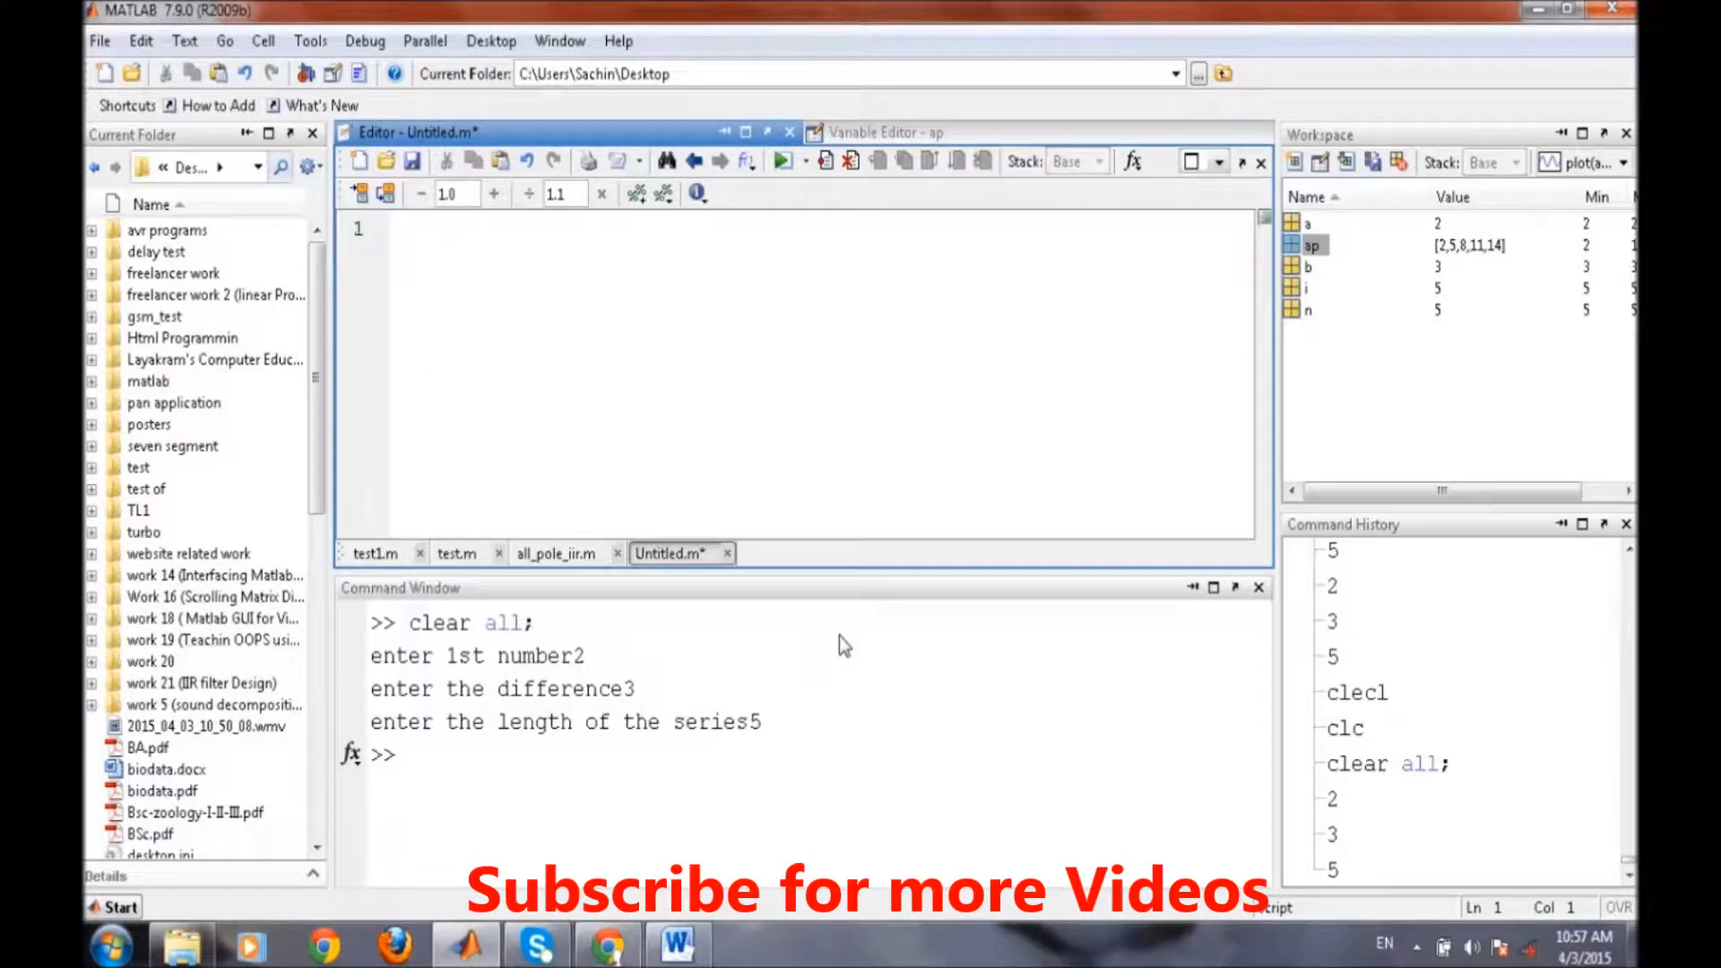
left_click(434, 228)
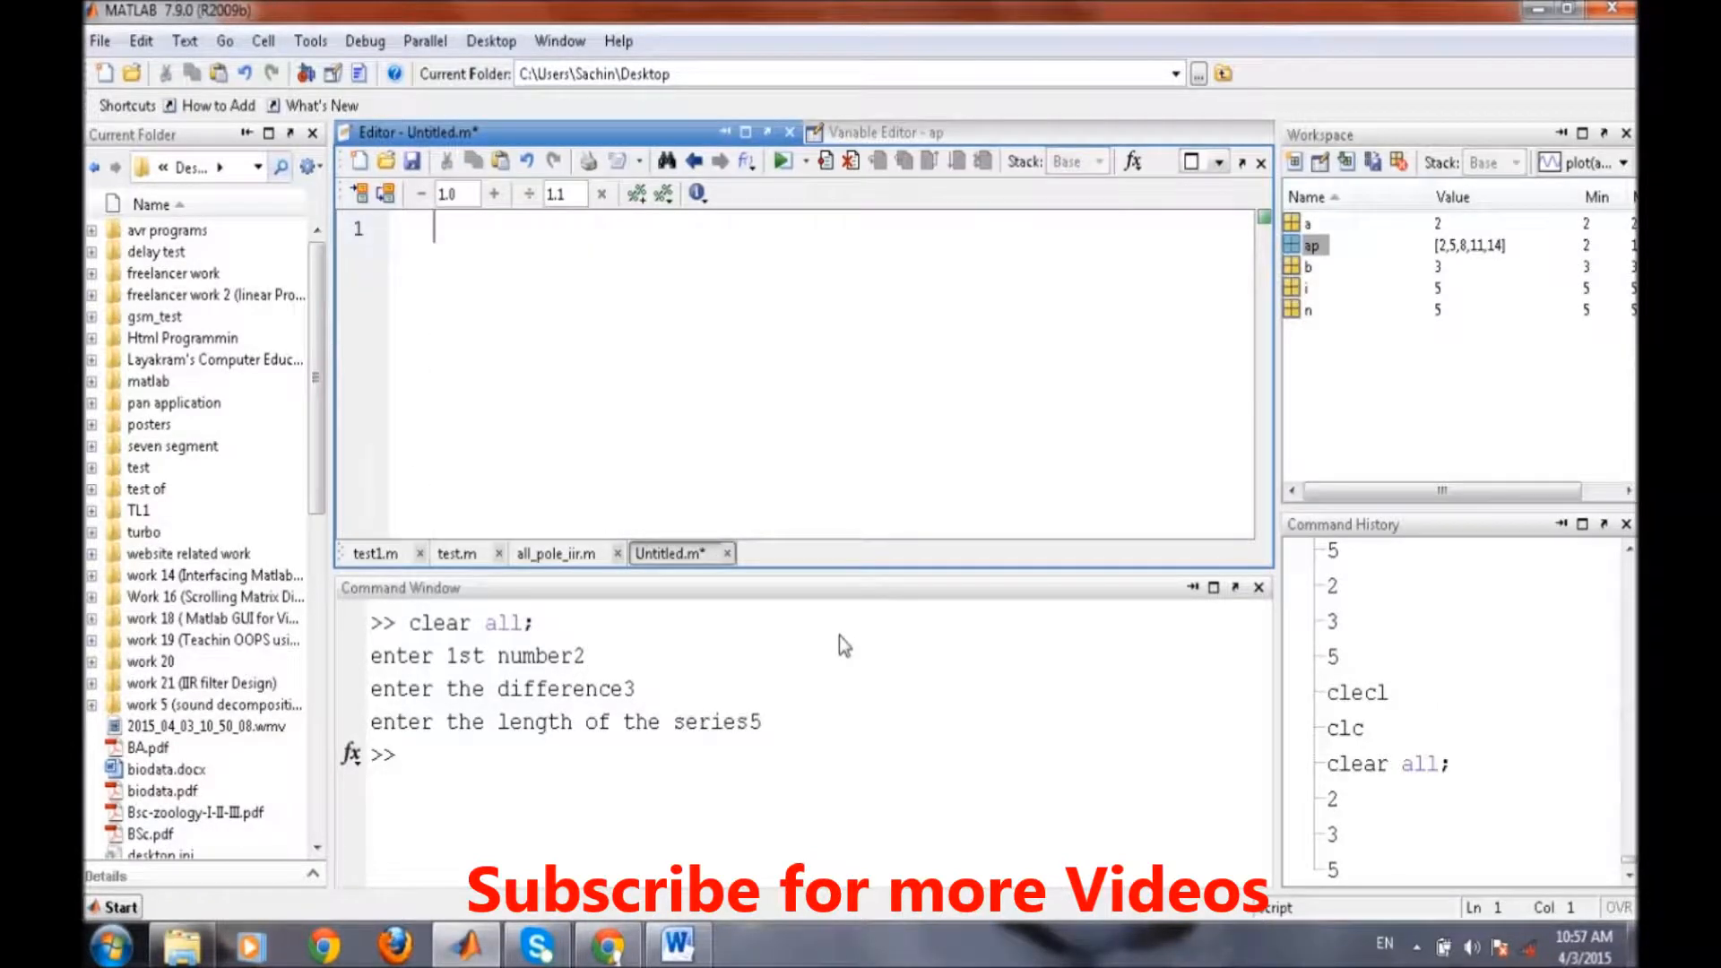
type("clear all;")
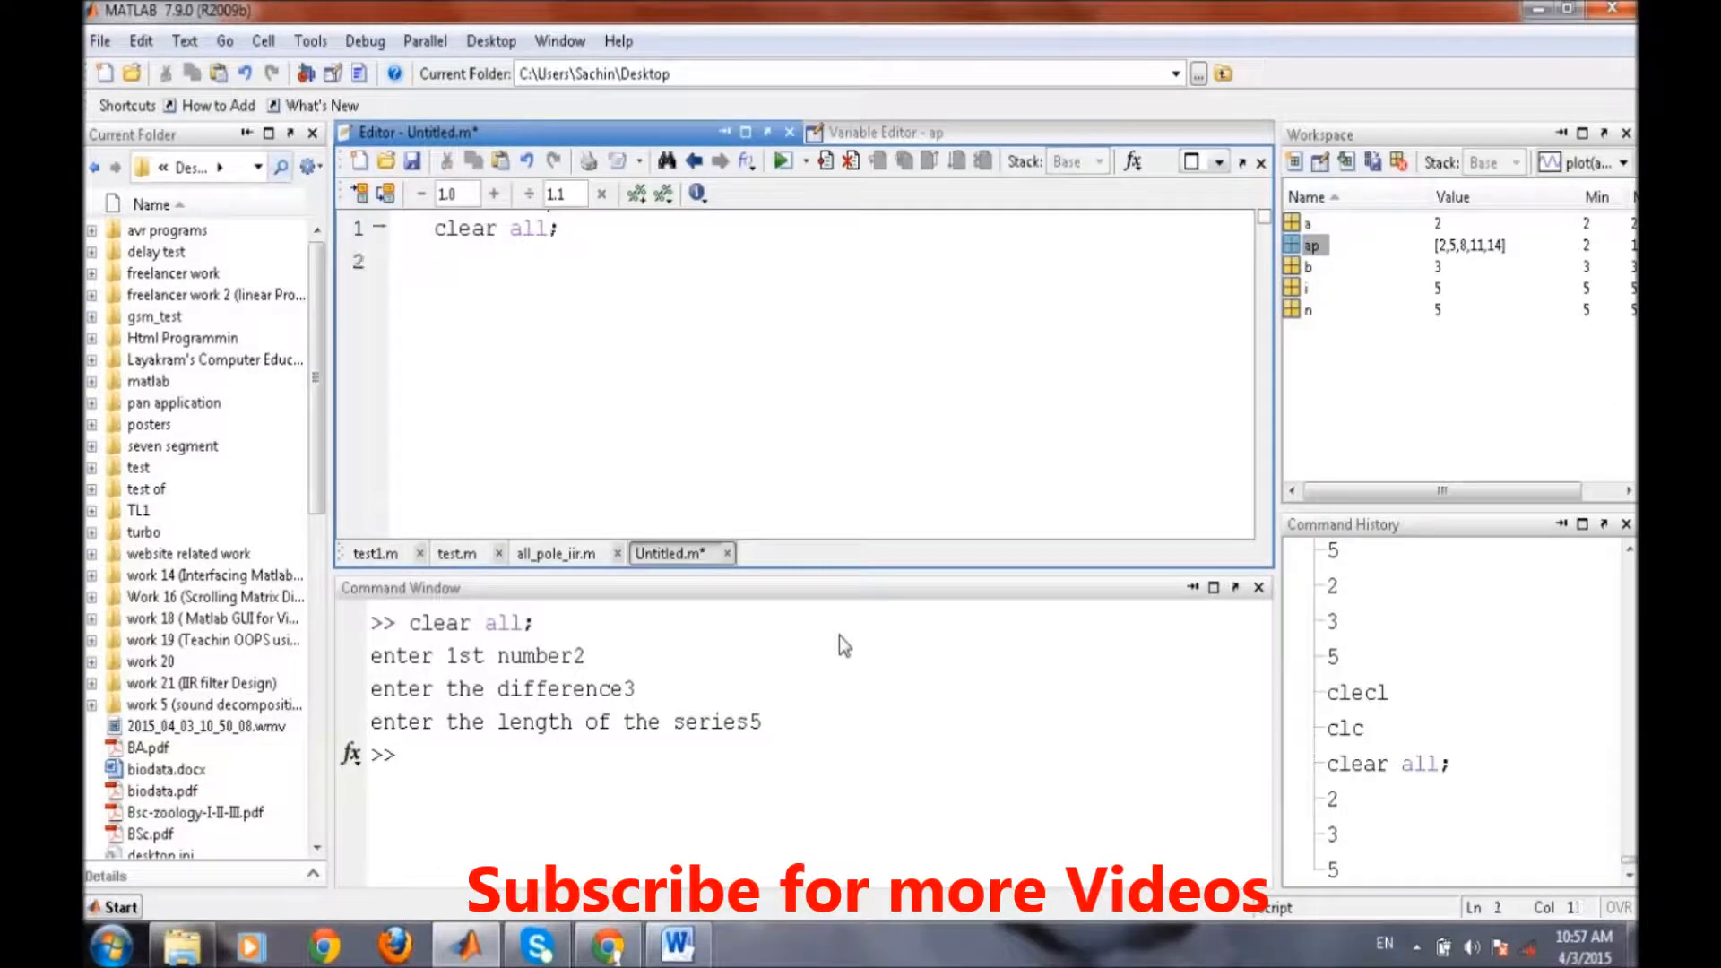
type("n = input('")
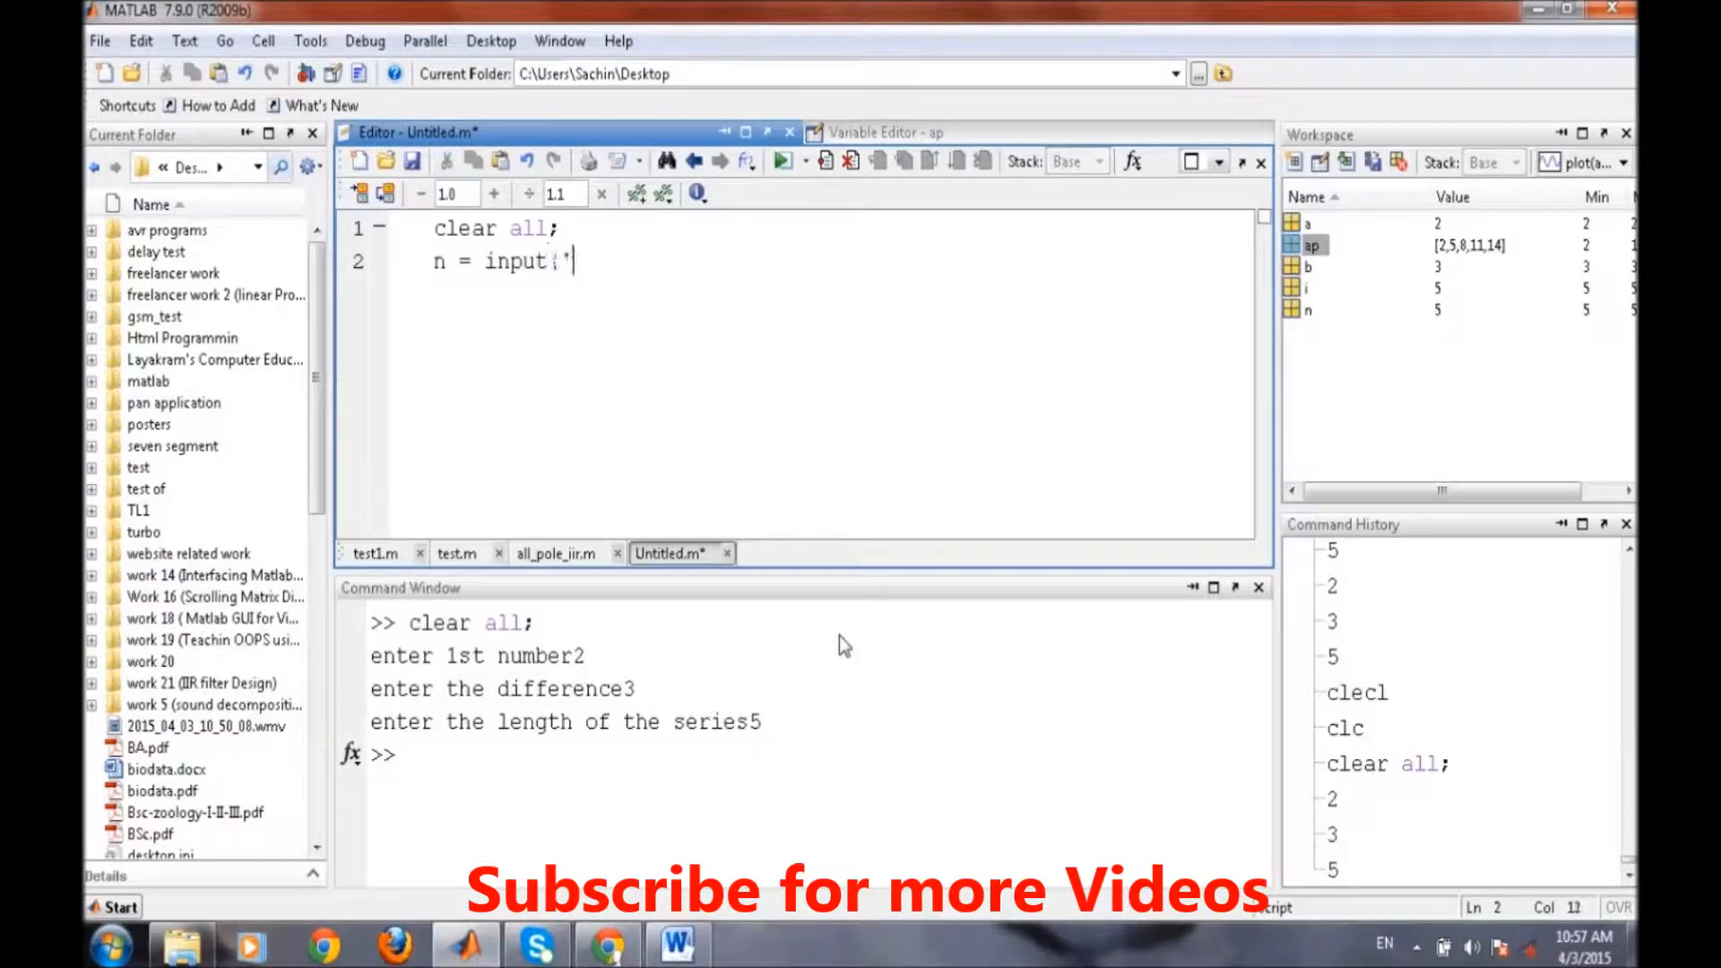
type("enter the humber');")
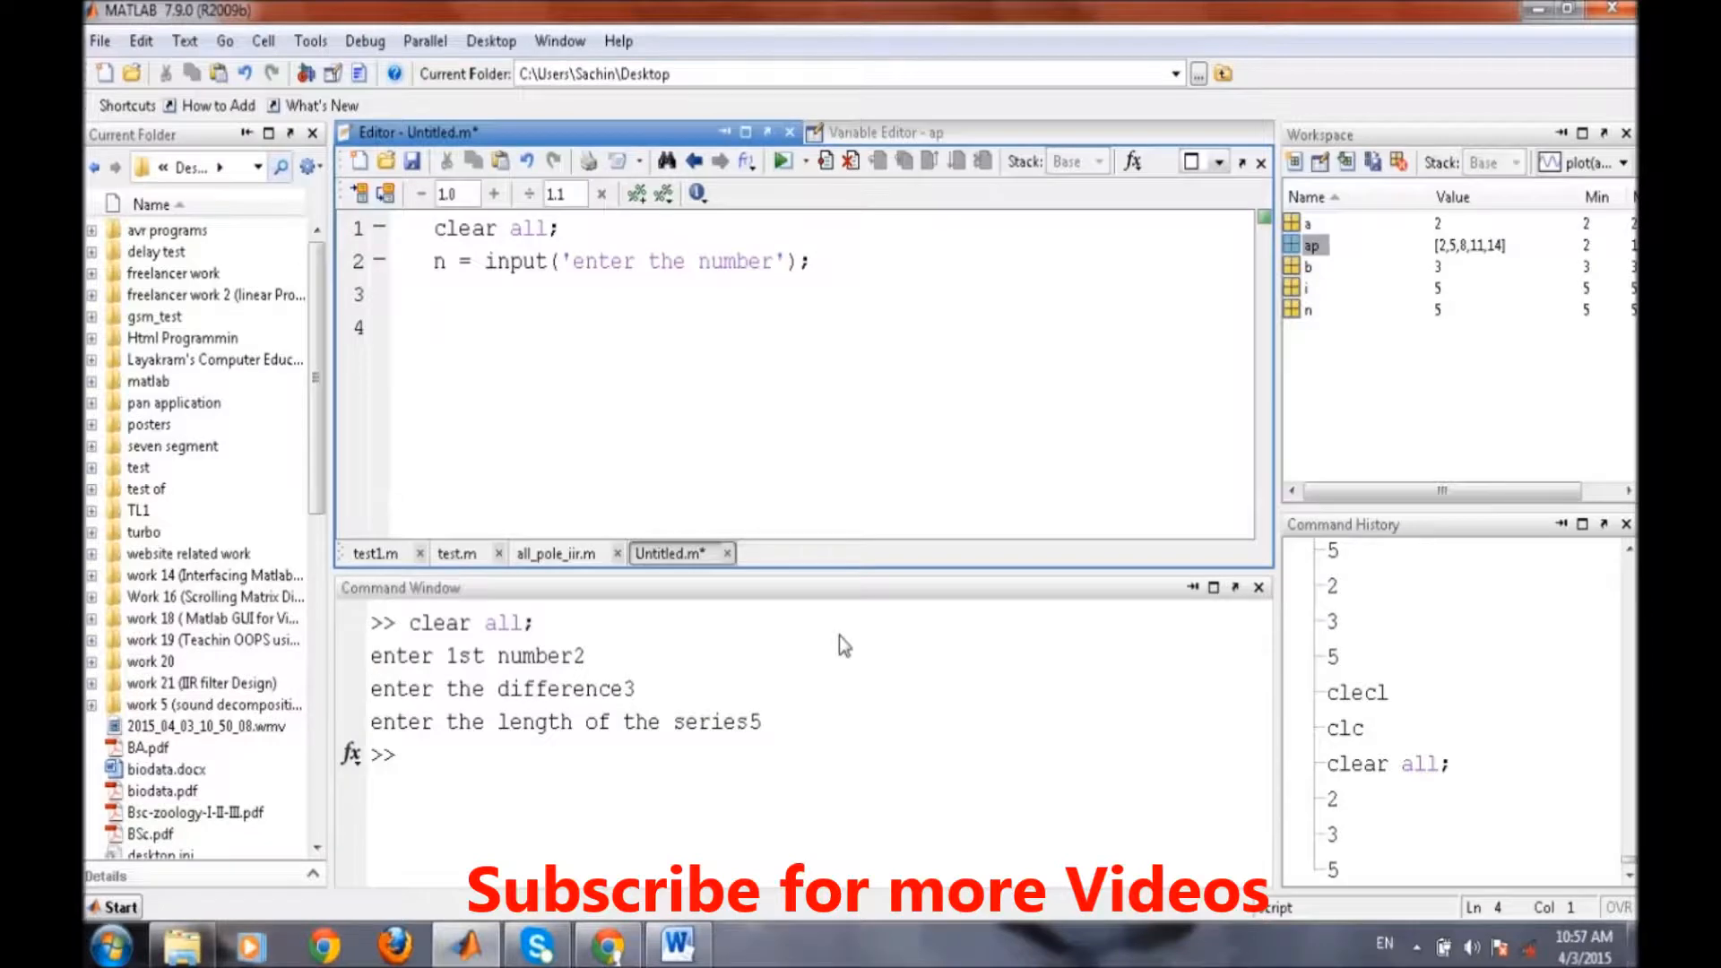
- Initialise fact = 1; and open a while (n > 1) loop
left_click(439, 327)
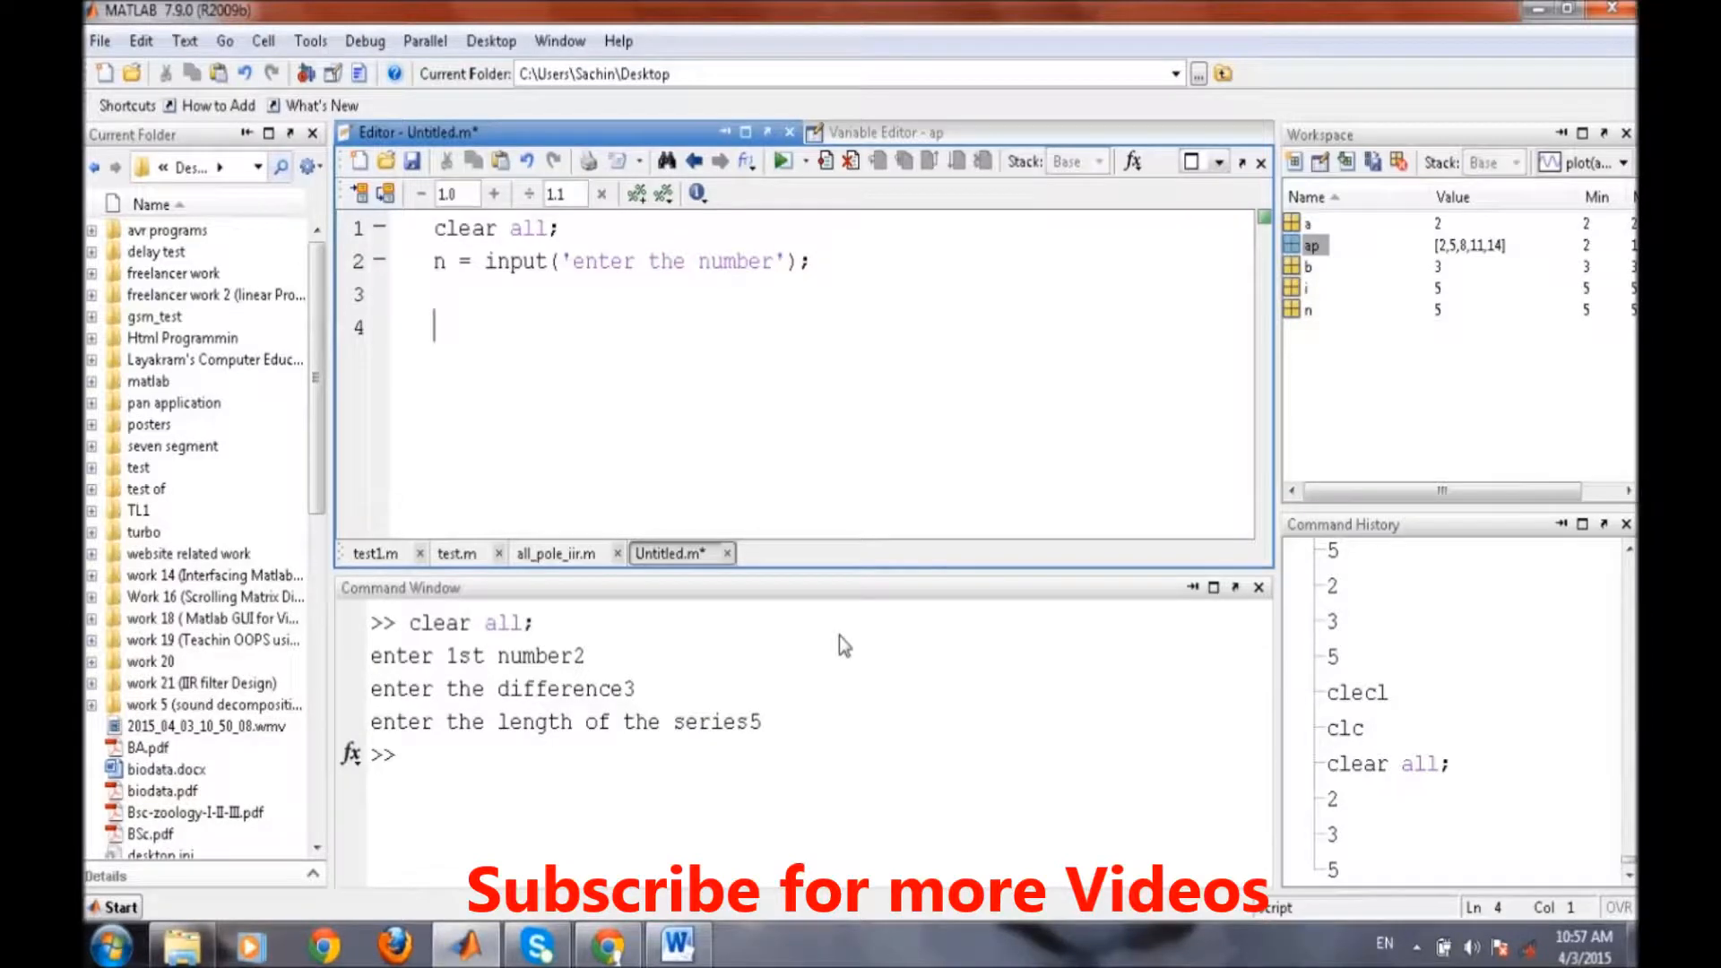
type("fac")
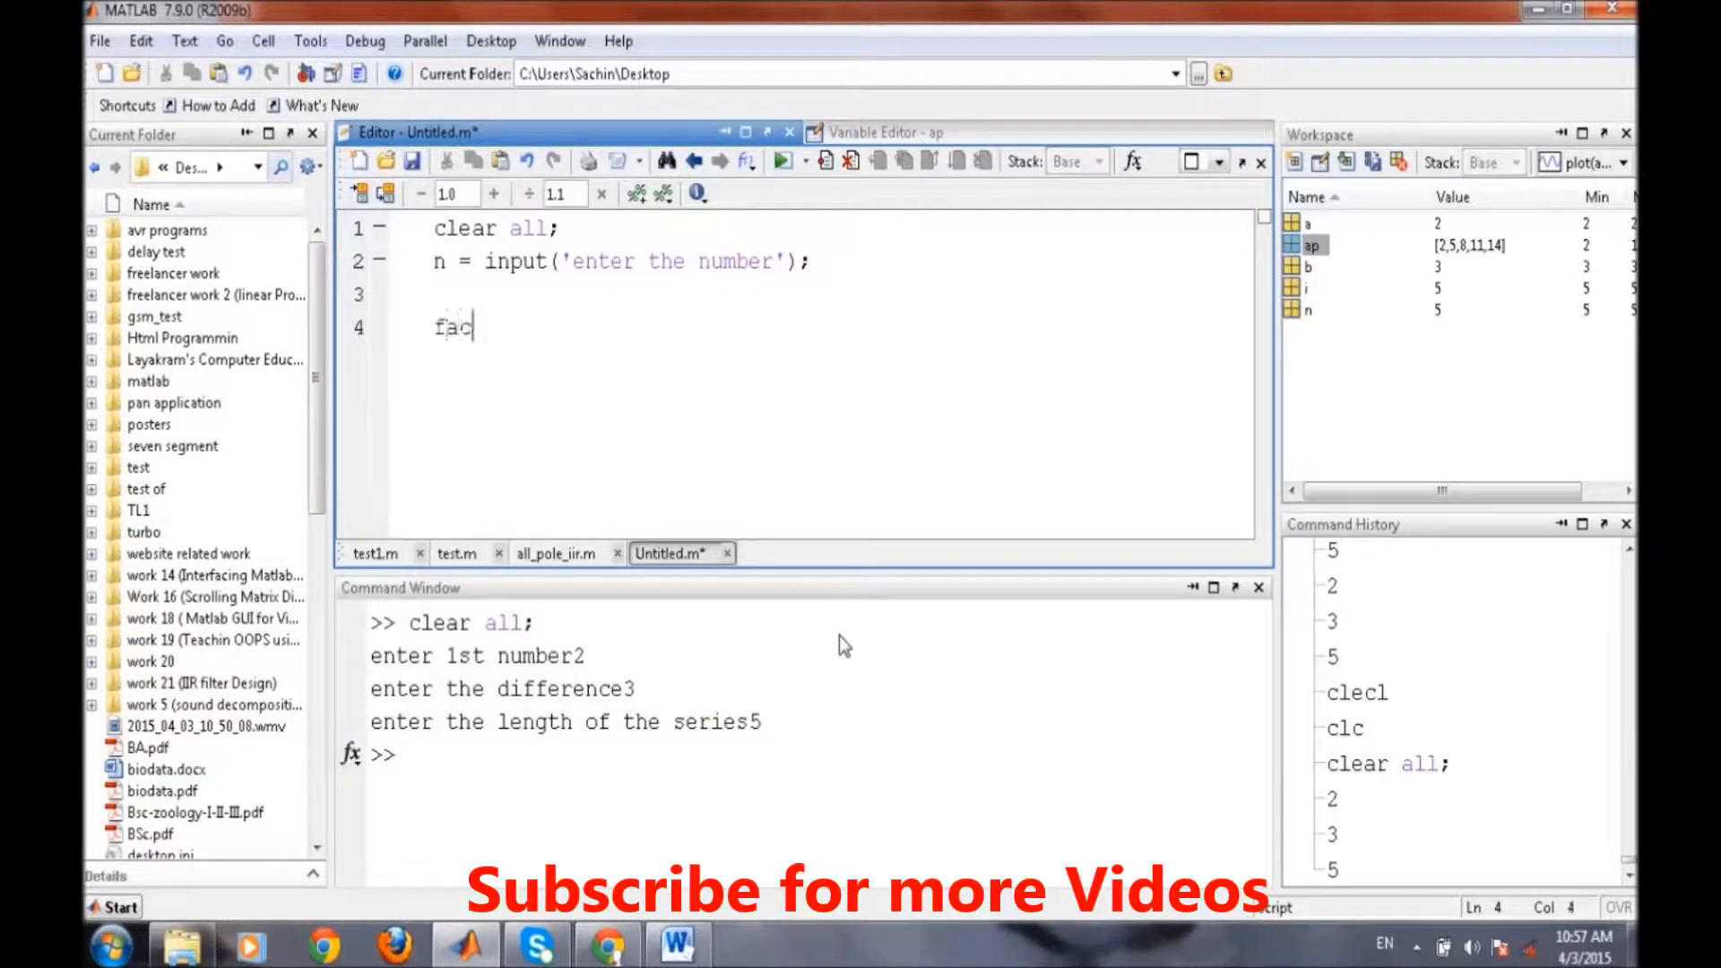
type("t =")
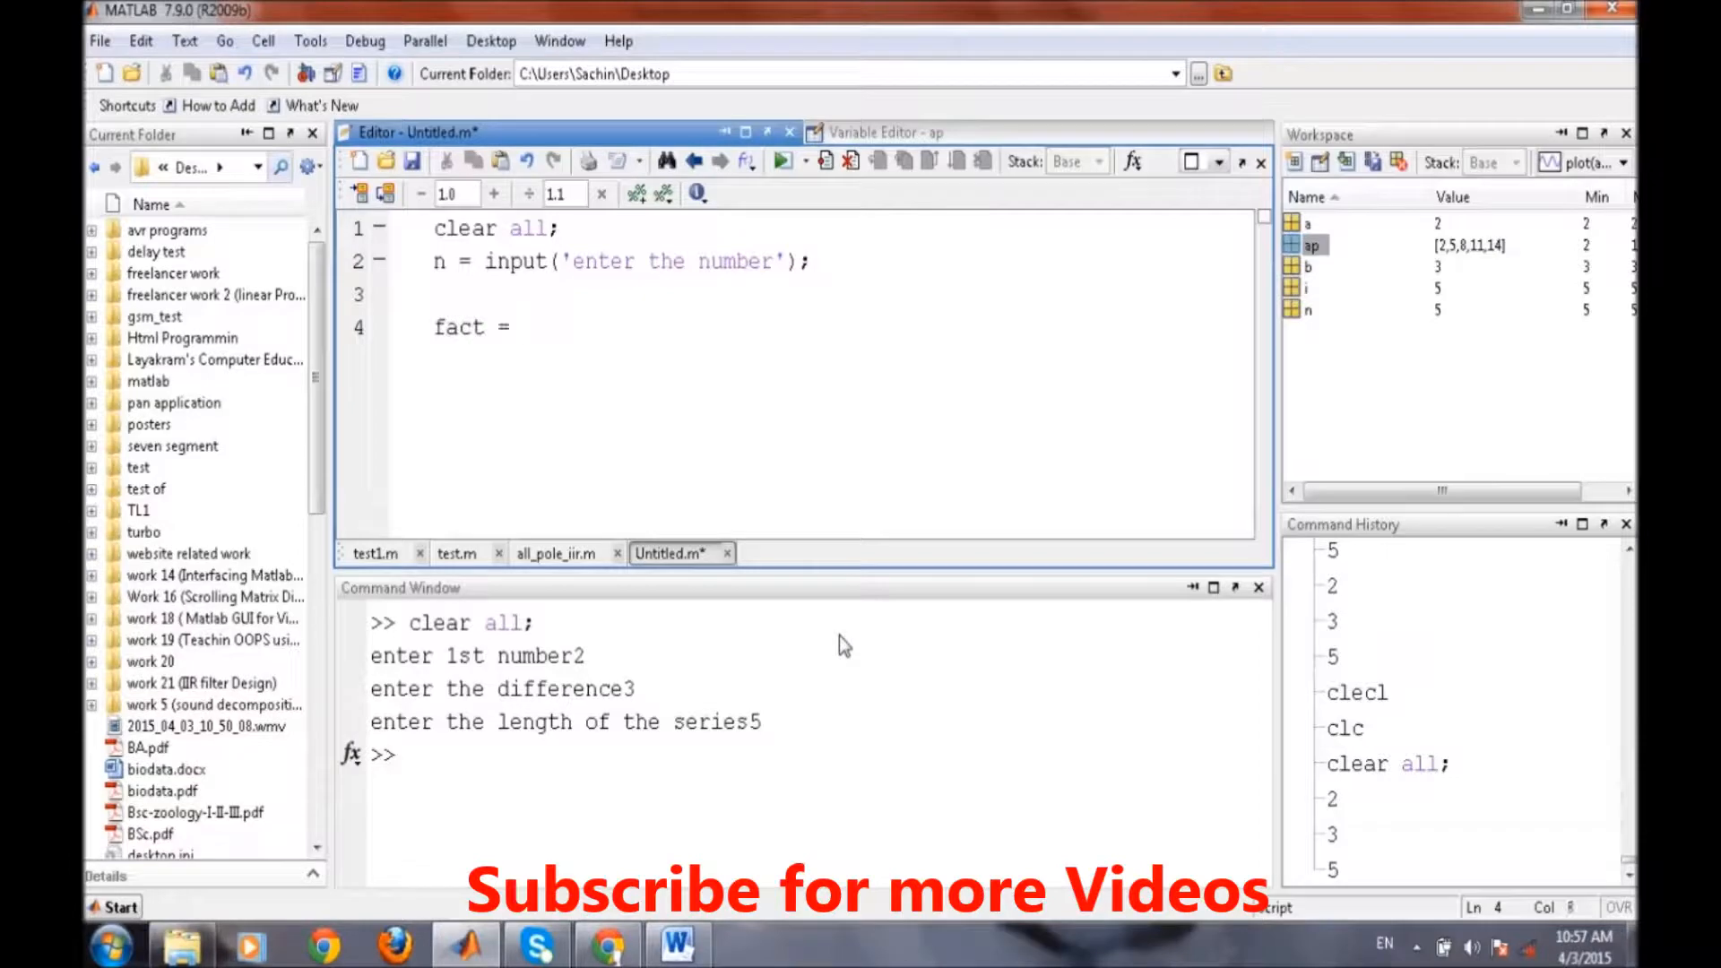
type("1;")
type("wh")
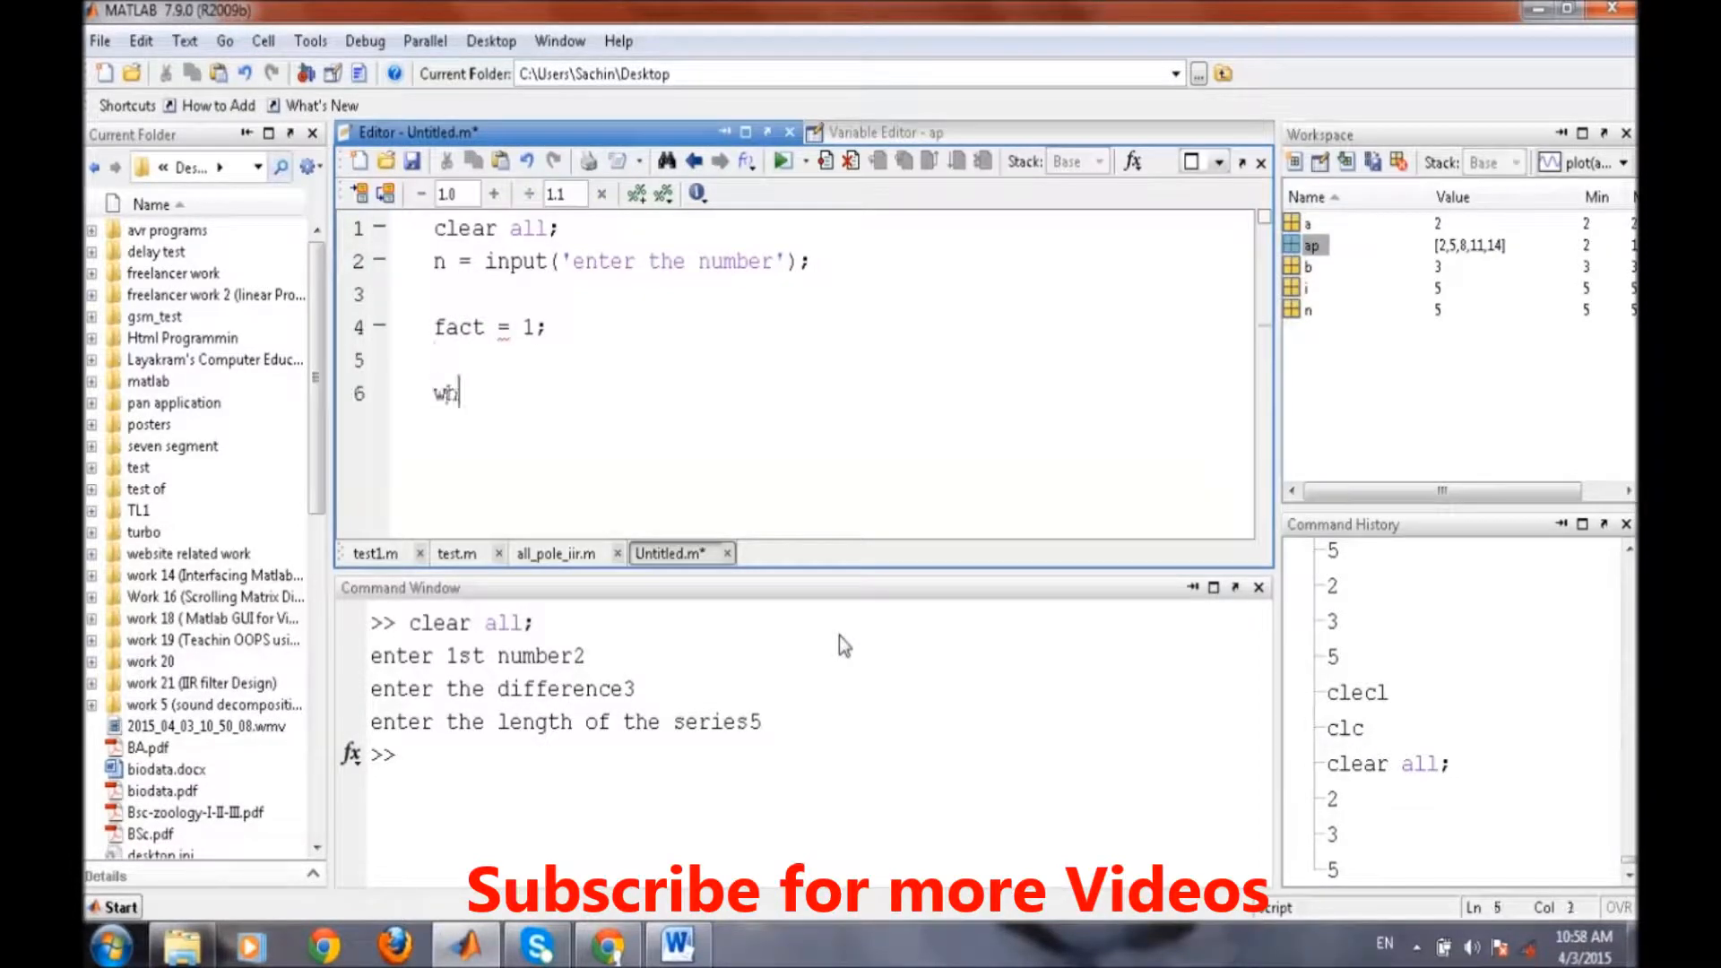
type("ile (n")
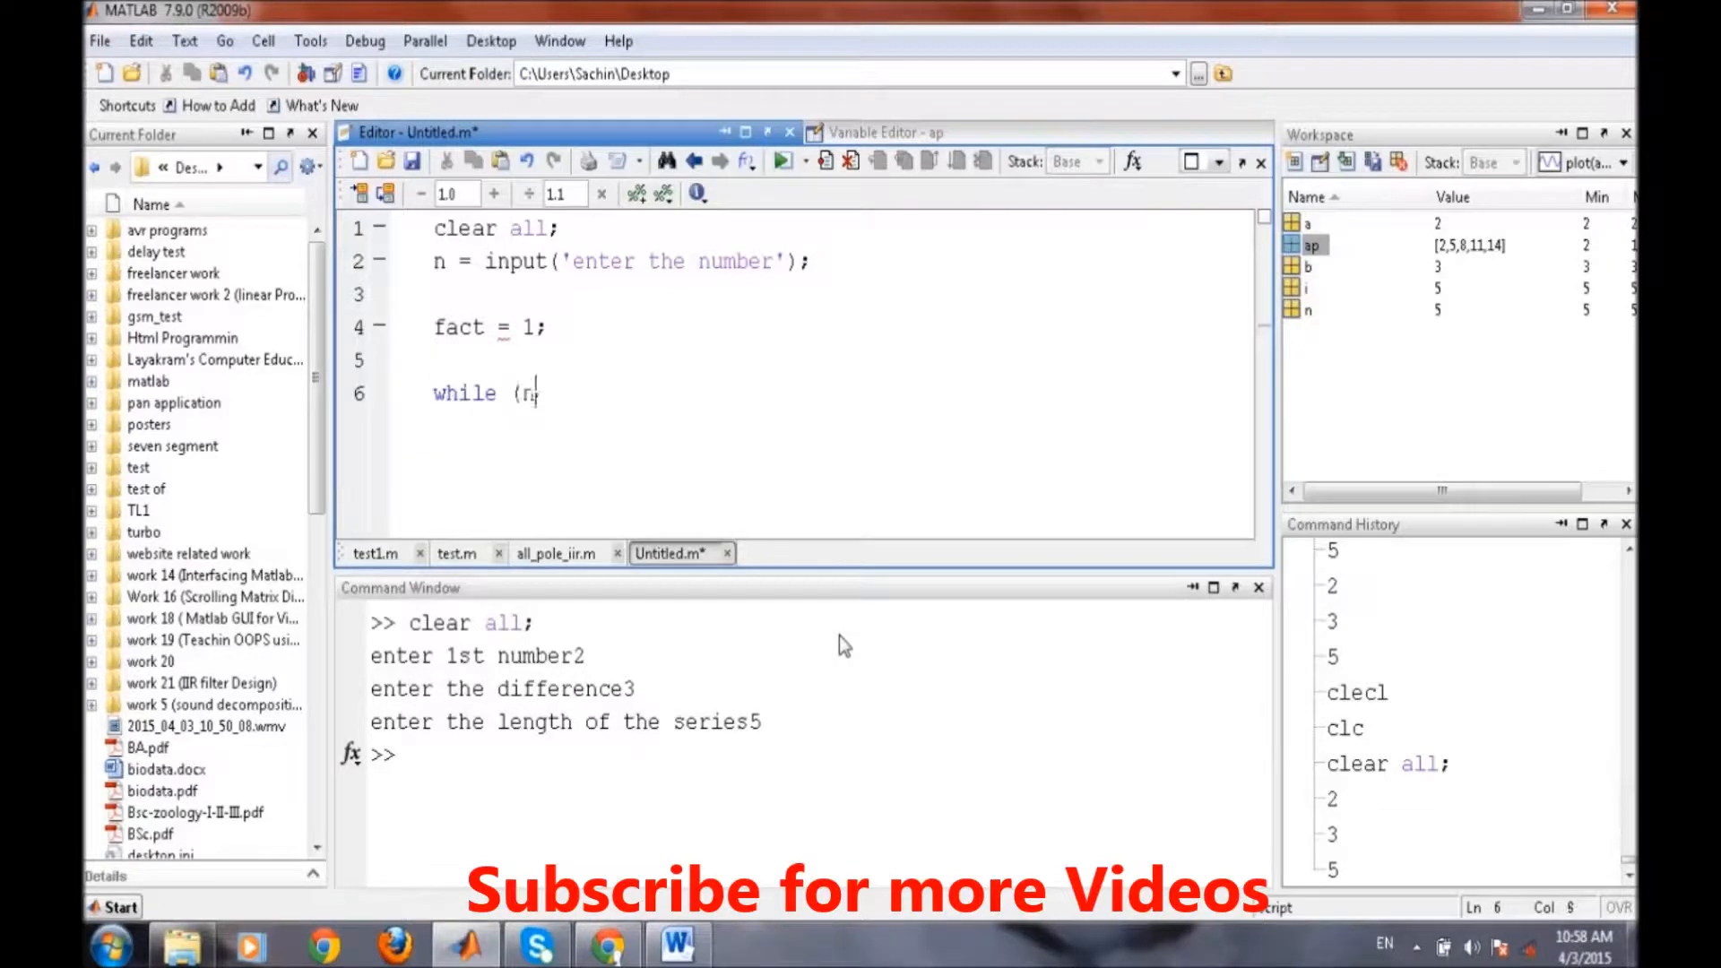
type(">")
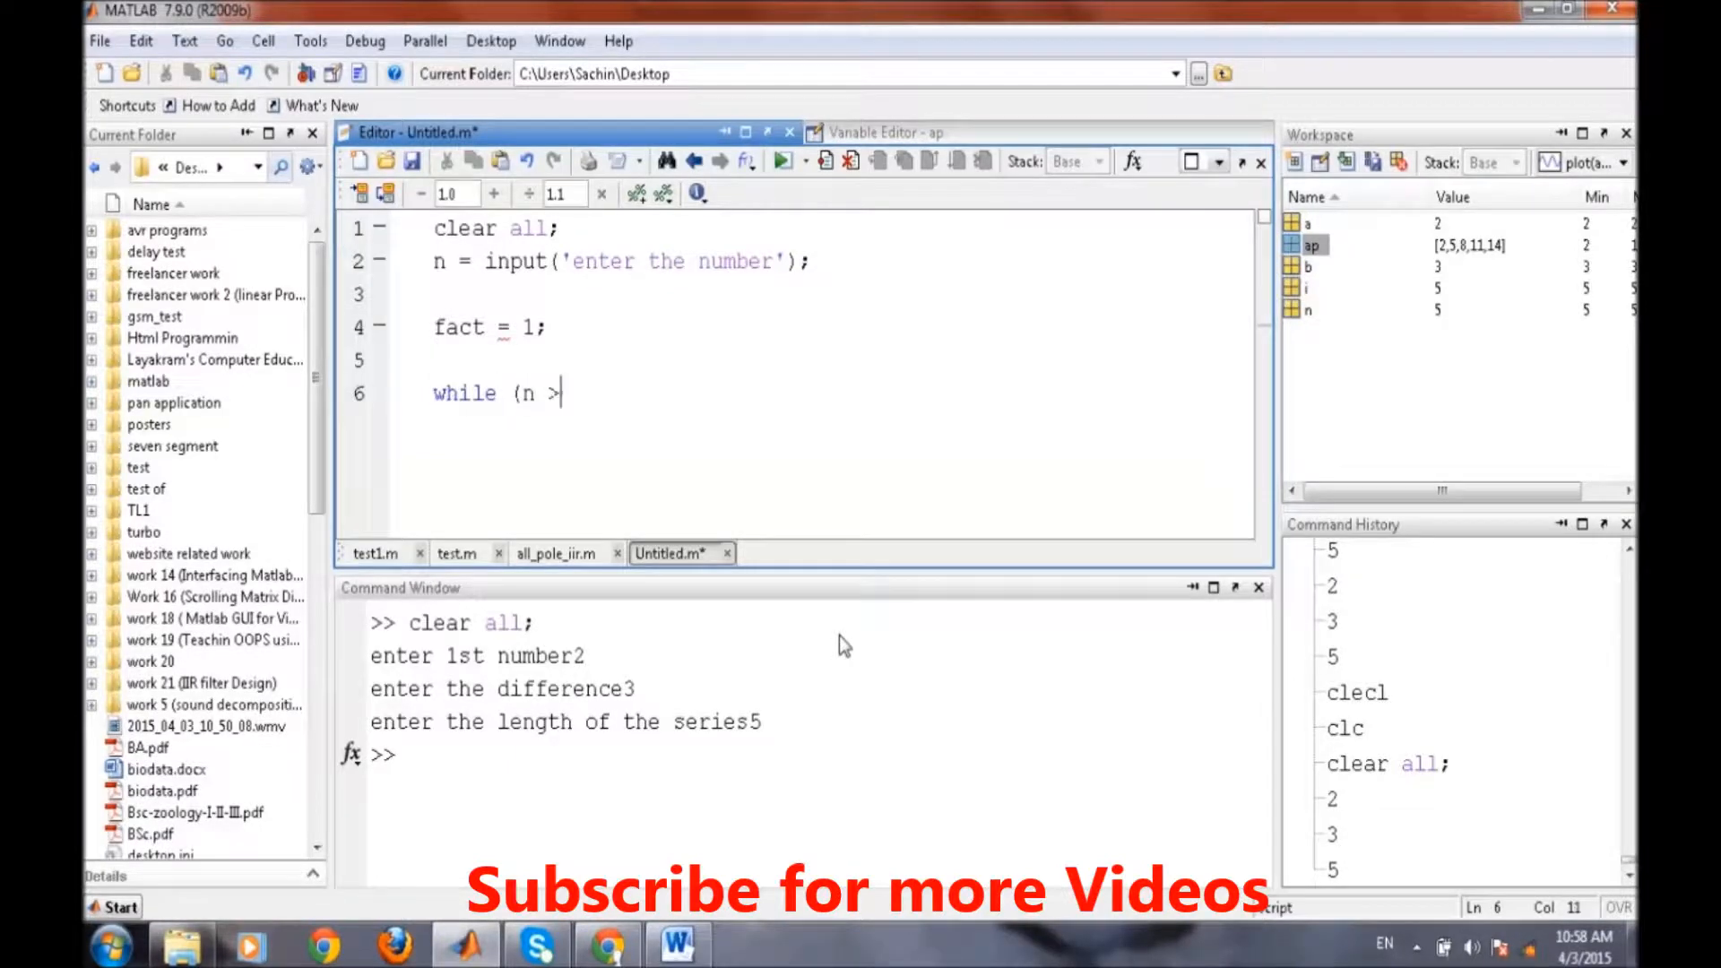
type("1)")
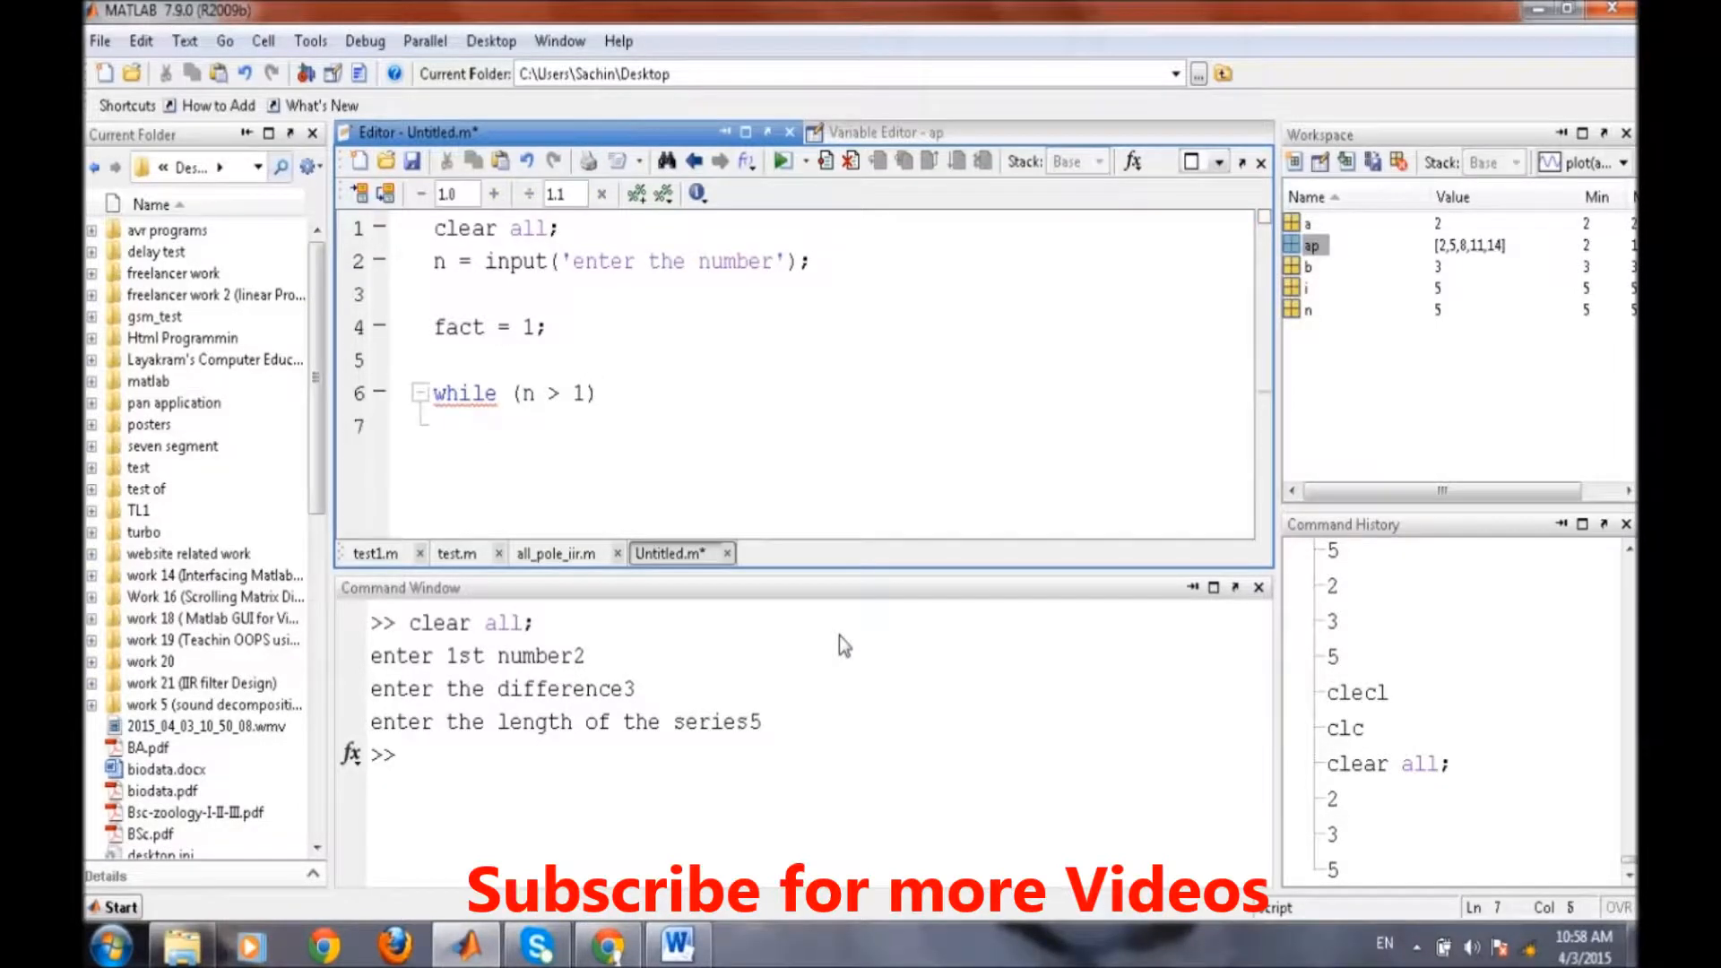
- Inside the loop write fact = fact * n; and n = n-1;
type("fact")
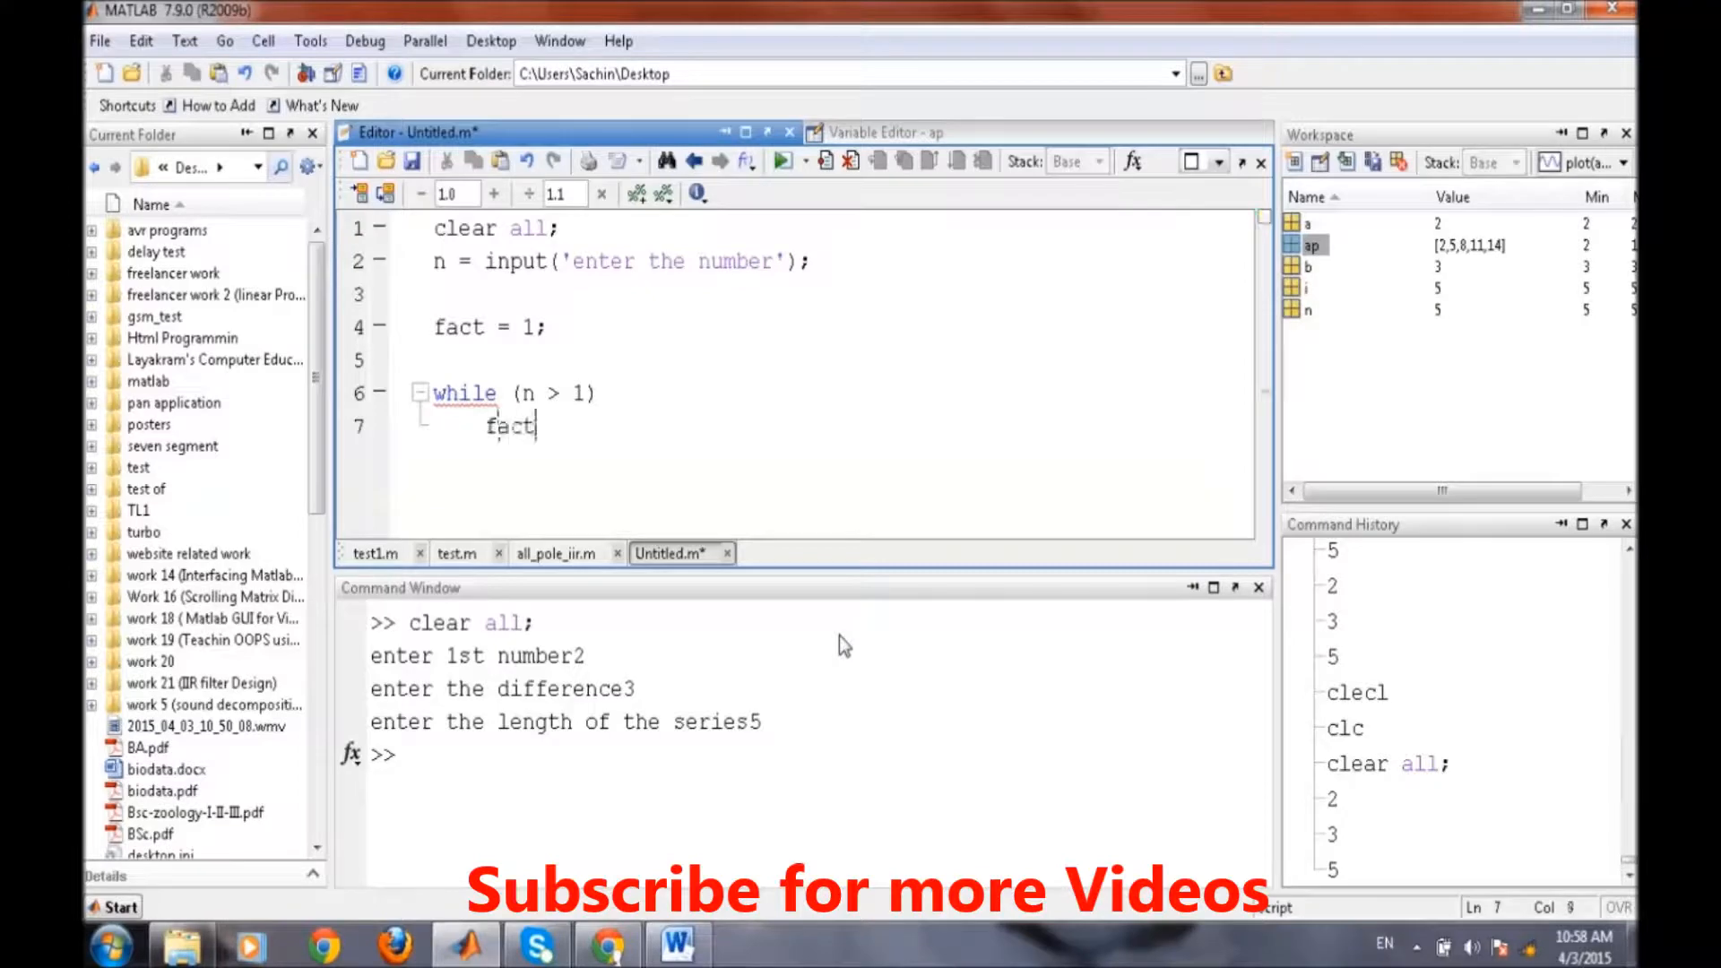
type("= fa")
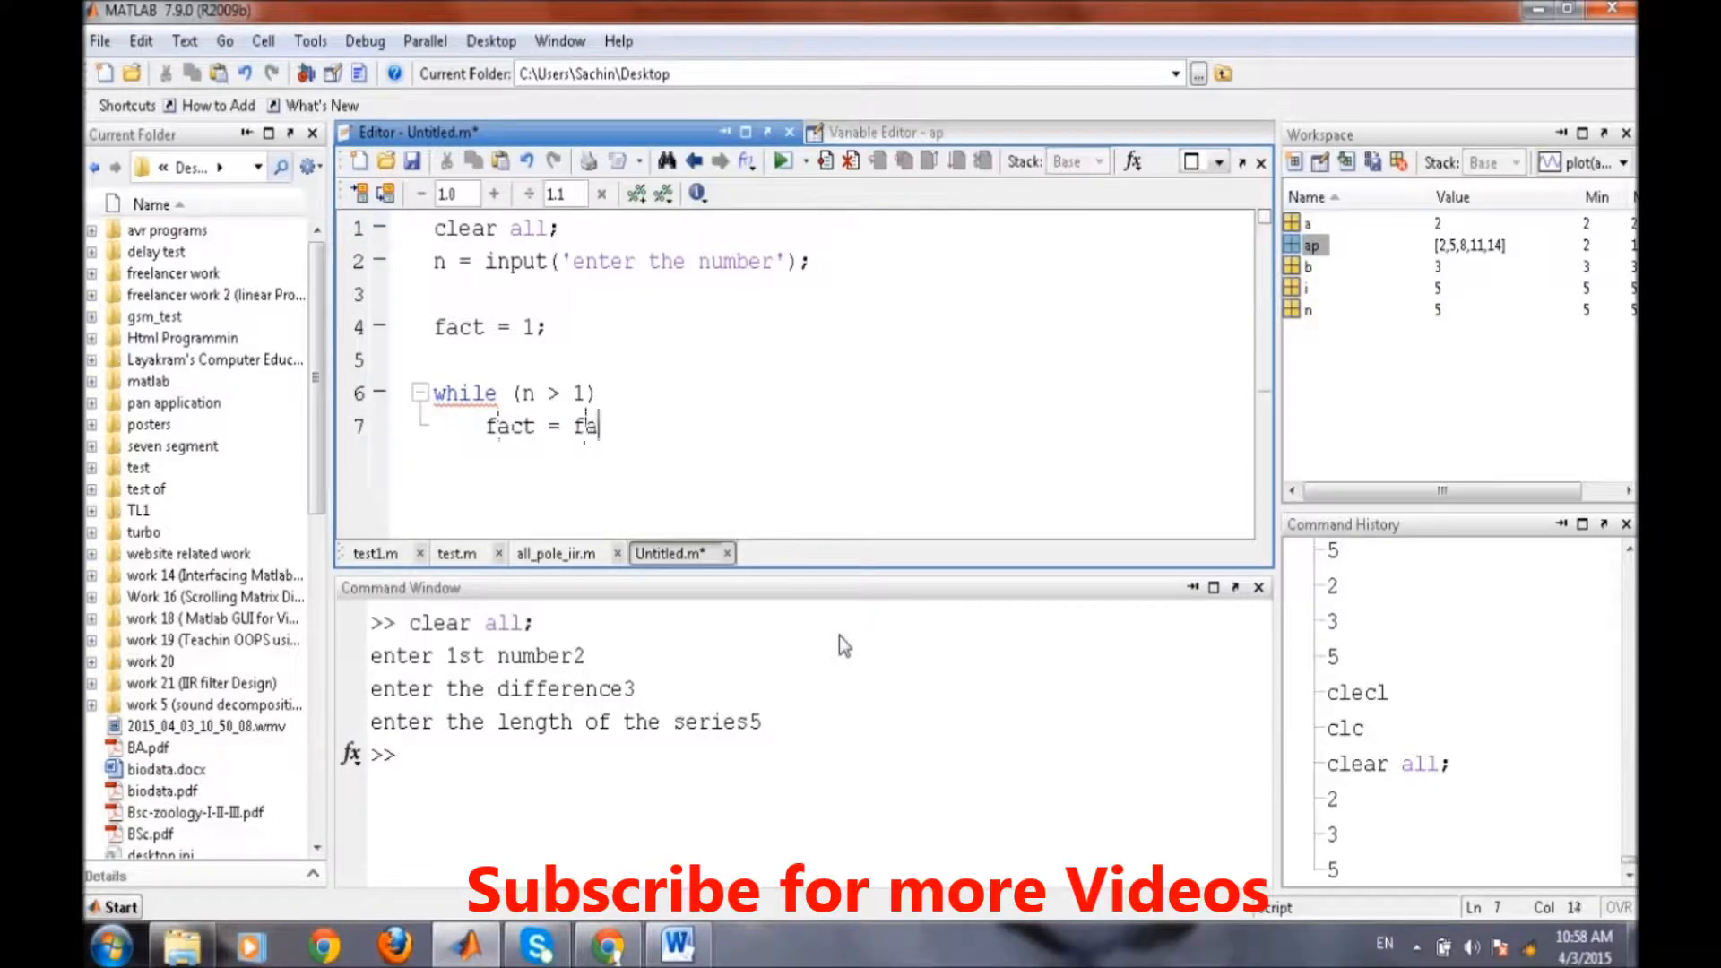
type("ct * n;")
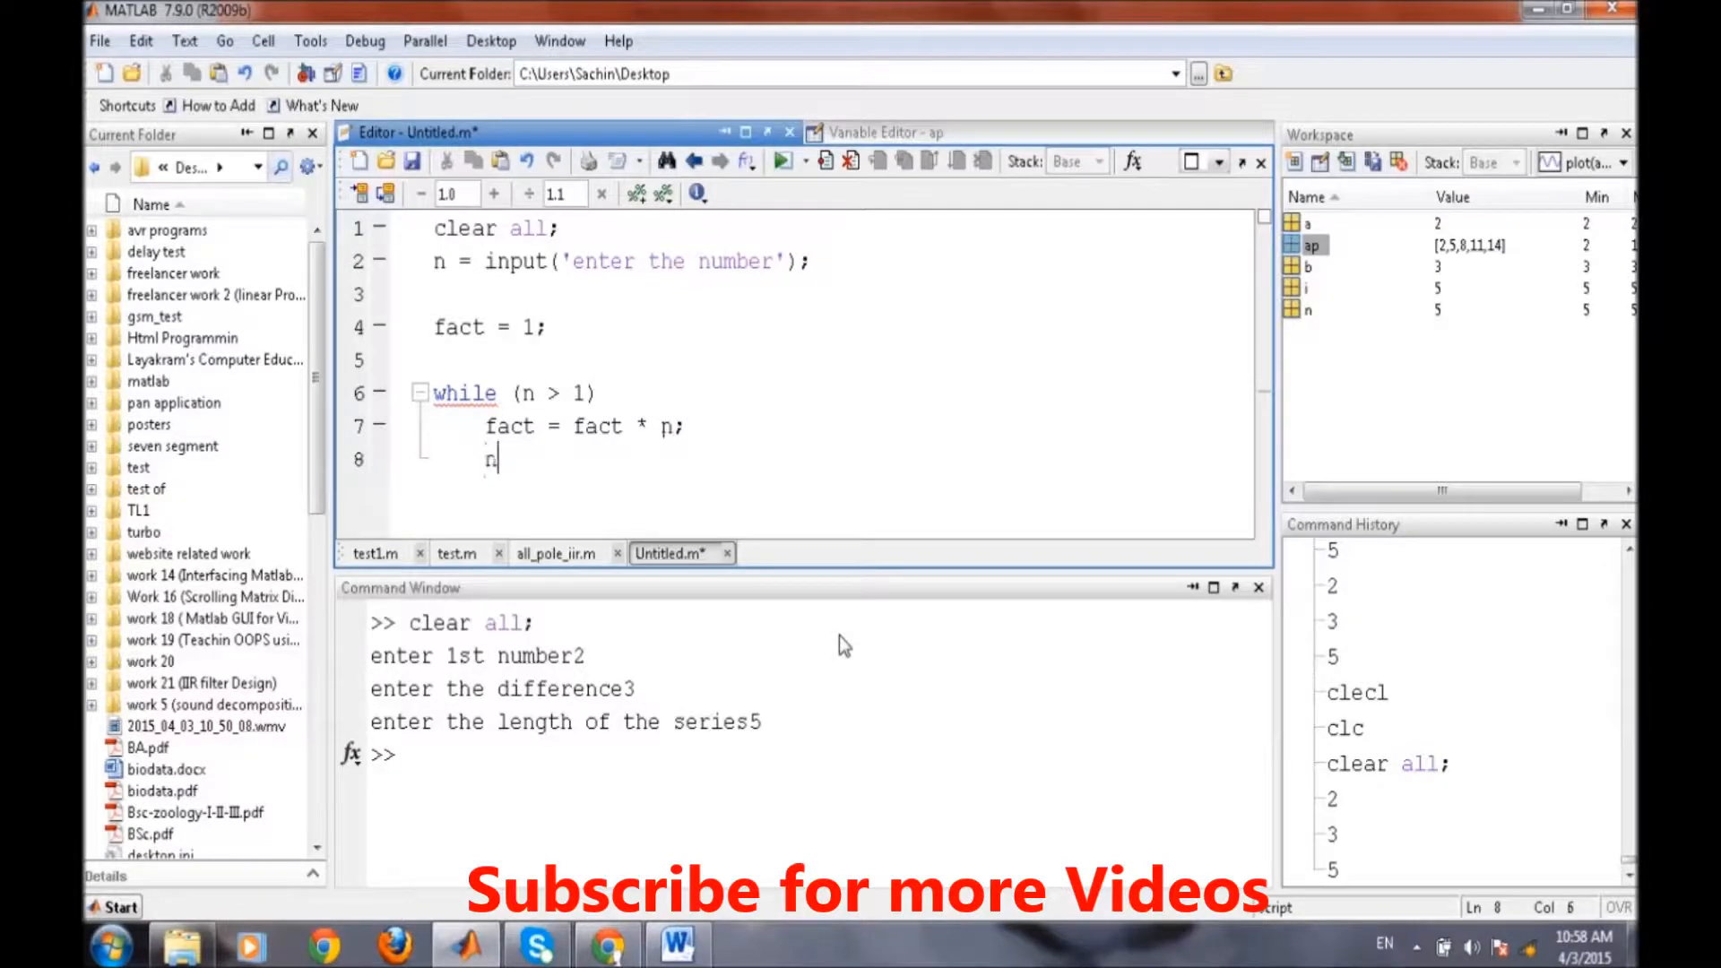
type("= n-1;")
type("5")
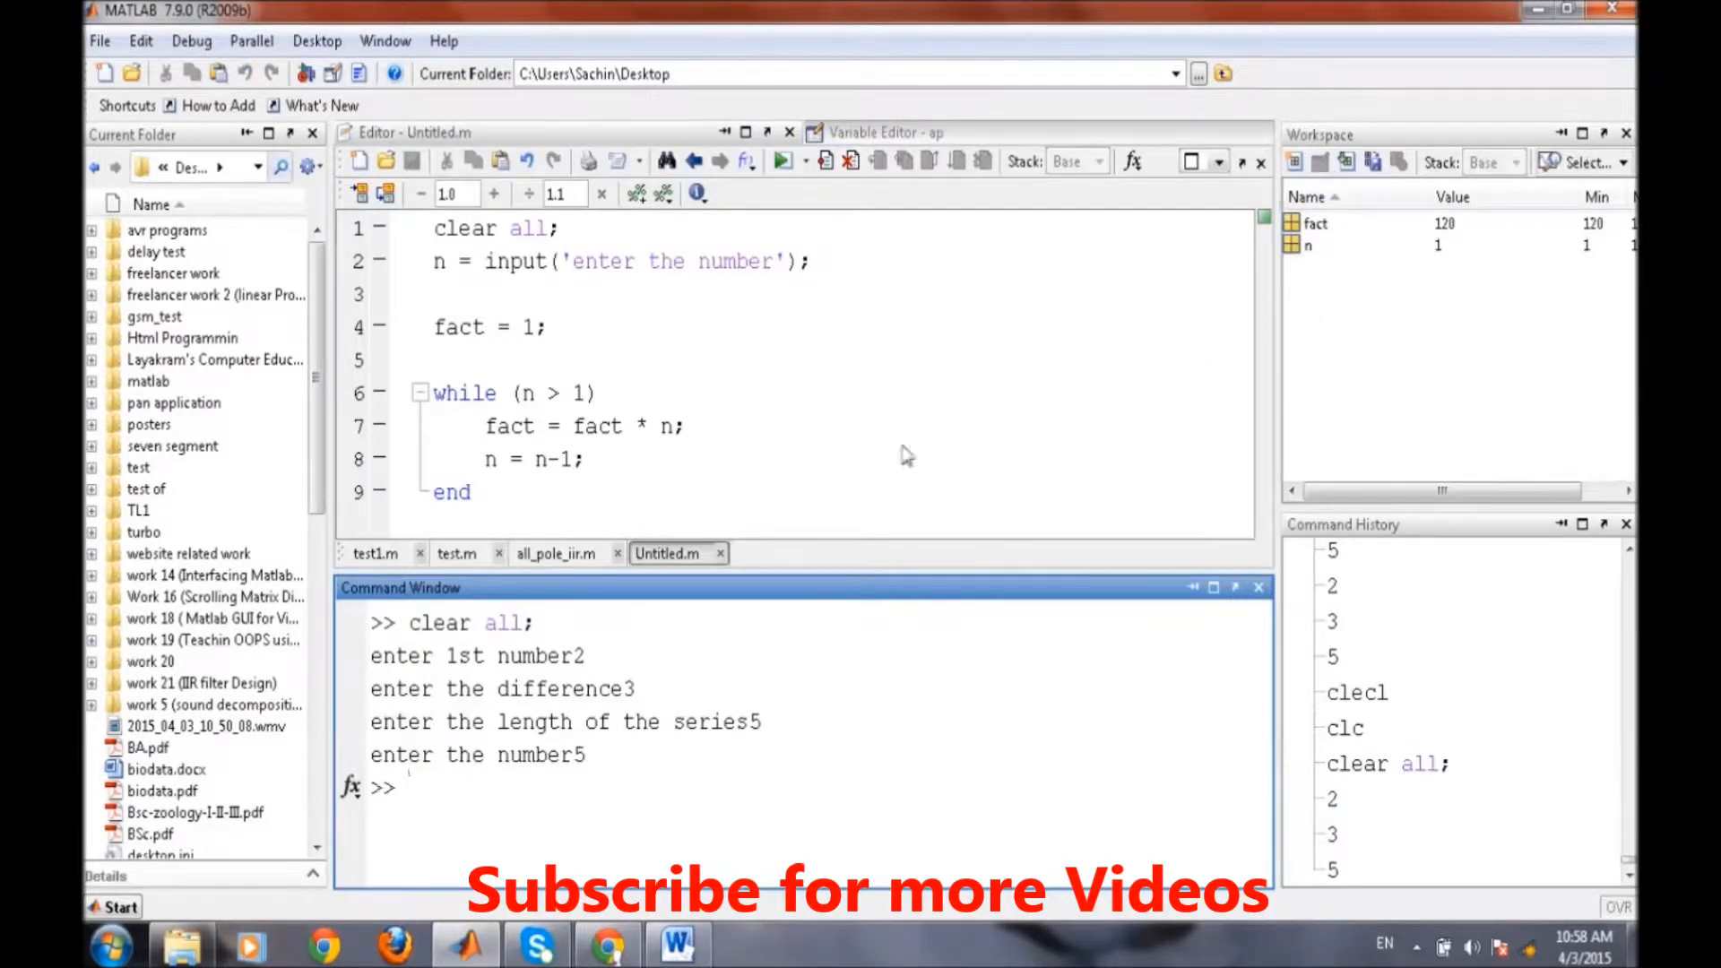
- Display fact in the Command Window, which prints 120
type("fact")
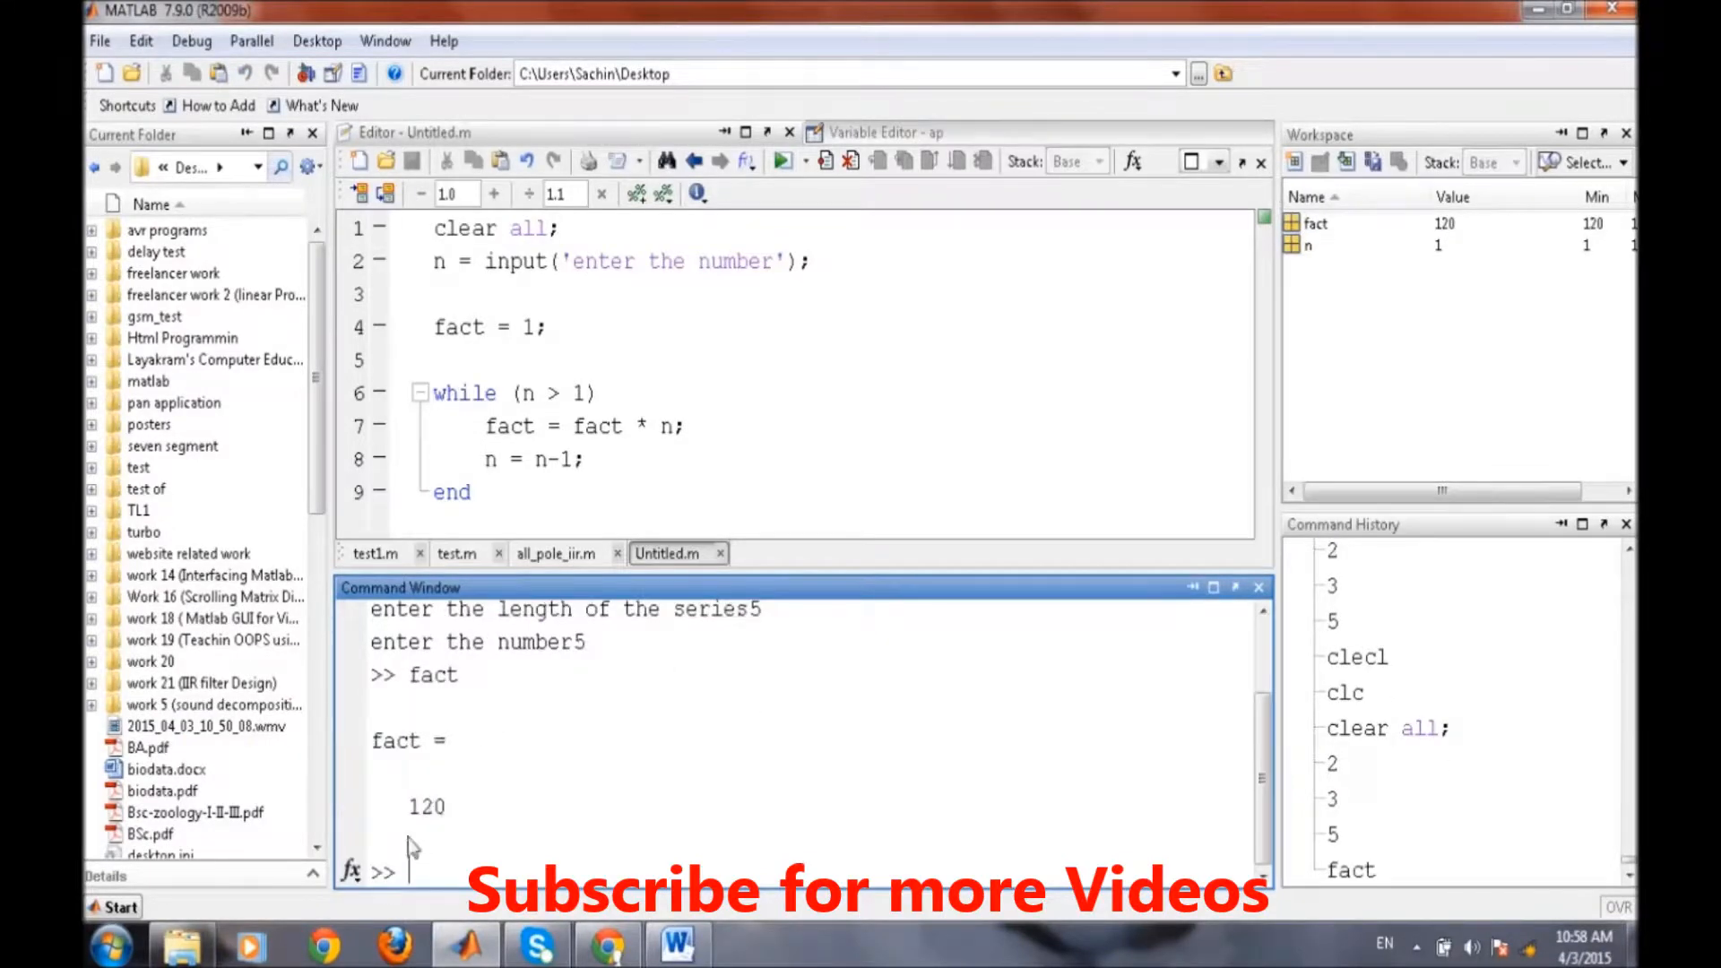
mouse_move(450, 800)
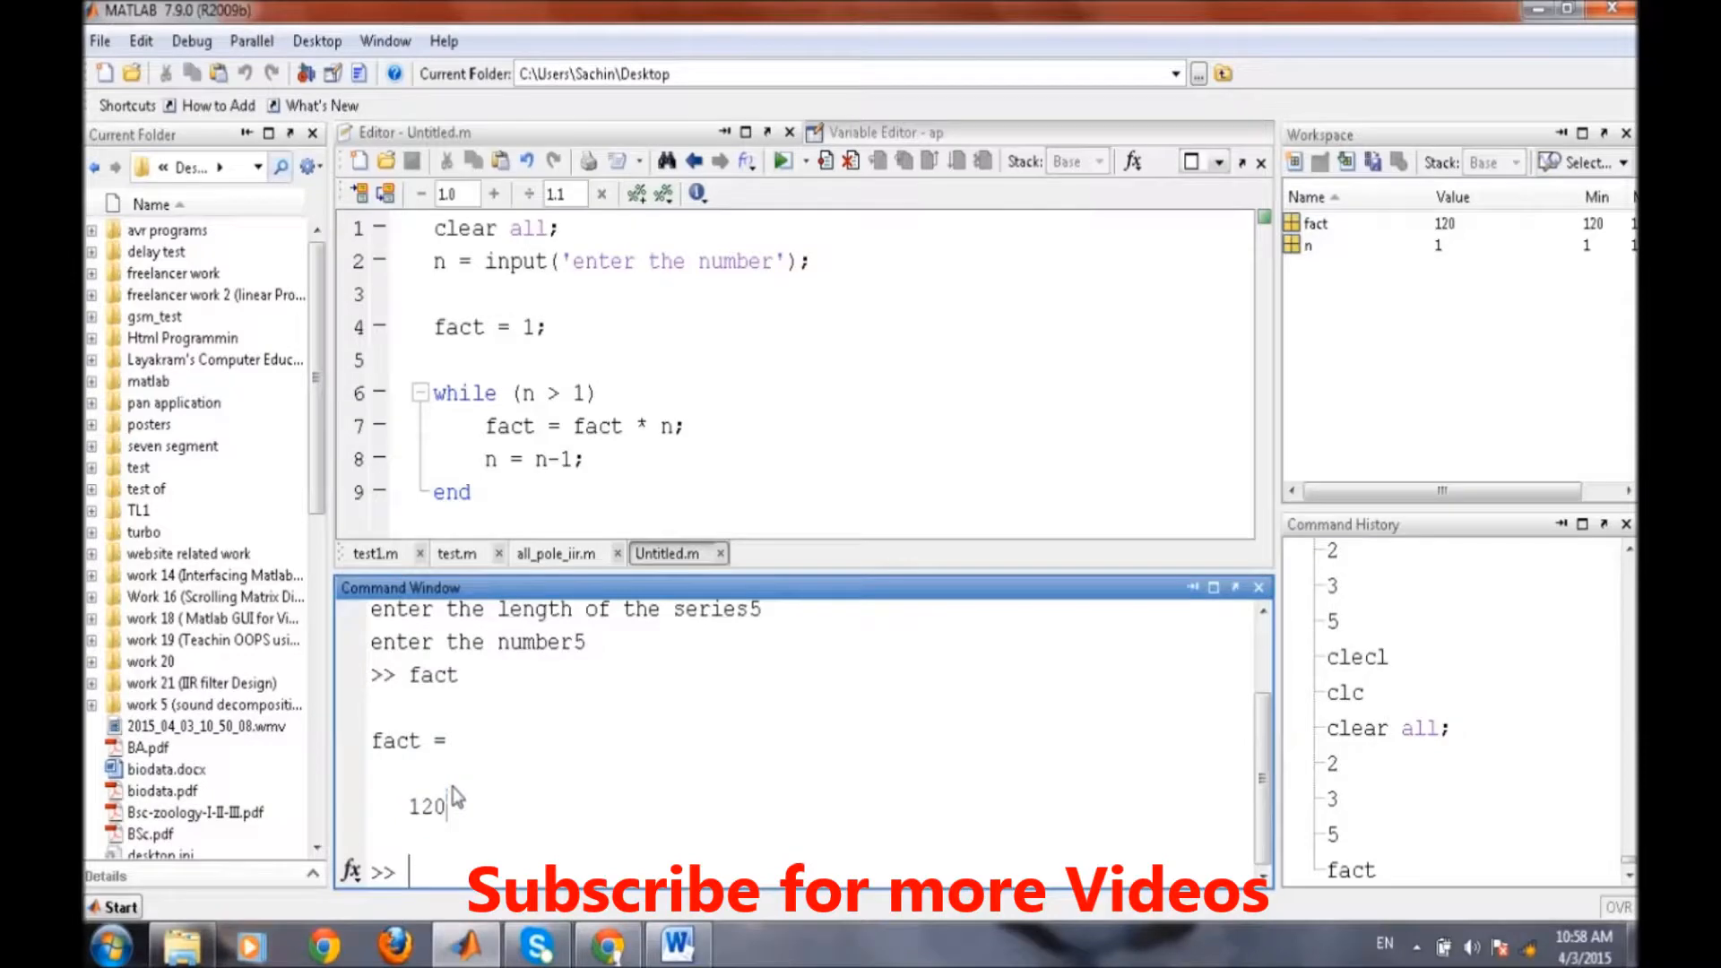
mouse_move(439, 261)
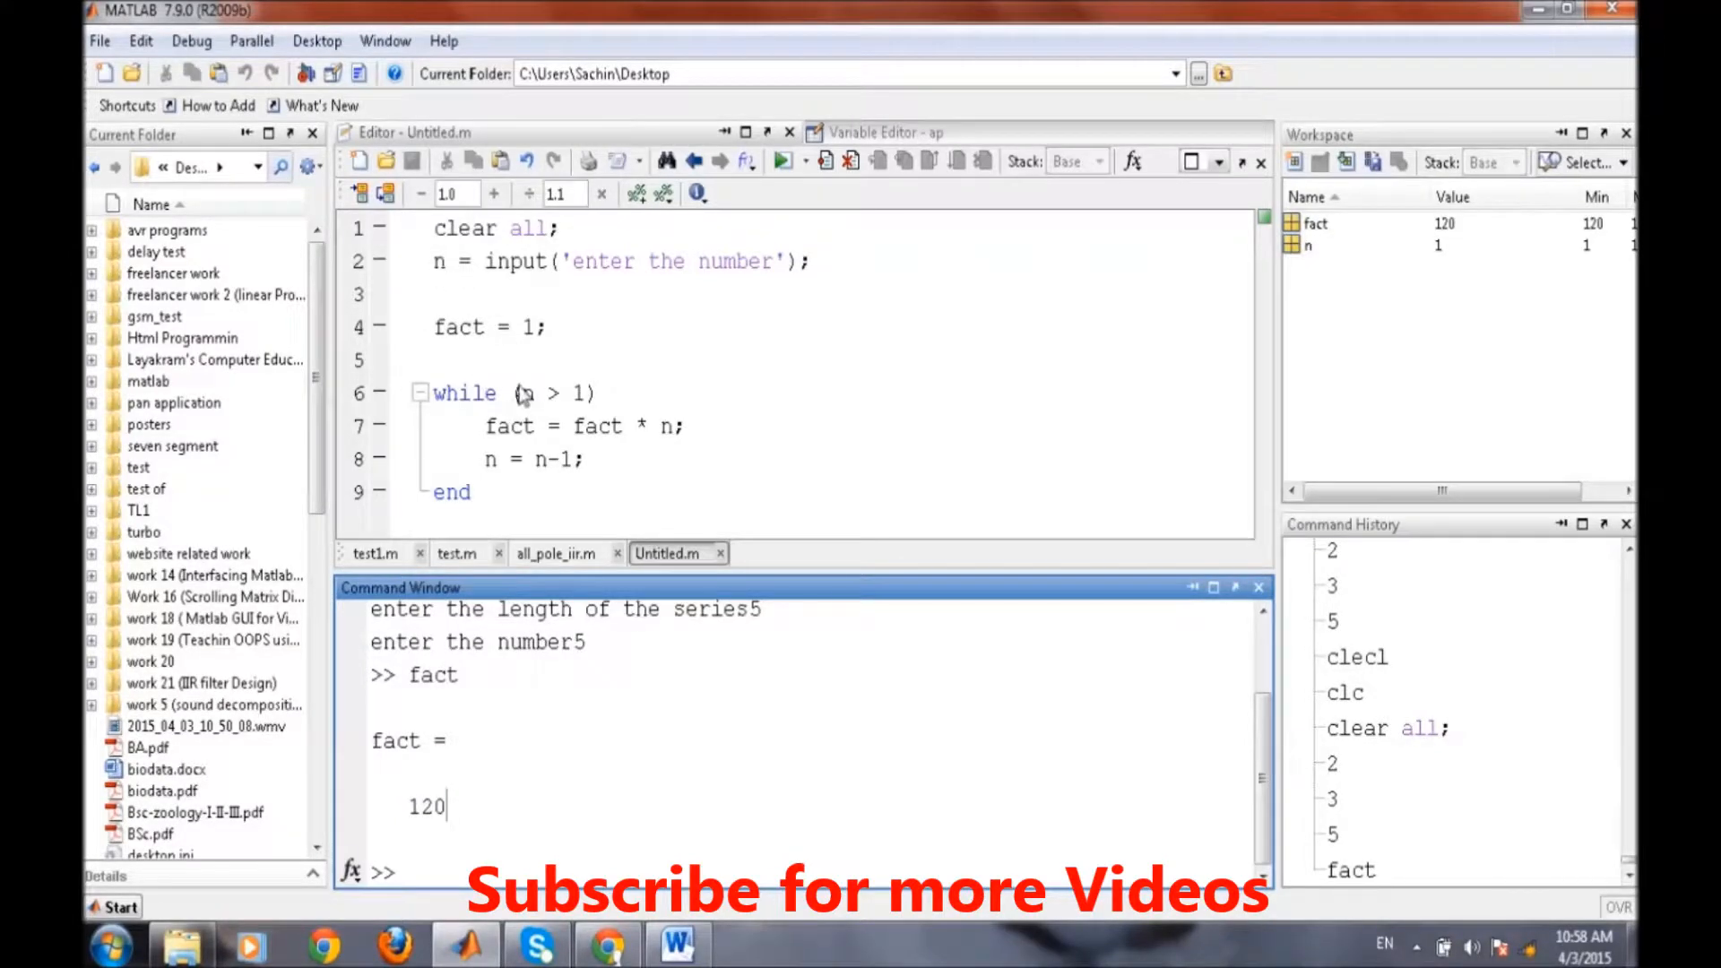
mouse_move(568, 410)
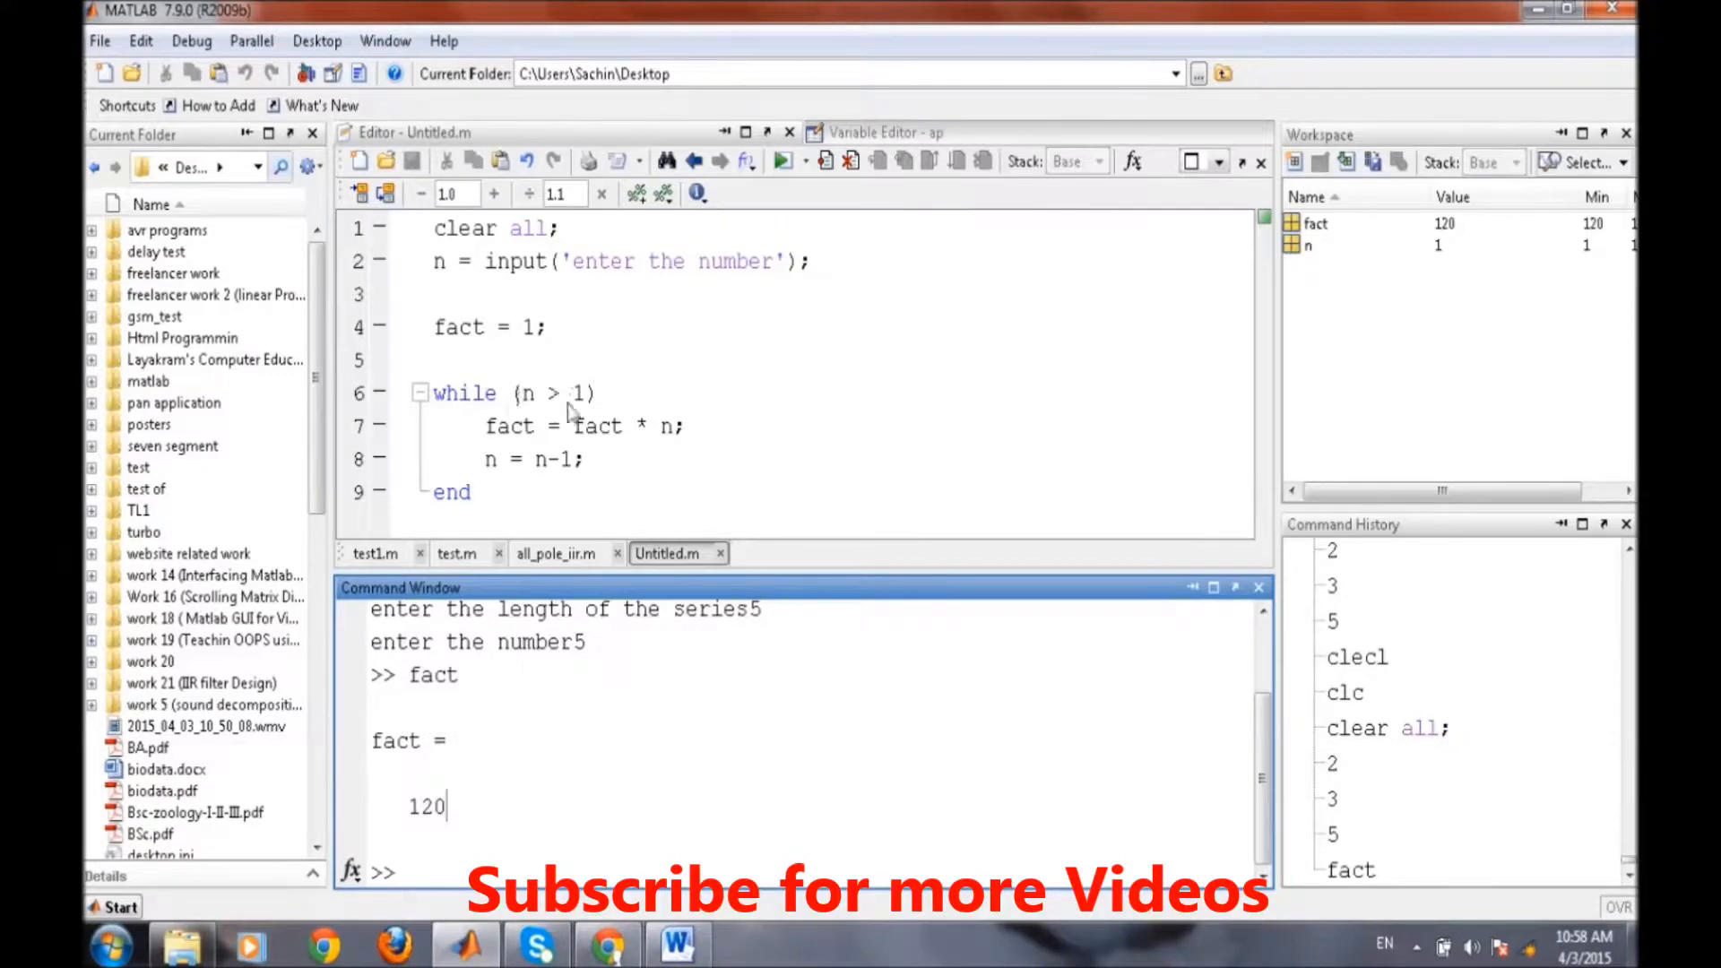
mouse_move(593, 428)
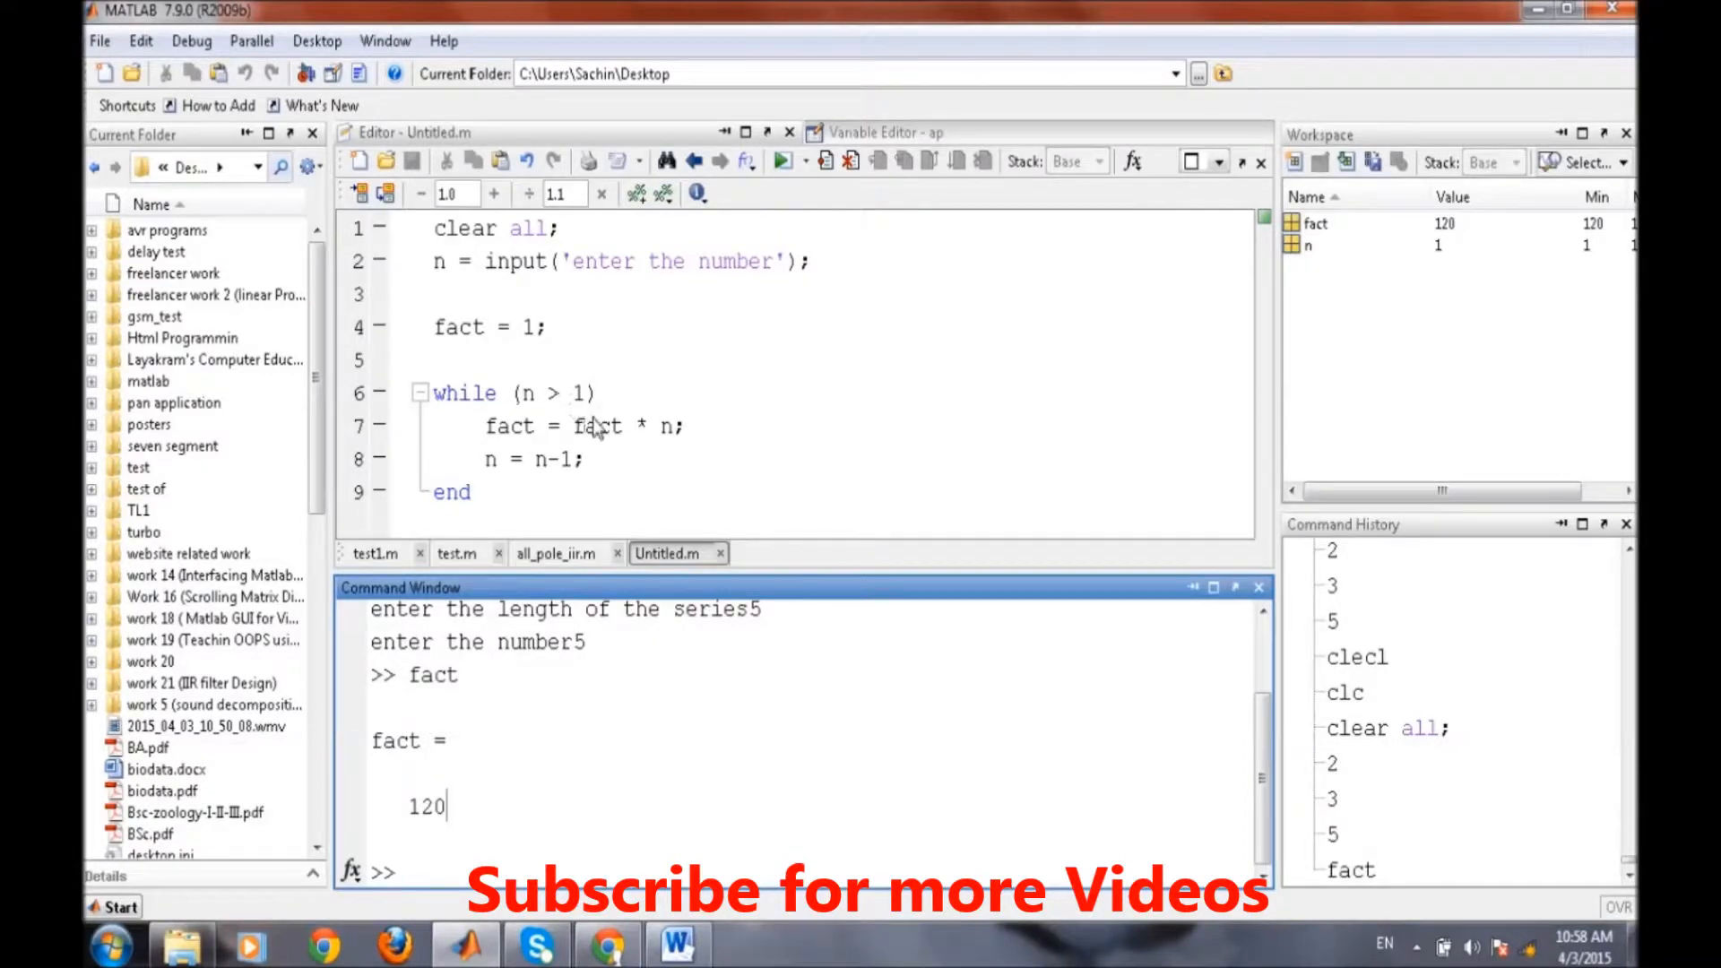
mouse_move(647, 426)
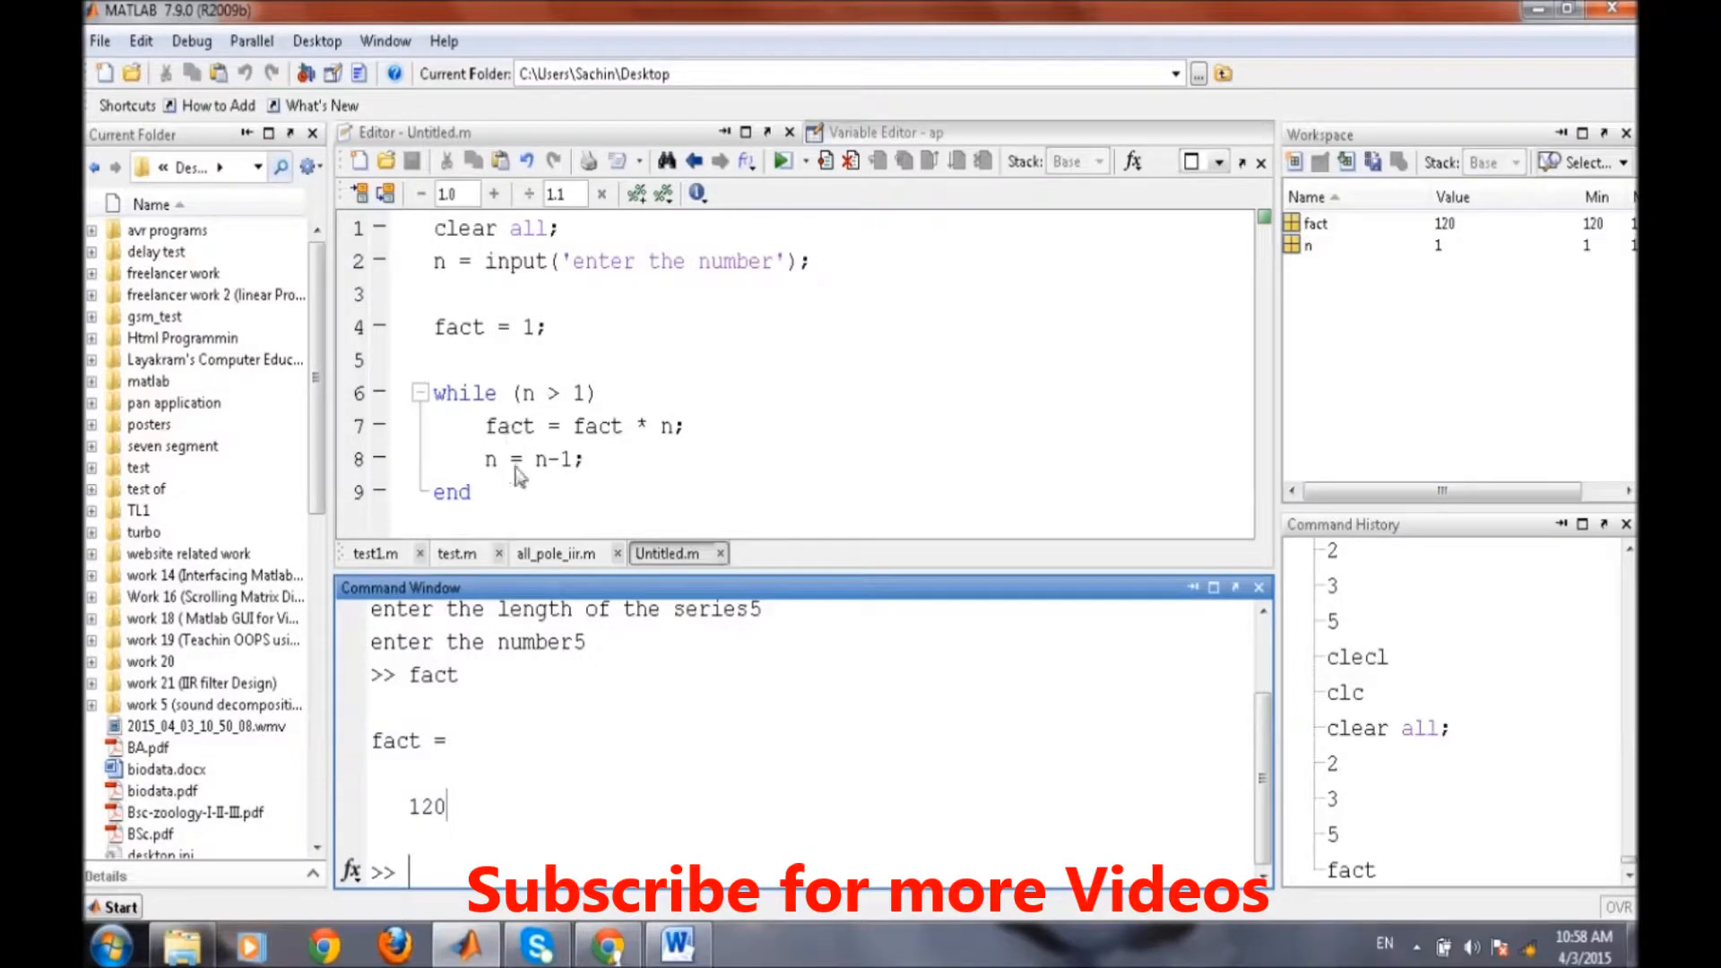
mouse_move(521, 367)
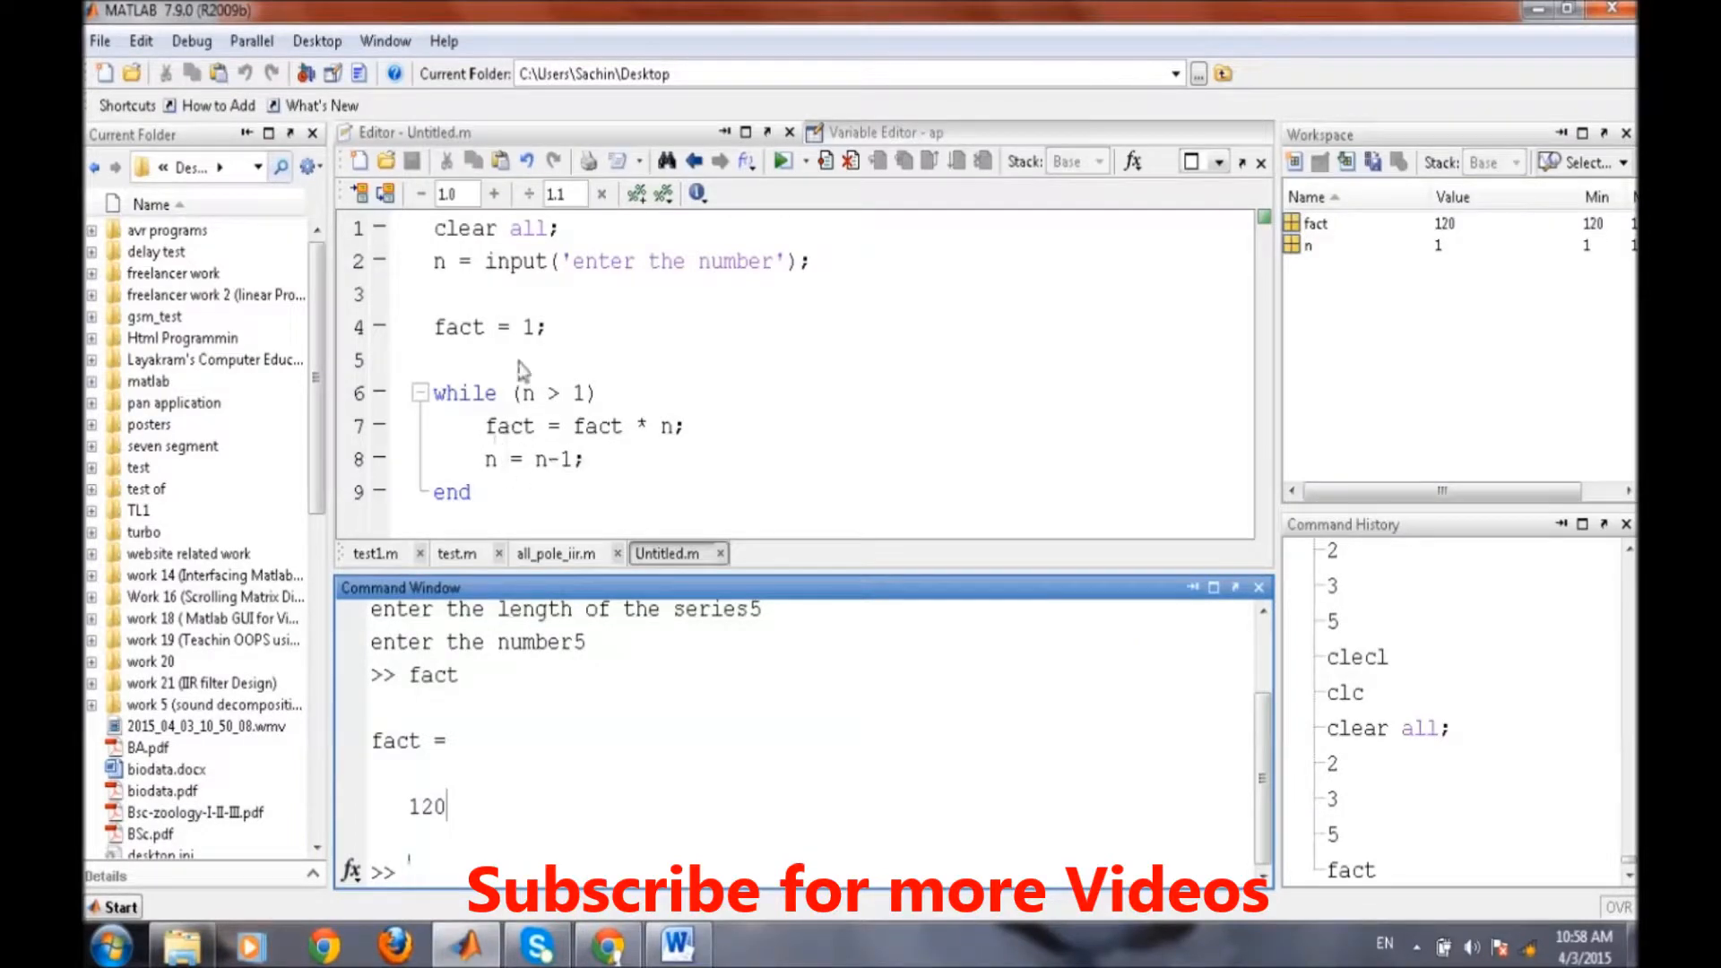
mouse_move(529, 377)
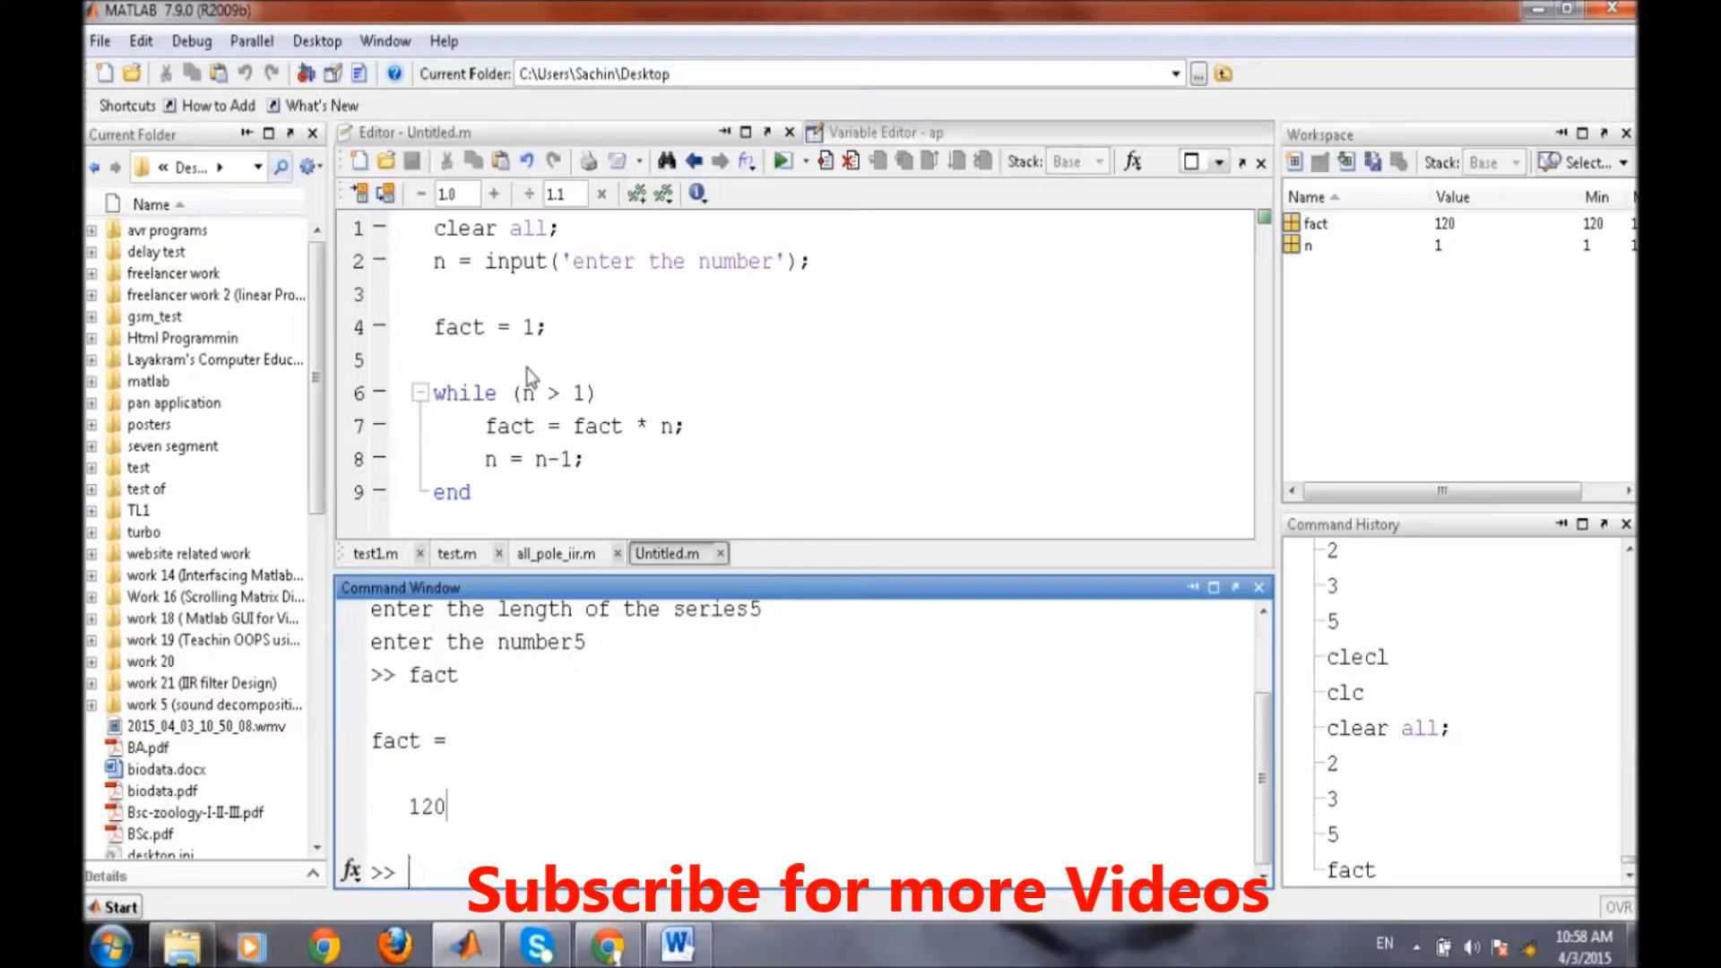
mouse_move(534, 440)
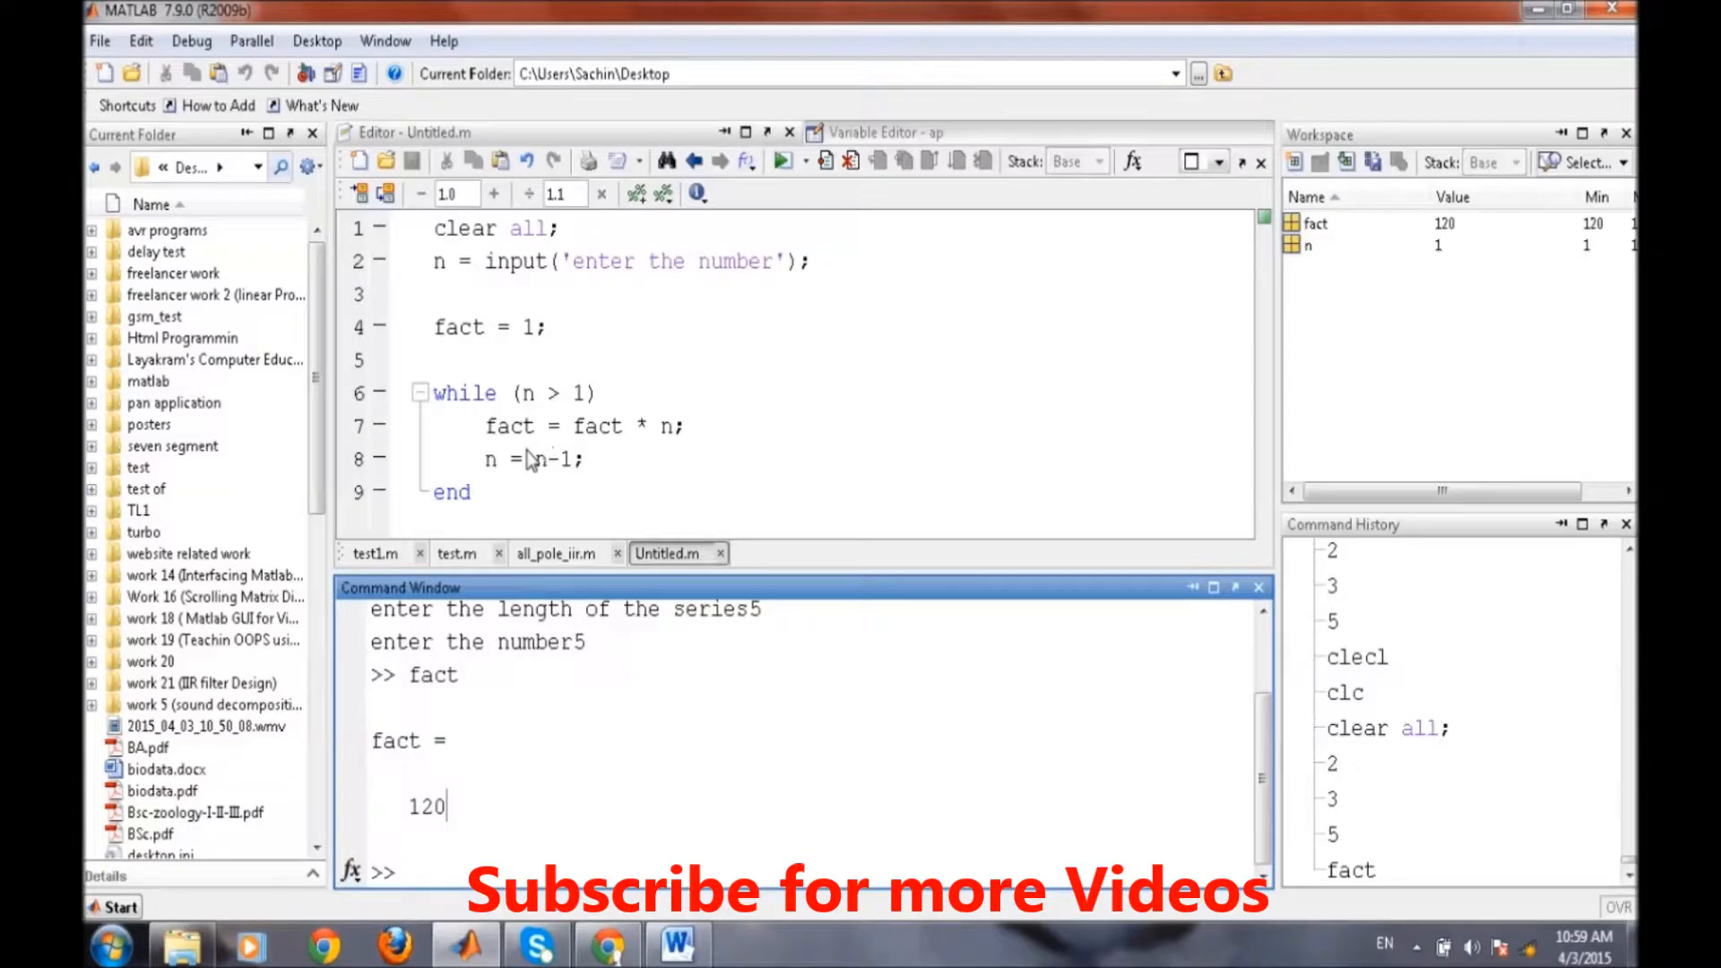
mouse_move(538, 387)
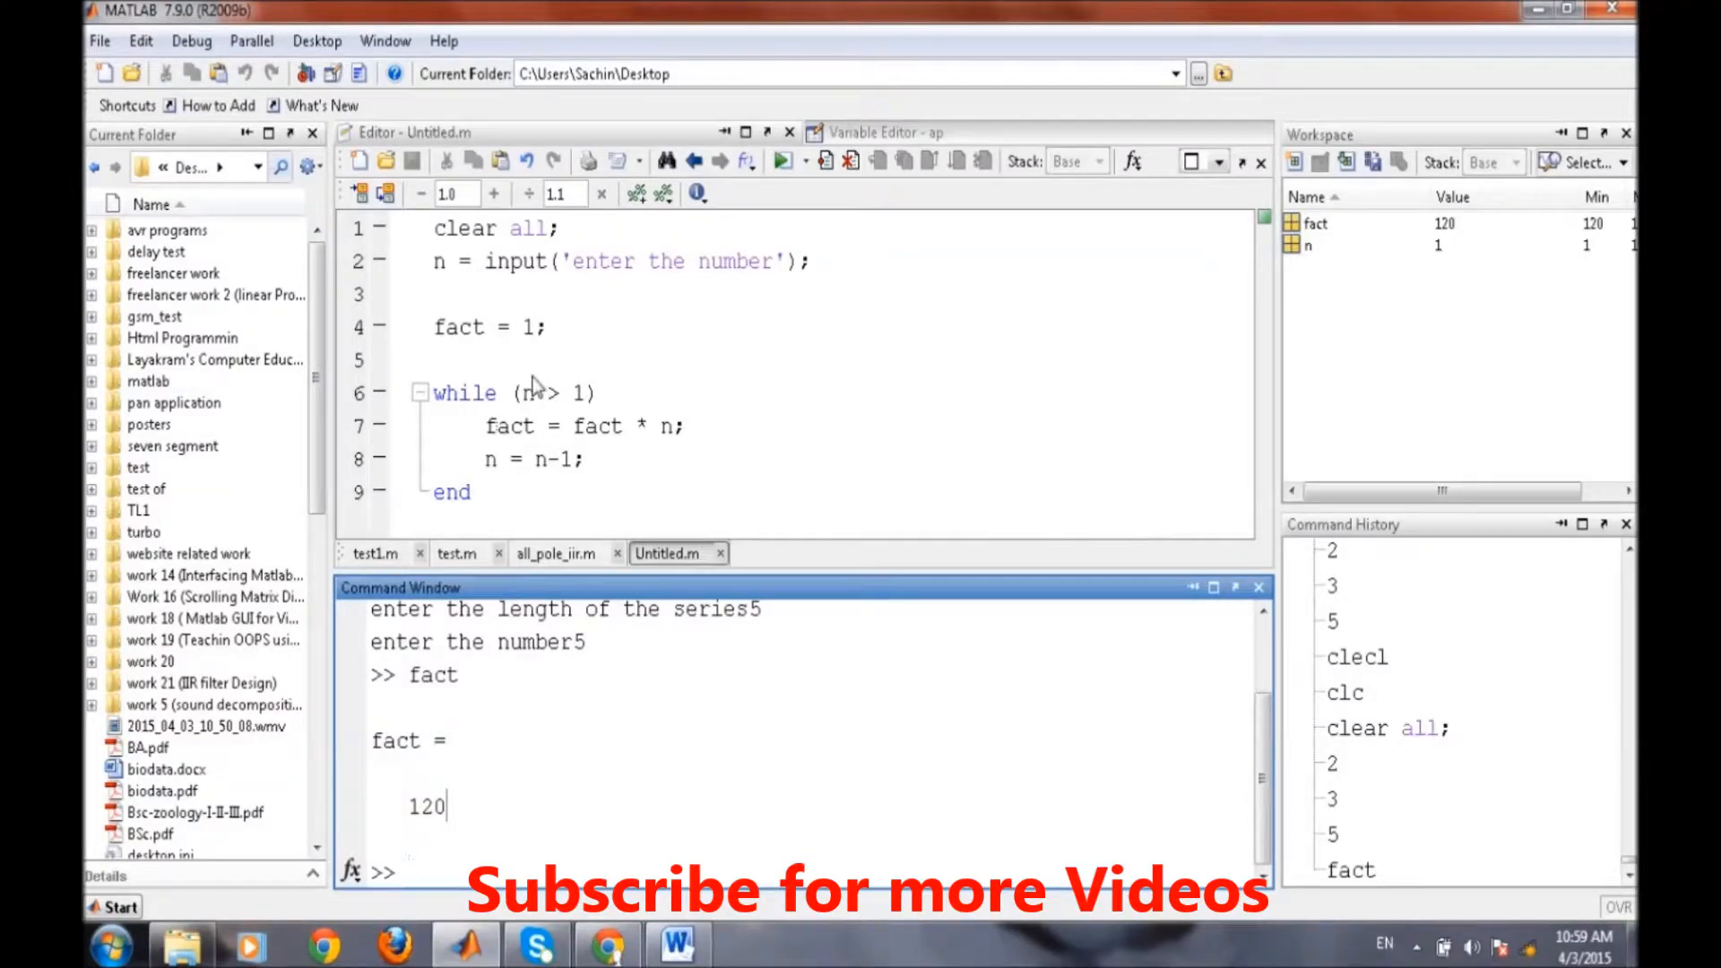
mouse_move(616, 417)
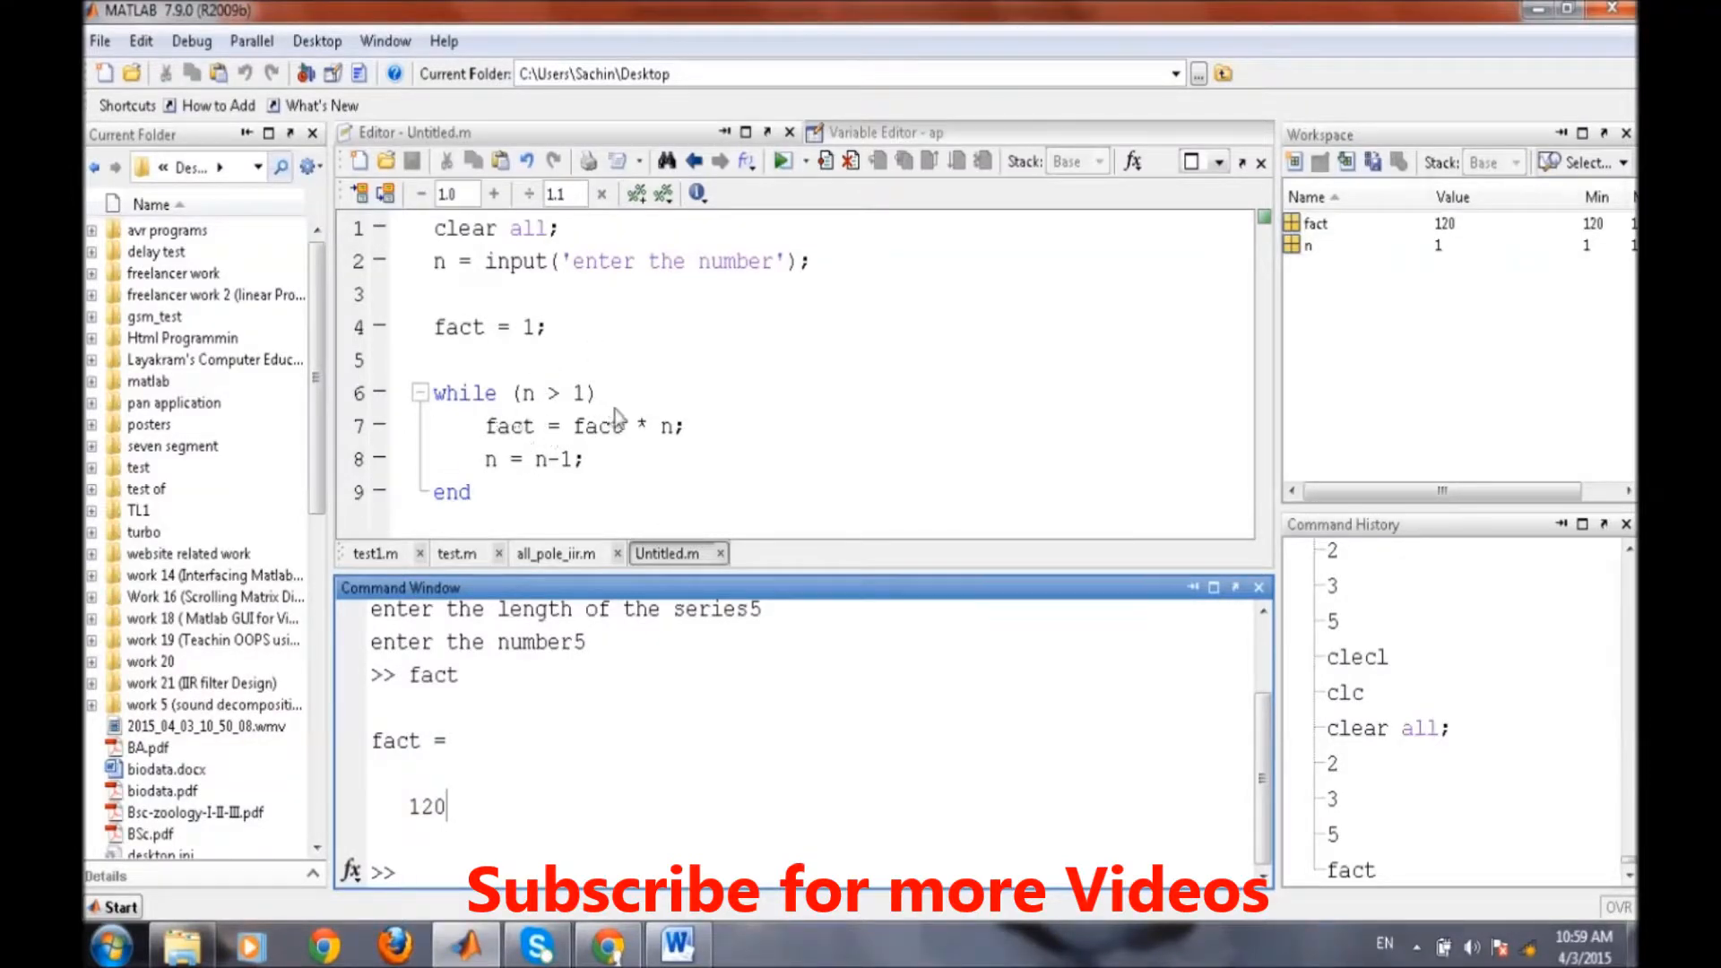
left_click(409, 871)
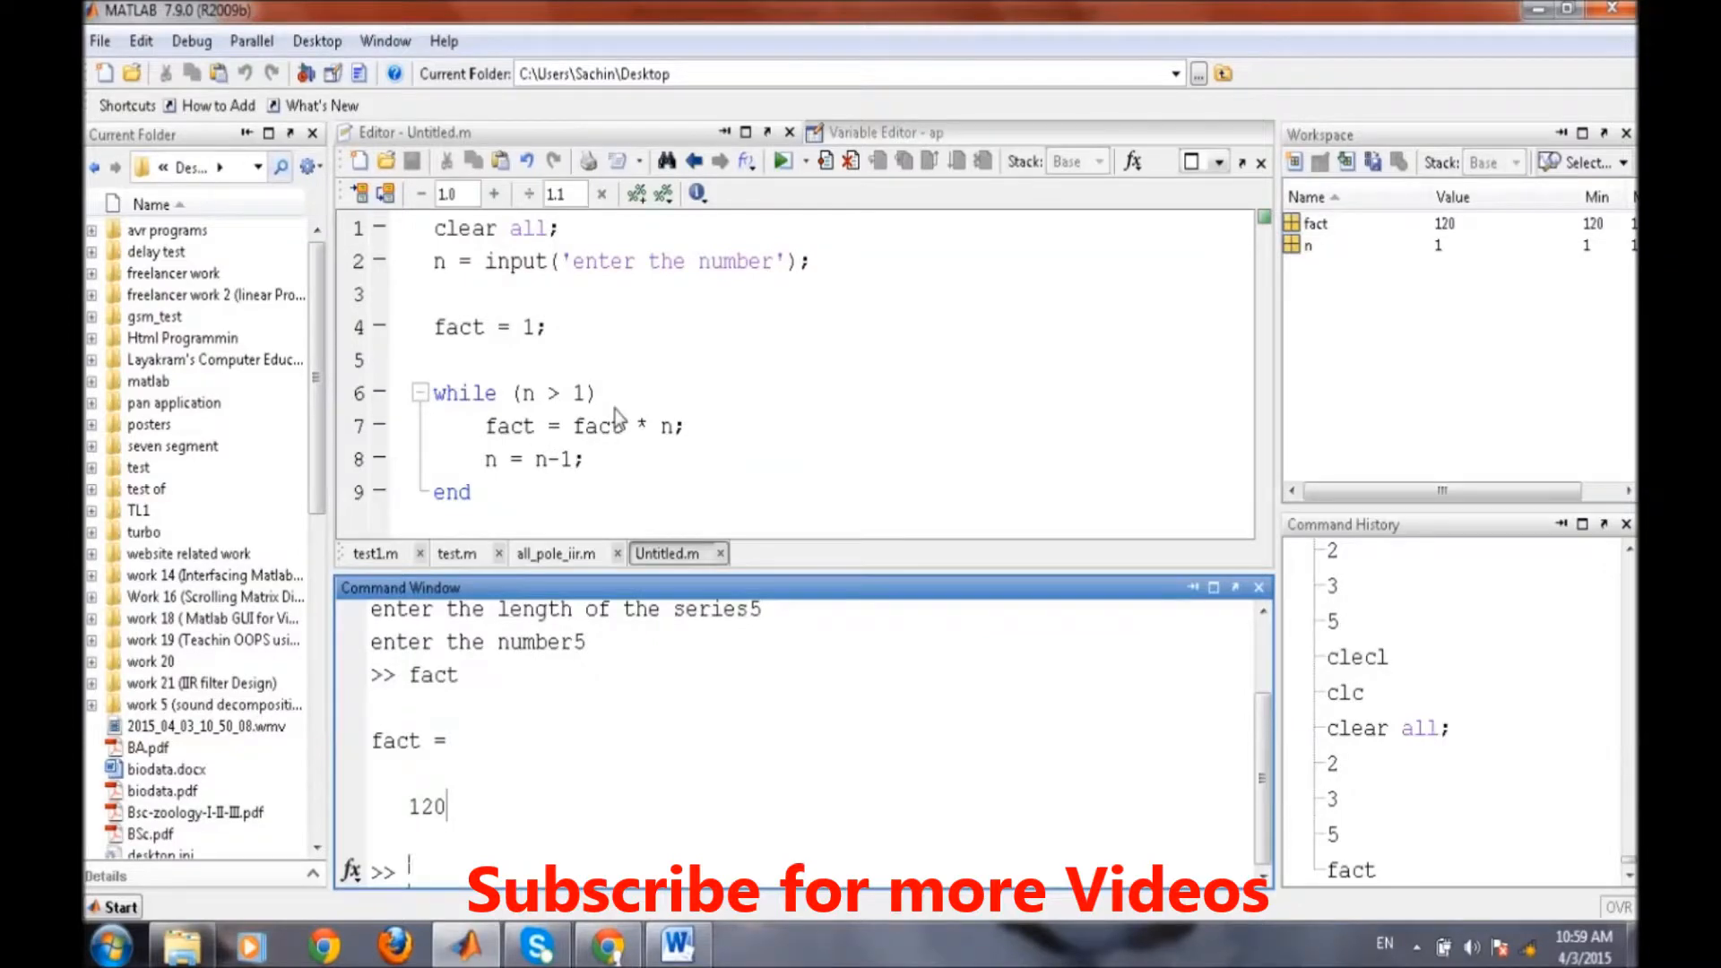
mouse_move(558, 398)
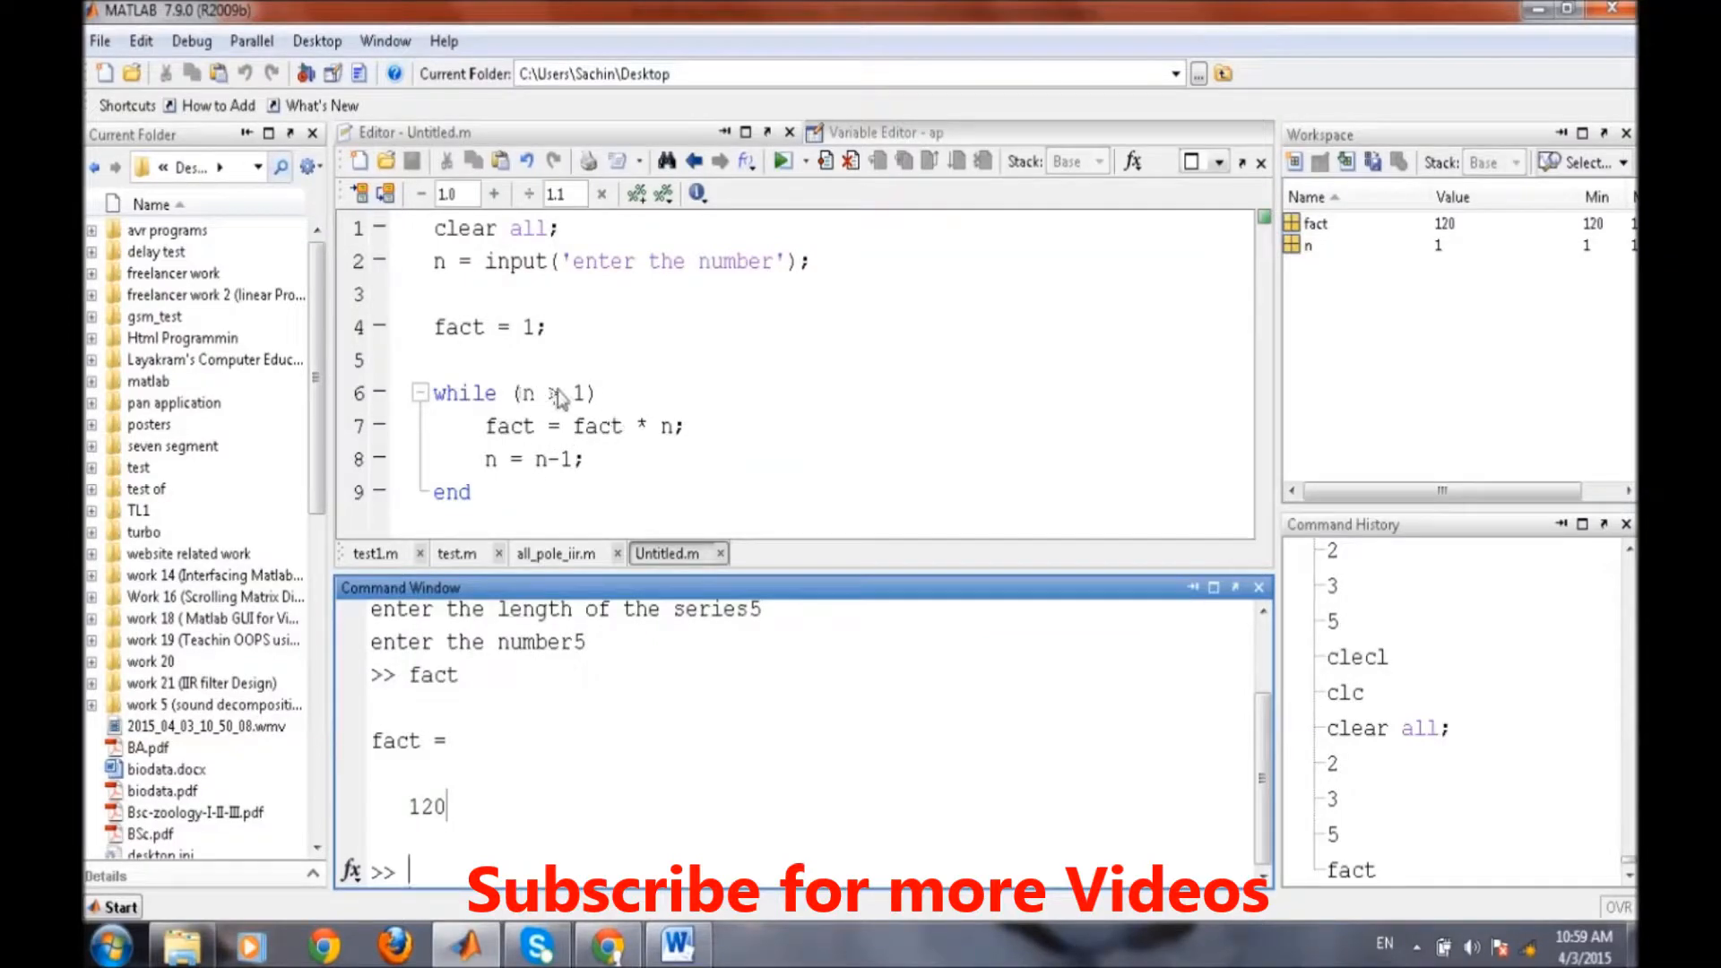
mouse_move(579, 439)
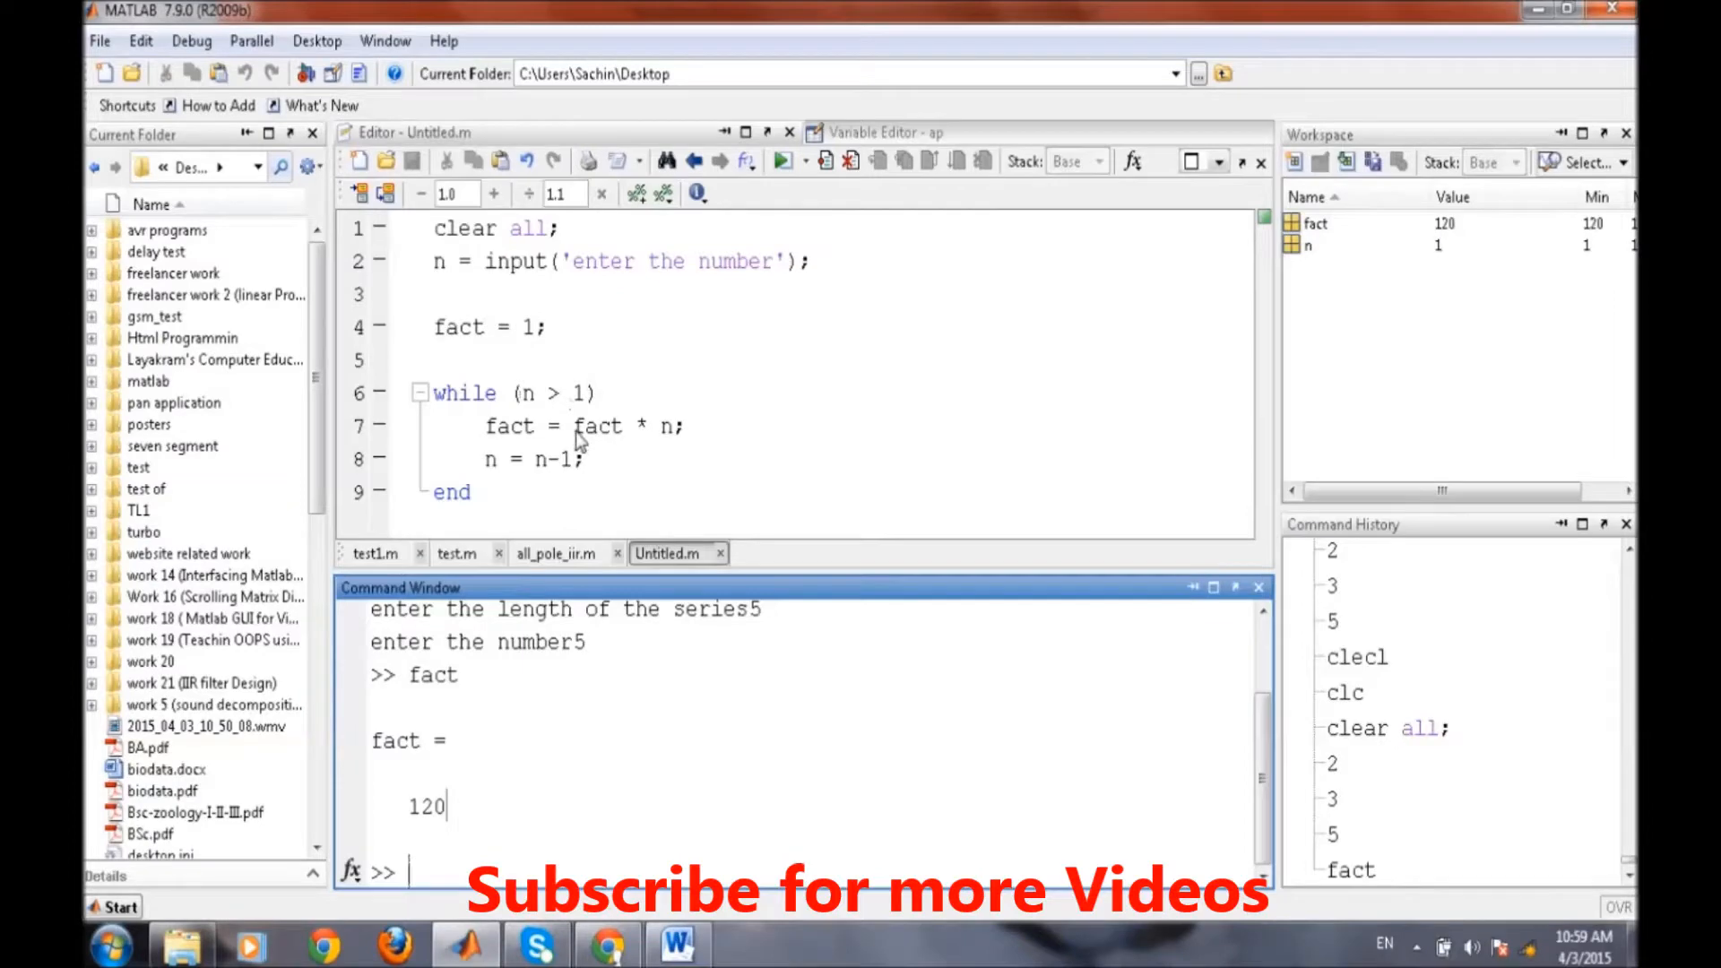
mouse_move(549, 383)
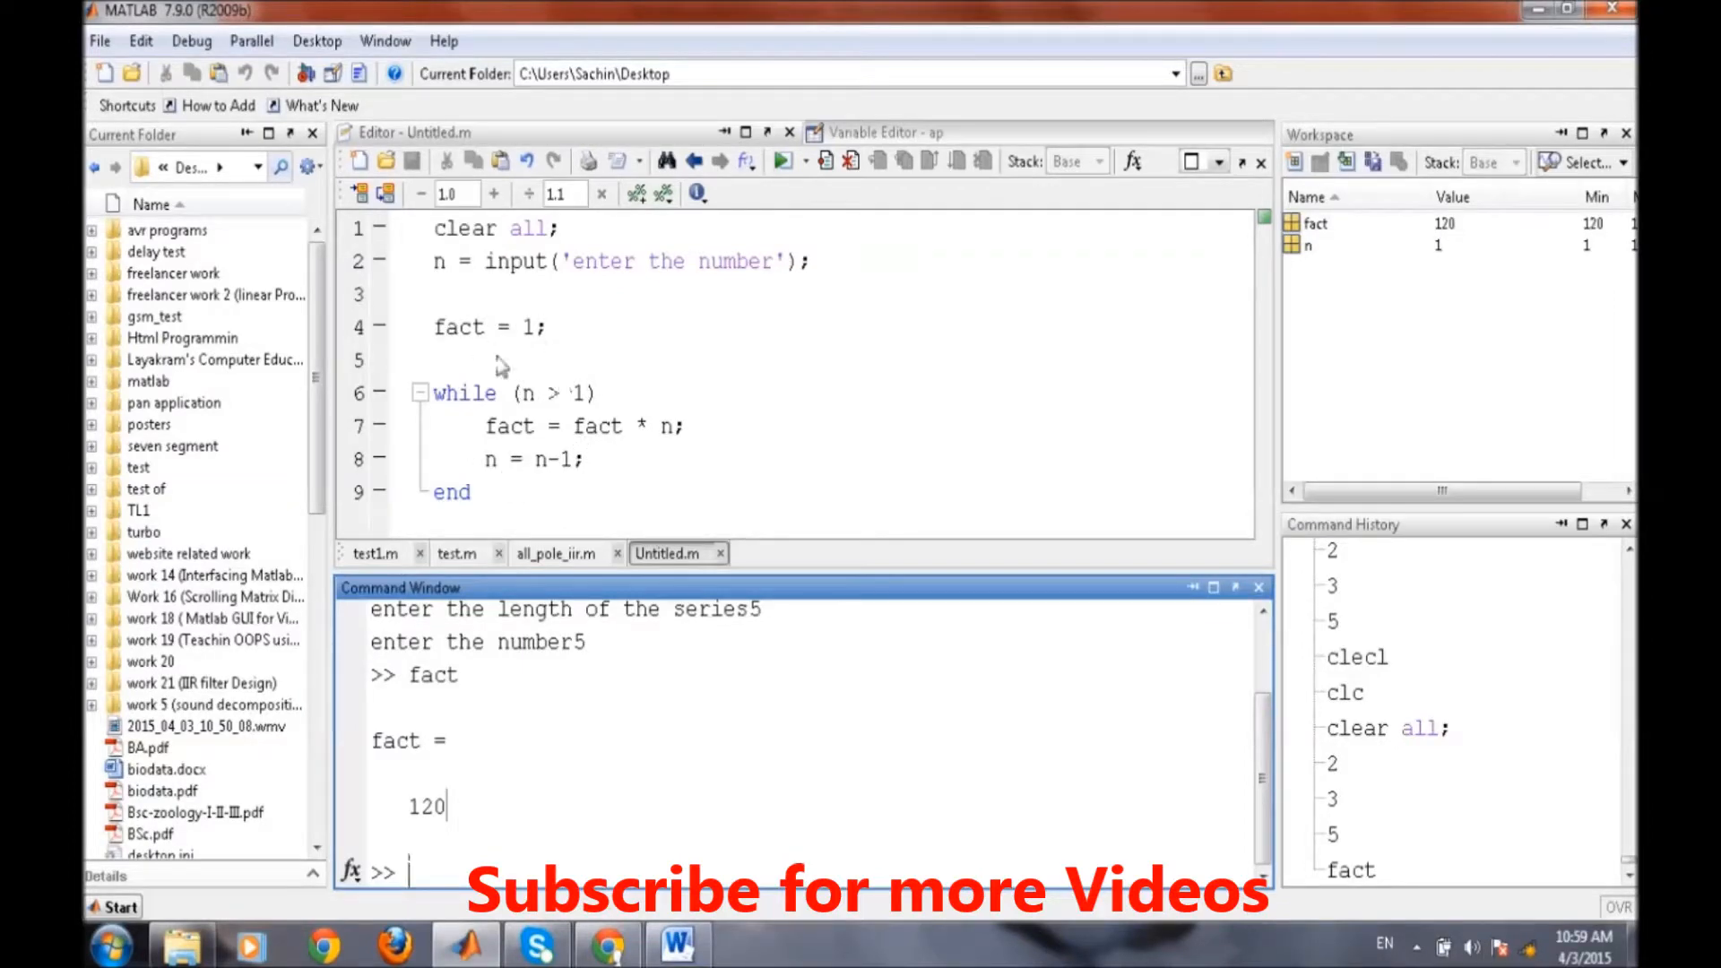
left_click(472, 491)
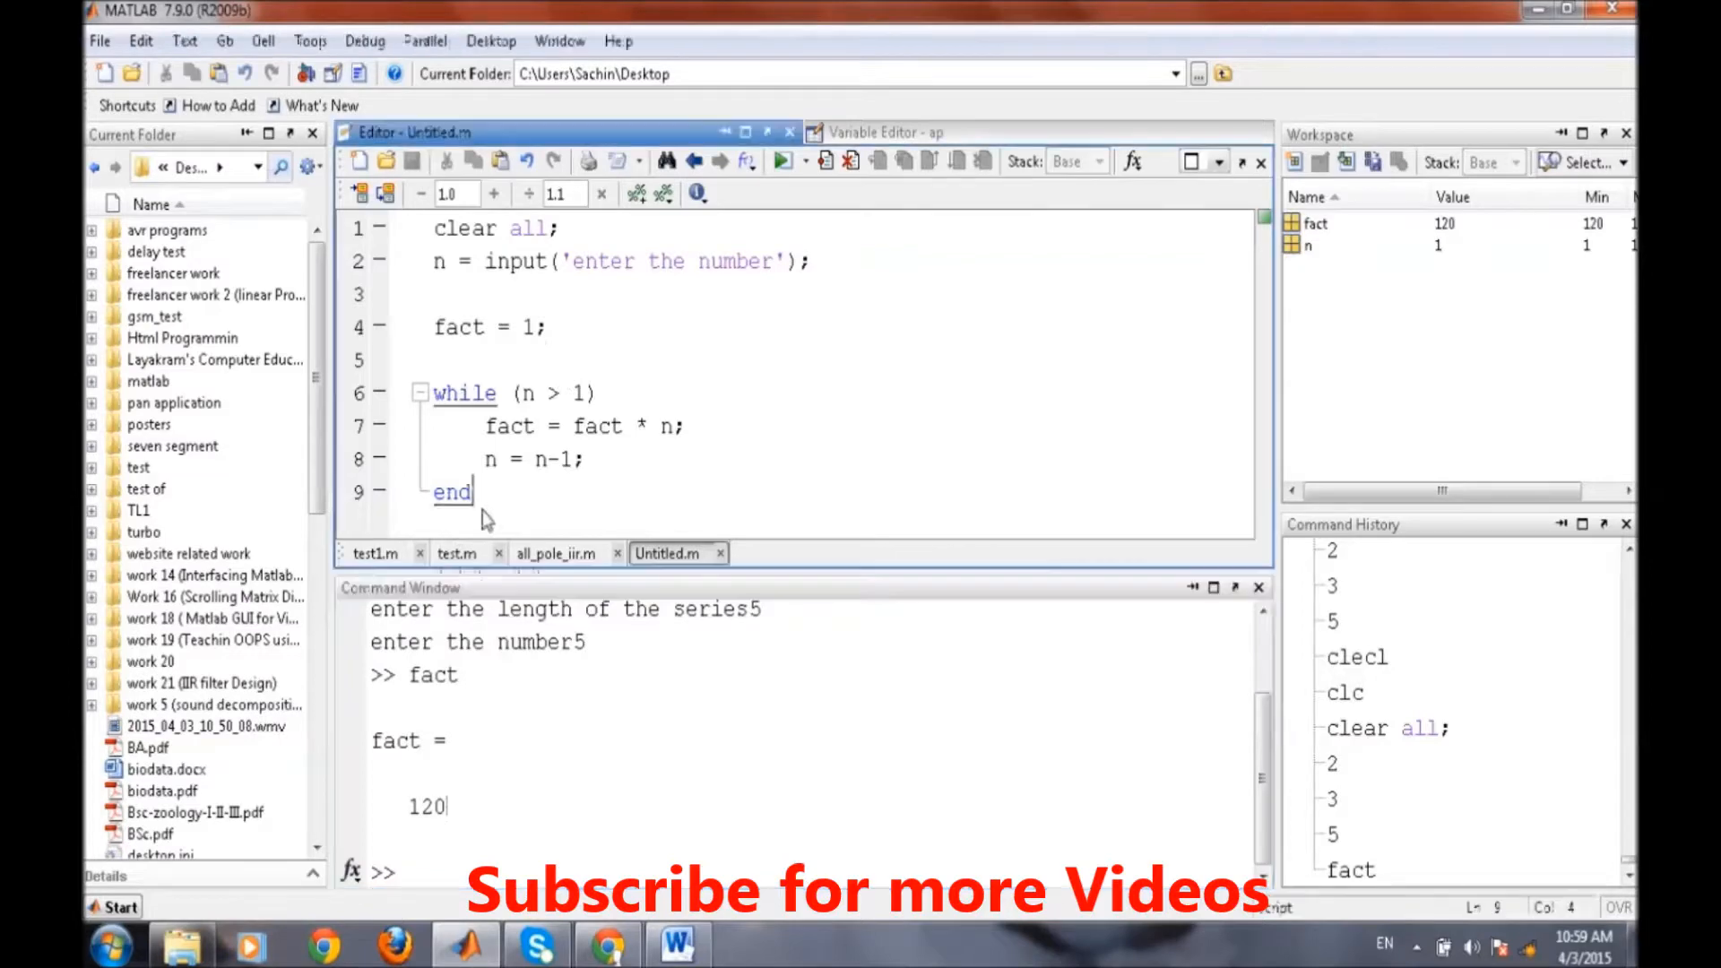
mouse_move(477, 429)
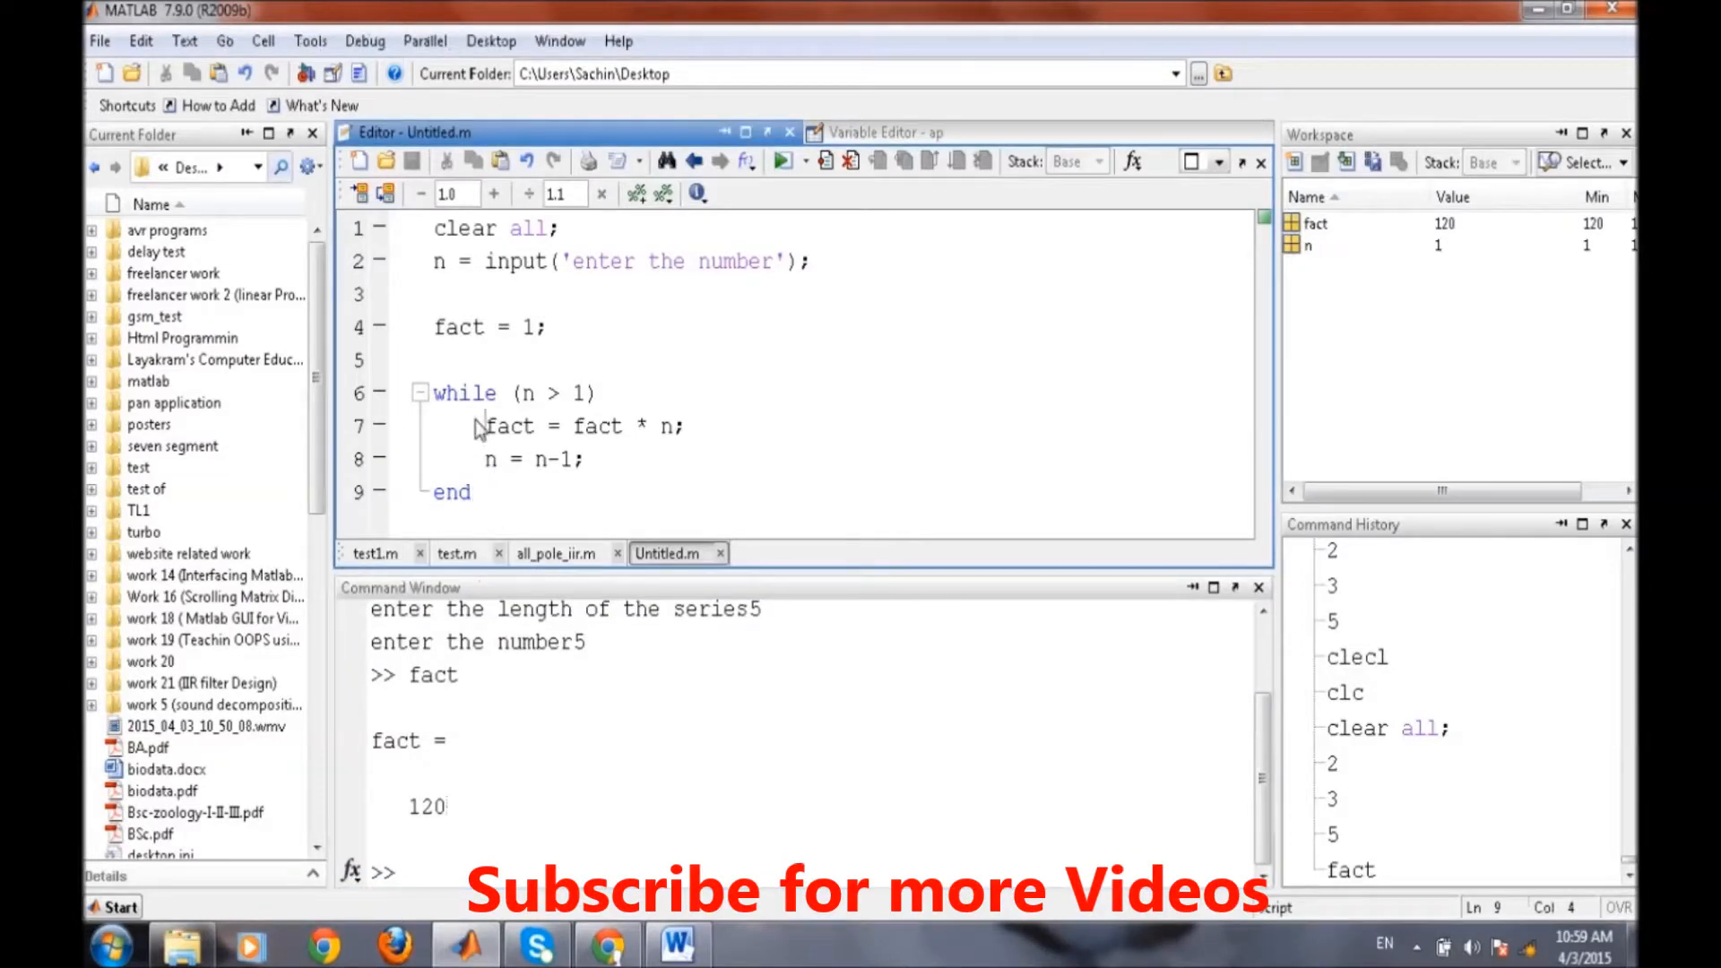
double_click(507, 427)
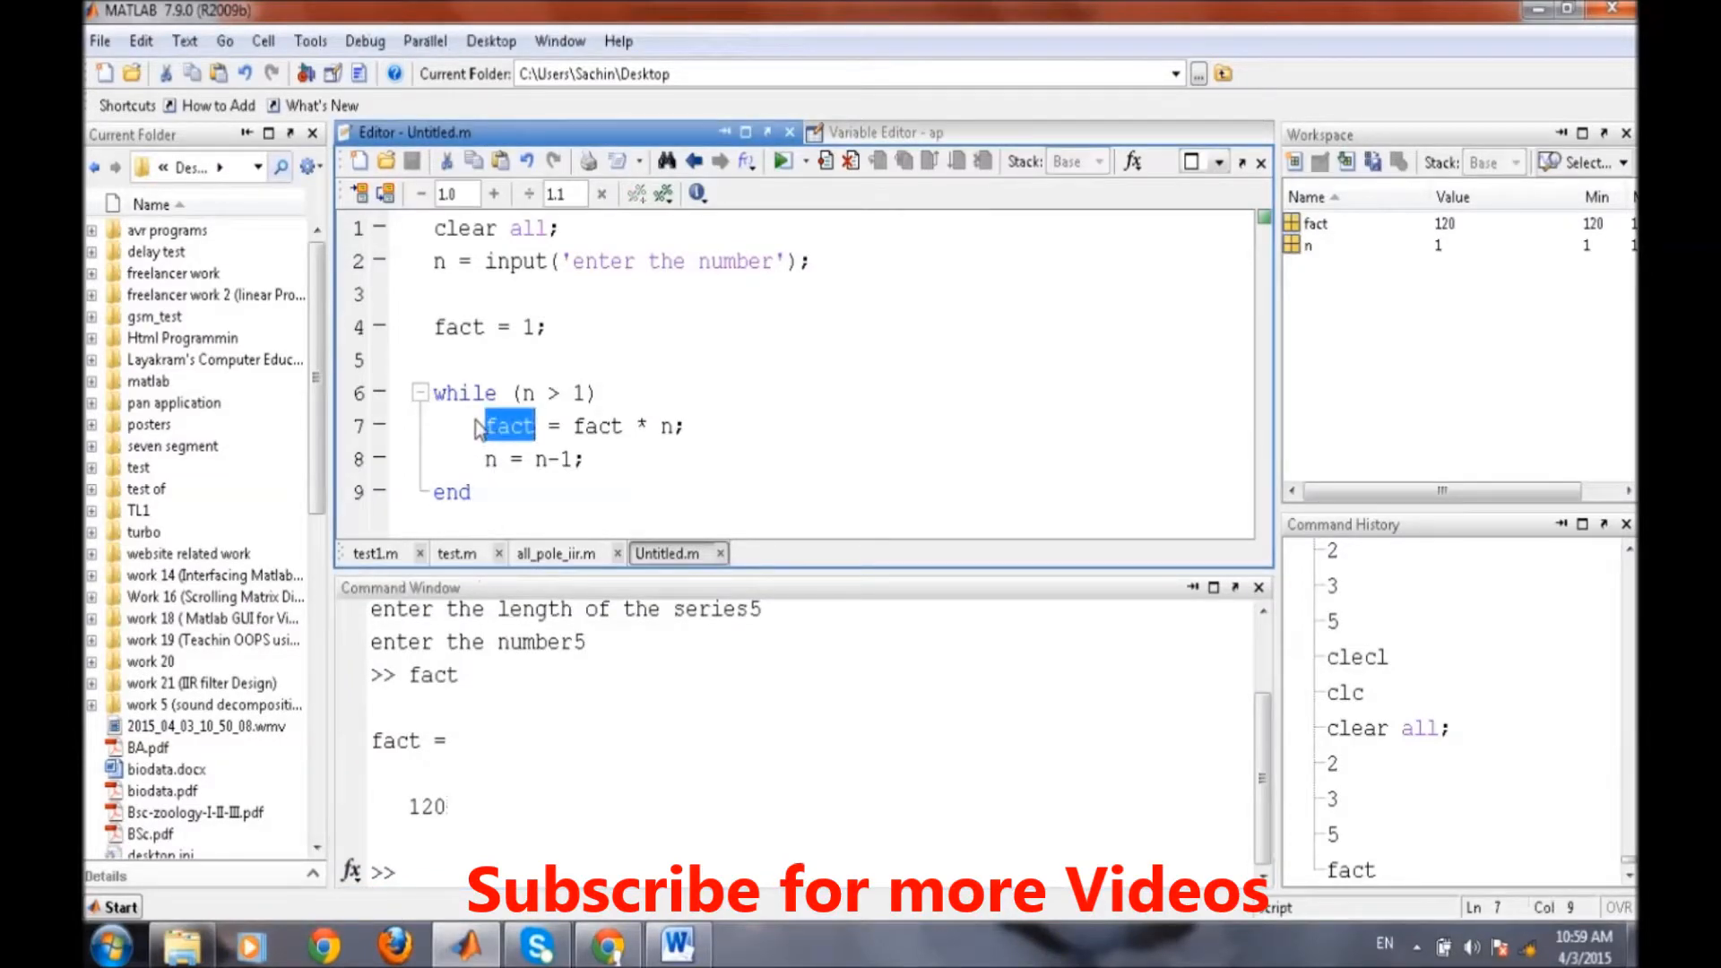
mouse_move(536, 692)
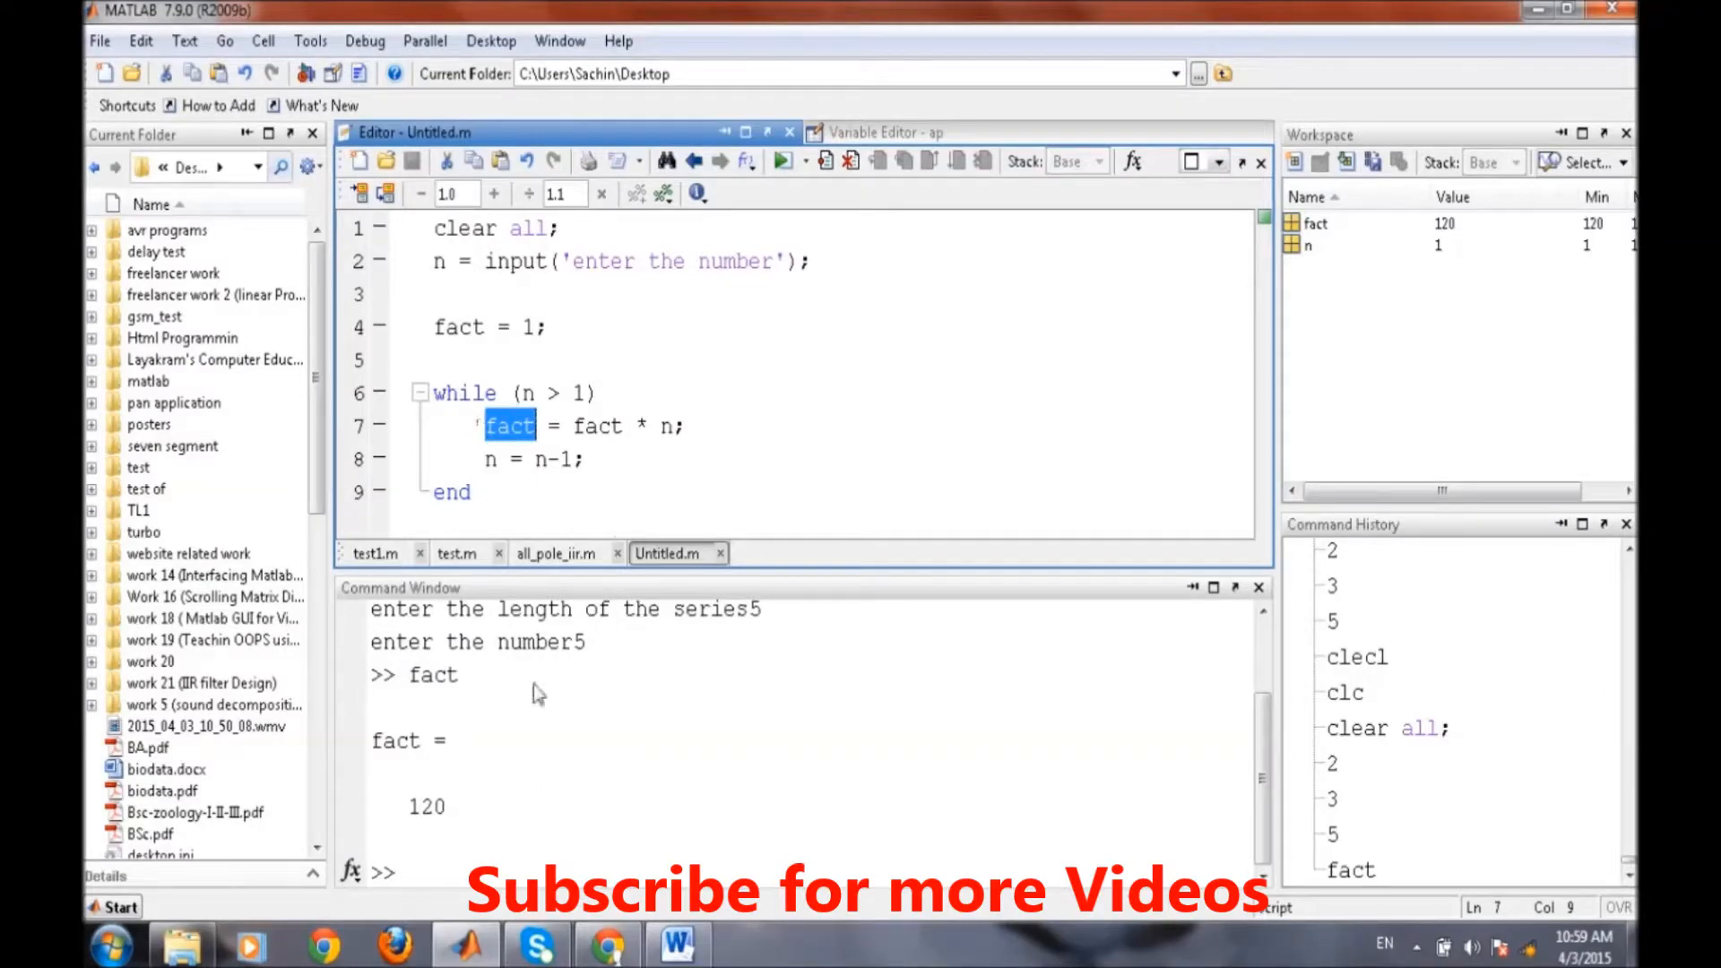
mouse_move(686, 448)
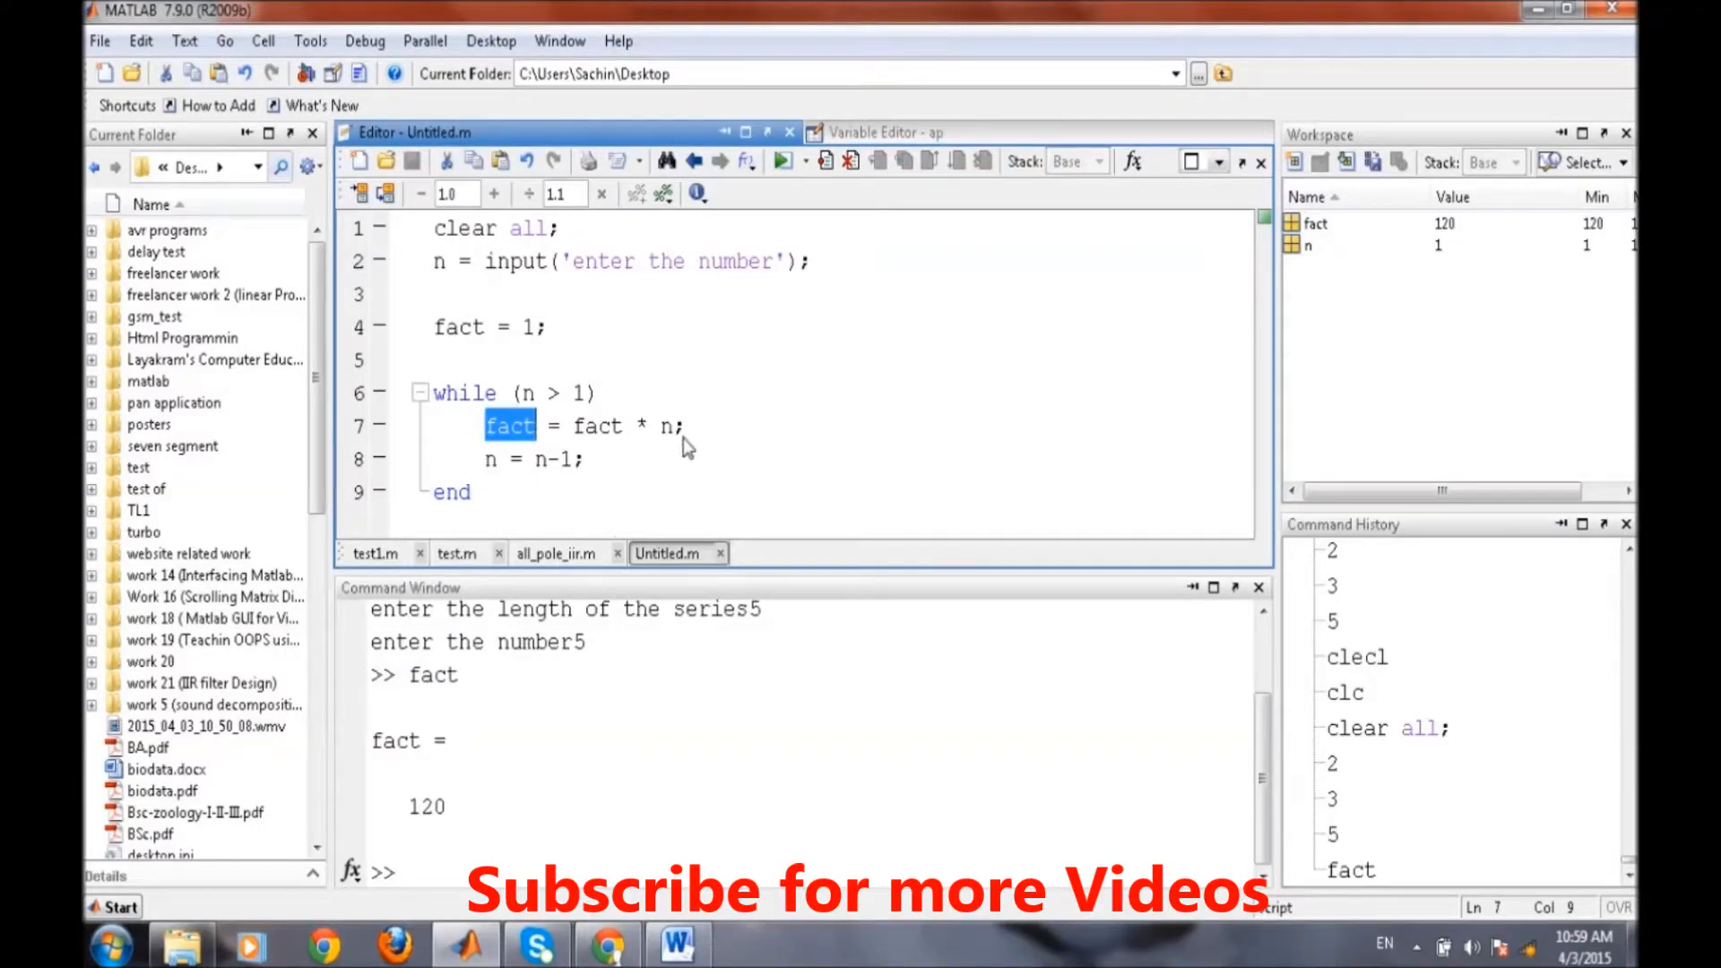